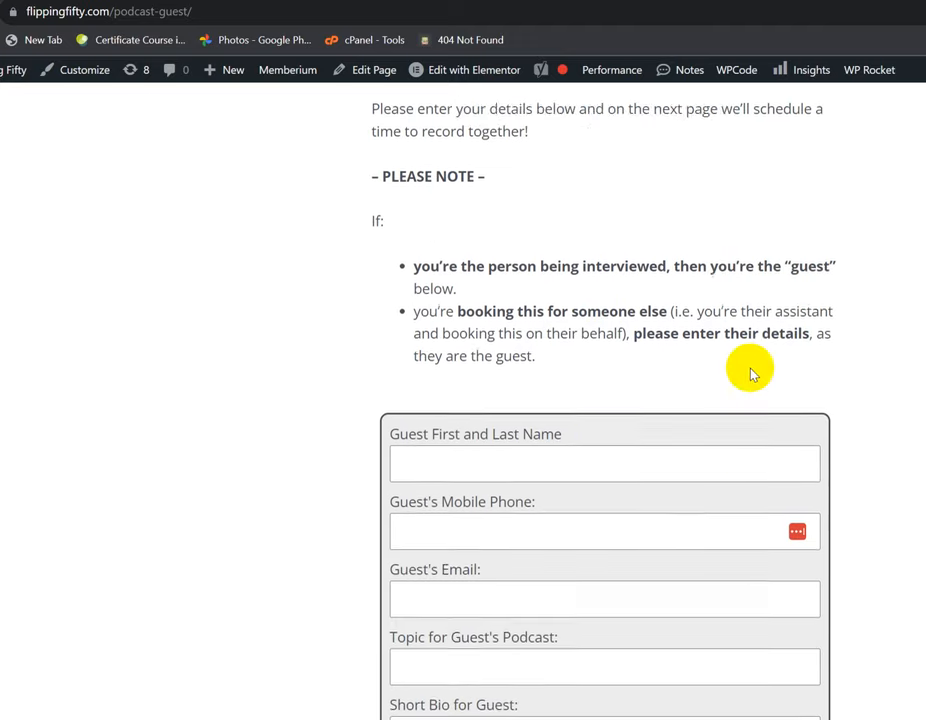
- Enter row-1 headers 'Guest First and Last Name', the mobile phone label and 'Guest's Email:'
scroll(down, 3)
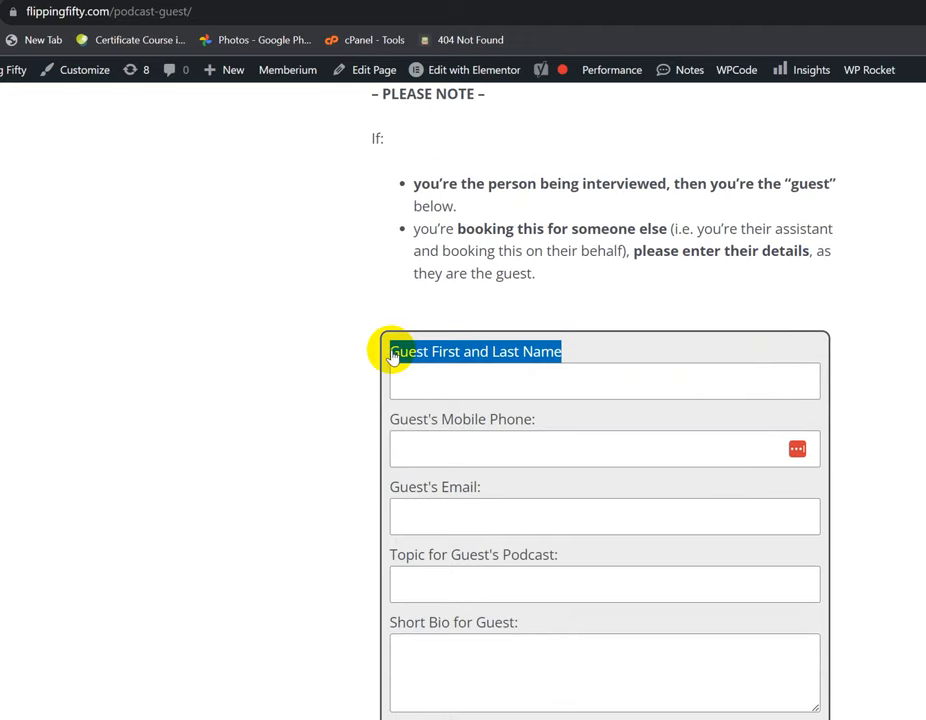
mouse_move(639, 199)
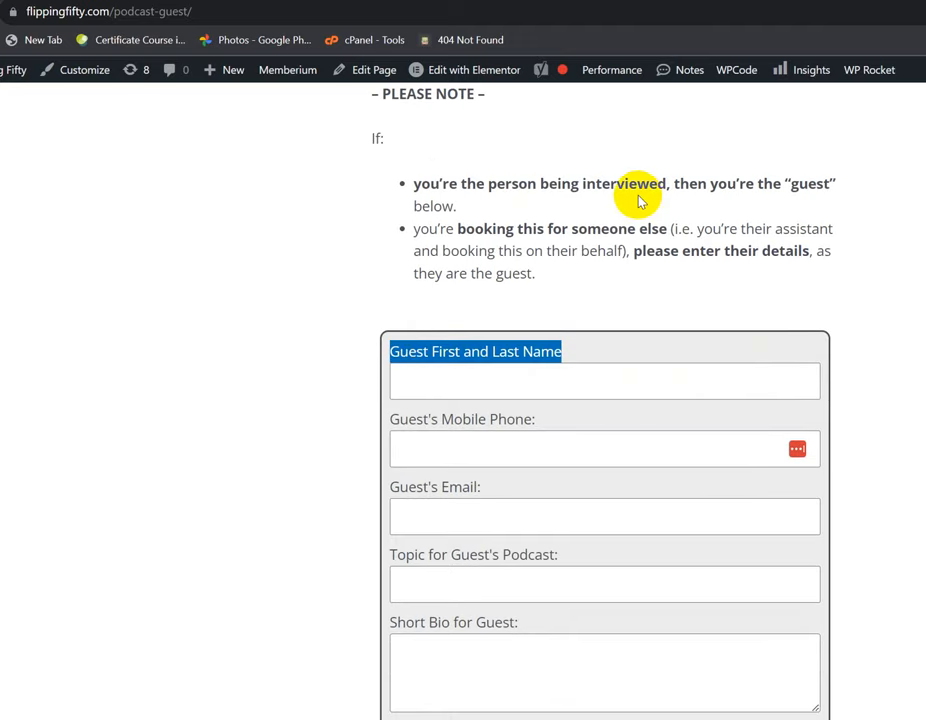
mouse_move(640, 197)
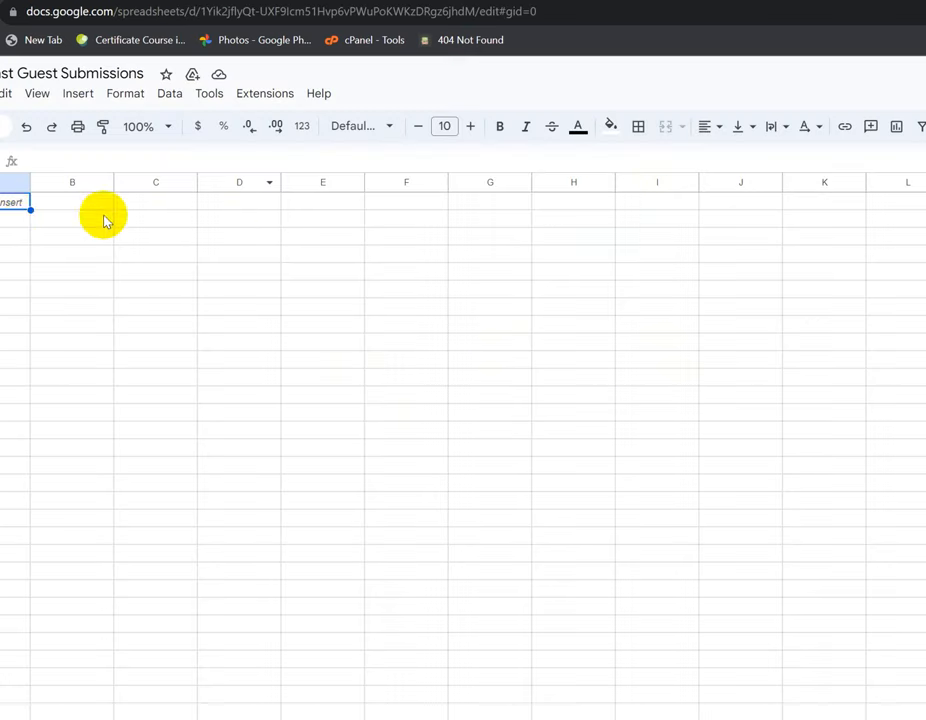
text(Guest First and Last Name)
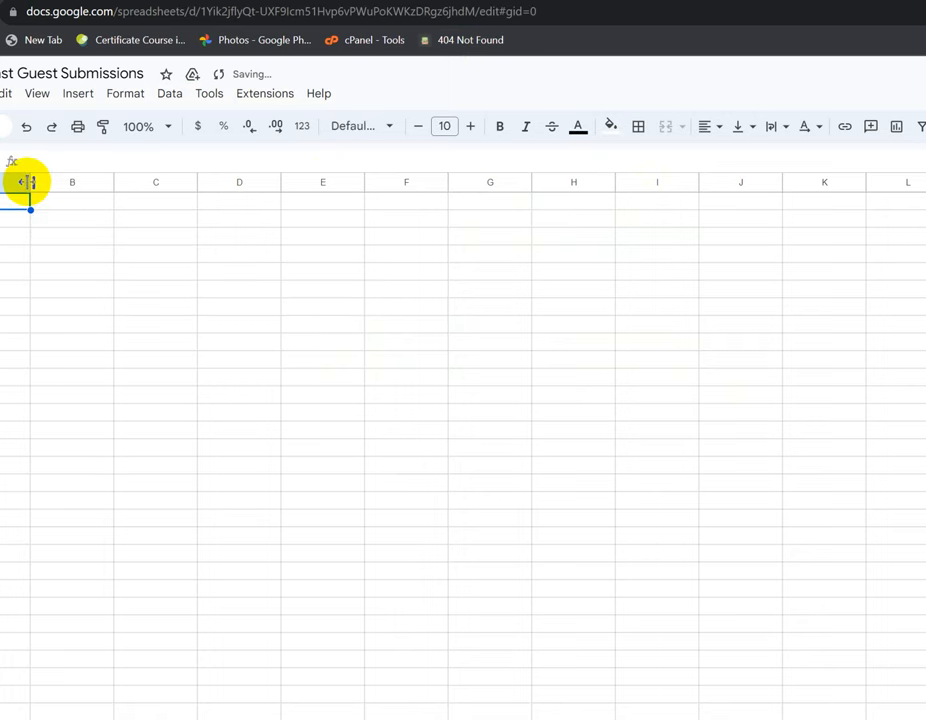
click(28, 201)
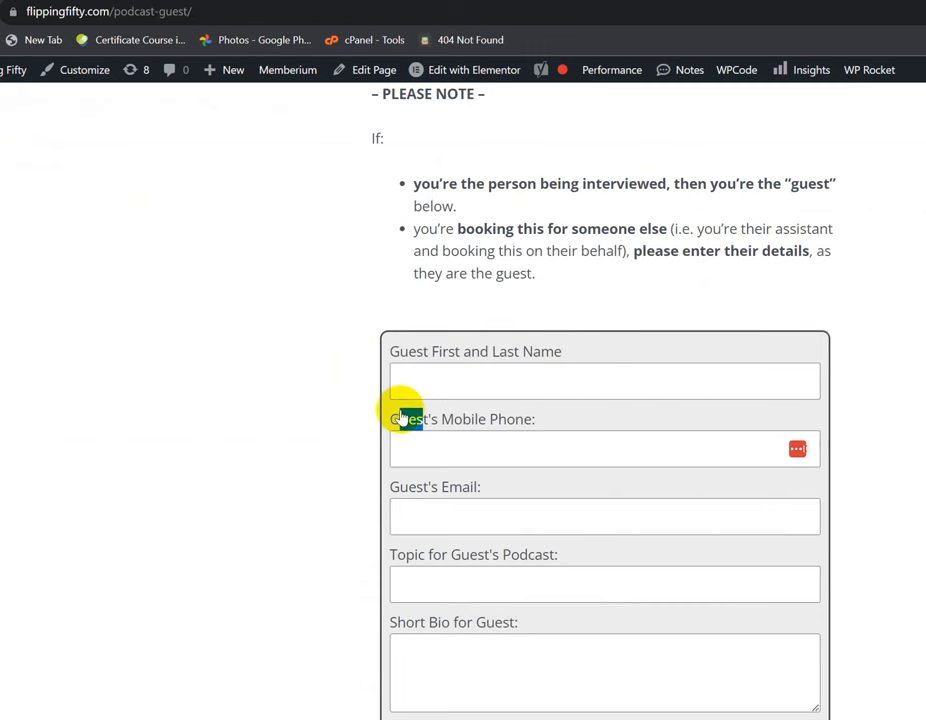
click(464, 69)
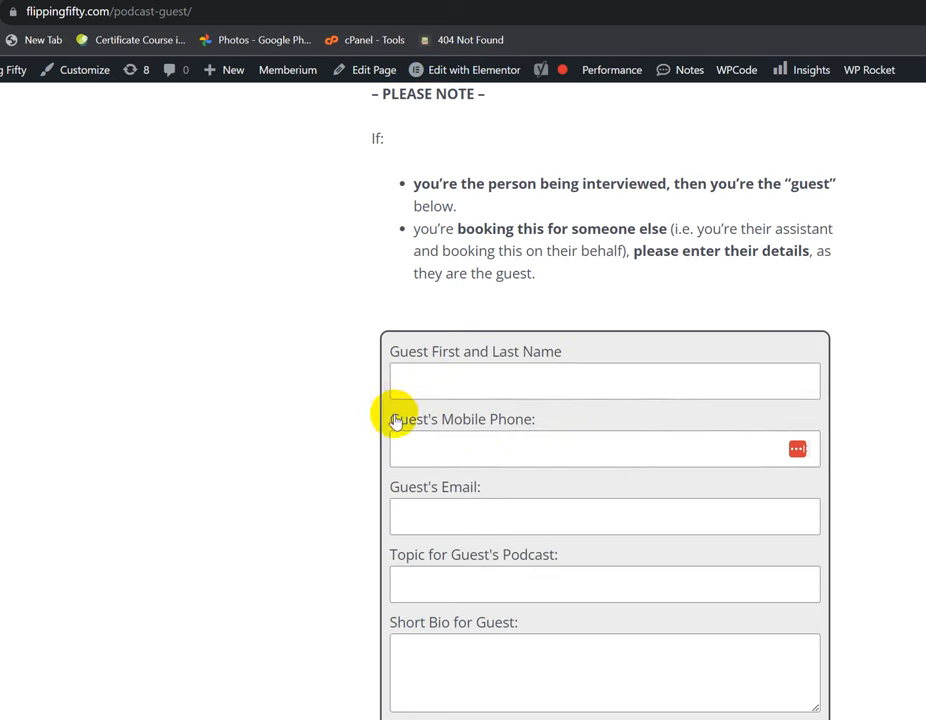
double_click(461, 419)
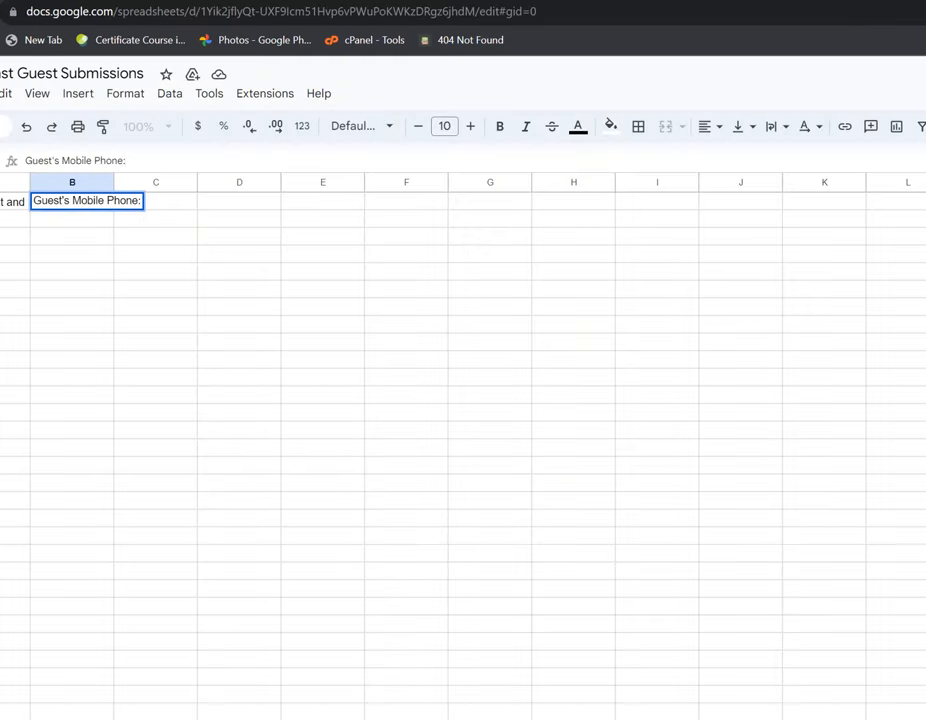
click(469, 69)
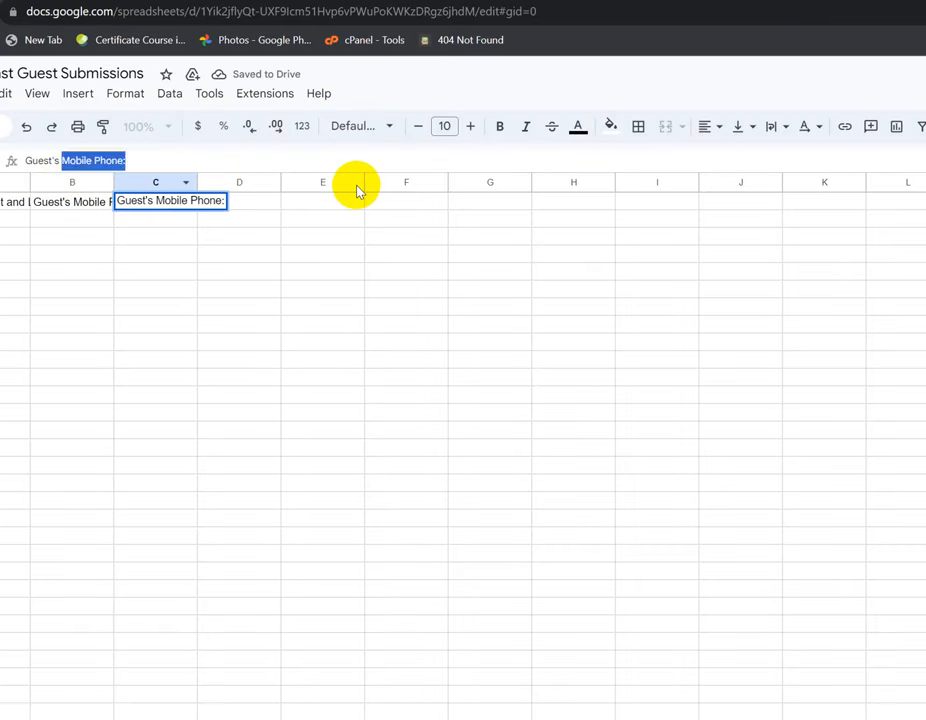
text(Guest's Email:)
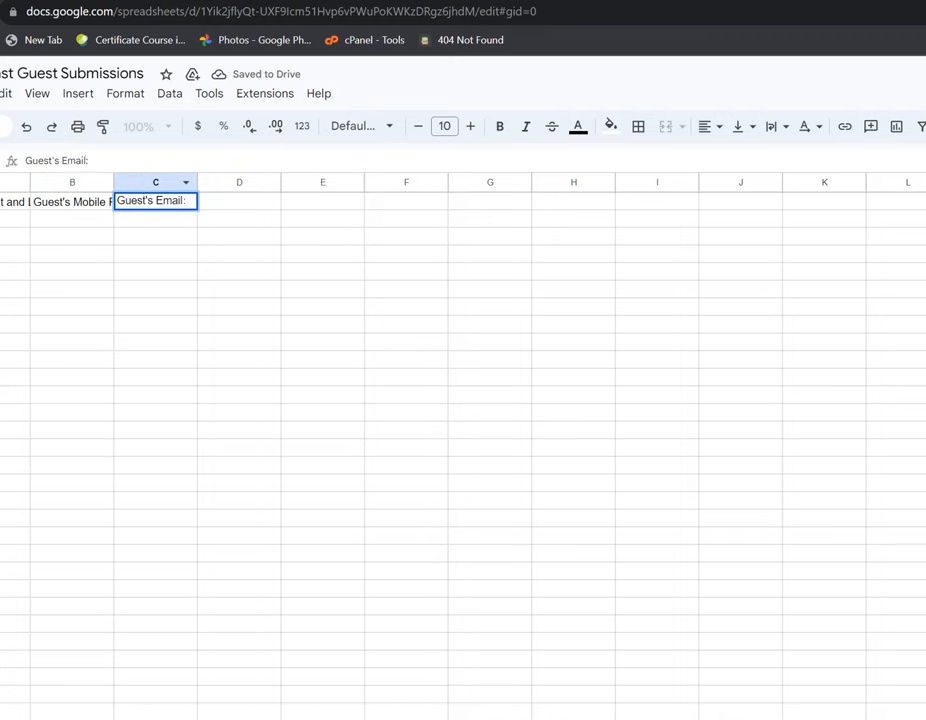
click(490, 237)
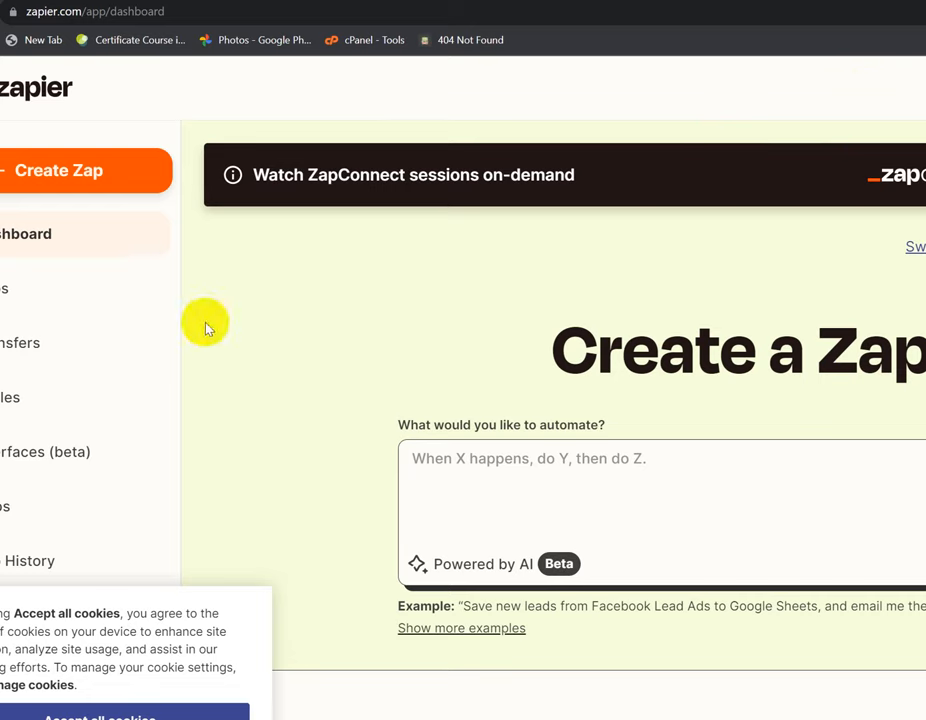
mouse_move(207, 328)
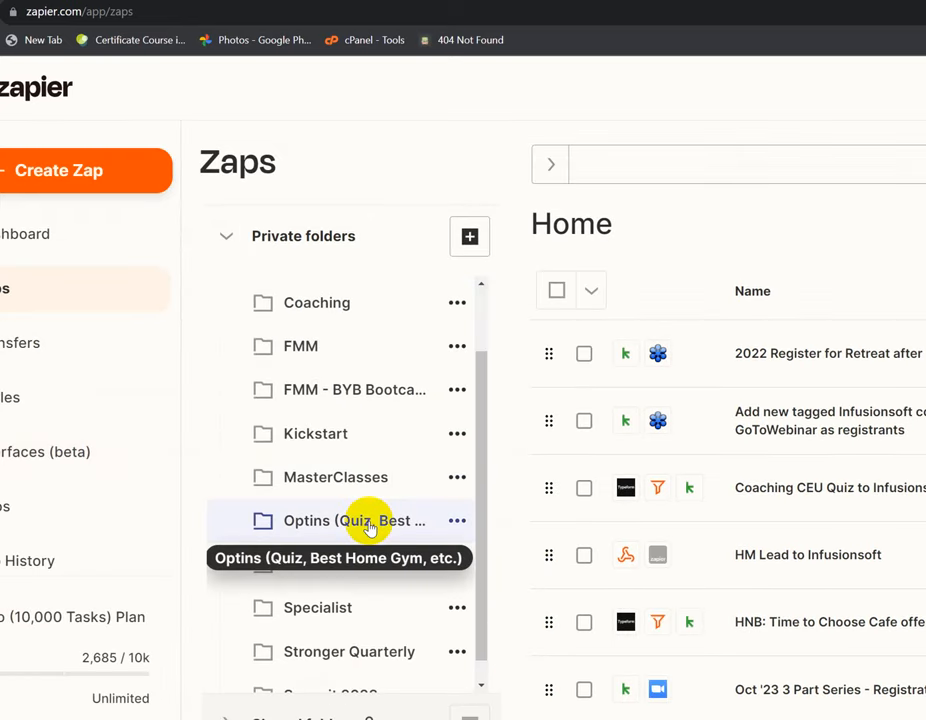
- Browse the Optins folder of zaps, then return to the Home folder
click(353, 520)
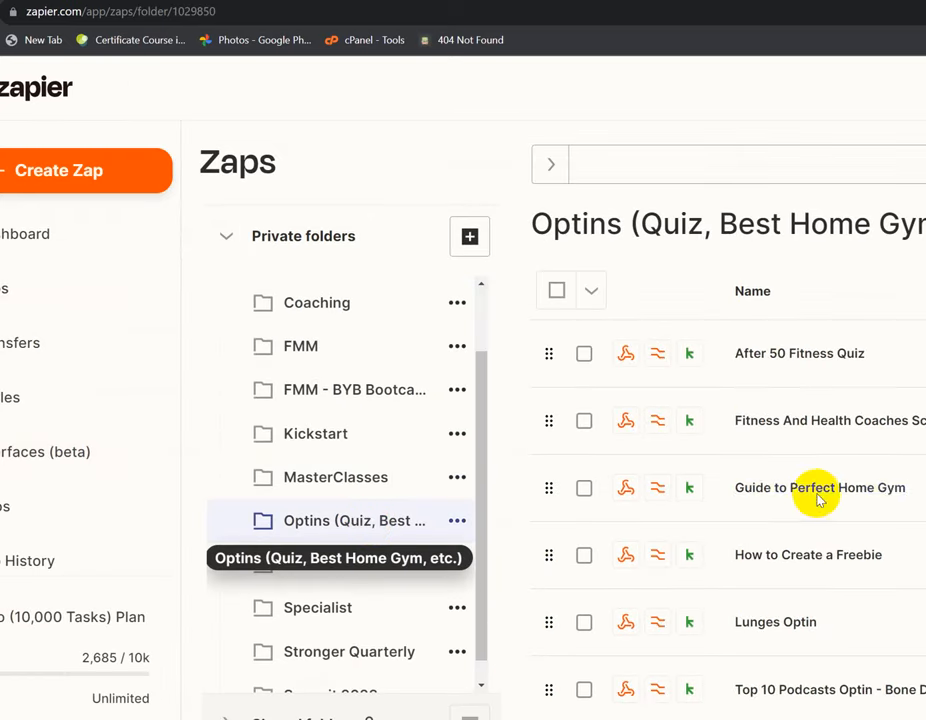
scroll(down, 3)
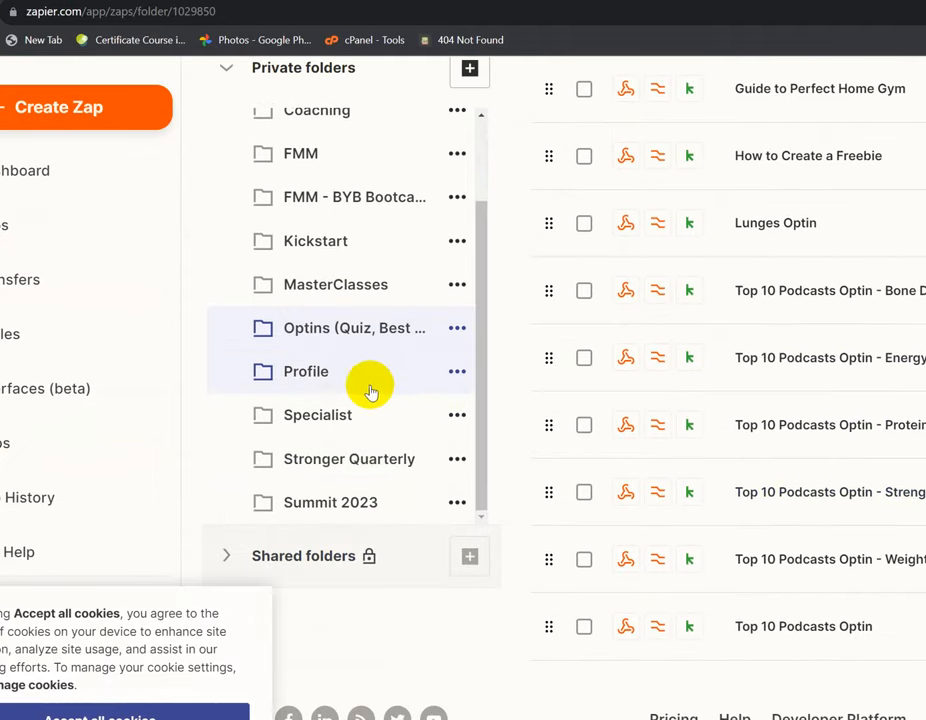
scroll(up, 3)
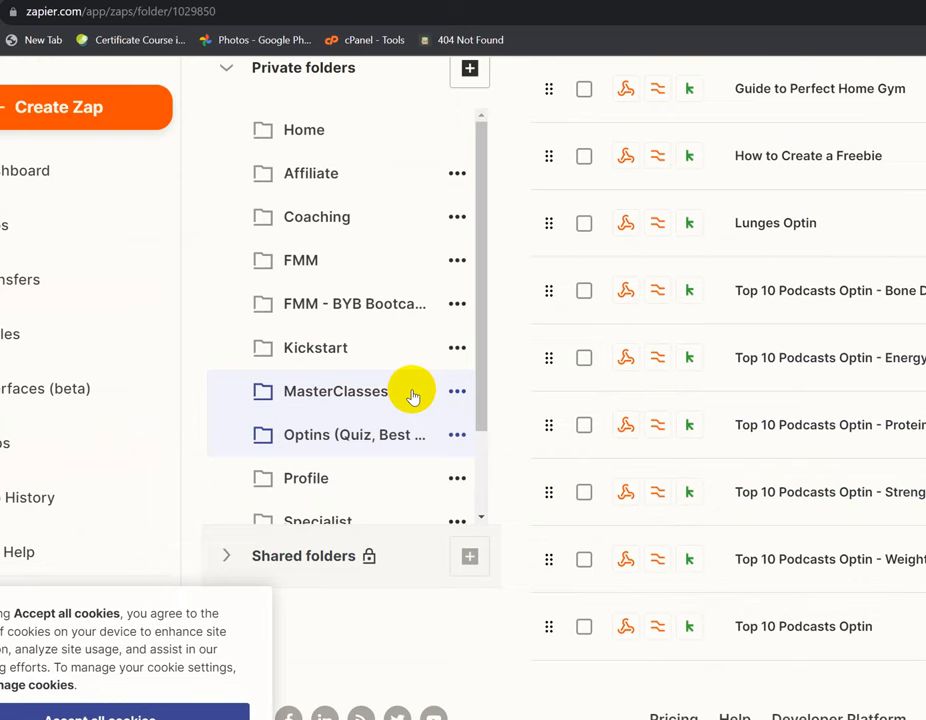
click(353, 434)
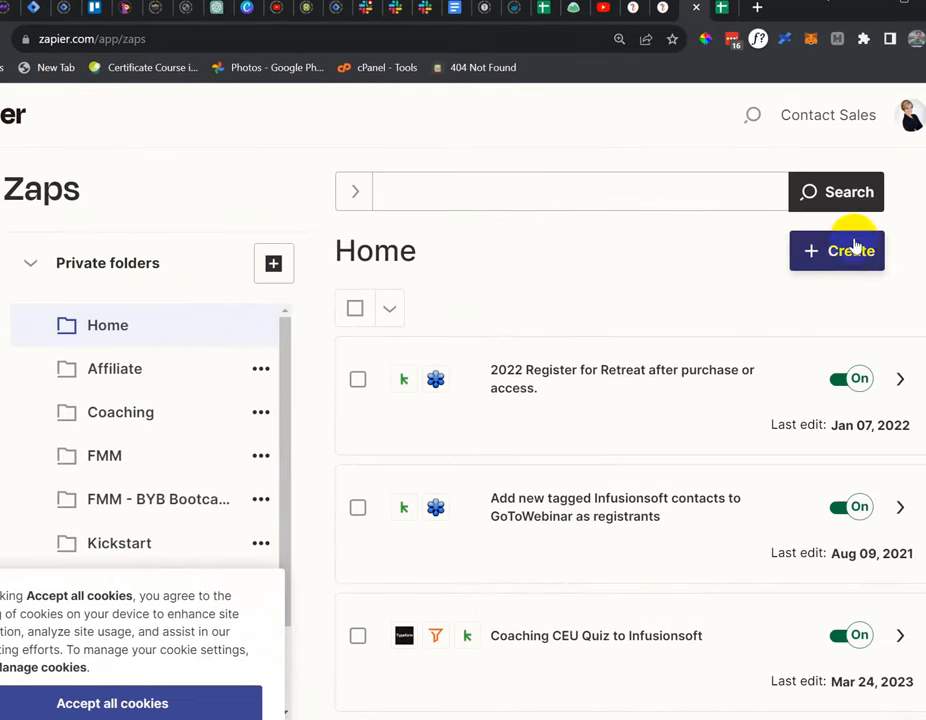
- Create a blank zap and rename it to a Guest Submissions title
click(837, 250)
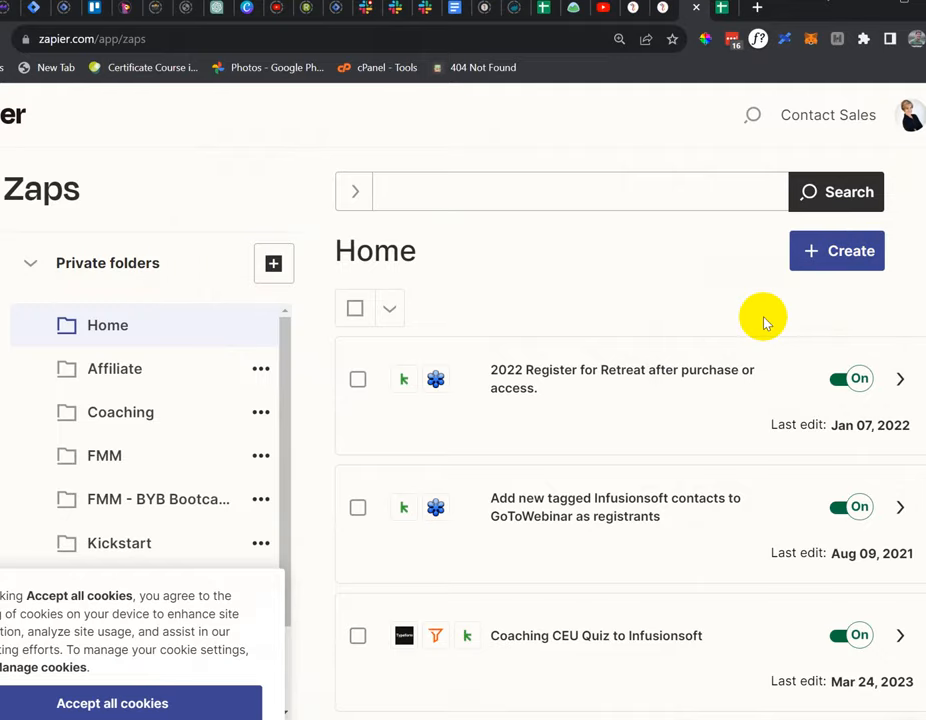
click(836, 250)
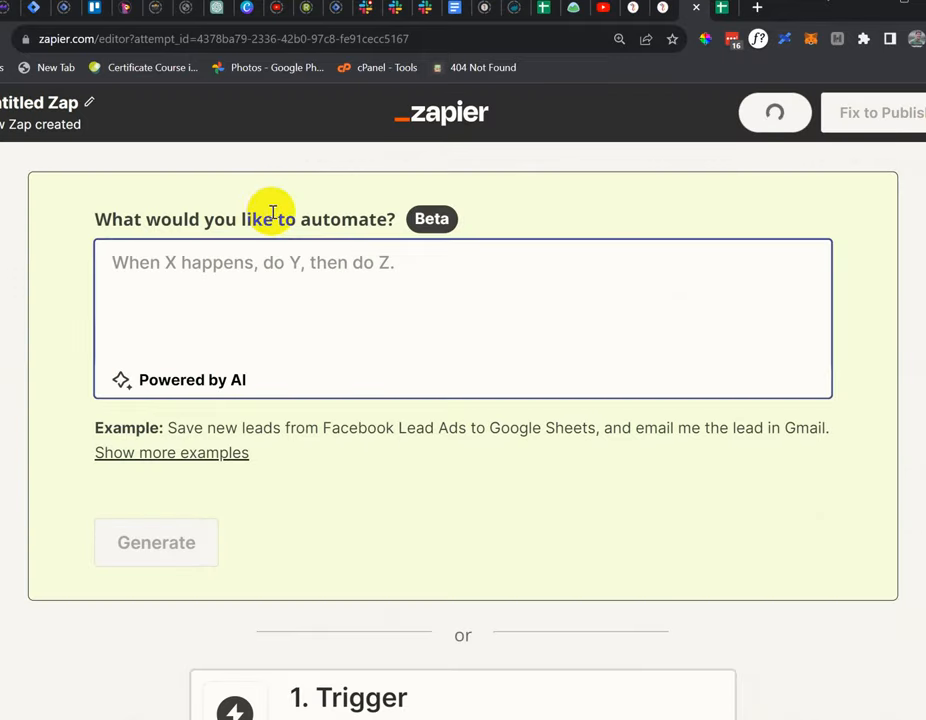
double_click(38, 102)
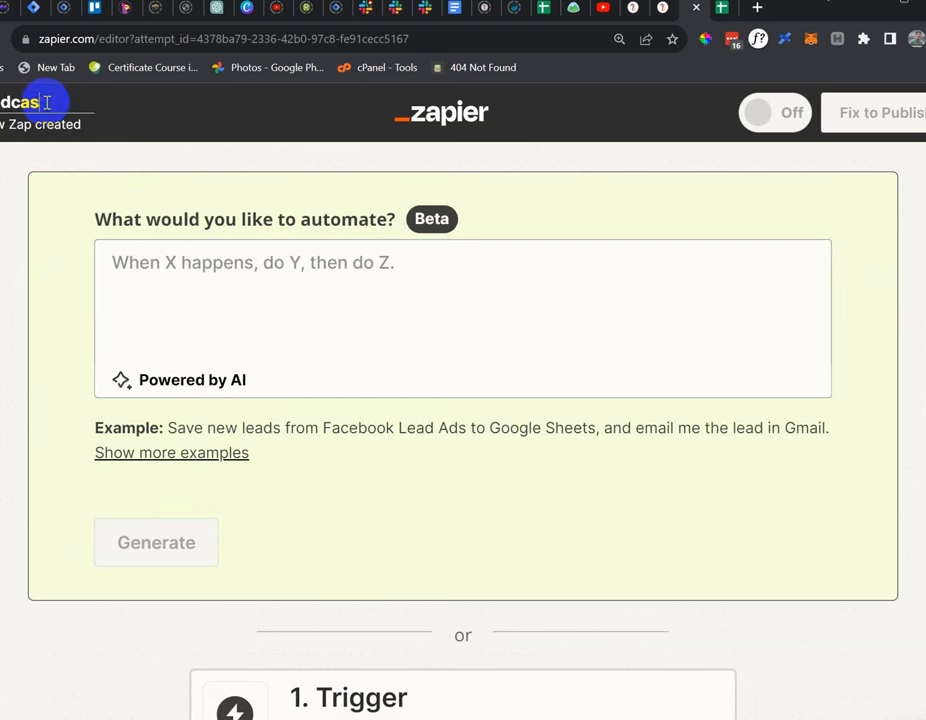
text(Guest S)
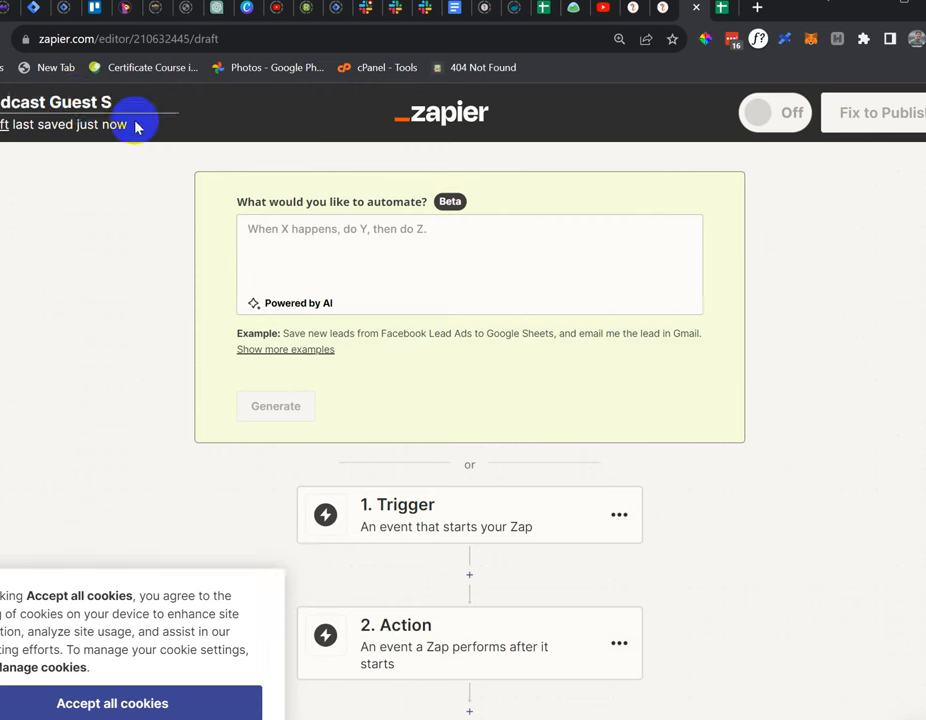
text(ubmission)
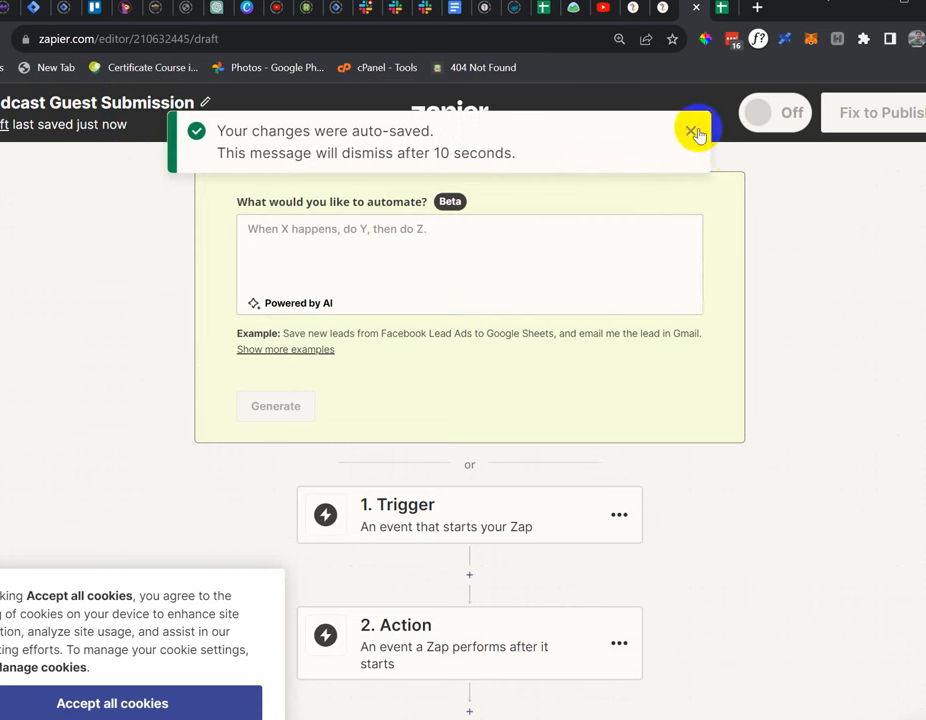
- Describe the workflow: webhook triggered, split text next, then map to a Google sheet
click(697, 131)
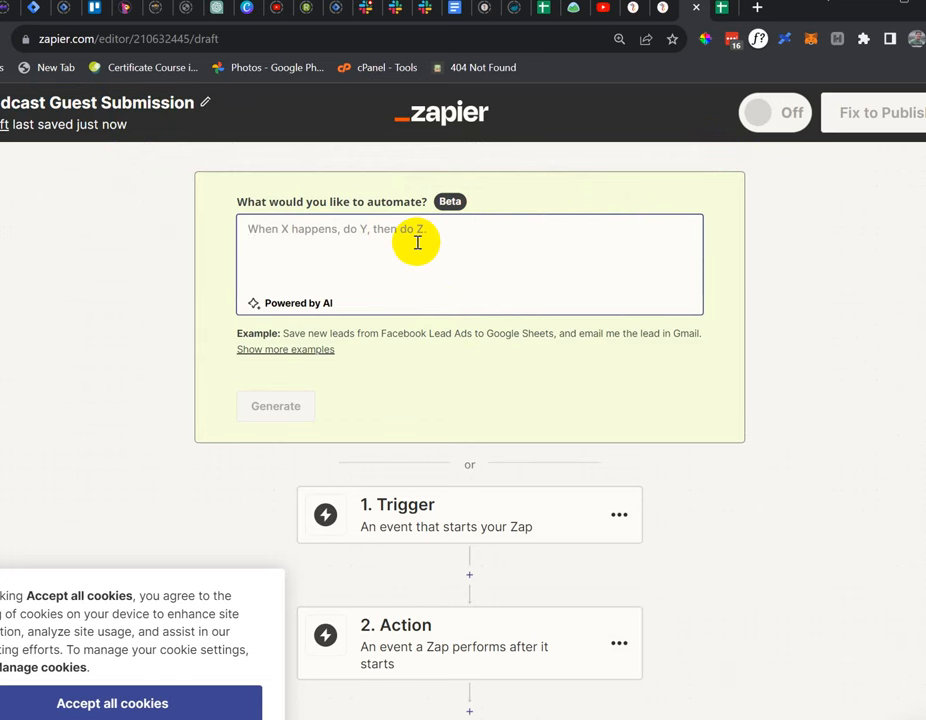
text(When a)
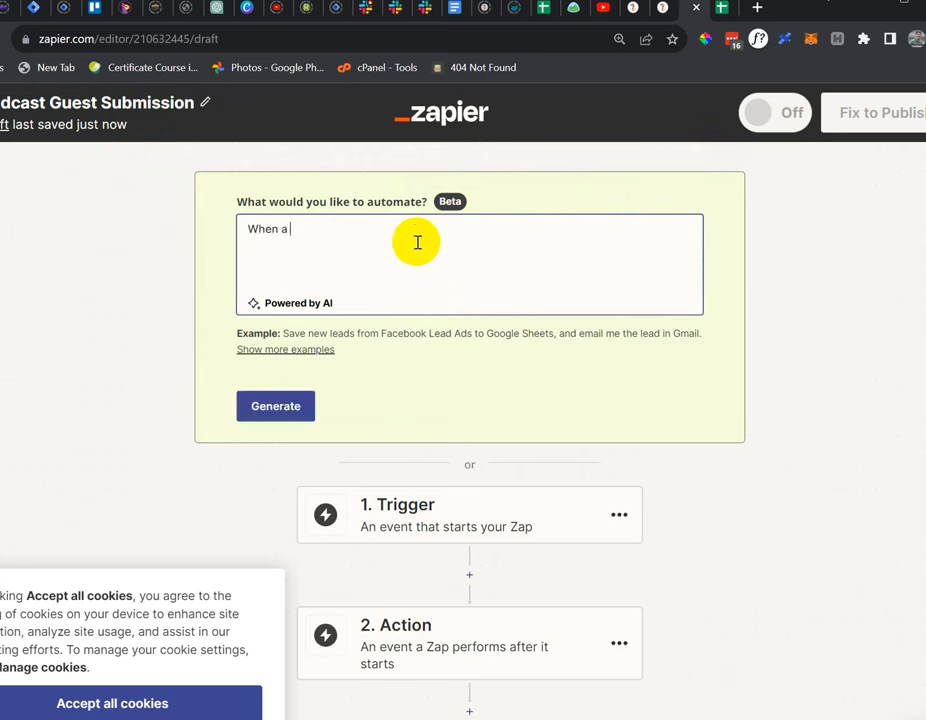
text(webhook)
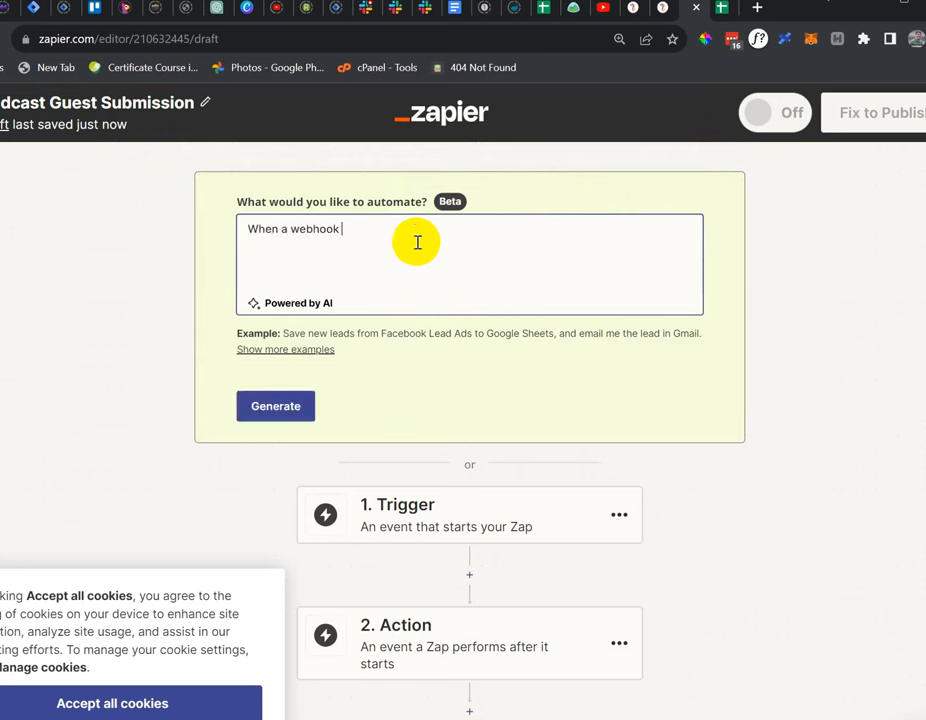
text(is triggered)
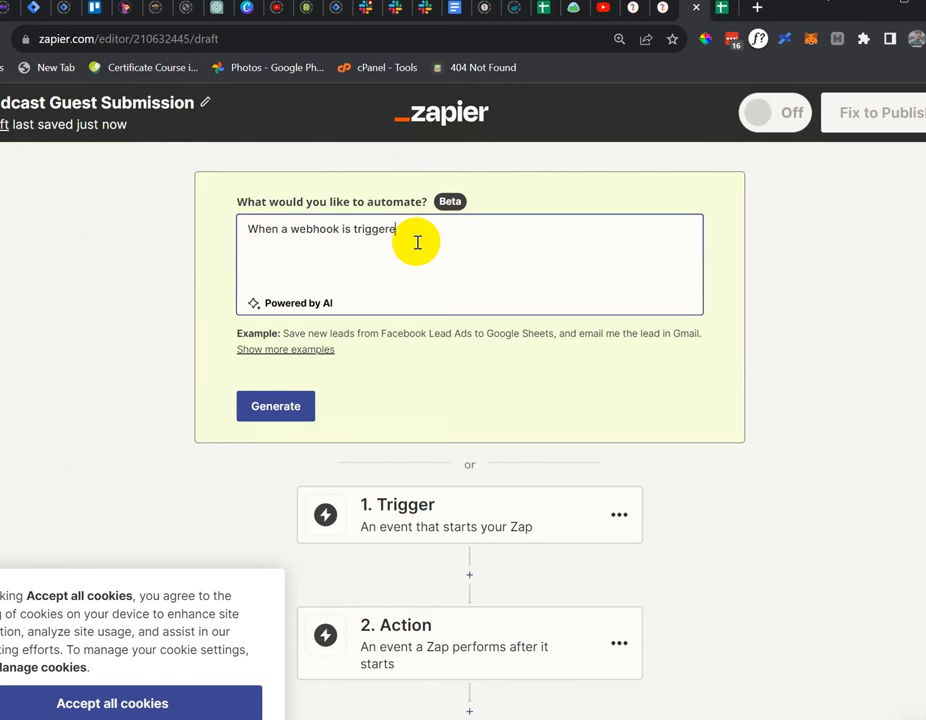
text(, spl)
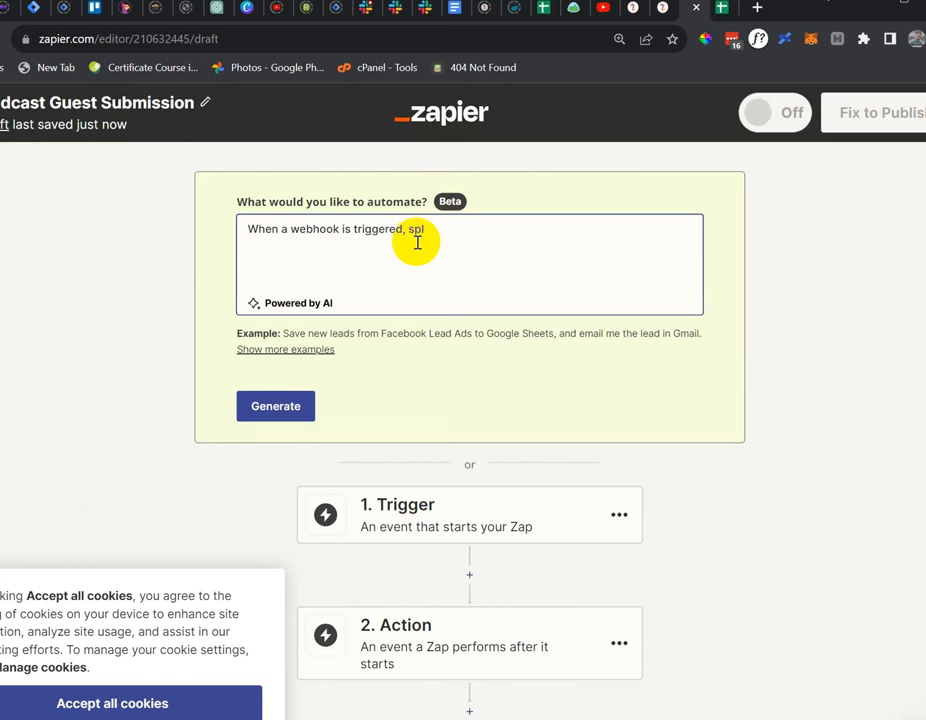
text(it text)
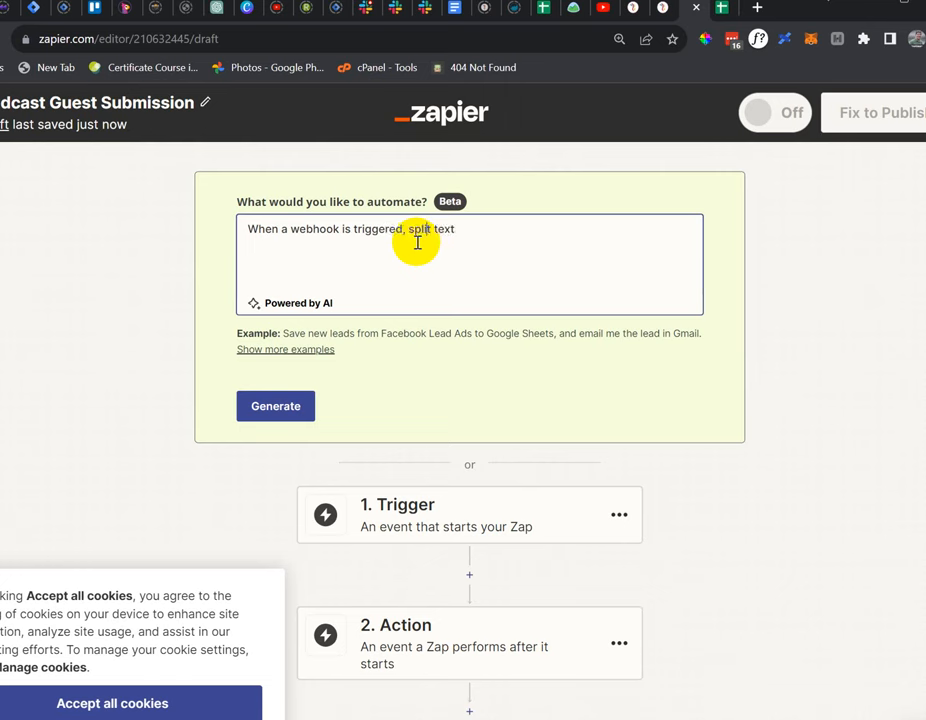
text(in the next step)
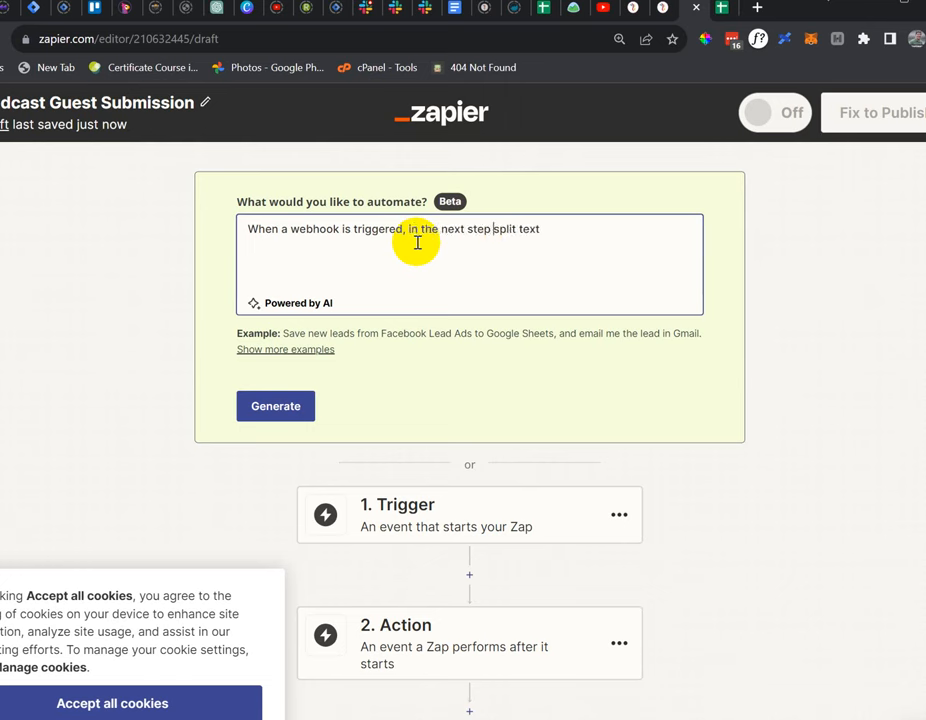
text(, and t)
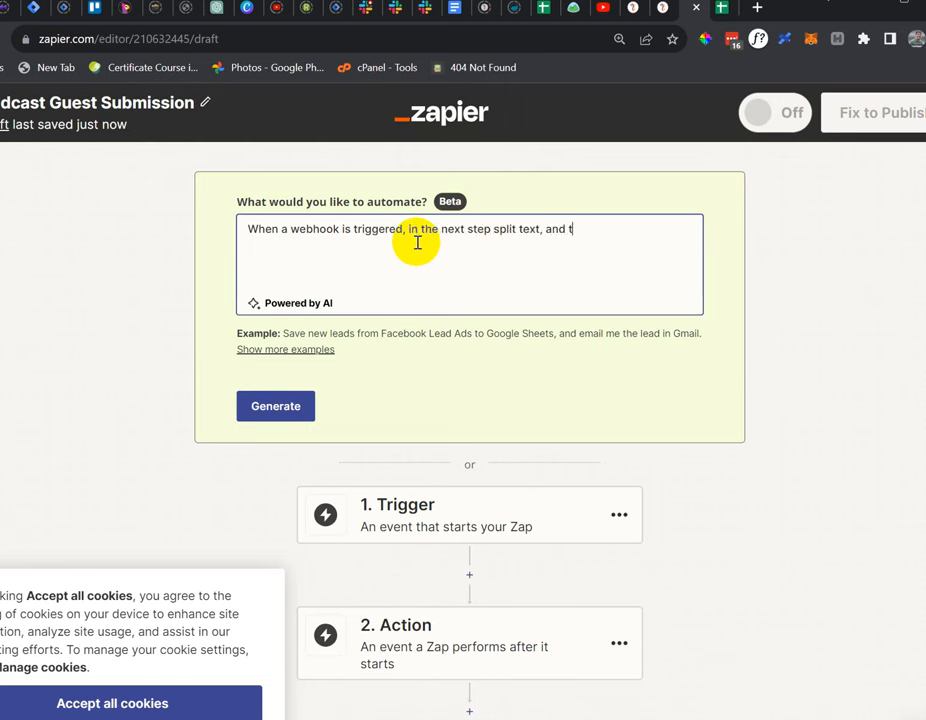
text(in the)
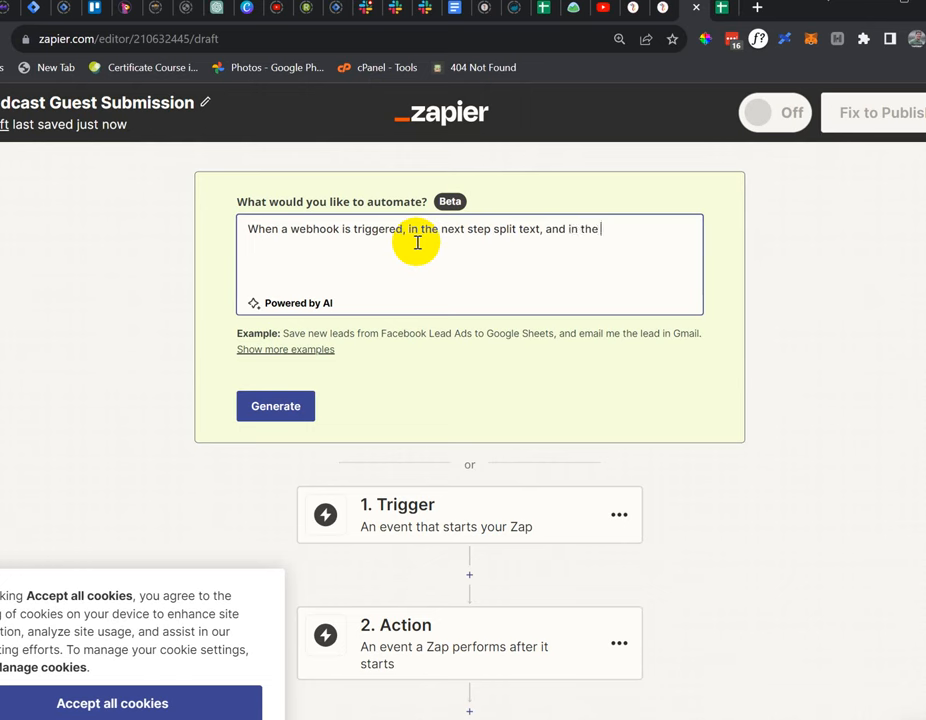
text(following step map the data t)
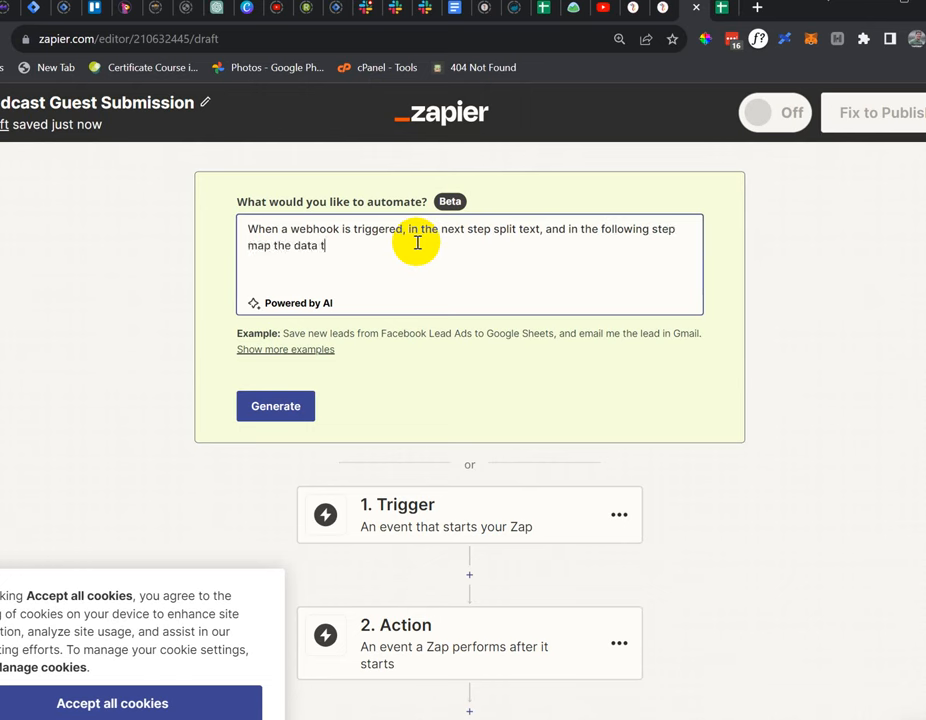
text(o a Google sheet)
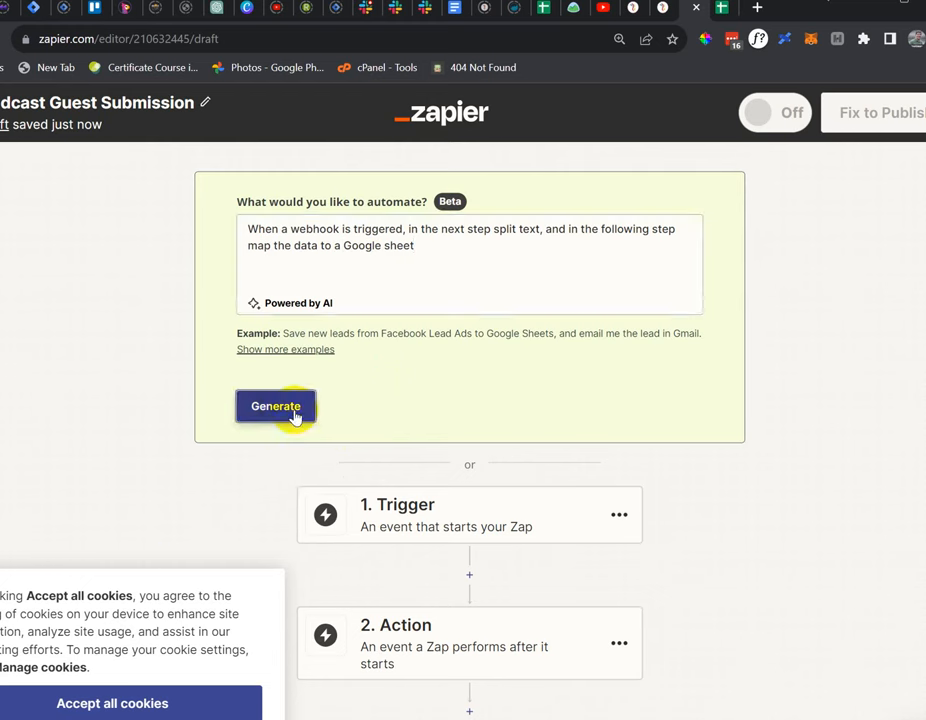
- Generate and review the Catch Hook, Formatter text and Google Sheets row steps
click(275, 406)
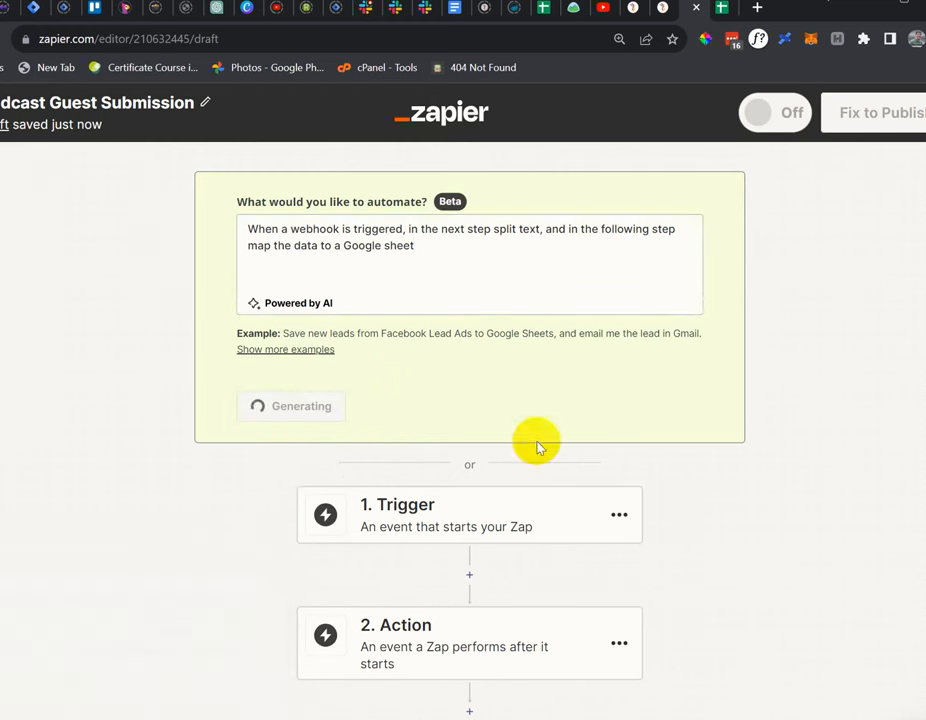
mouse_move(670, 474)
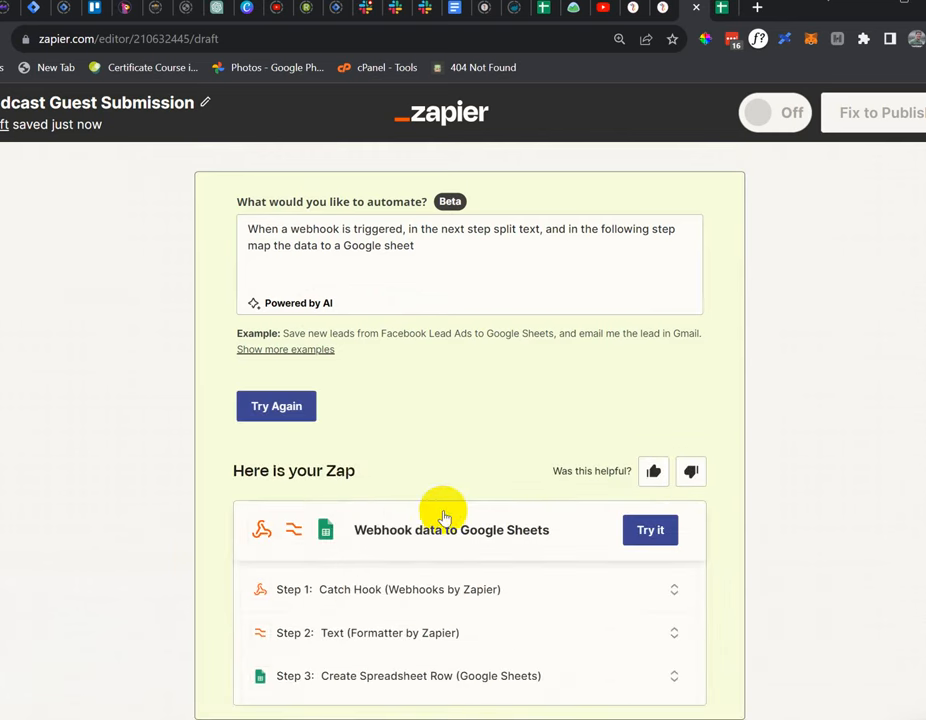
scroll(down, 3)
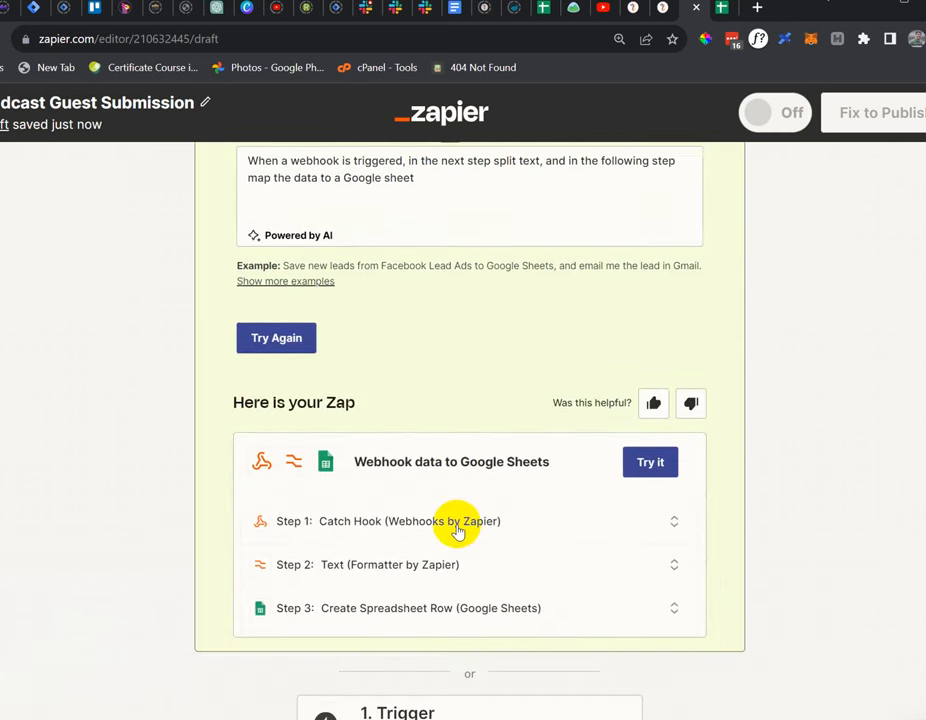
mouse_move(477, 565)
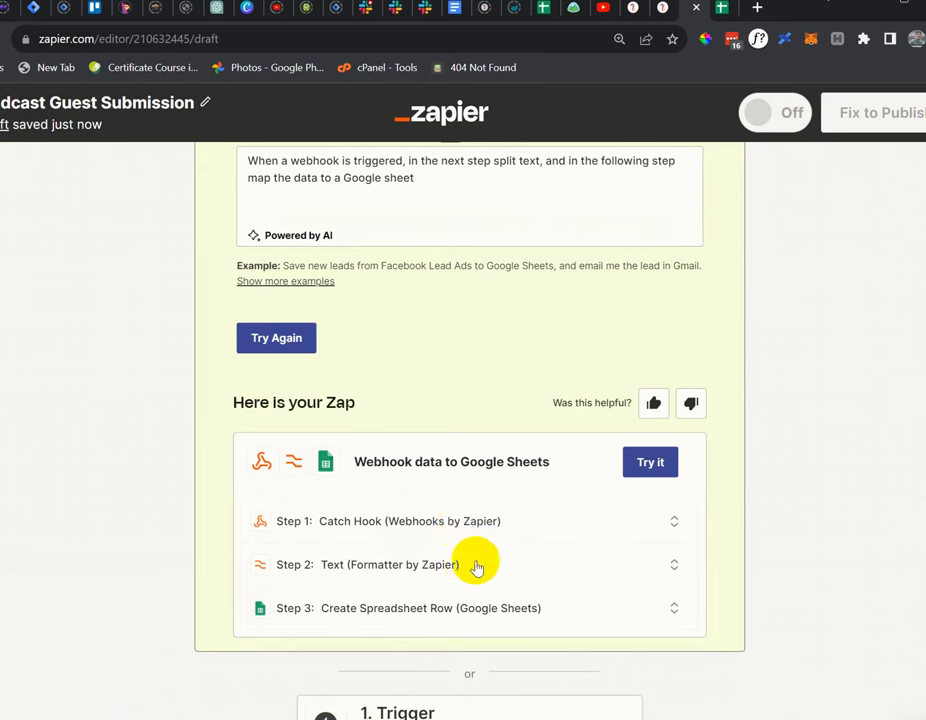
mouse_move(517, 611)
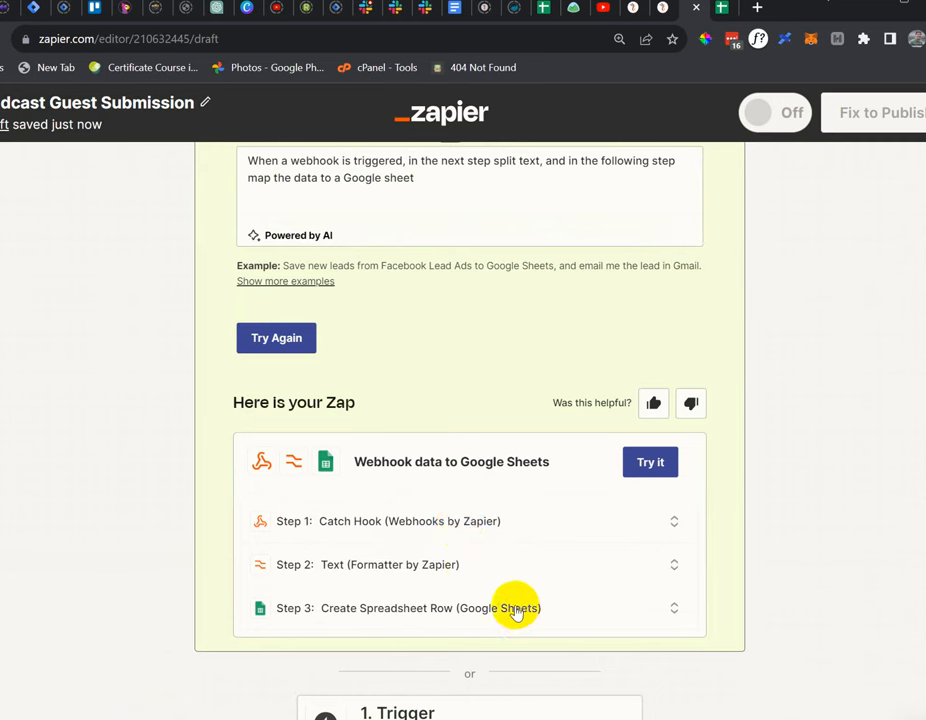
mouse_move(650, 462)
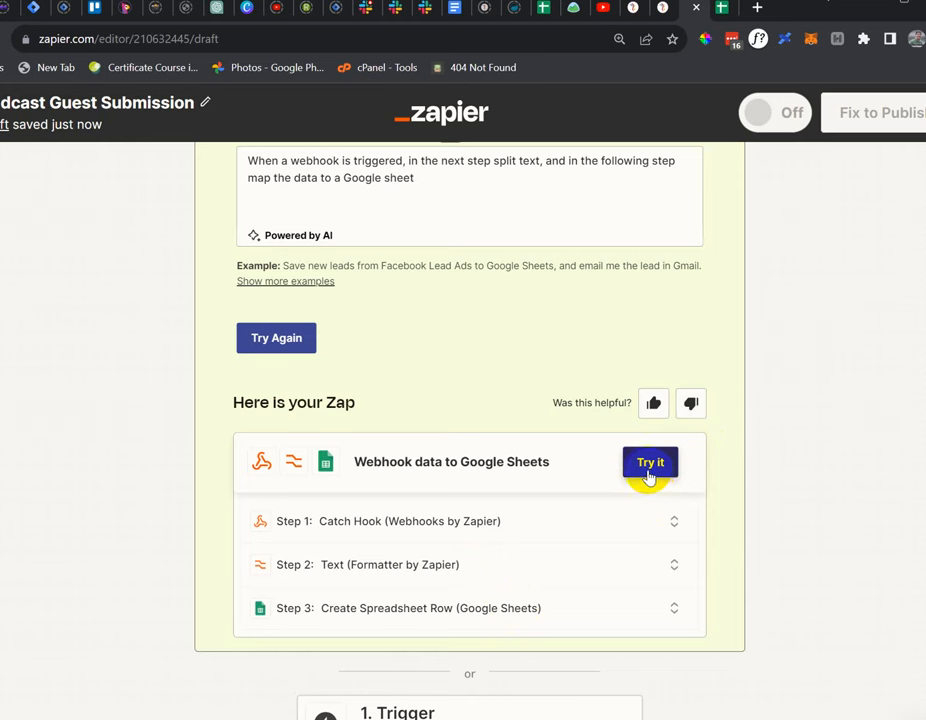
mouse_move(393, 531)
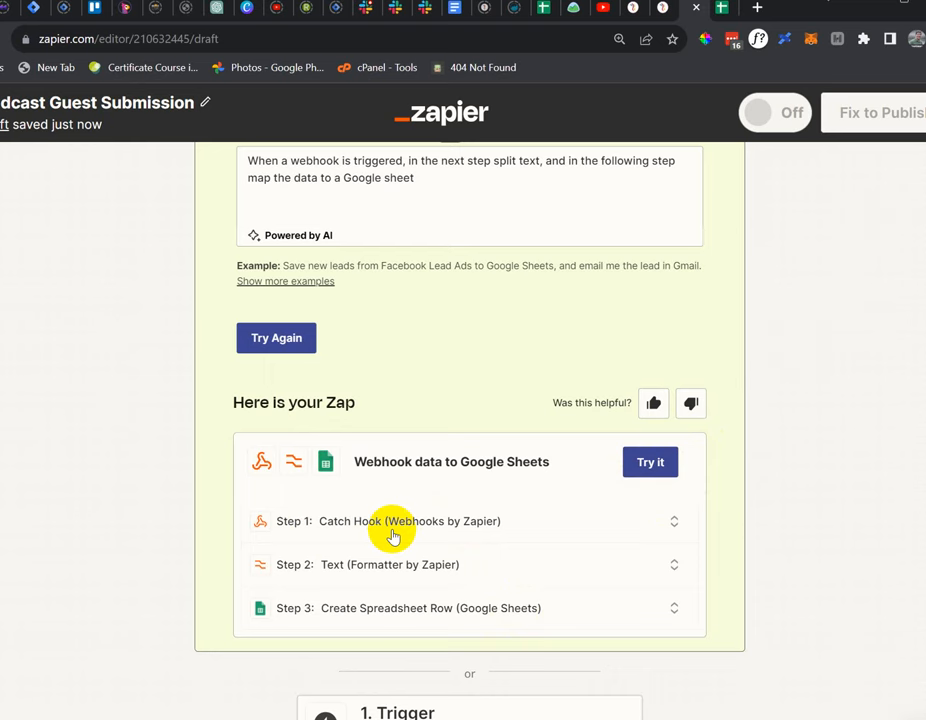
mouse_move(508, 345)
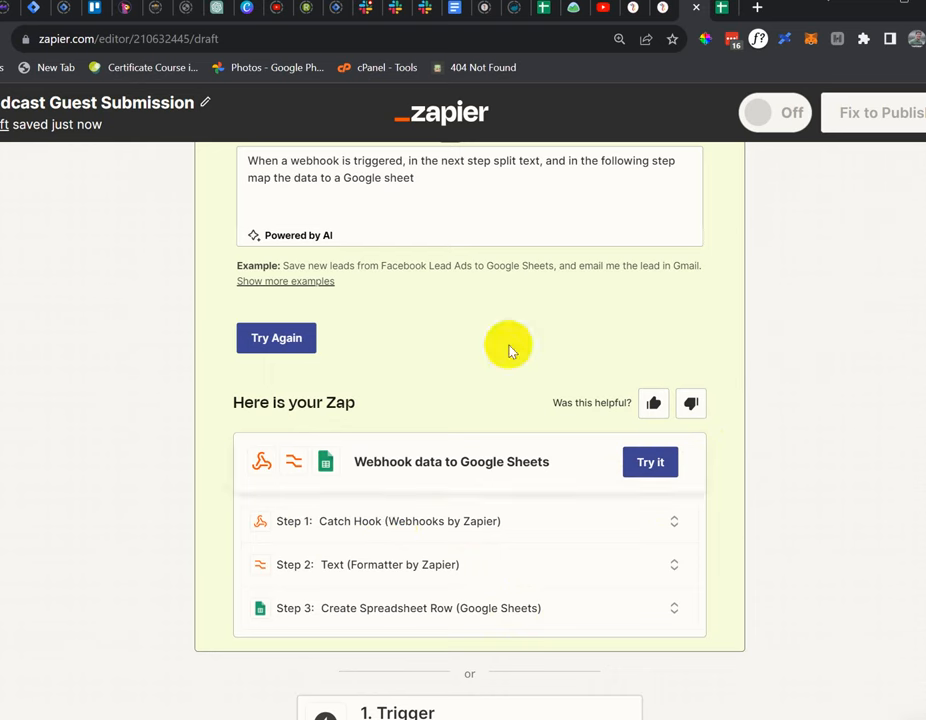
scroll(down, 3)
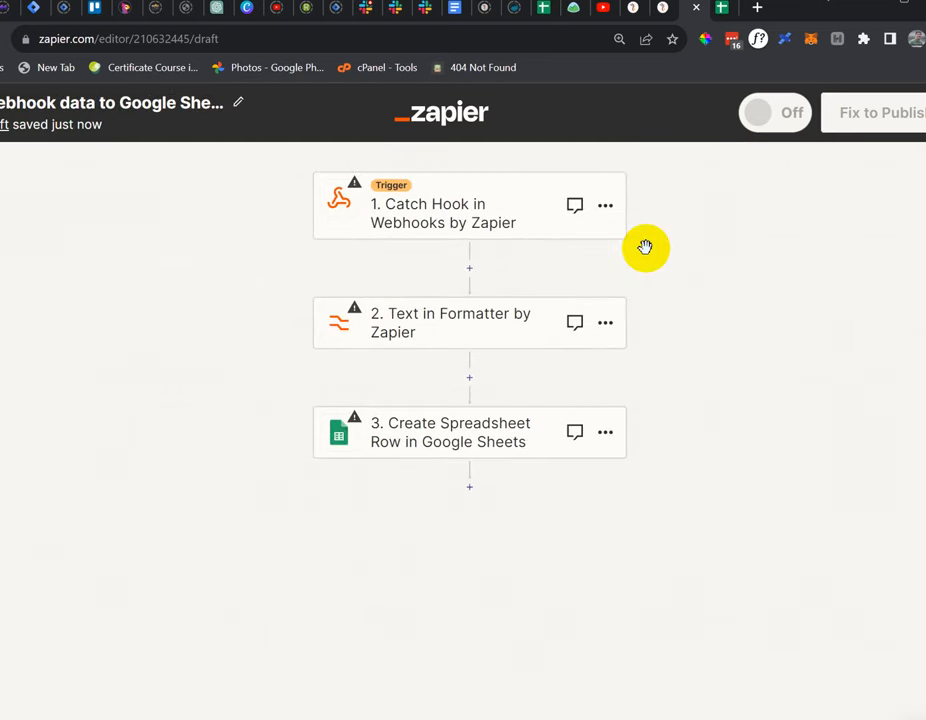
mouse_move(675, 30)
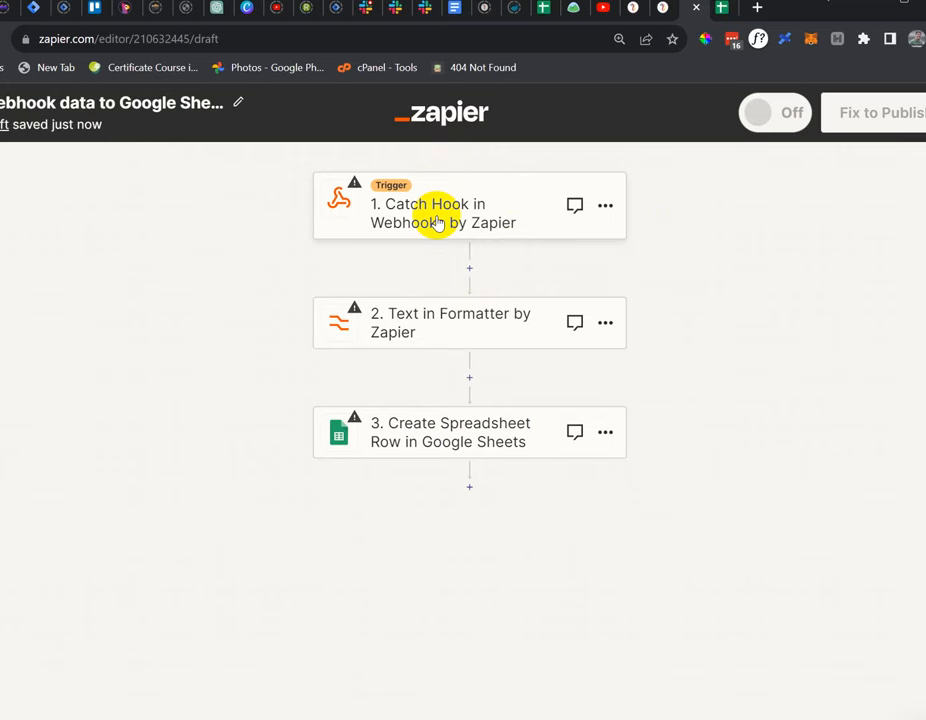
mouse_move(436, 214)
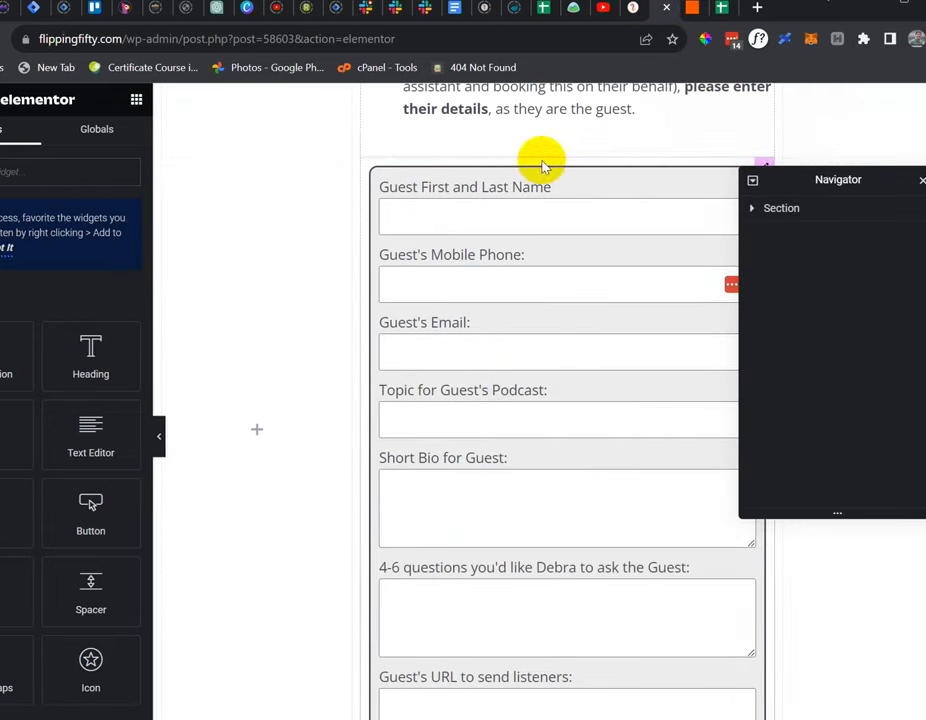
- Open the guest form in Elementor and copy the Short Bio for Guest label into row 1
click(902, 10)
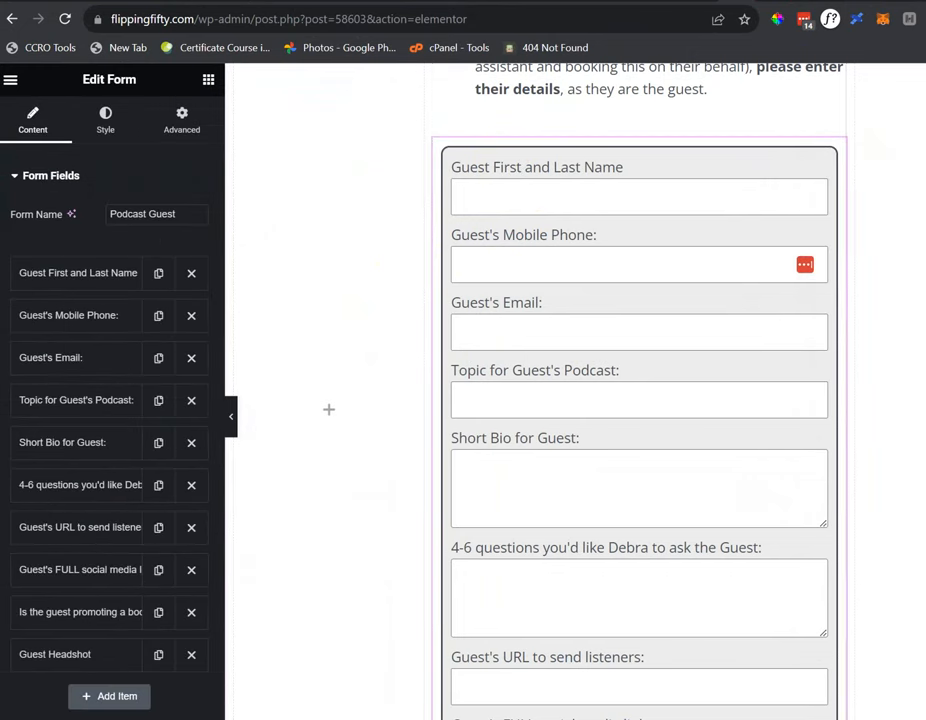
click(76, 399)
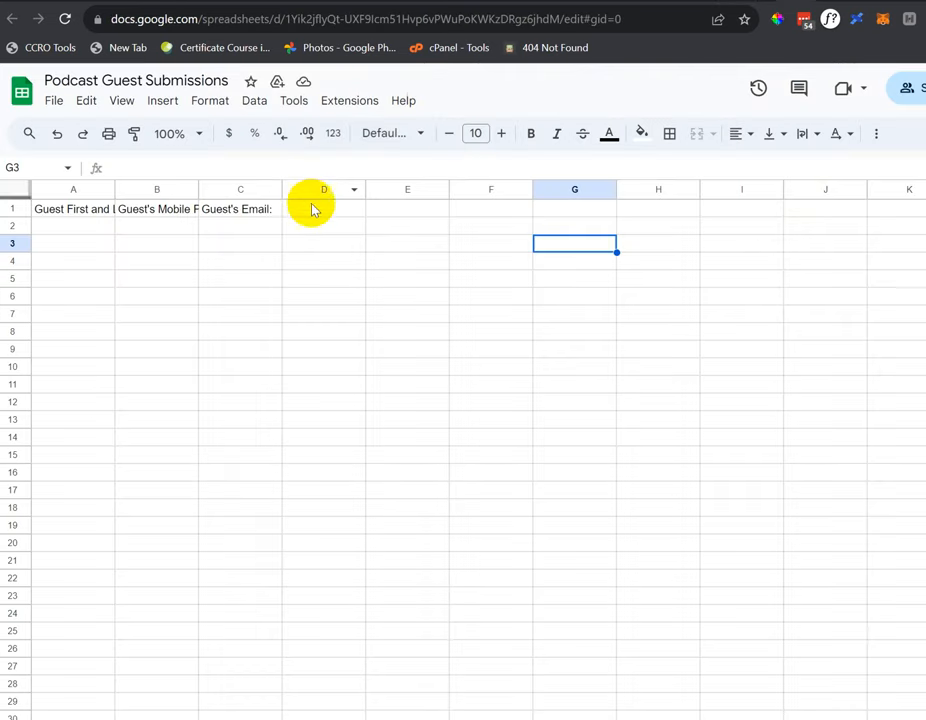
click(323, 208)
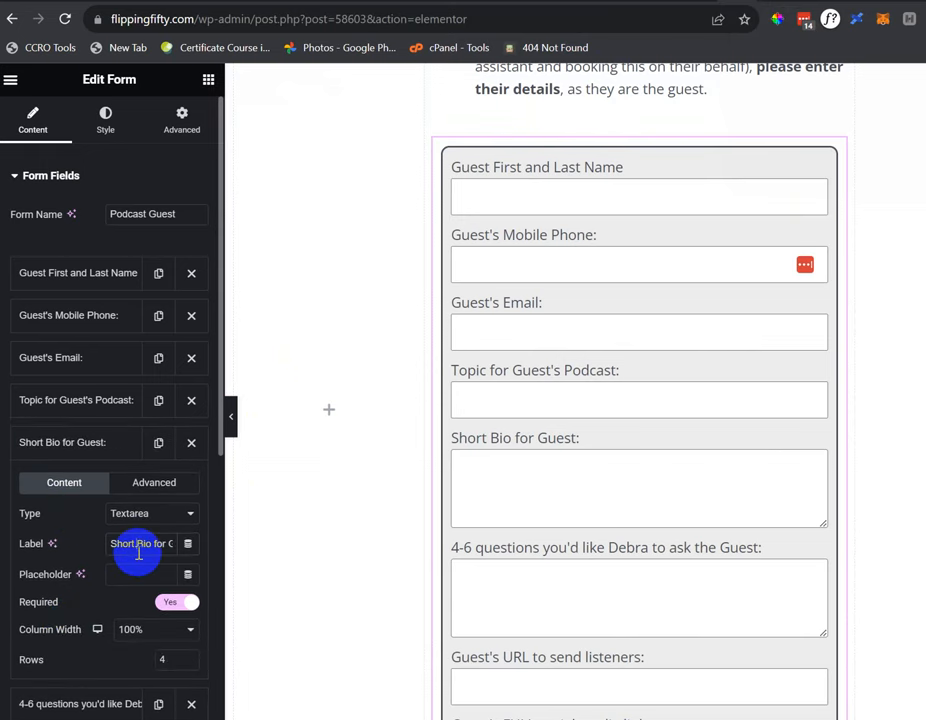
triple_click(140, 543)
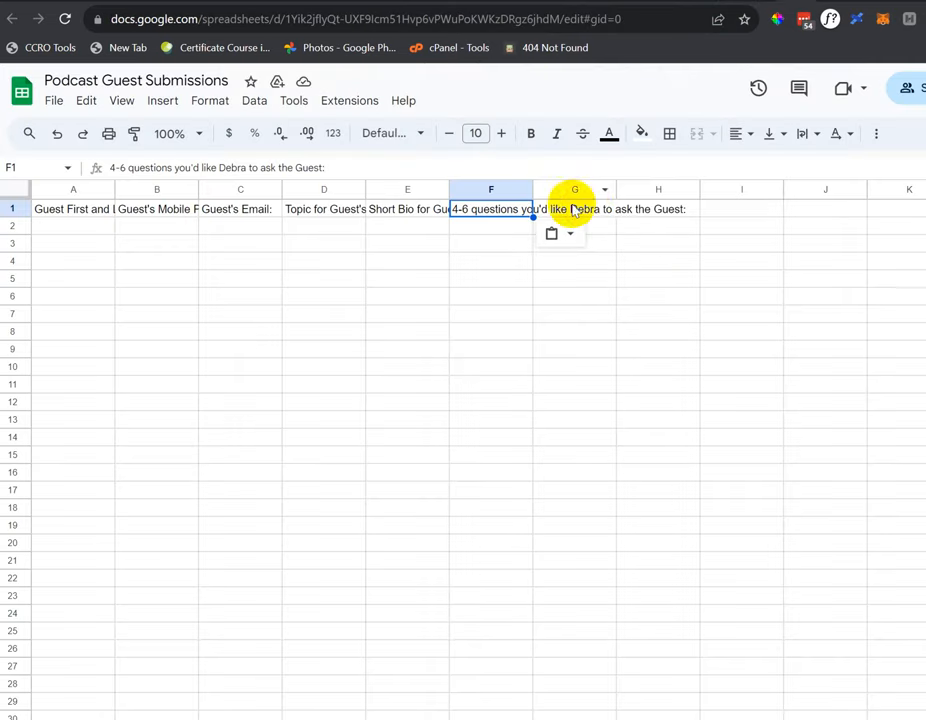
- Copy the social media links and book-promotion labels into header cells G1 and I1
click(574, 208)
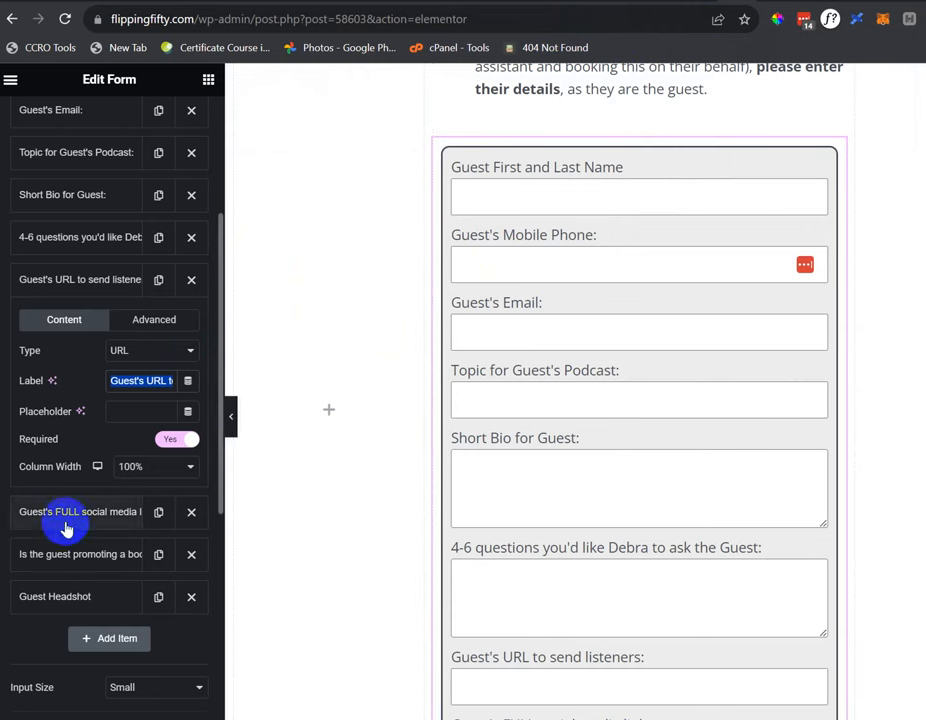
click(78, 511)
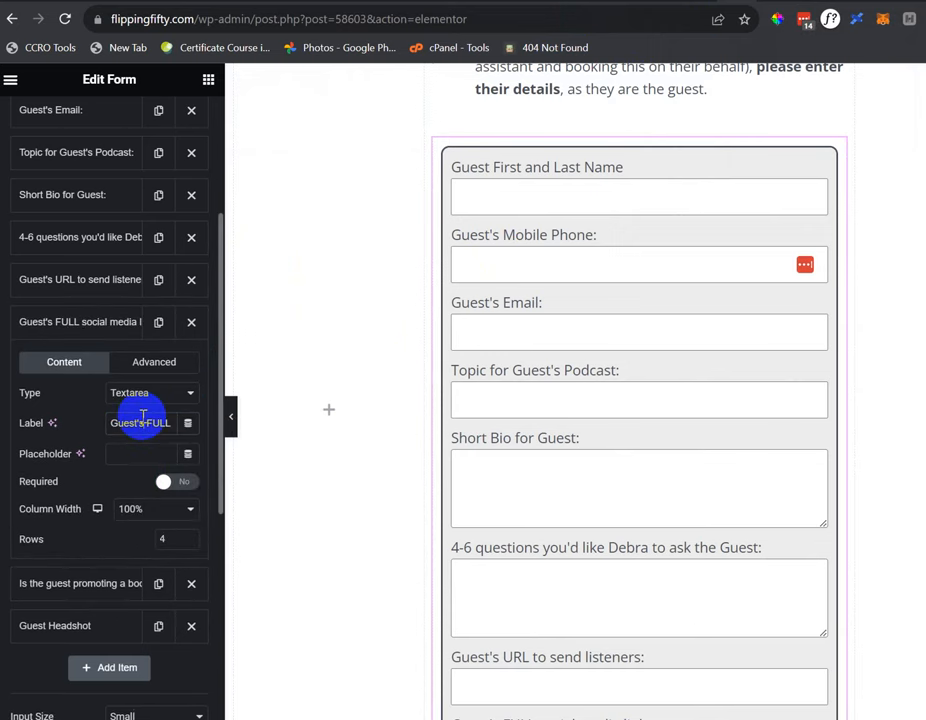
double_click(140, 422)
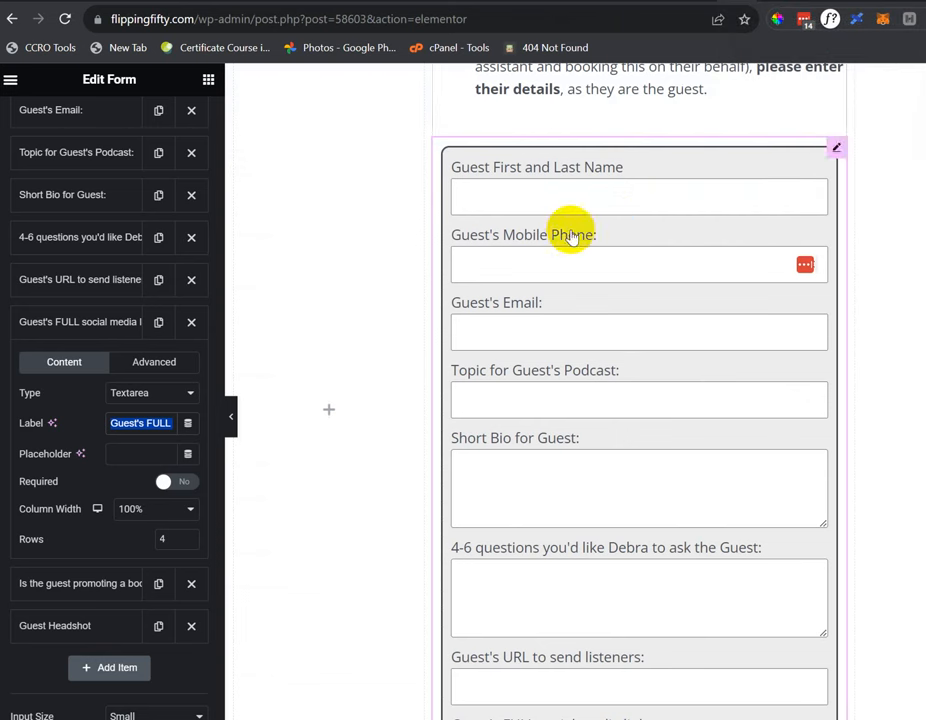
click(80, 363)
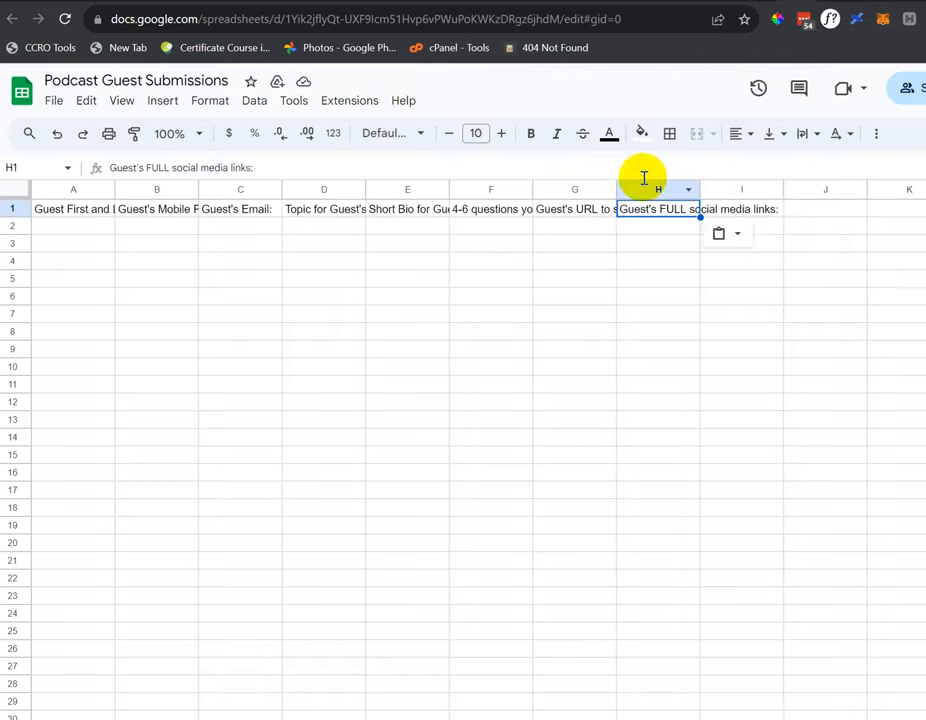
click(741, 208)
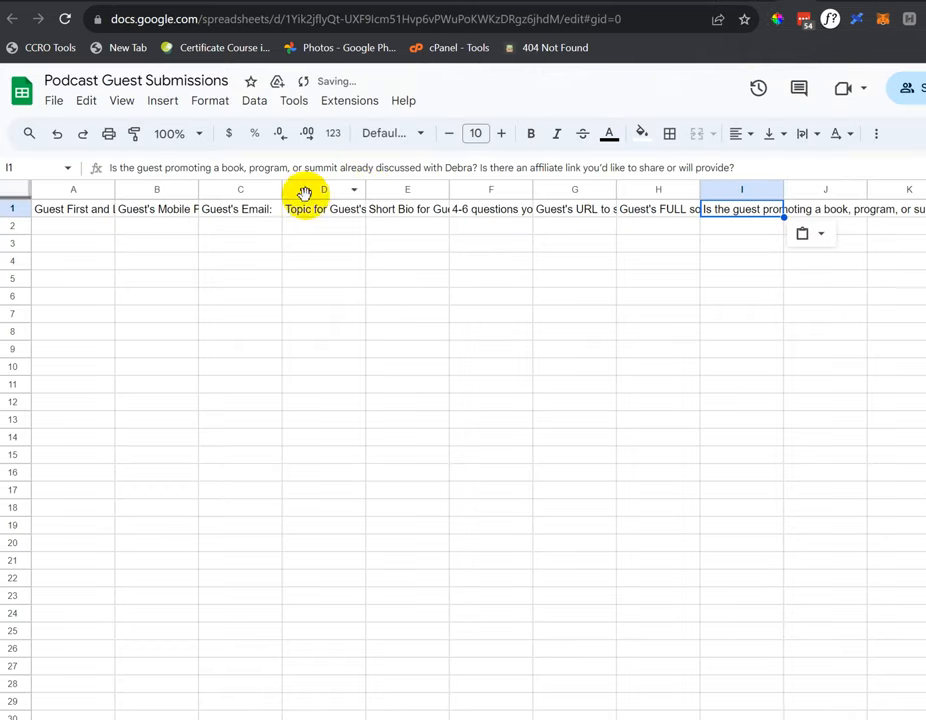
mouse_move(190, 190)
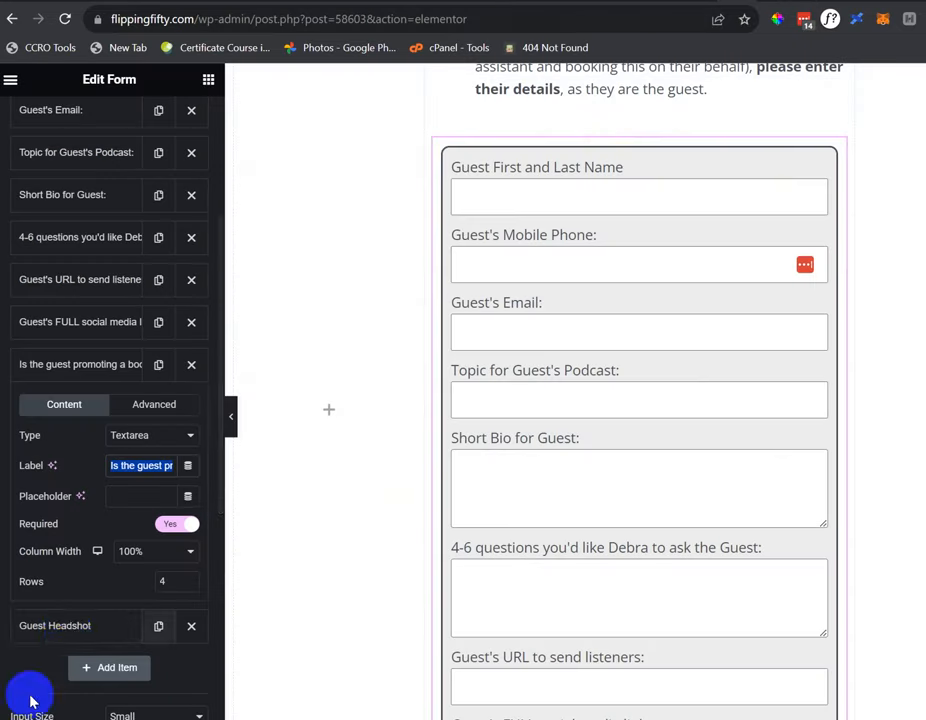
click(55, 625)
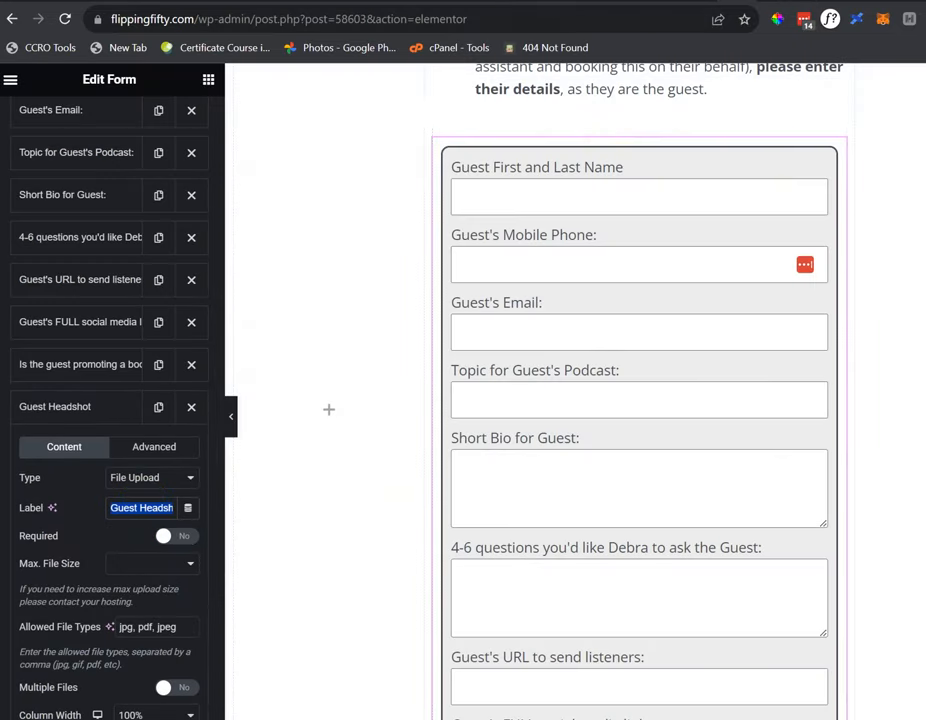
scroll(down, 3)
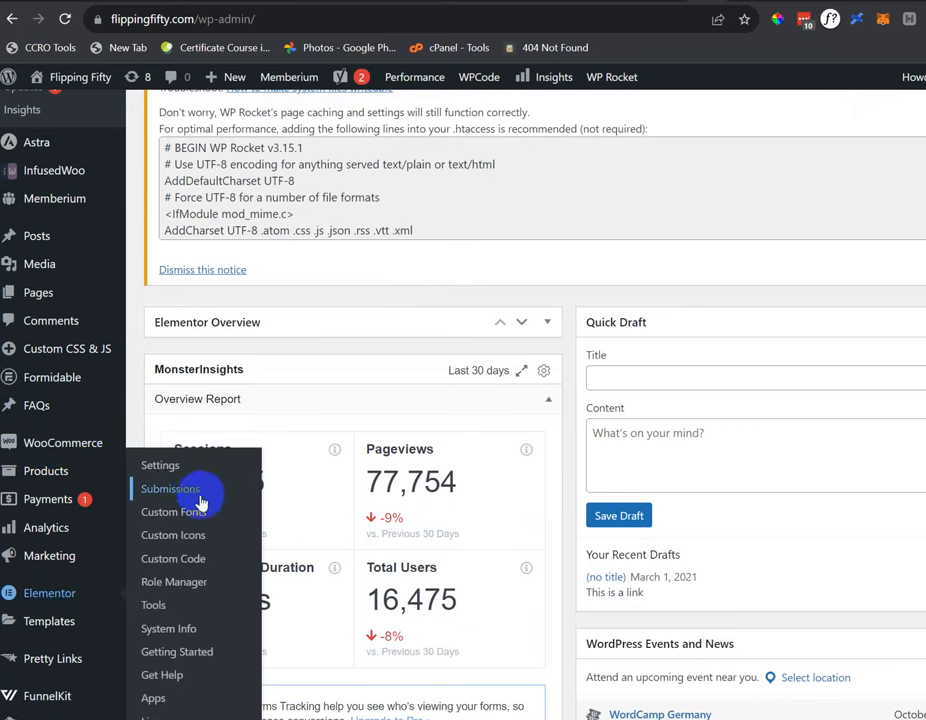
click(170, 488)
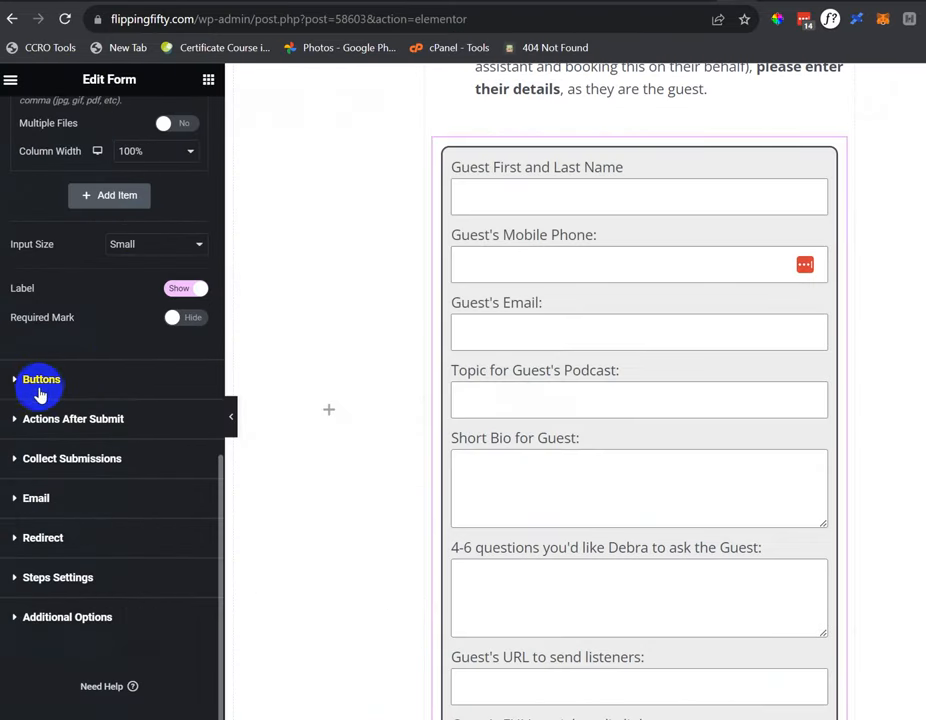
- Set the guest name field's ID to fullname and expand the notification Email settings
click(41, 379)
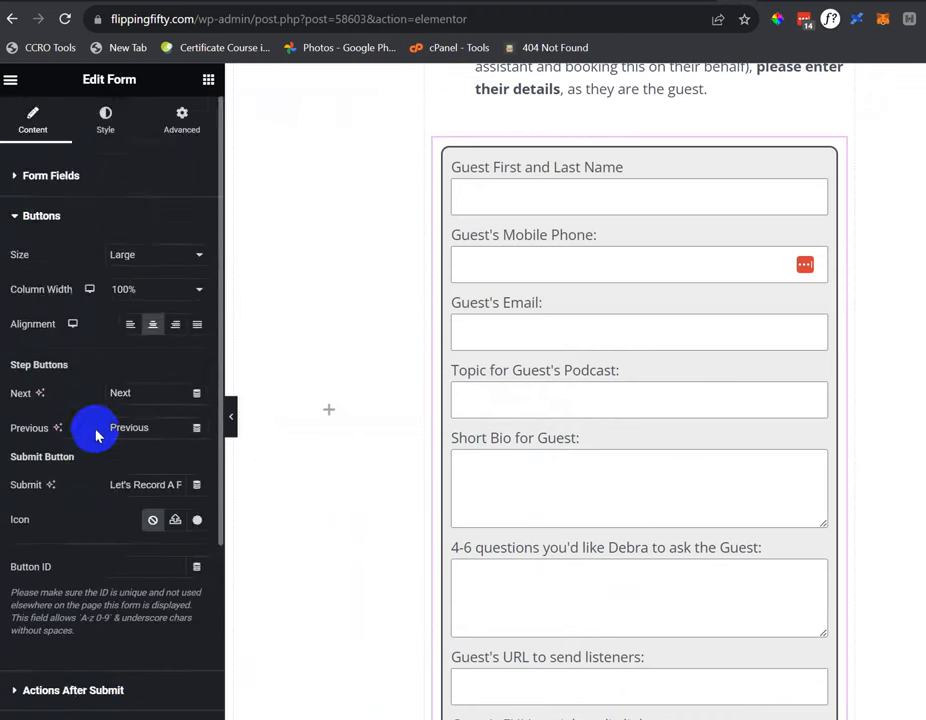
scroll(down, 3)
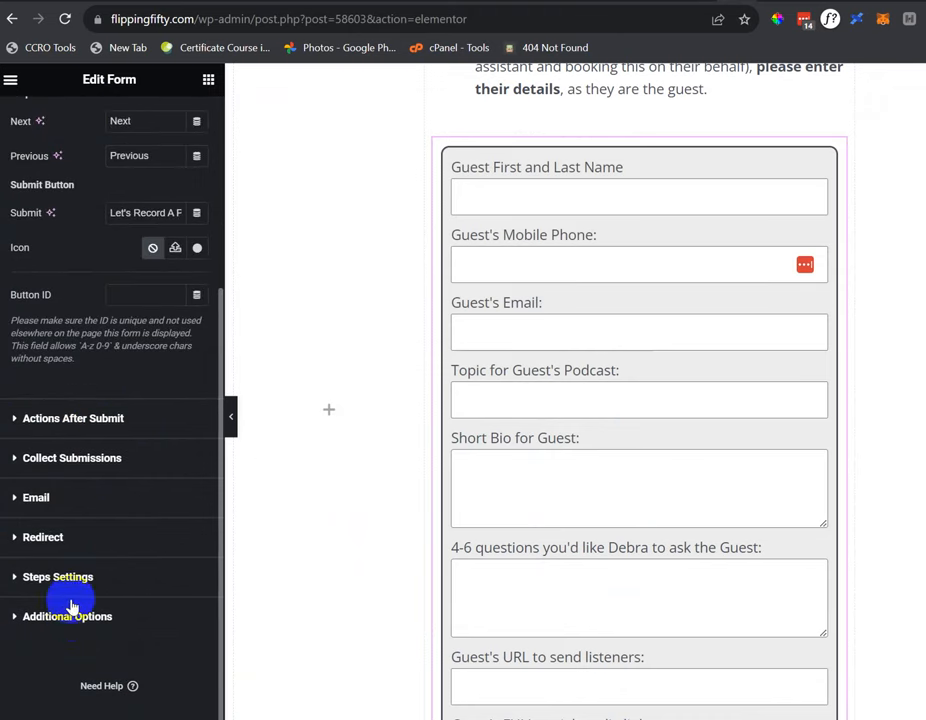
click(67, 616)
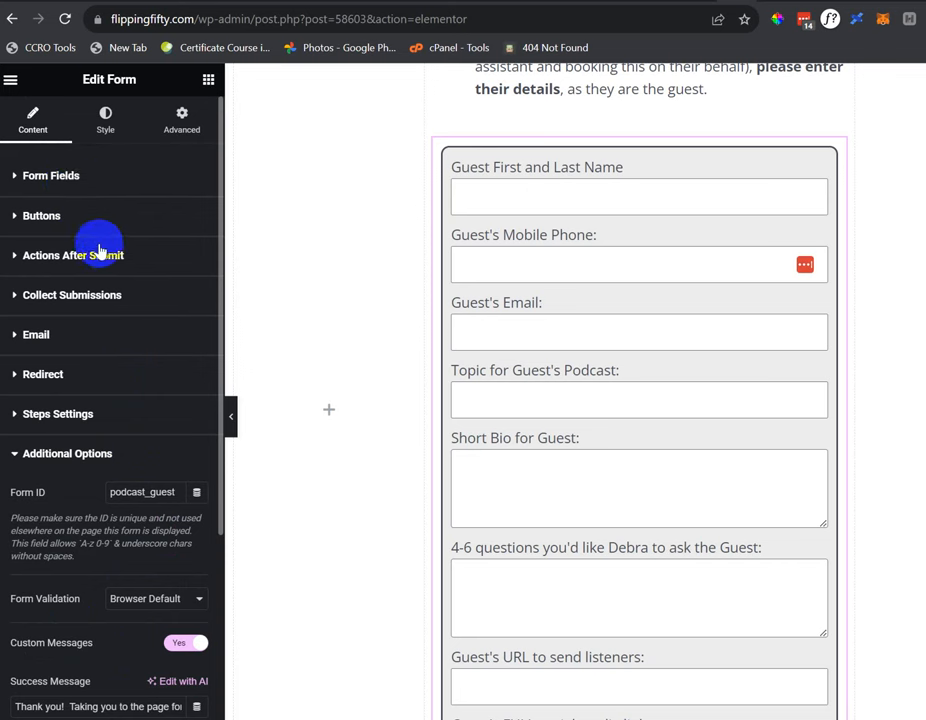
click(51, 175)
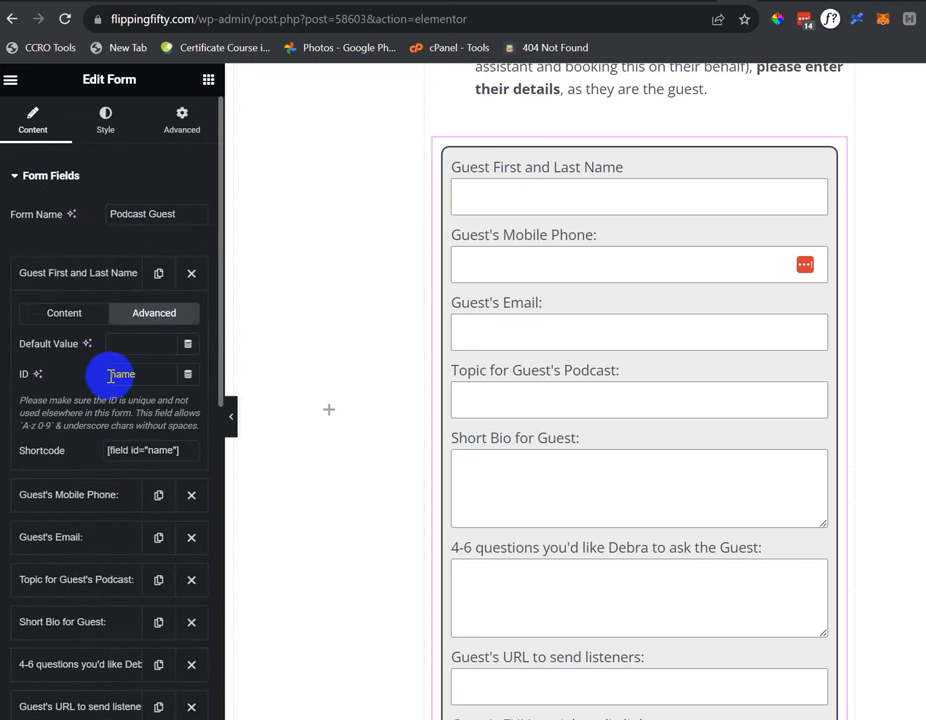
text(fulname)
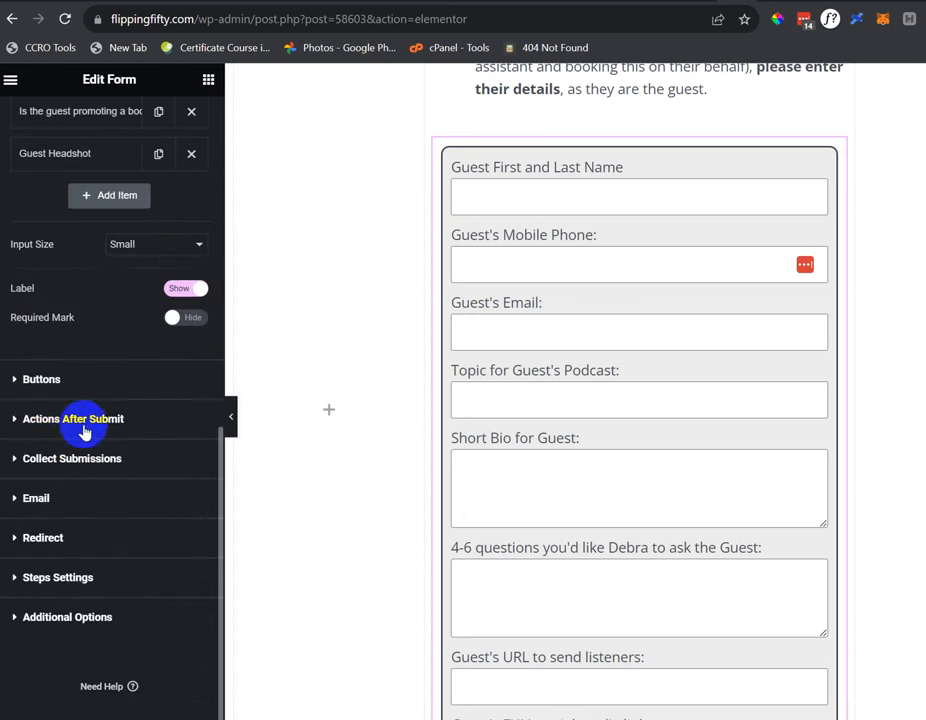
click(36, 498)
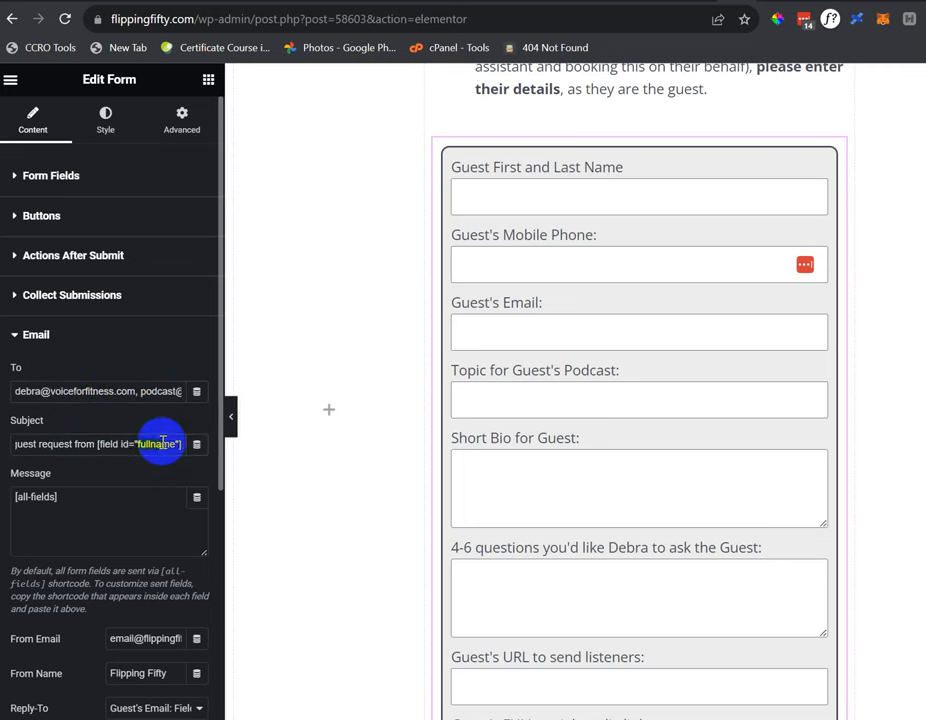
- Review the phone, email and questions field IDs, changing Short Bio's ID to shortbio
scroll(down, 3)
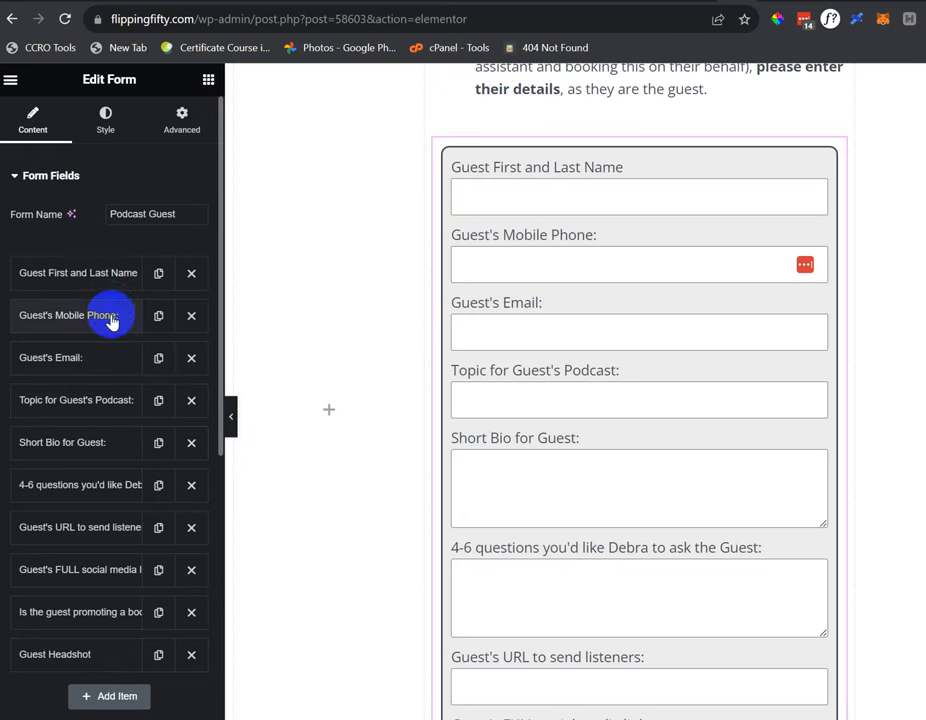
click(68, 315)
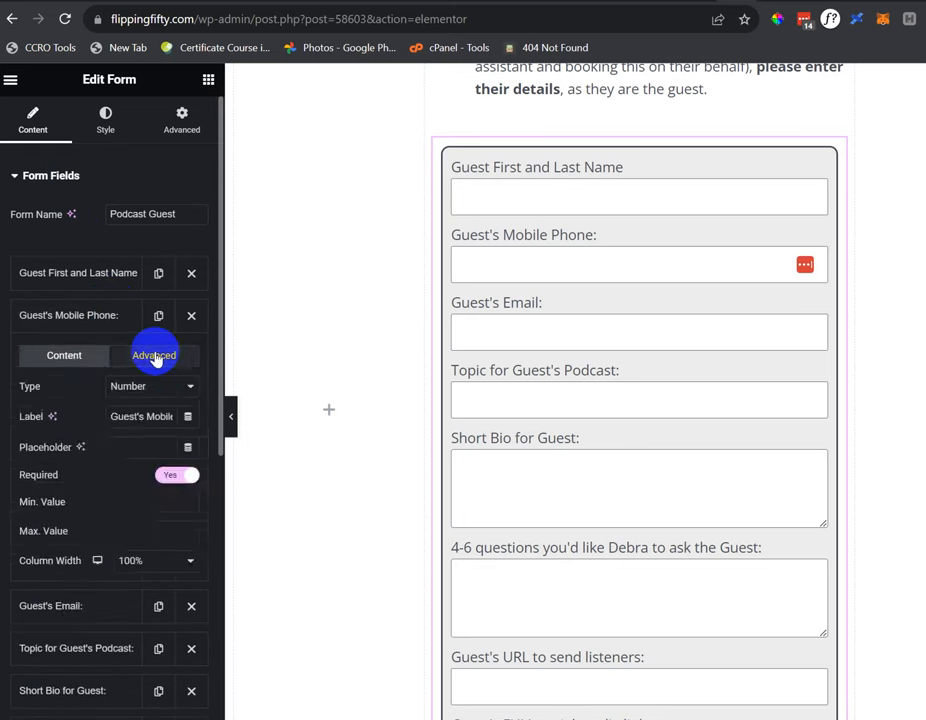
click(153, 355)
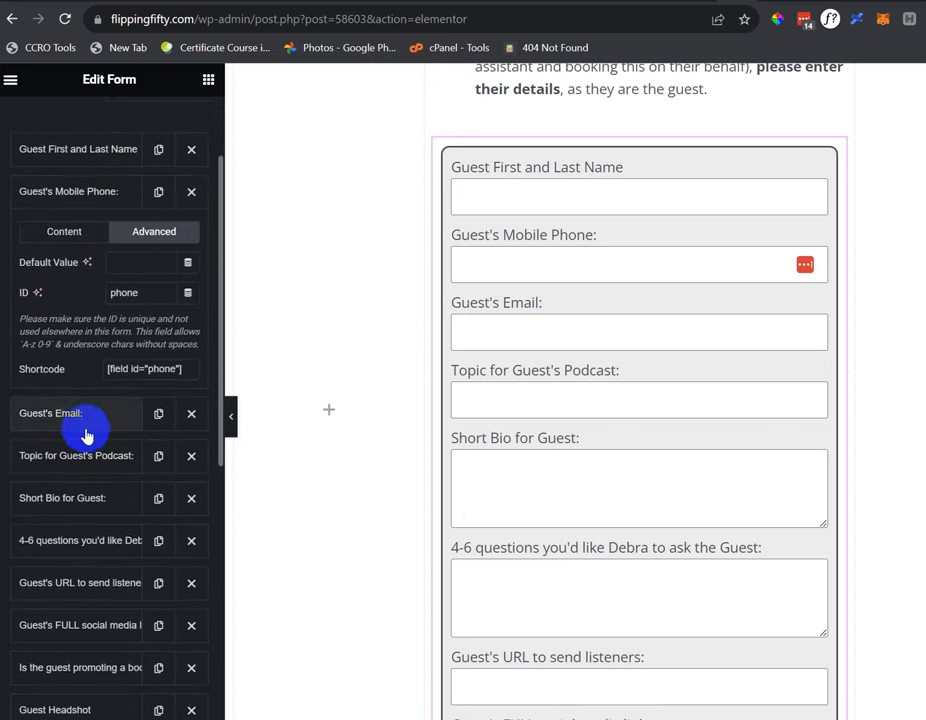
click(51, 413)
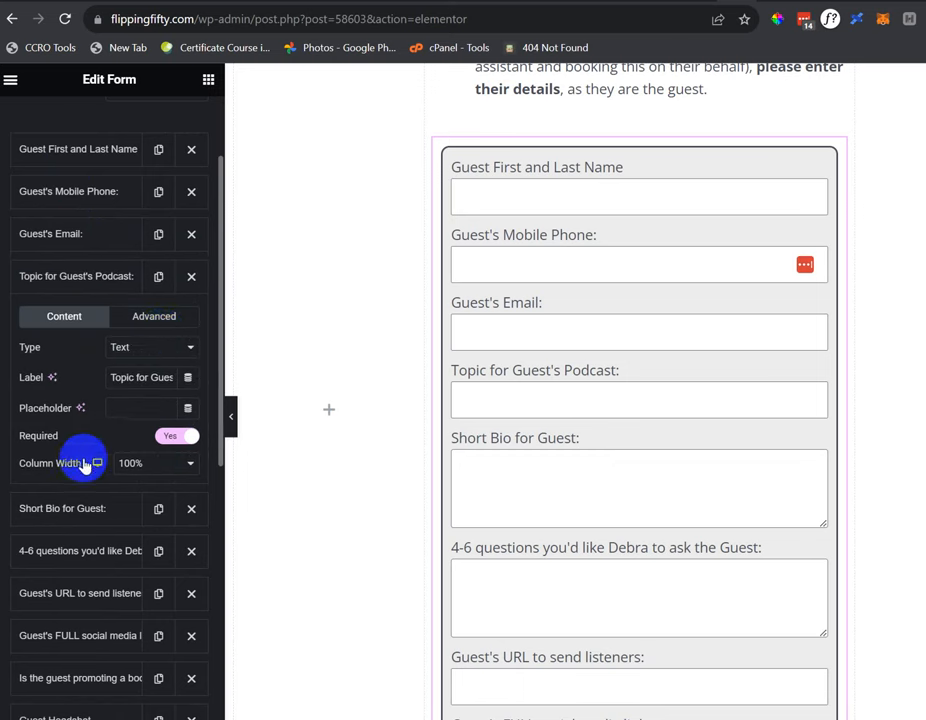
click(153, 316)
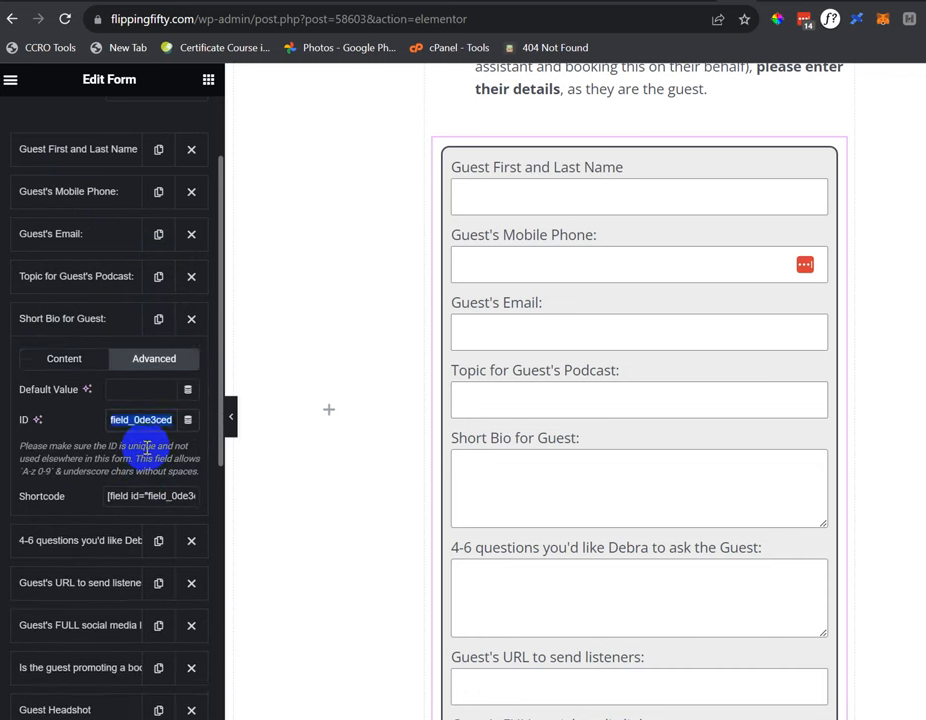
text(shortbio)
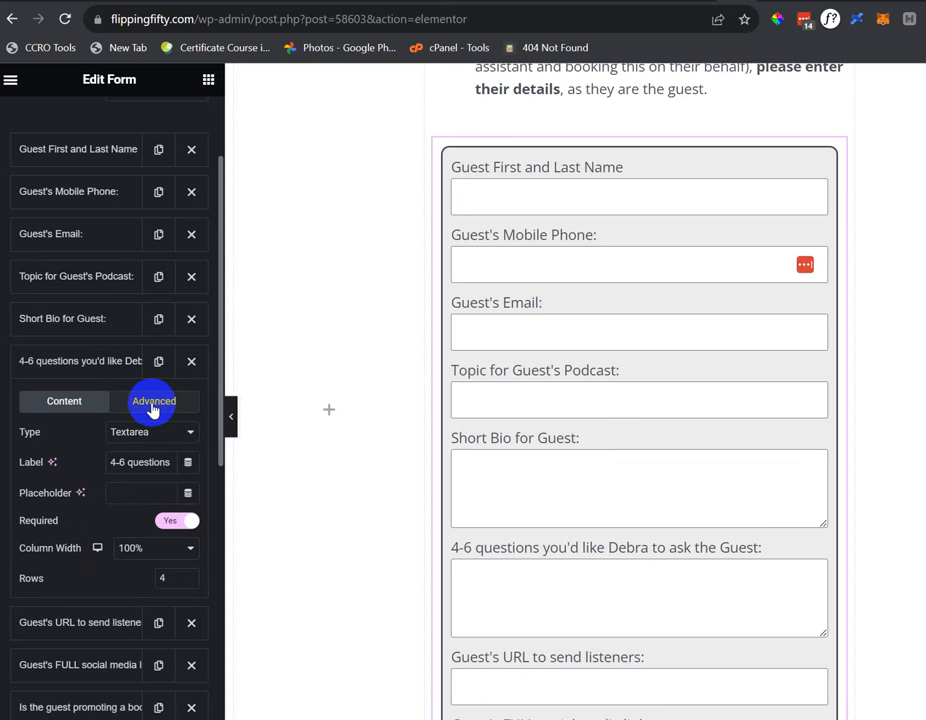
click(153, 401)
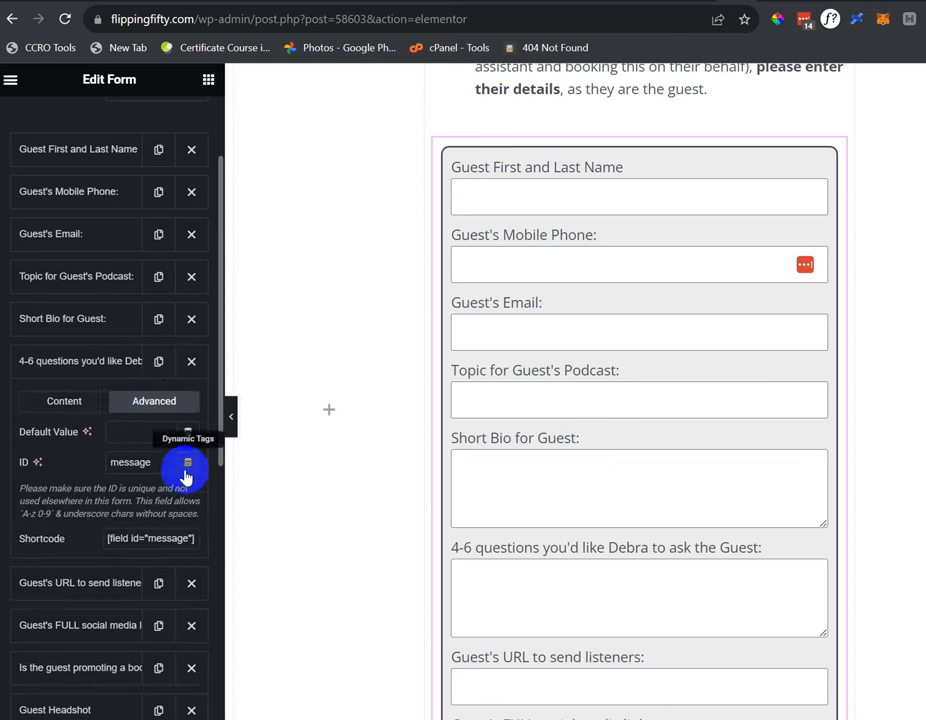
click(64, 401)
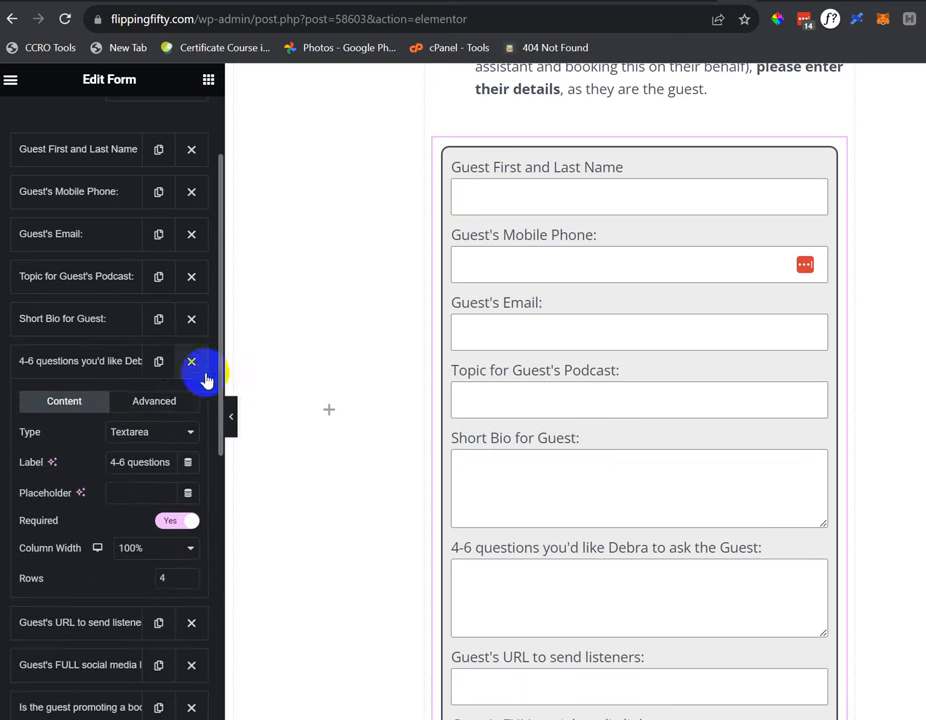
click(154, 401)
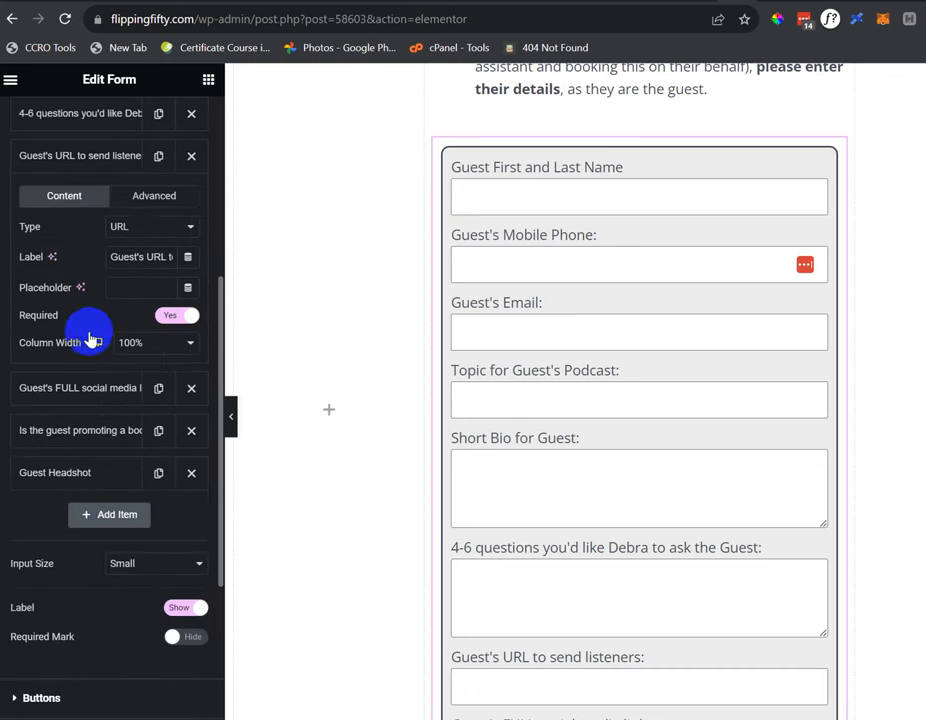
- Change the guest URL field's ID to guesturl
click(154, 195)
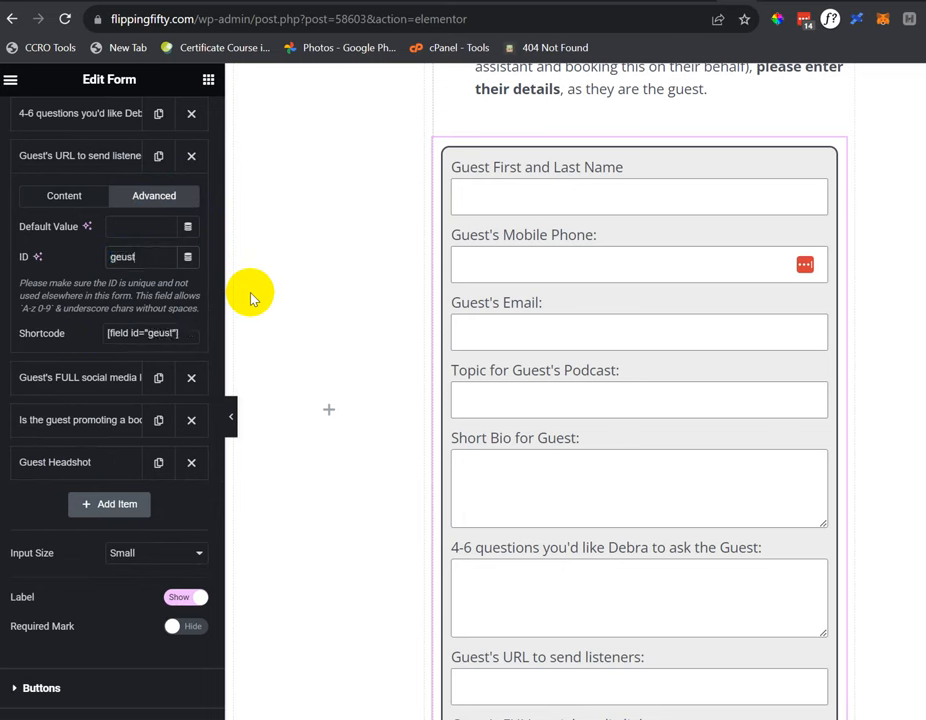
key(Backspace)
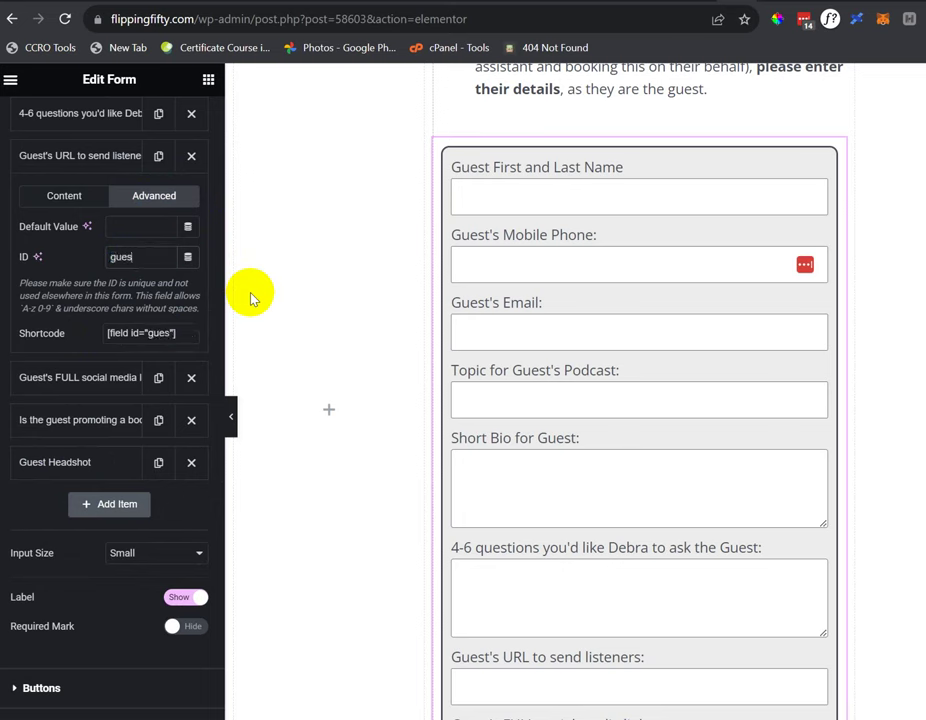
text(t)
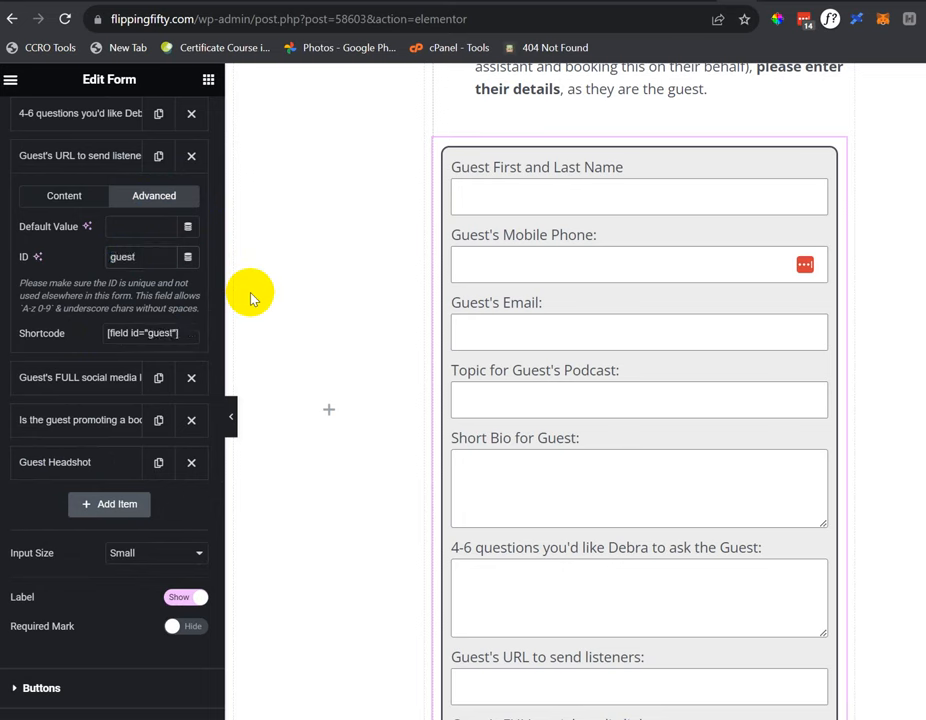
text(url)
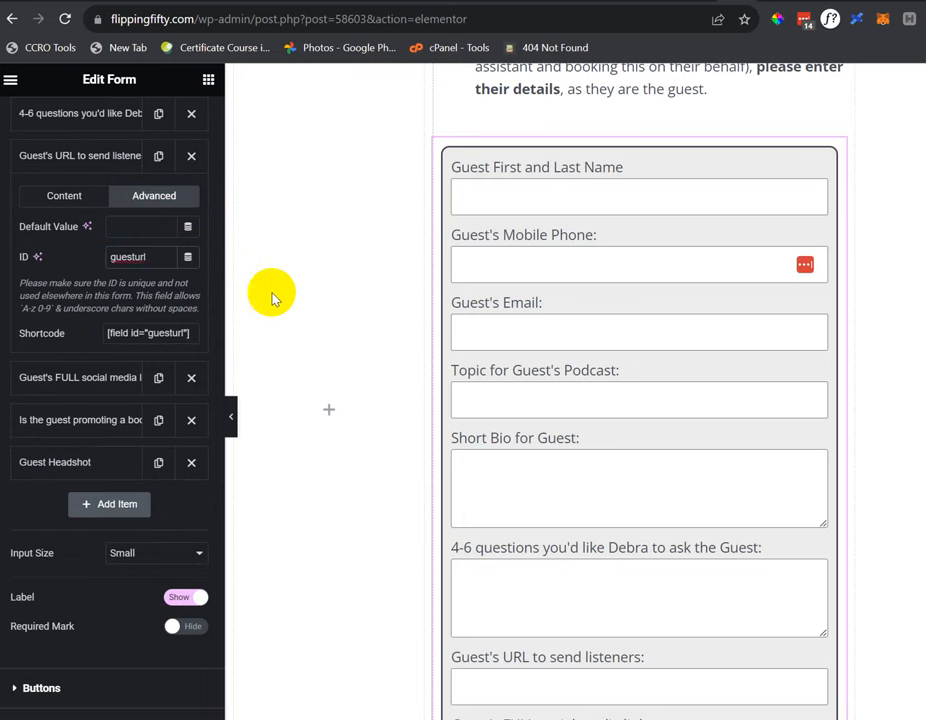
mouse_move(123, 377)
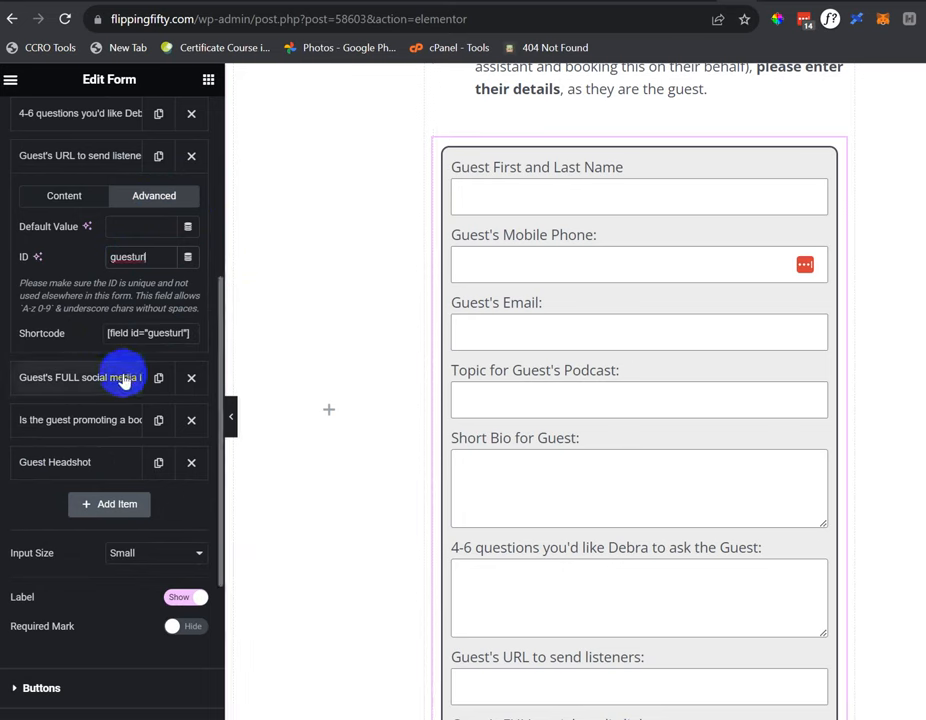
- Set the book-promotion question field's ID to guestpromo
click(78, 377)
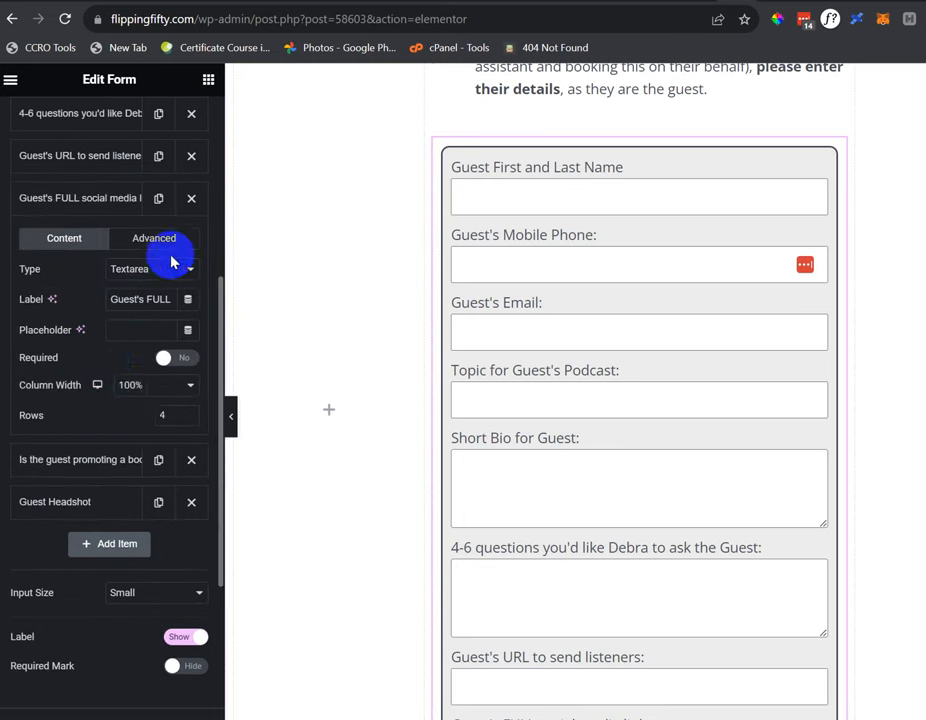
click(154, 238)
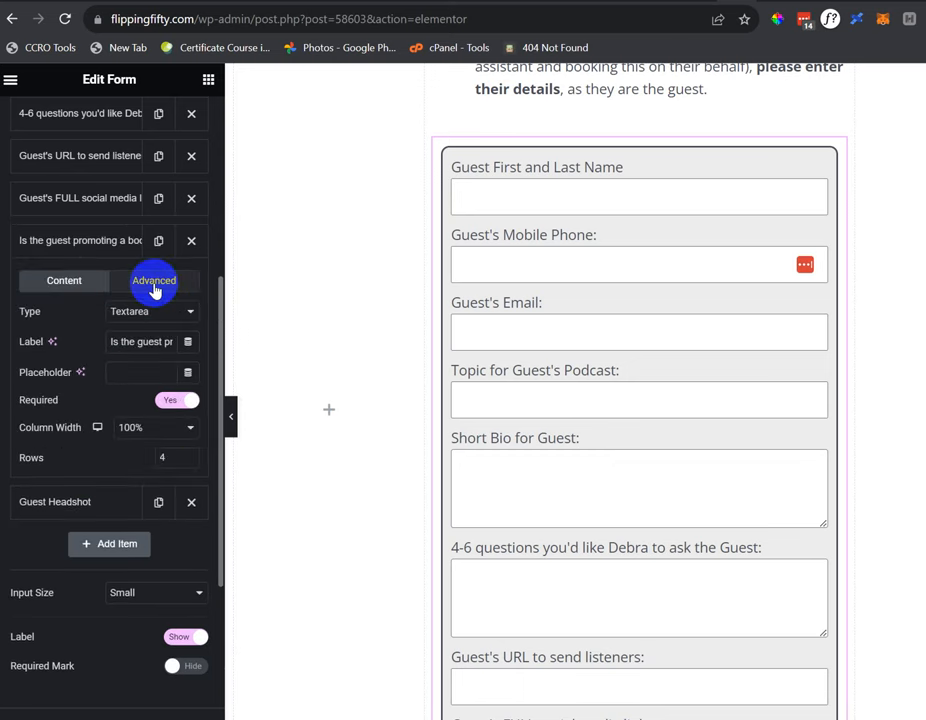
click(64, 280)
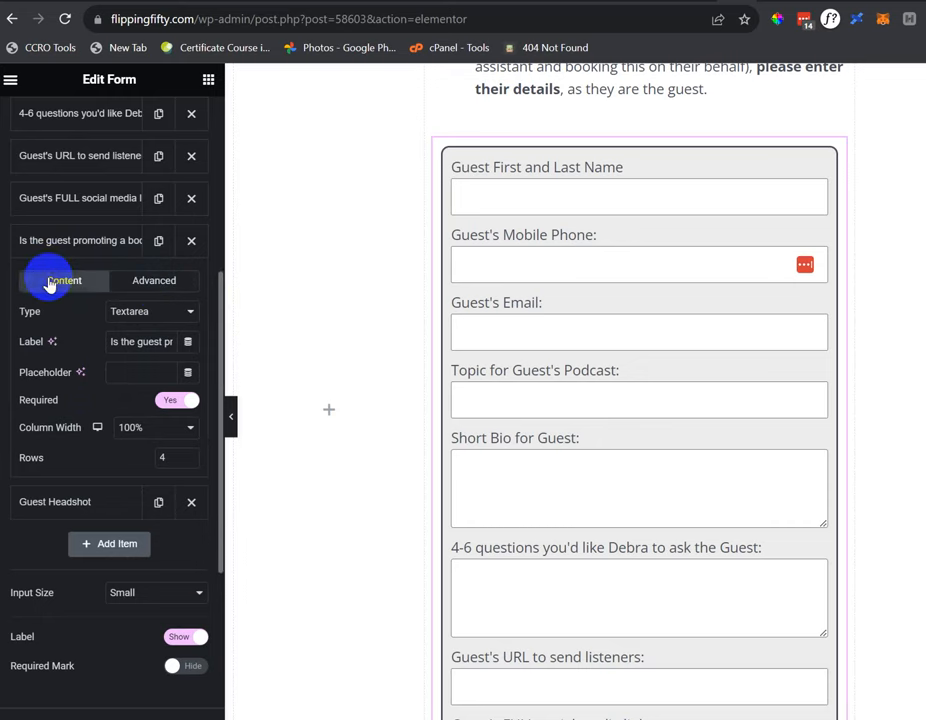
scroll(down, 3)
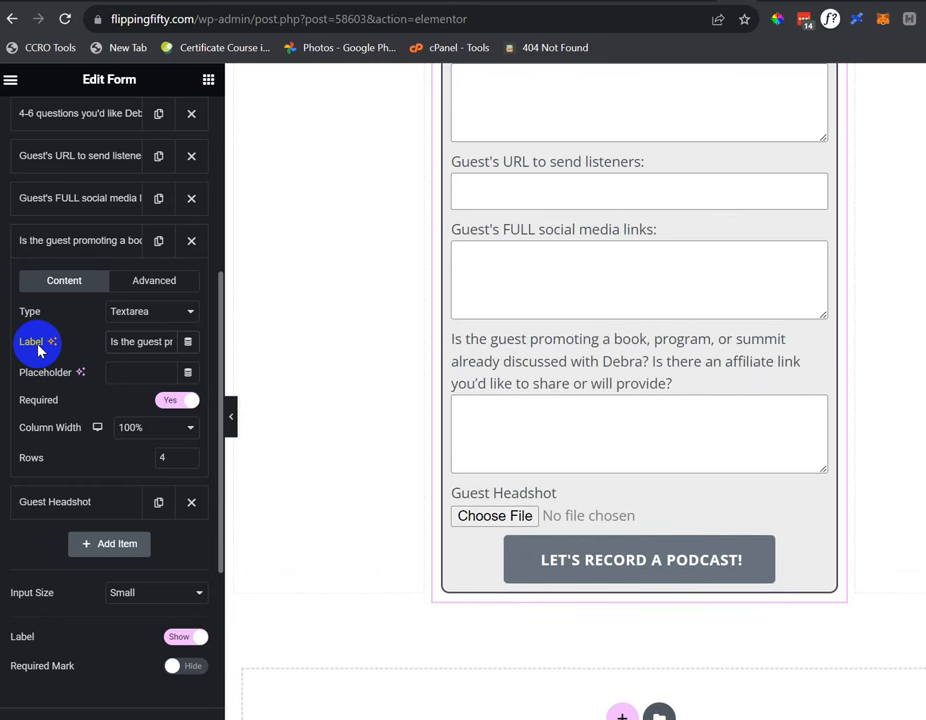
click(153, 280)
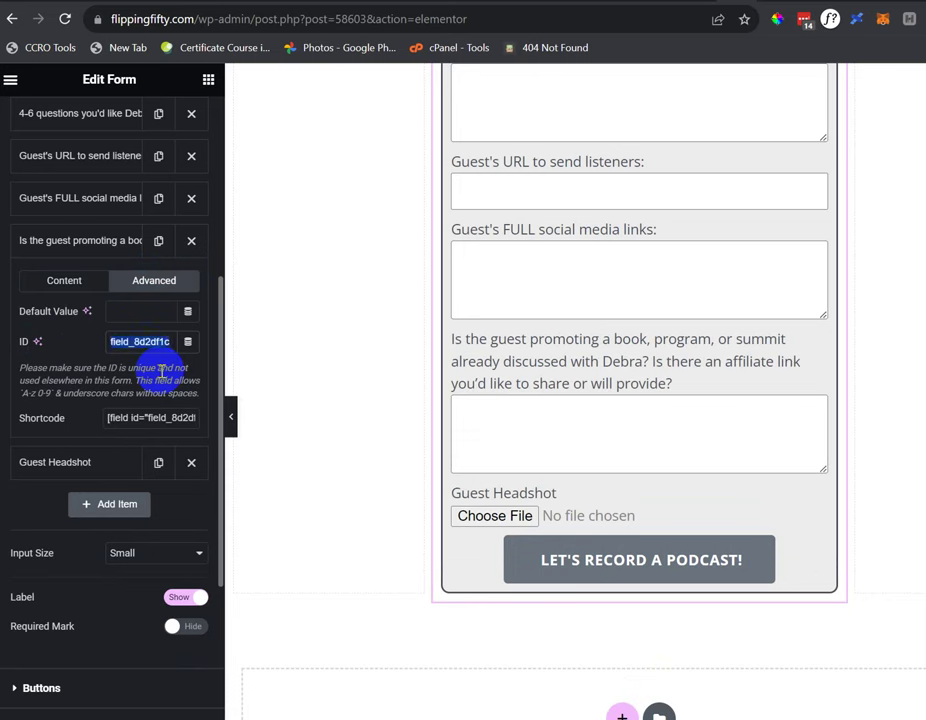
text(guestpromd)
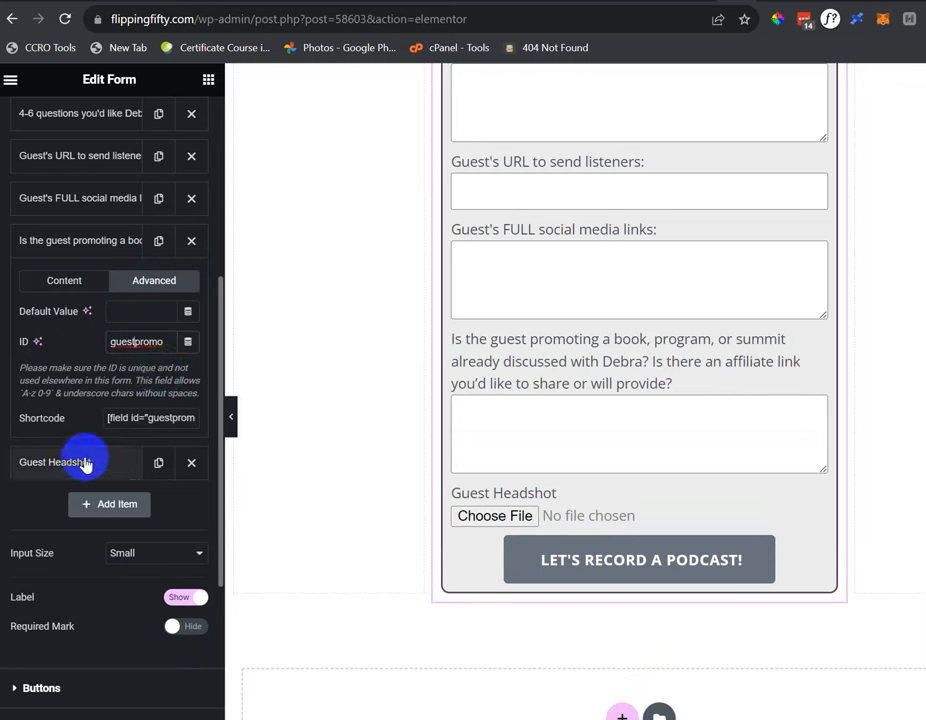
- Expand the Guest Headshot field and type guestheadshot as its ID
click(54, 461)
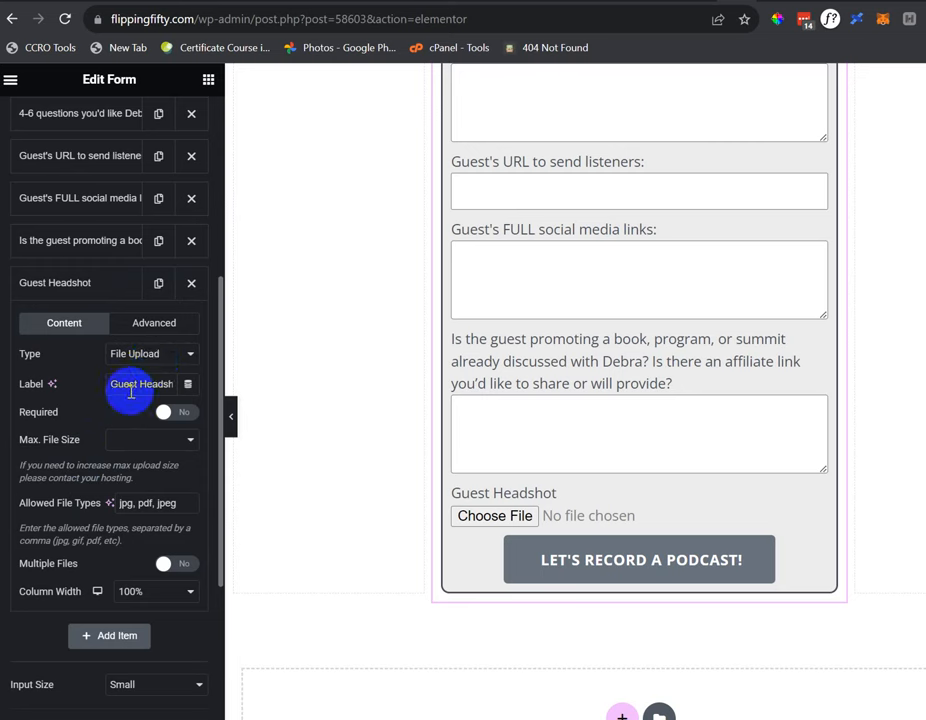
click(154, 322)
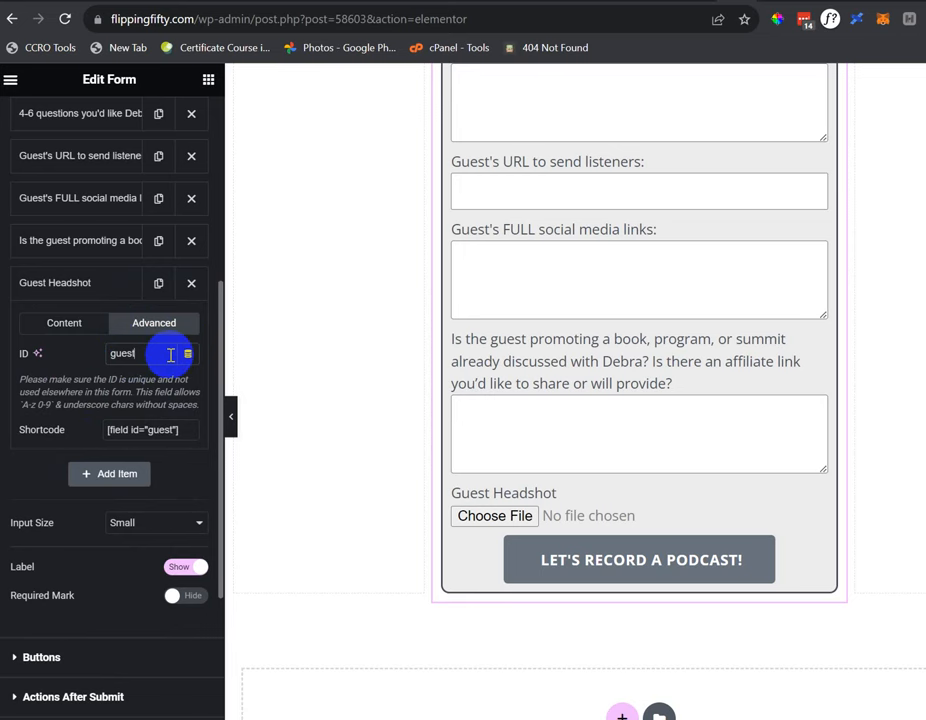
text(h)
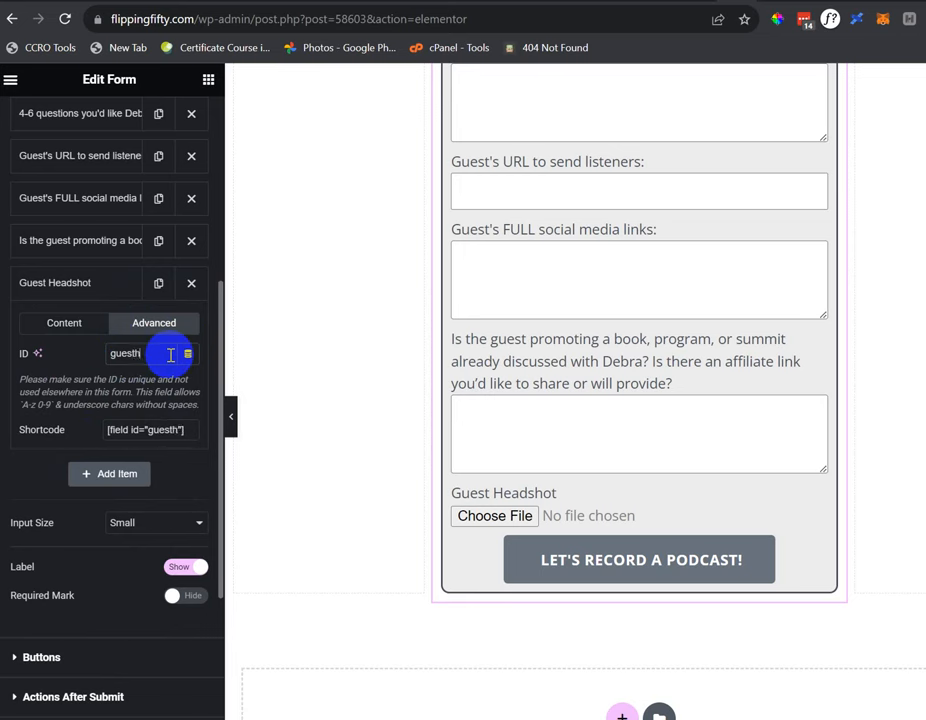
text(head)
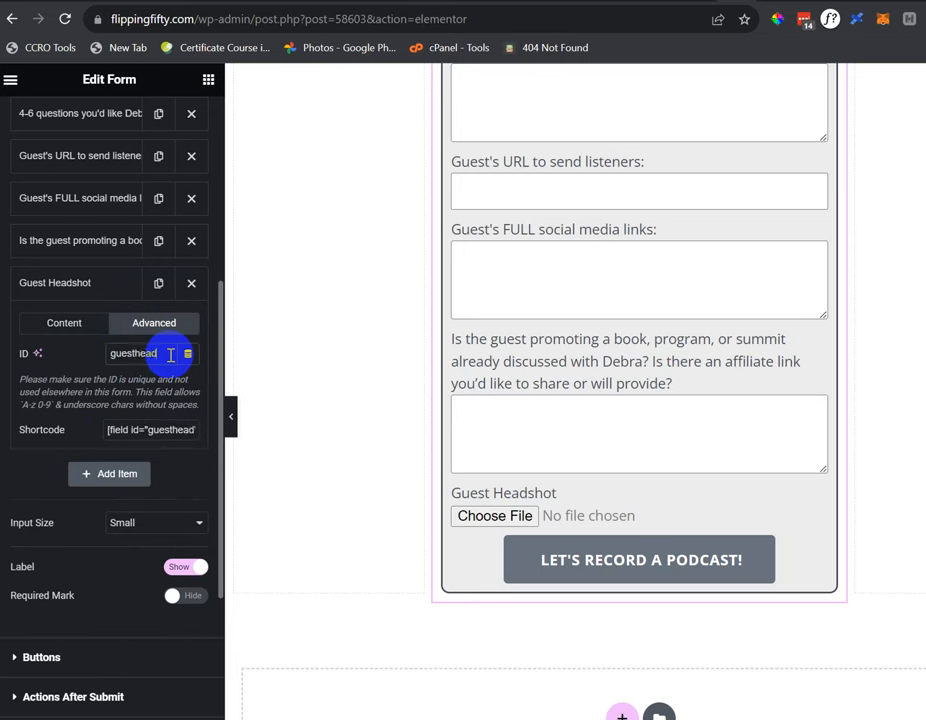
scroll(down, 3)
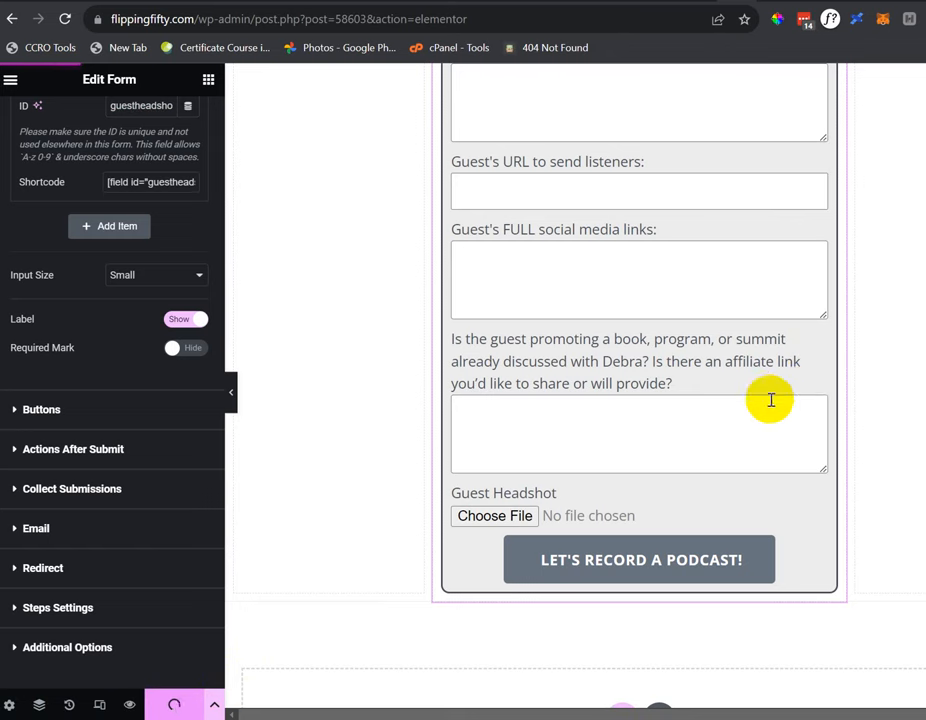
mouse_move(95, 334)
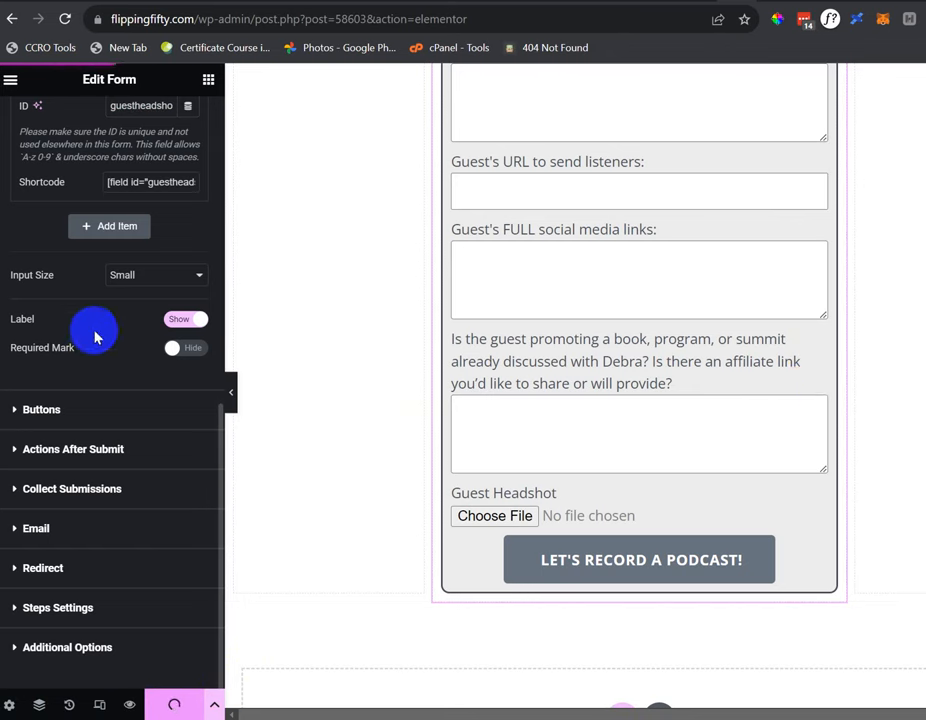
mouse_move(100, 449)
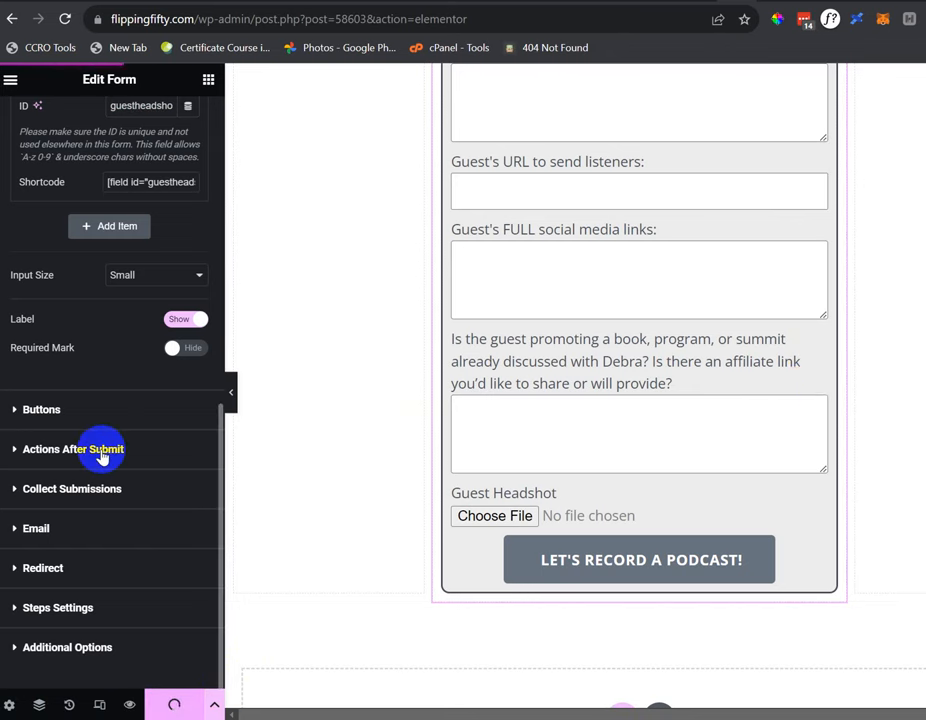
- Review the form's existing Email, Redirect and Collect Submissions action settings
click(73, 449)
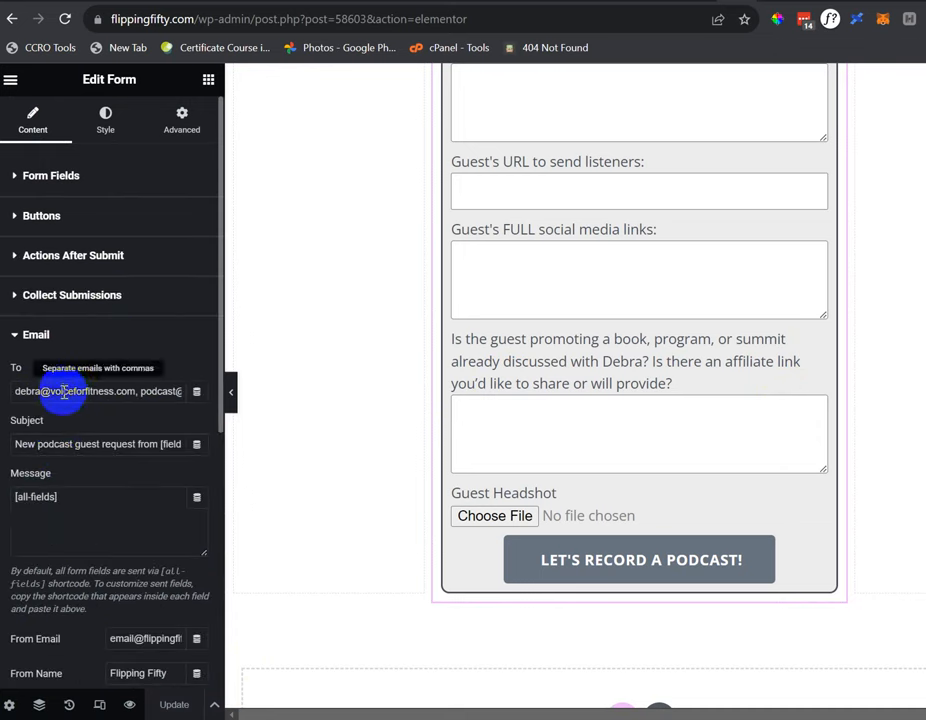
click(36, 334)
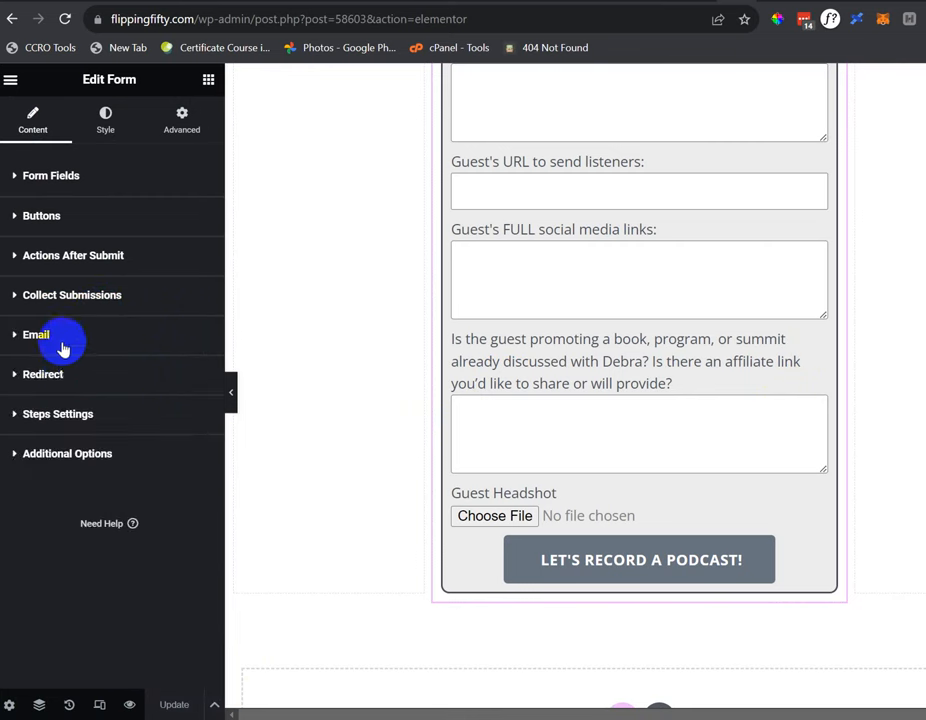
click(43, 374)
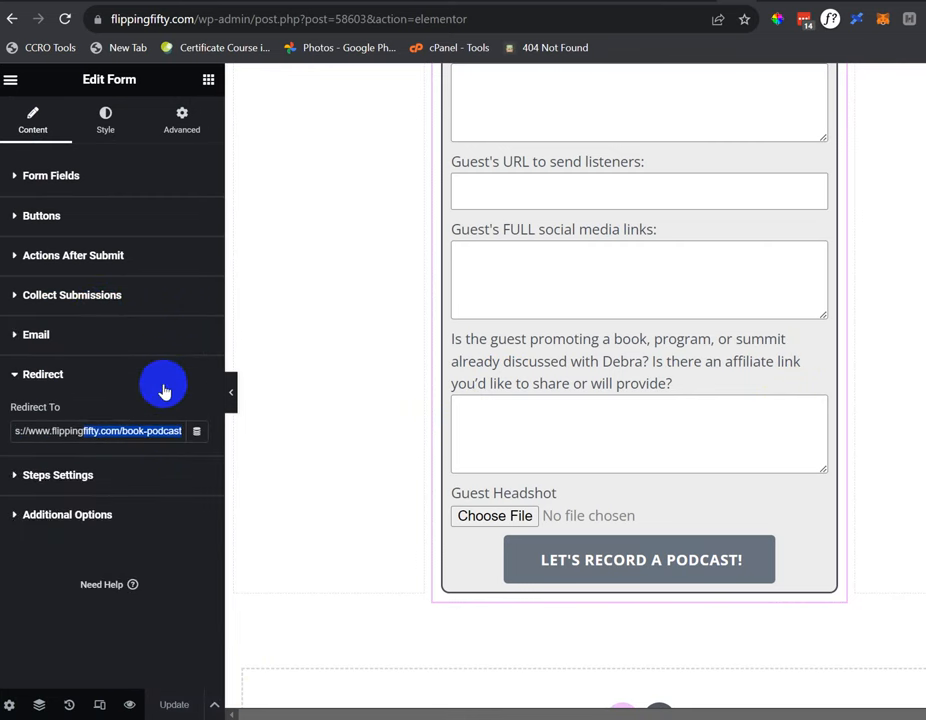
click(72, 294)
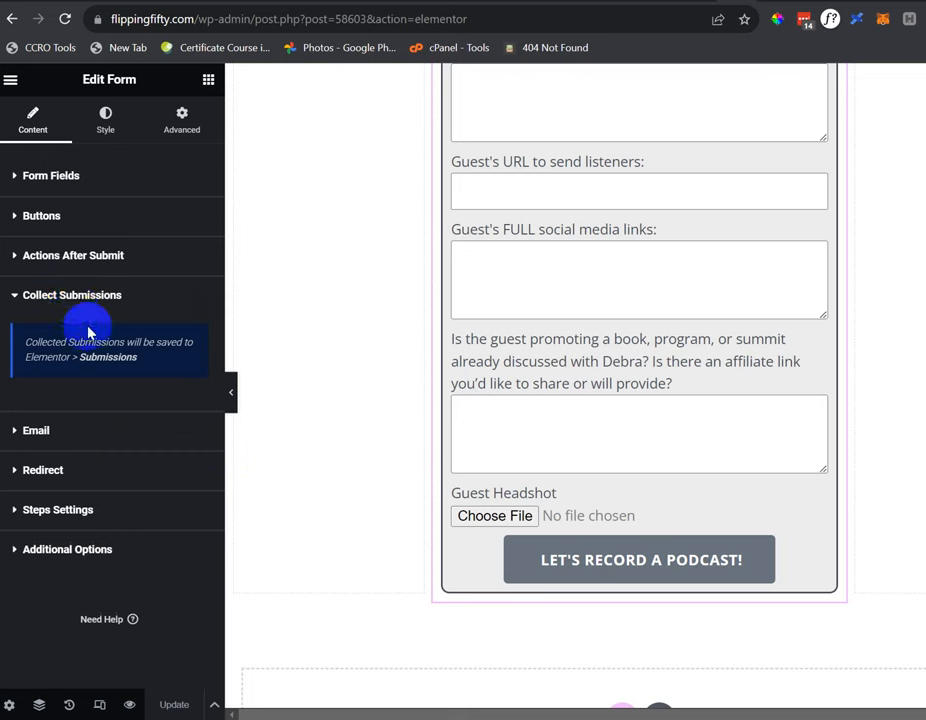
mouse_move(83, 230)
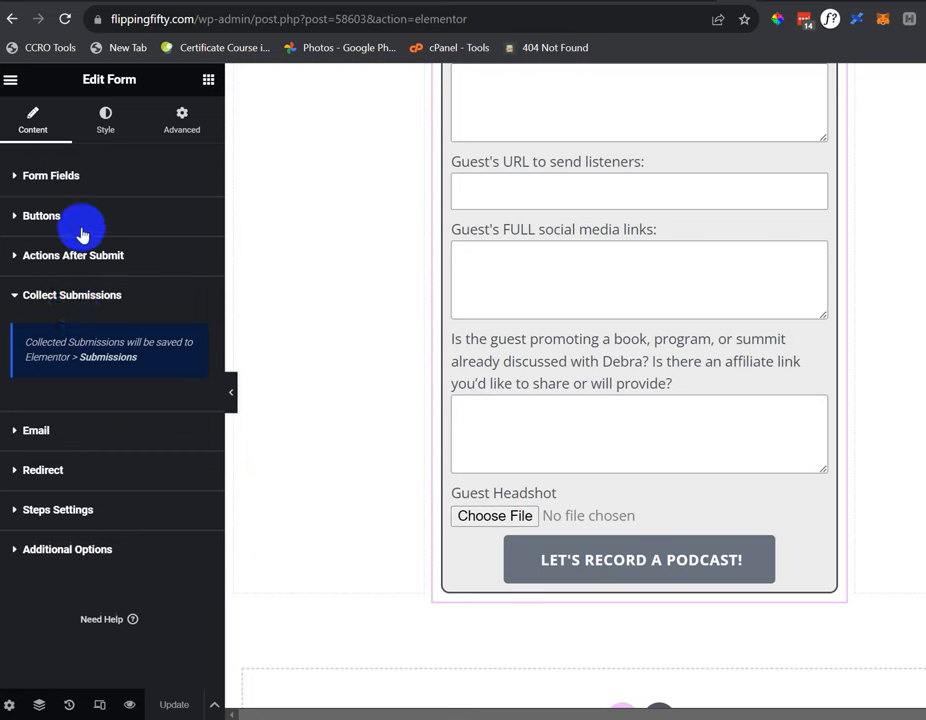
- Add a Webhook action under Actions After Submit and open its settings
click(73, 255)
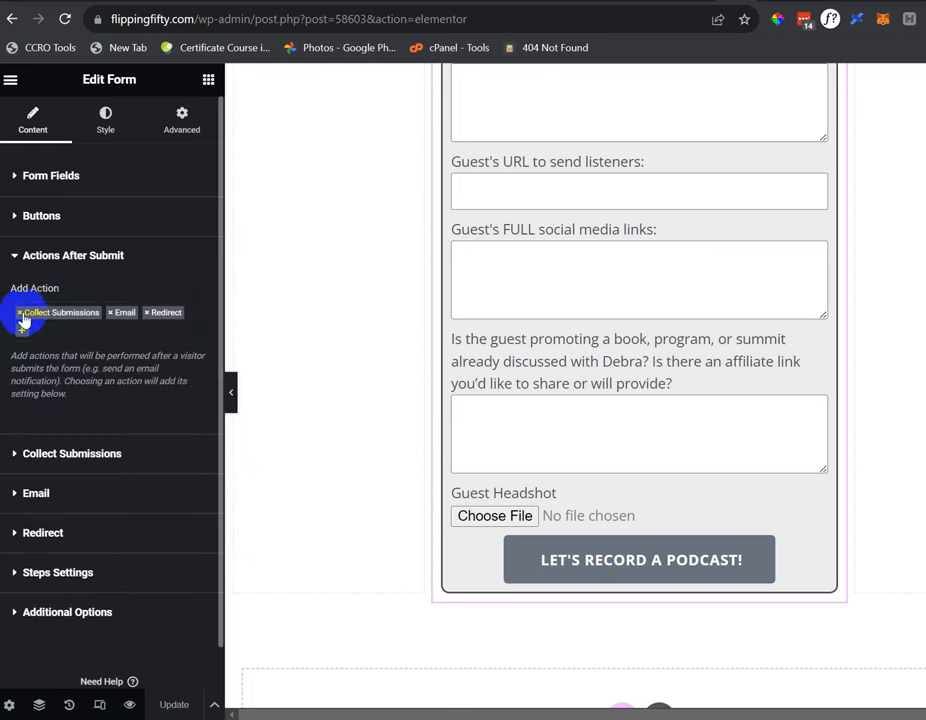
click(30, 330)
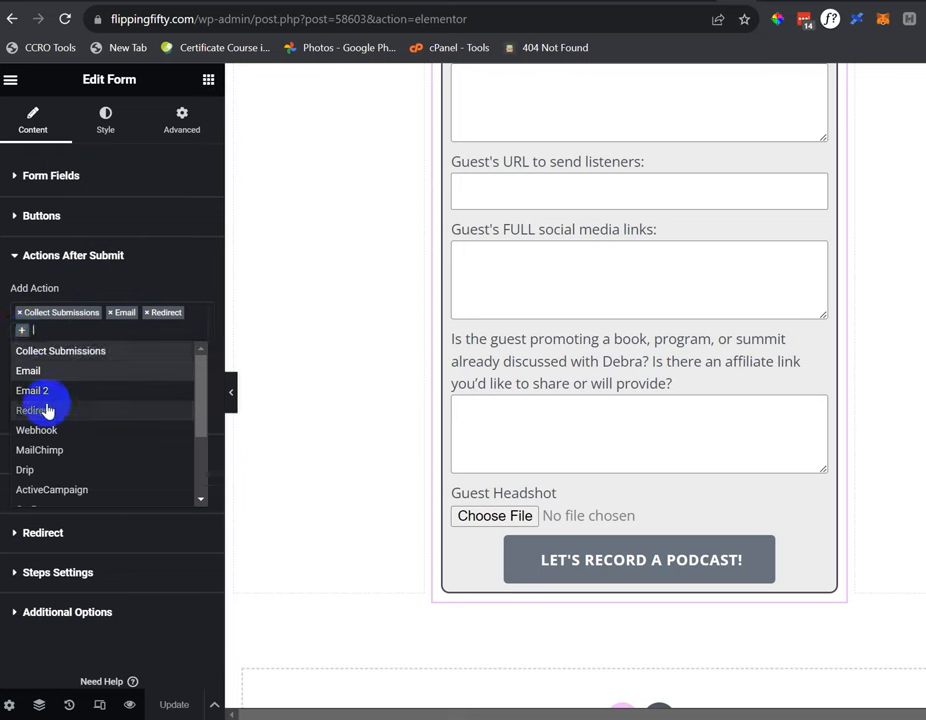
click(37, 430)
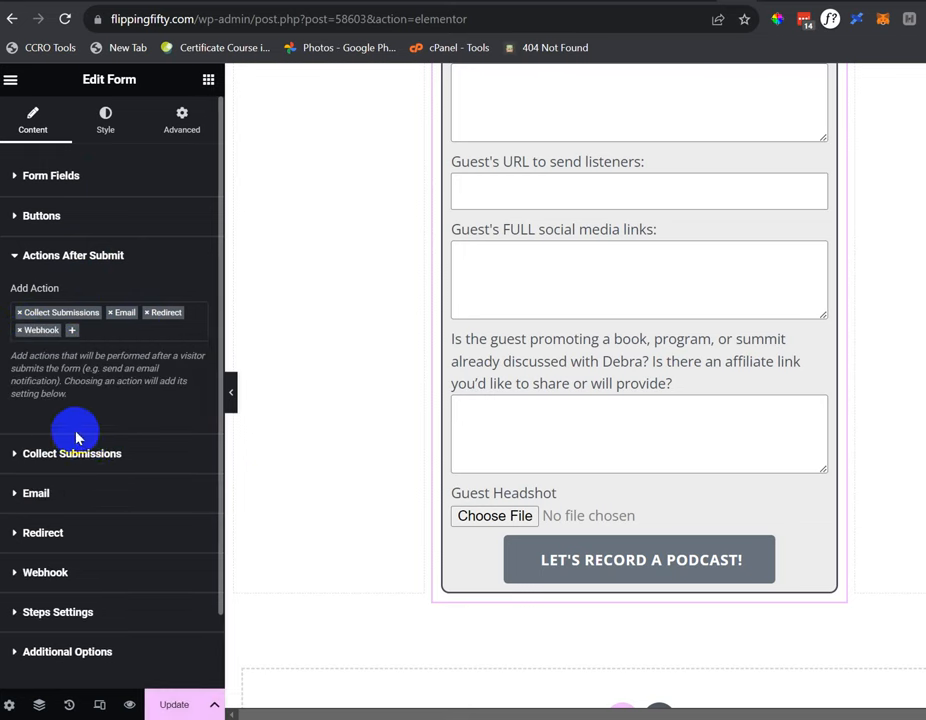
click(45, 413)
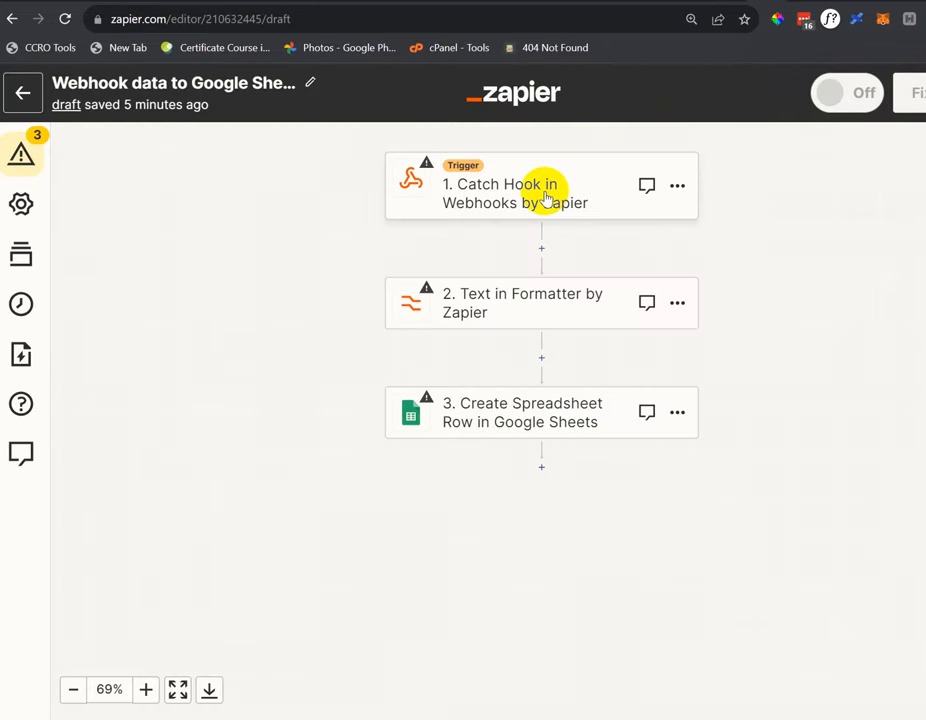
mouse_move(661, 185)
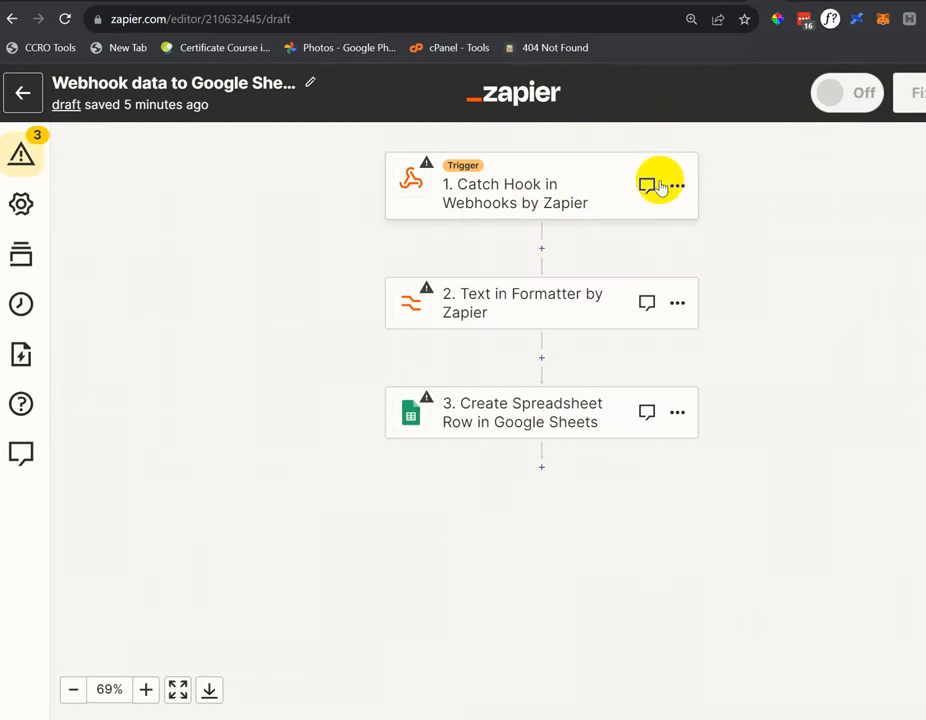
- Step through the Catch Hook trigger's setup to Test and copy its webhook URL
click(677, 185)
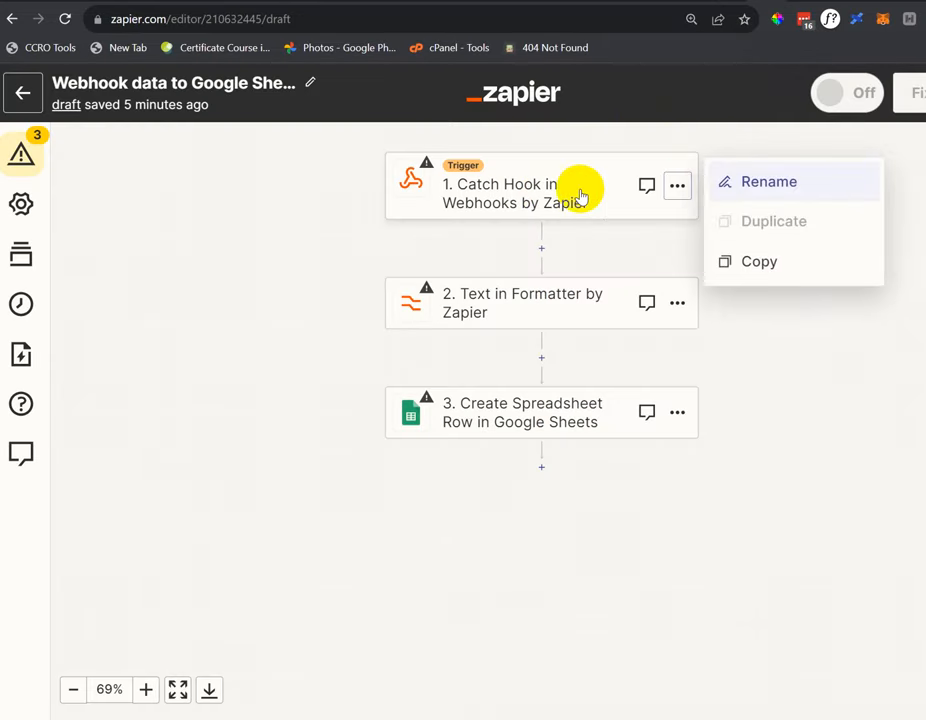
click(540, 185)
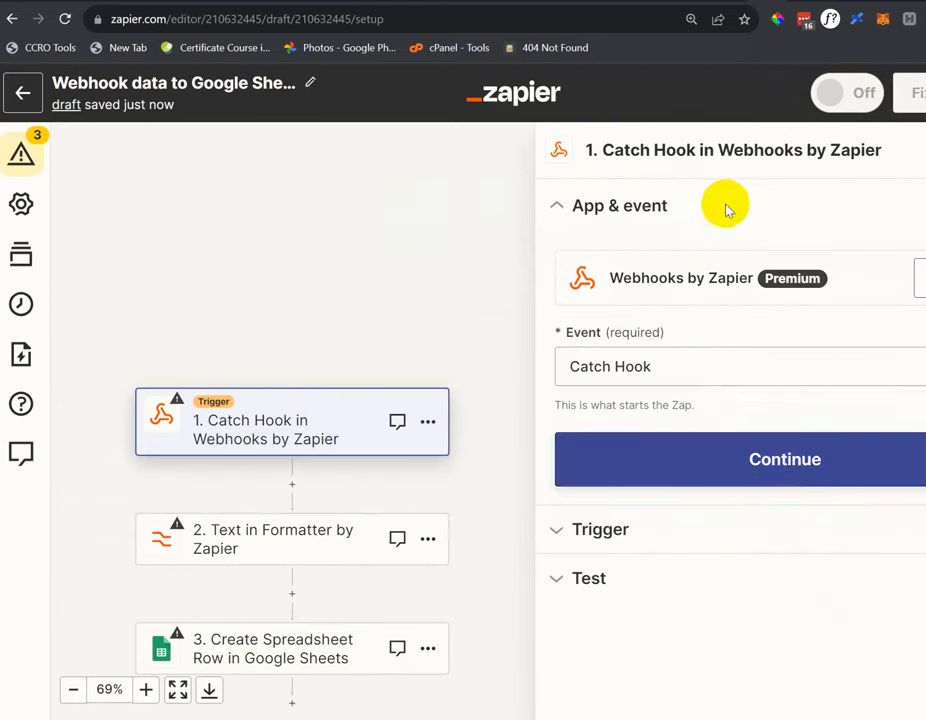
click(785, 459)
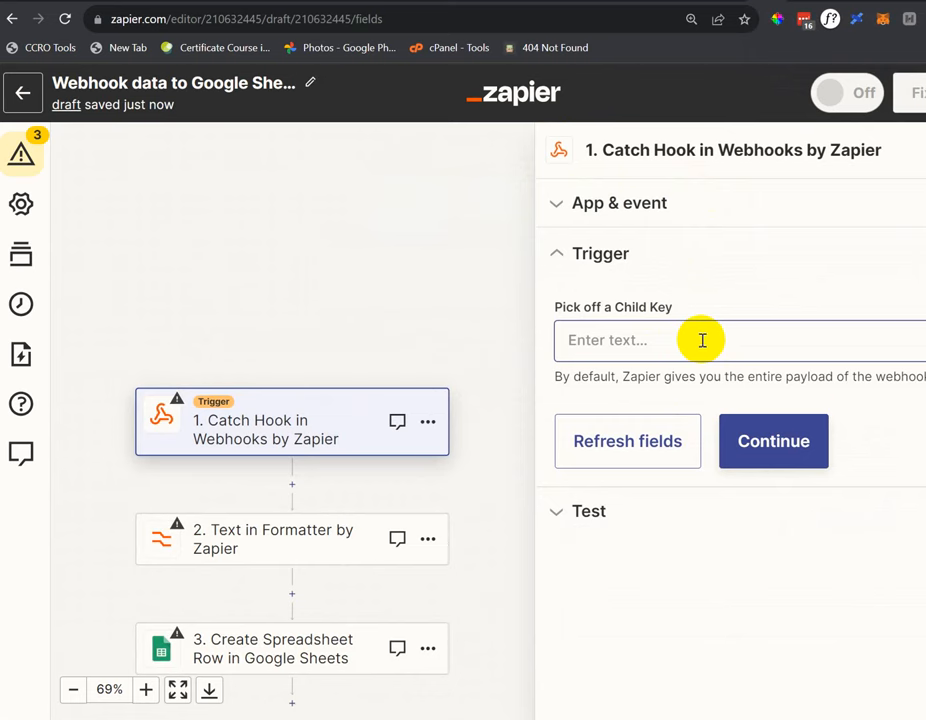
mouse_move(728, 353)
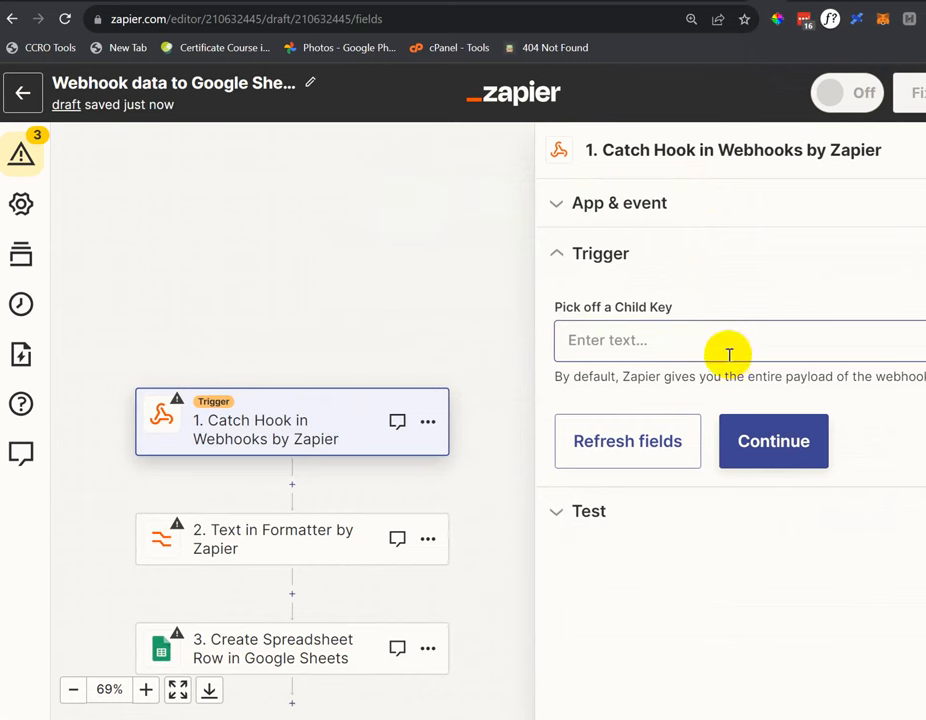
click(773, 441)
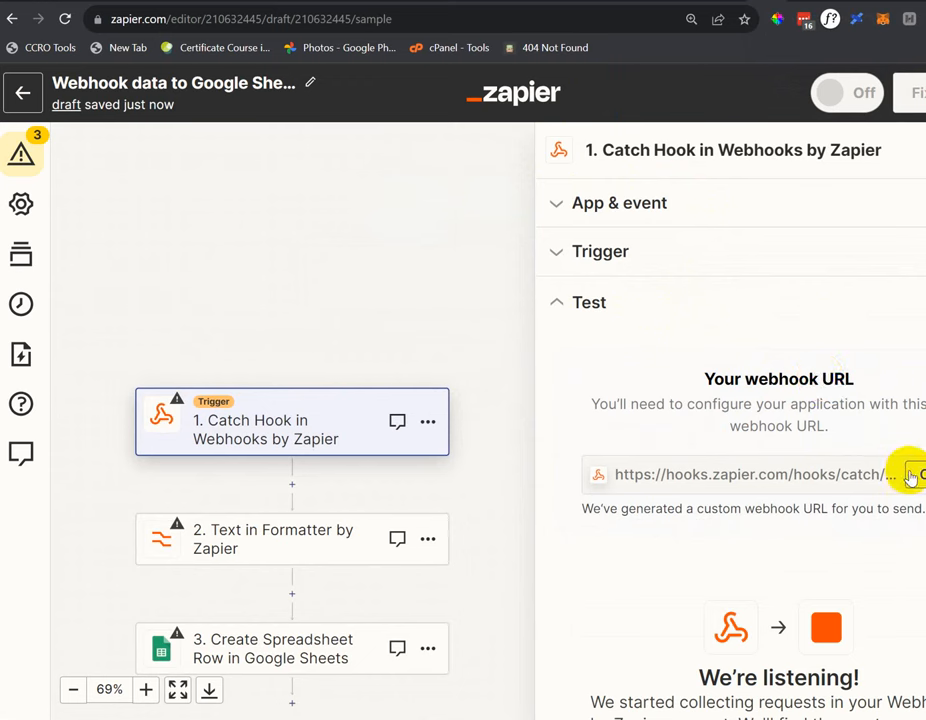
click(912, 474)
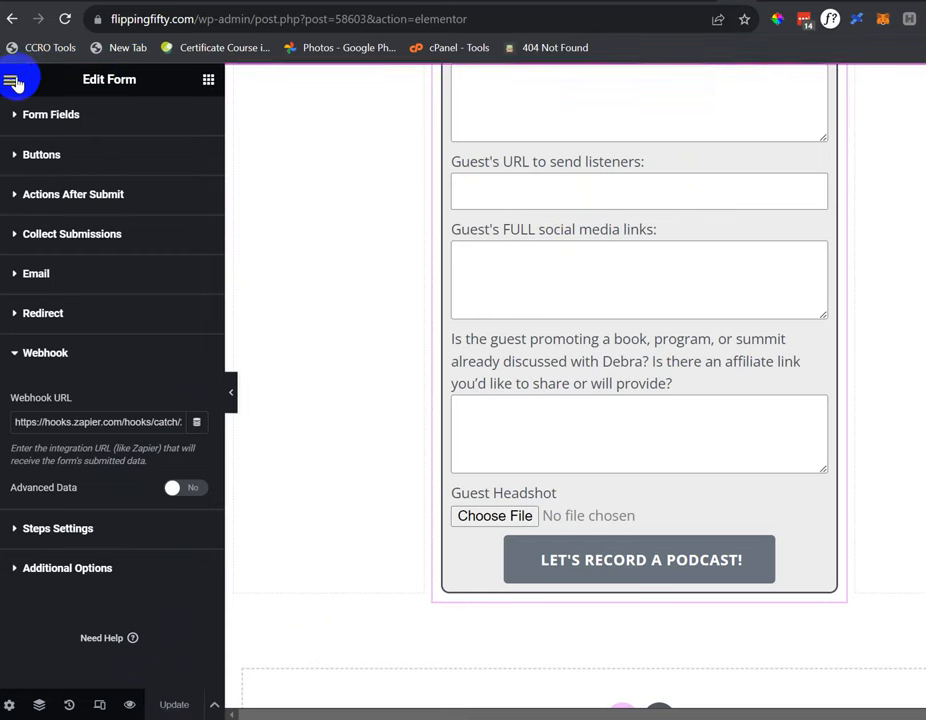
- Open the Elementor editor's main hamburger menu
click(17, 79)
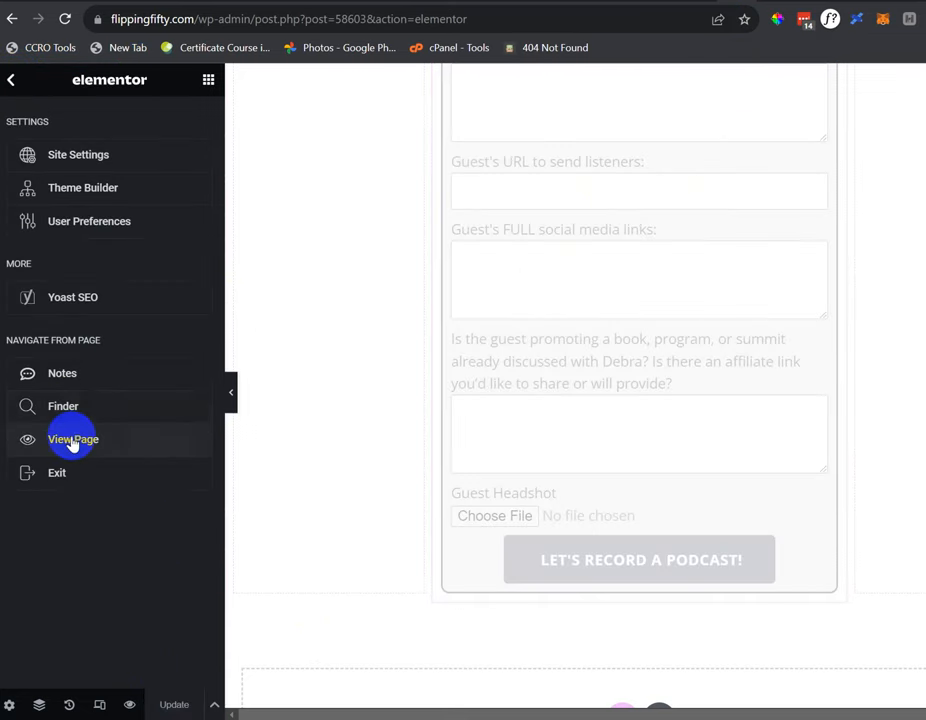
mouse_move(207, 454)
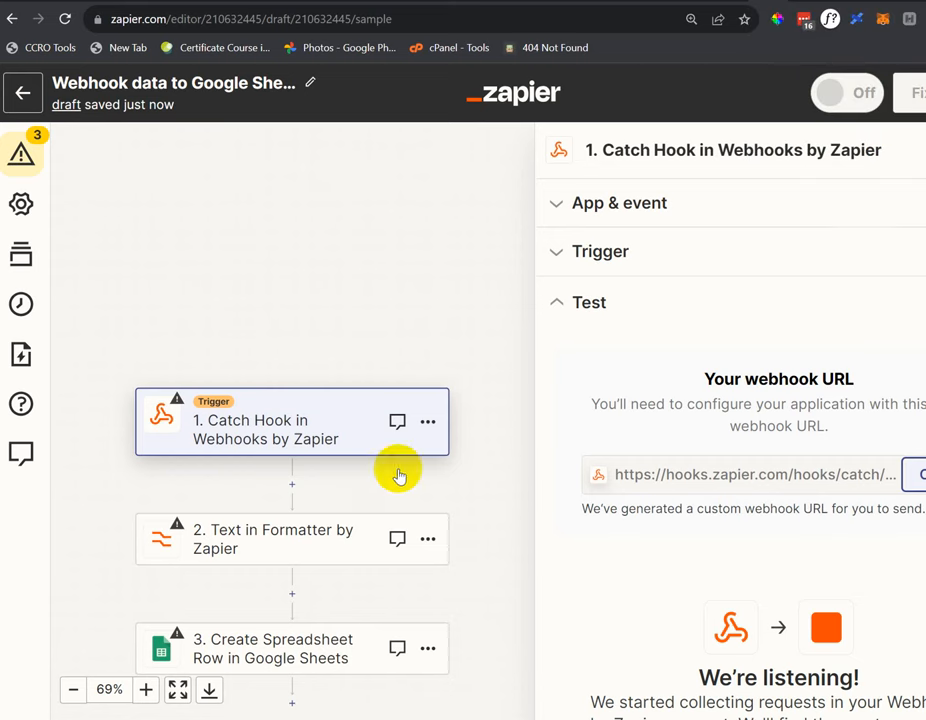
- Scroll the Zapier canvas to review the Formatter and Google Sheets steps
scroll(down, 3)
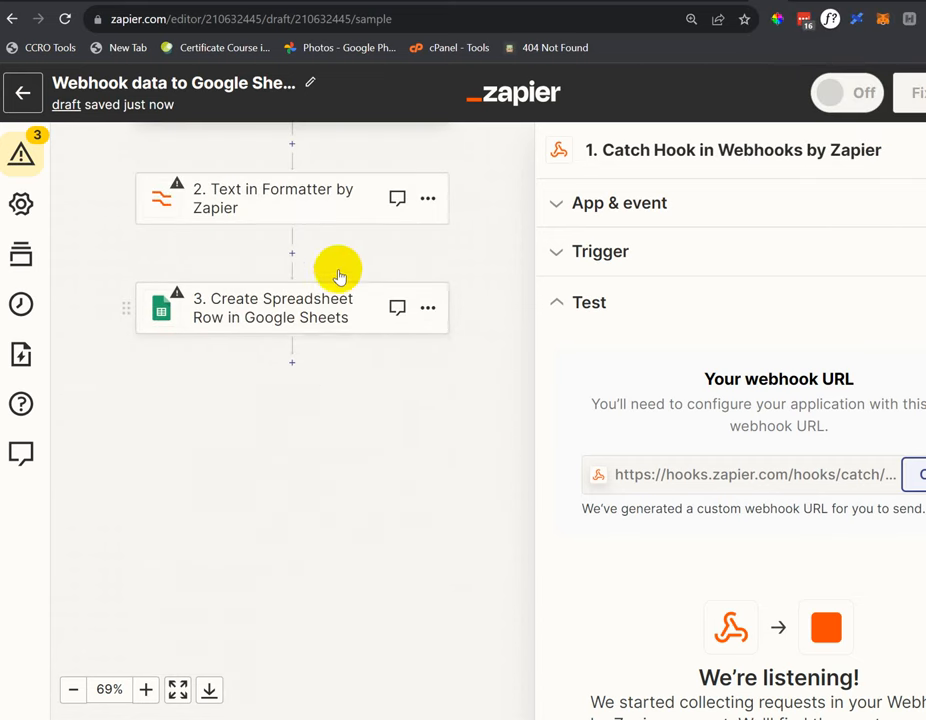
mouse_move(340, 338)
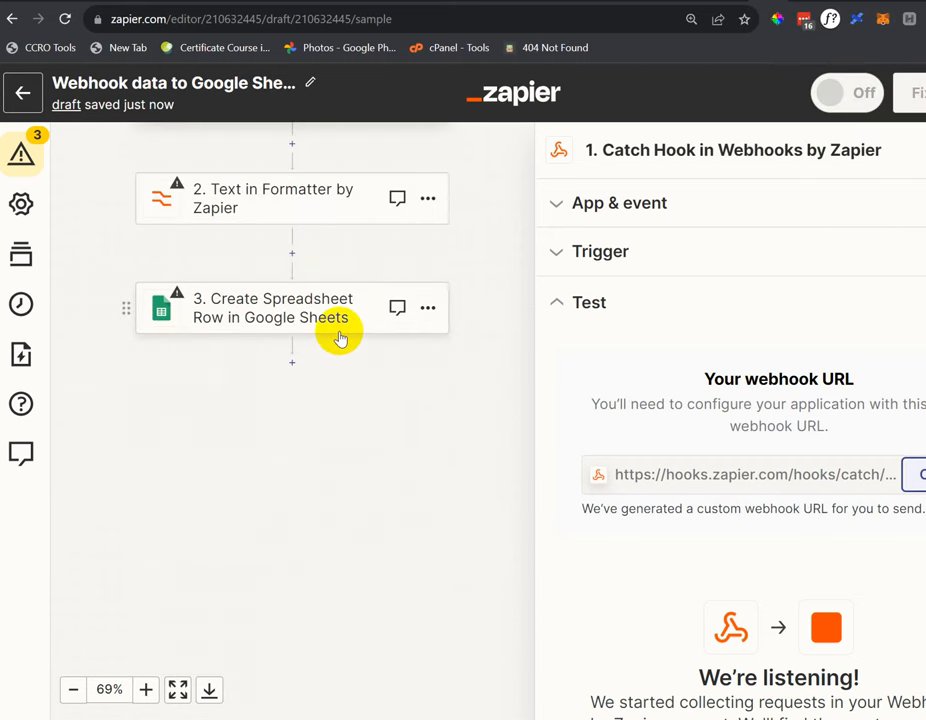
mouse_move(340, 336)
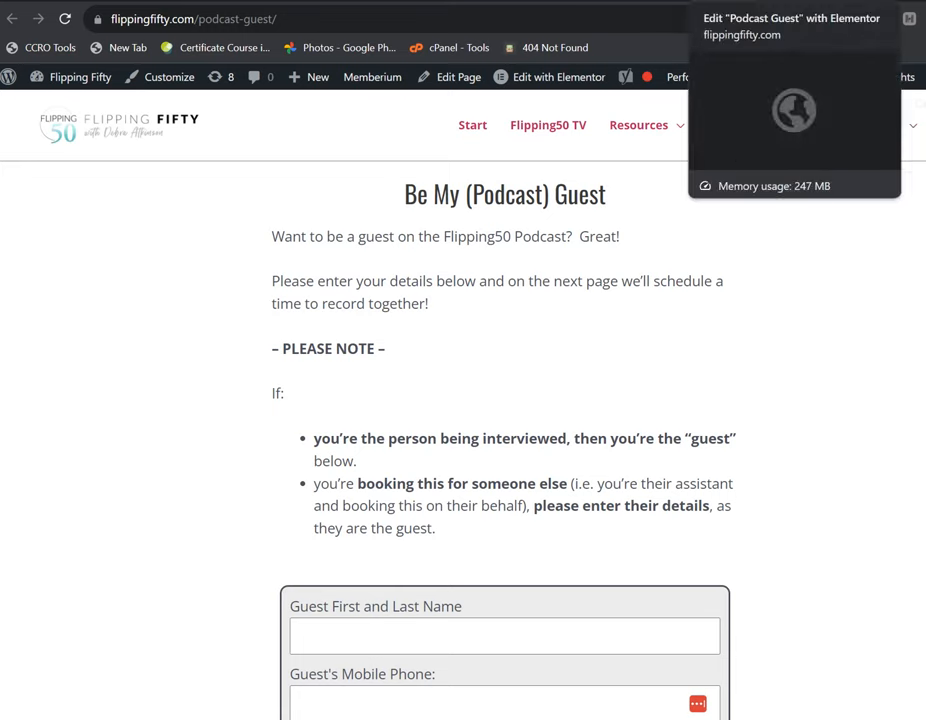
scroll(down, 3)
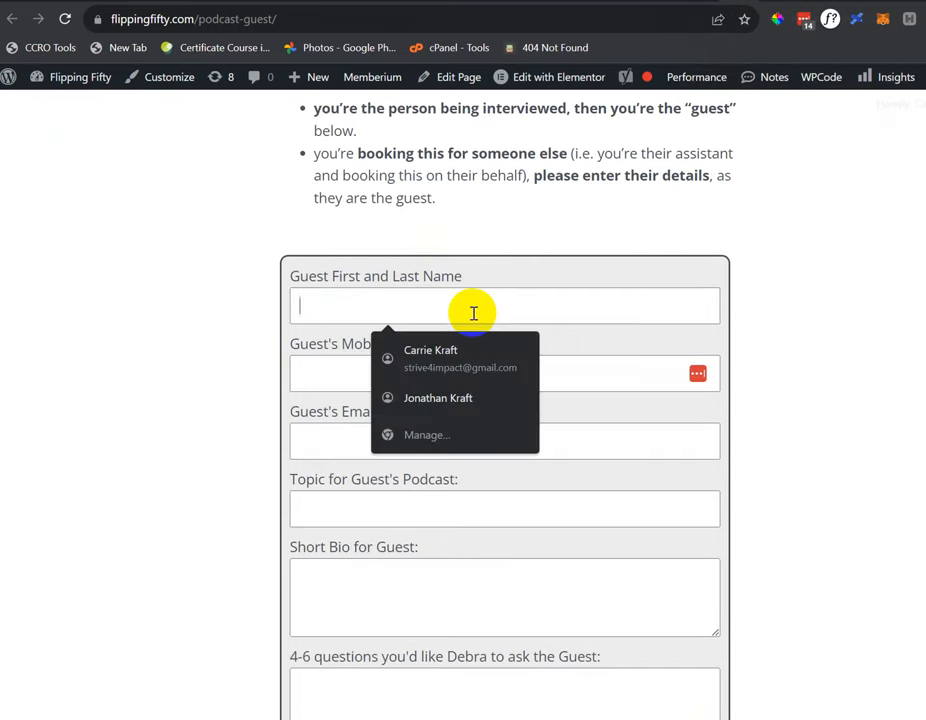
text(Jonathan Testing)
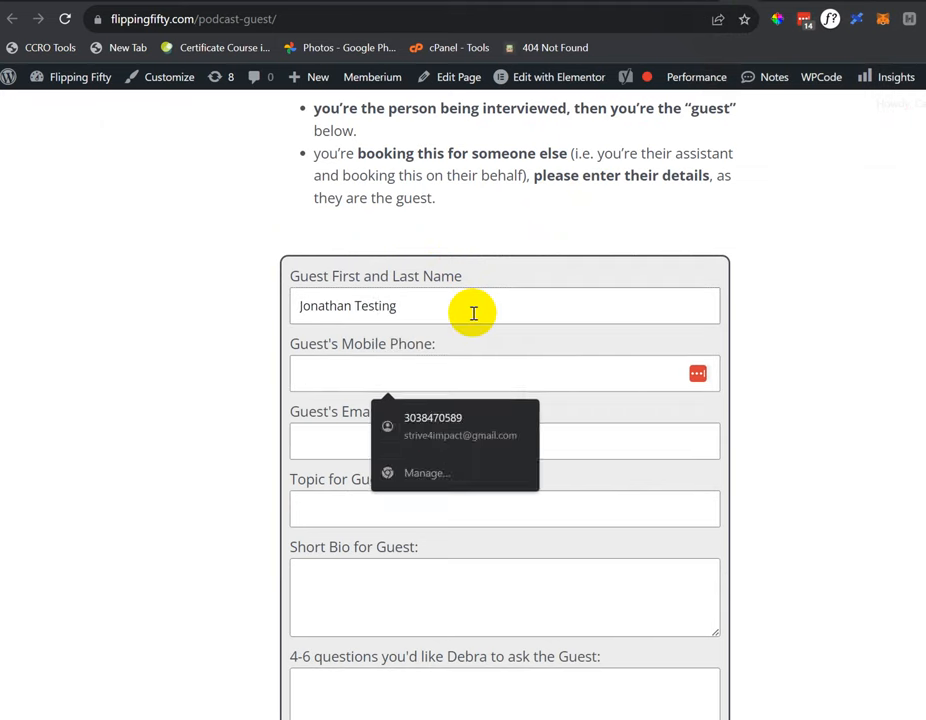
text(1234567)
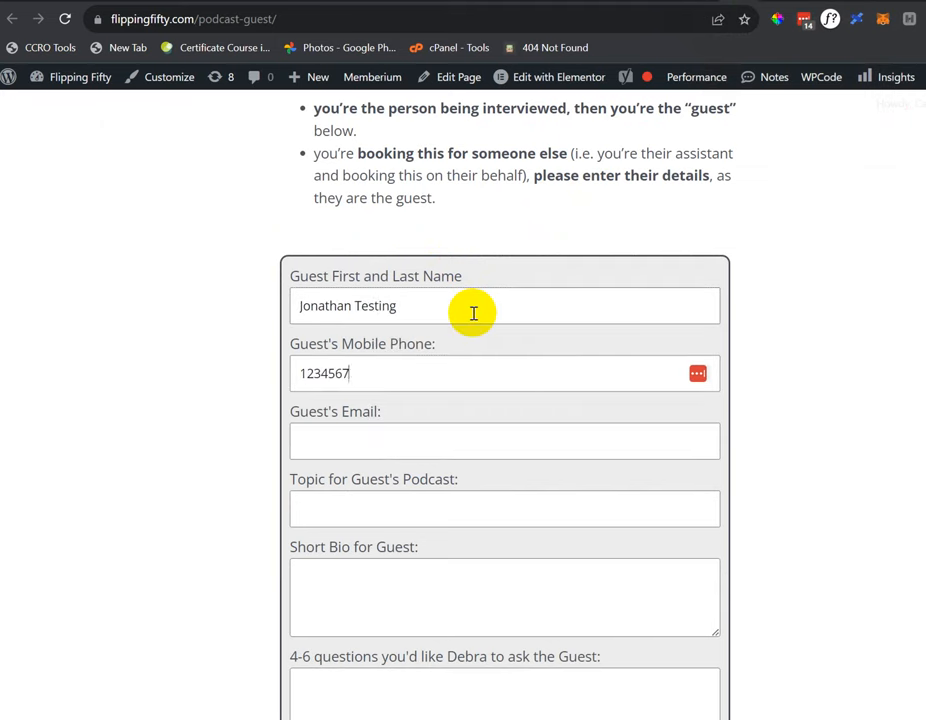
text(790)
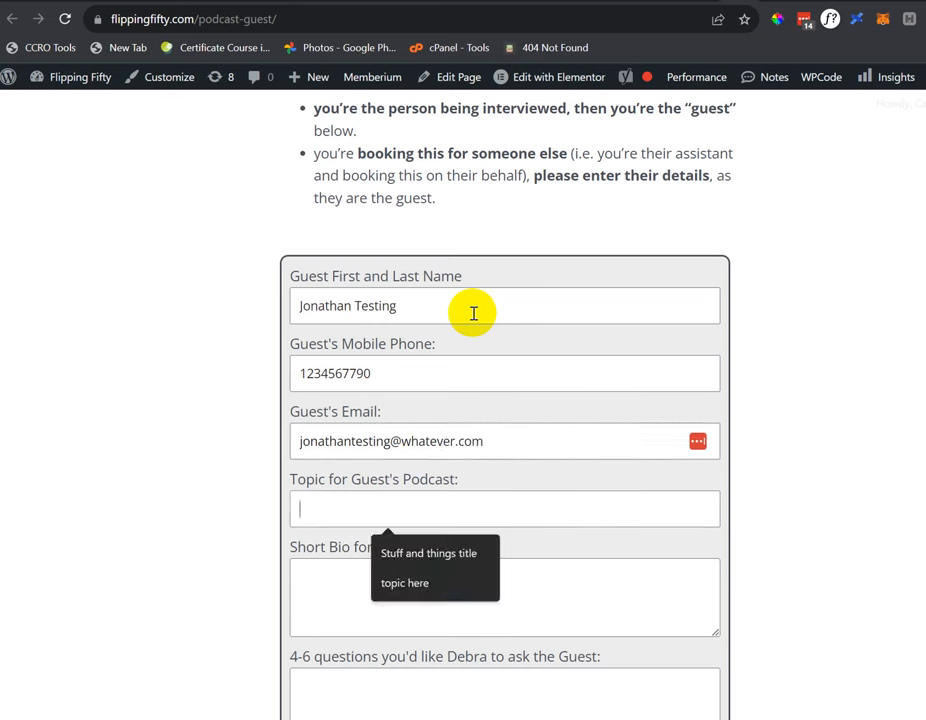
text(Just Jon)
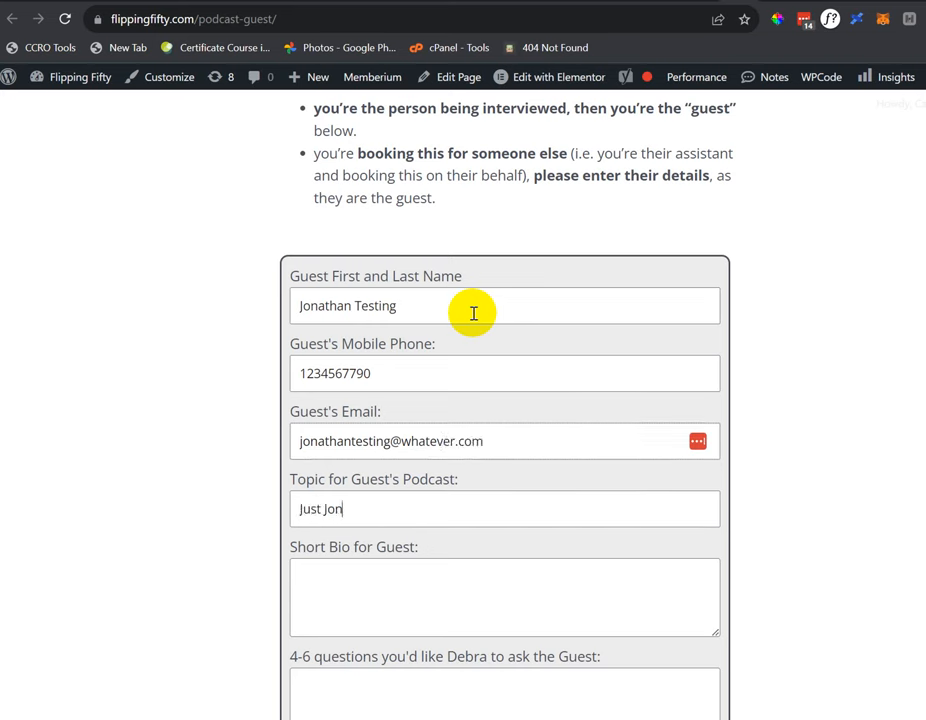
text(athan Testing)
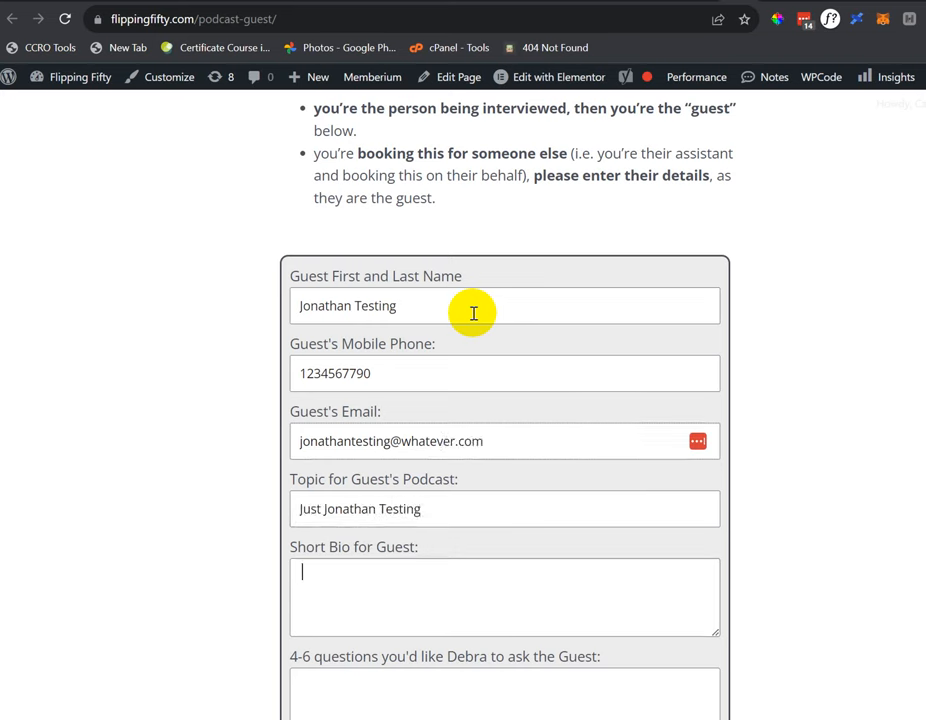
- Type a short bio: 'This is all about me. Because I'm great. And hum…'
text(This is all)
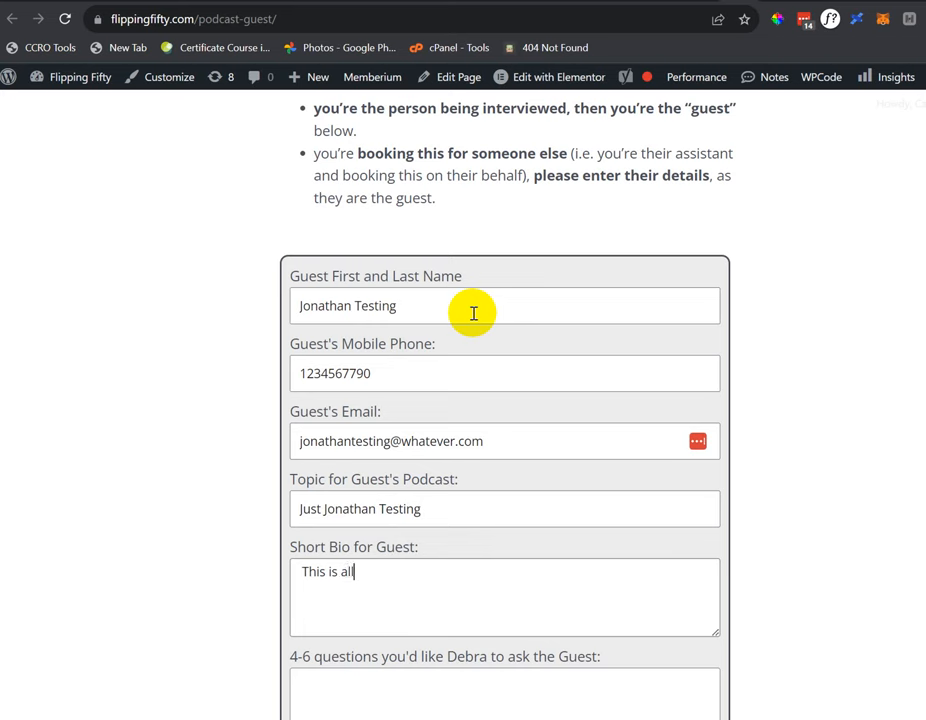
text(about me.  Beca)
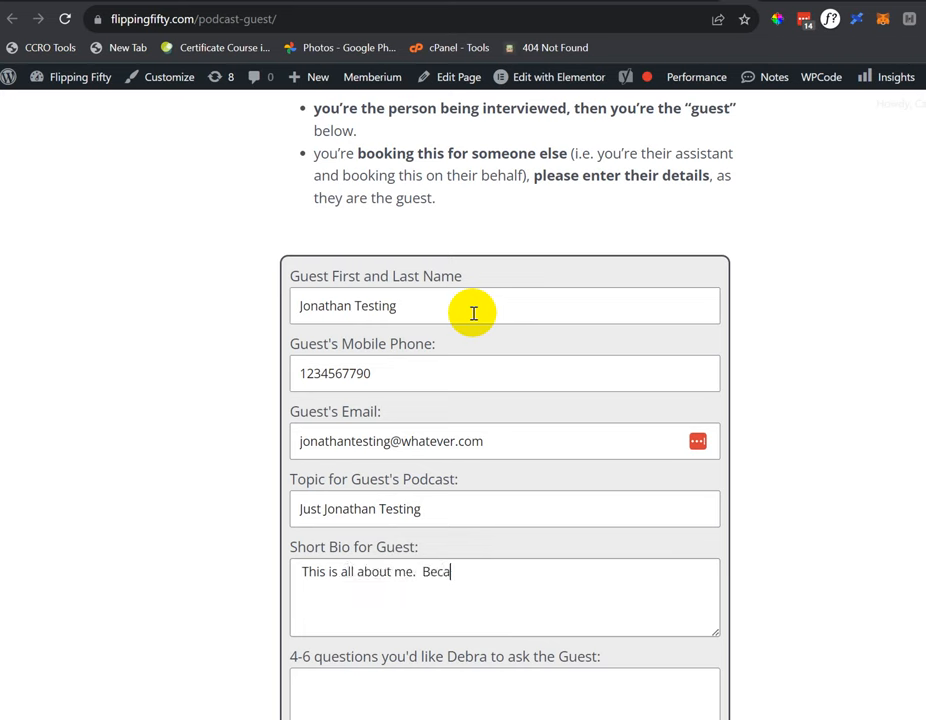
text(use)
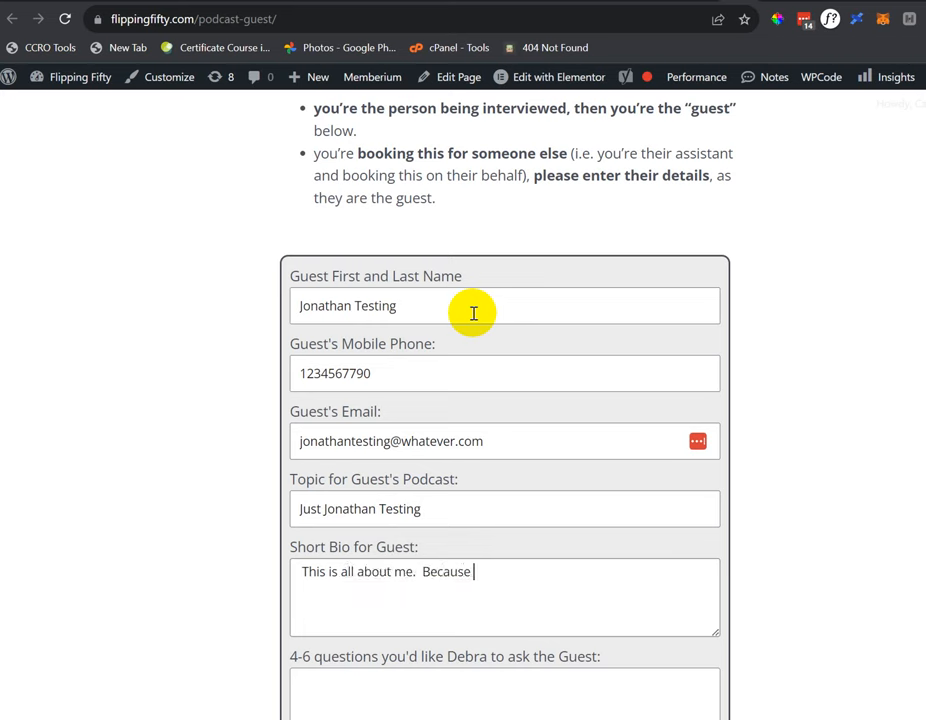
text(I'm g)
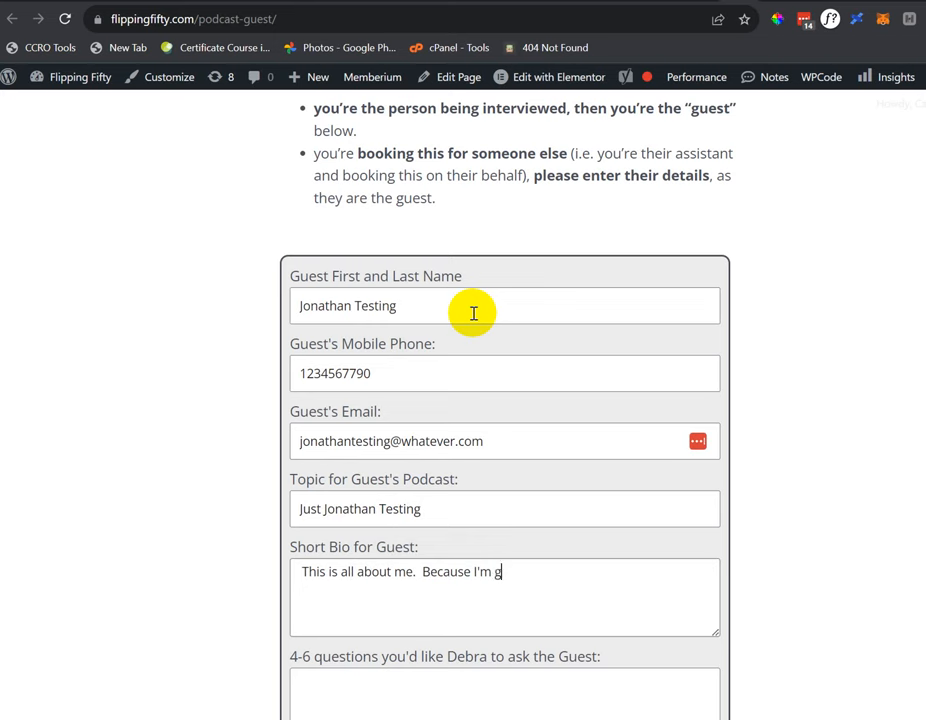
text(reat.  And humble.)
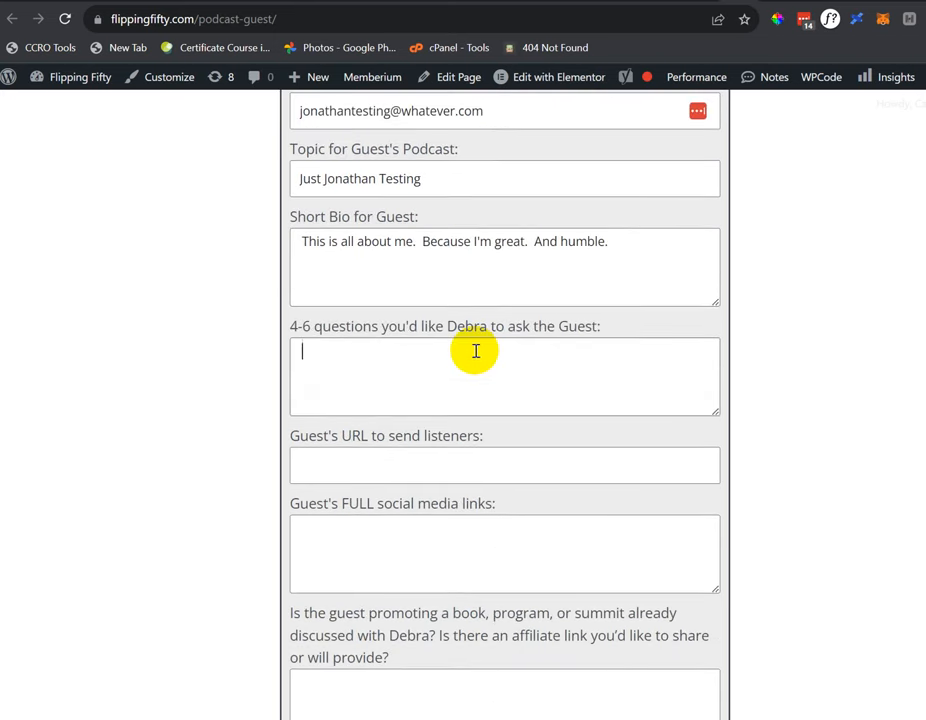
- Enter Question 1 through Question 4 on separate lines in the questions field
text(Question)
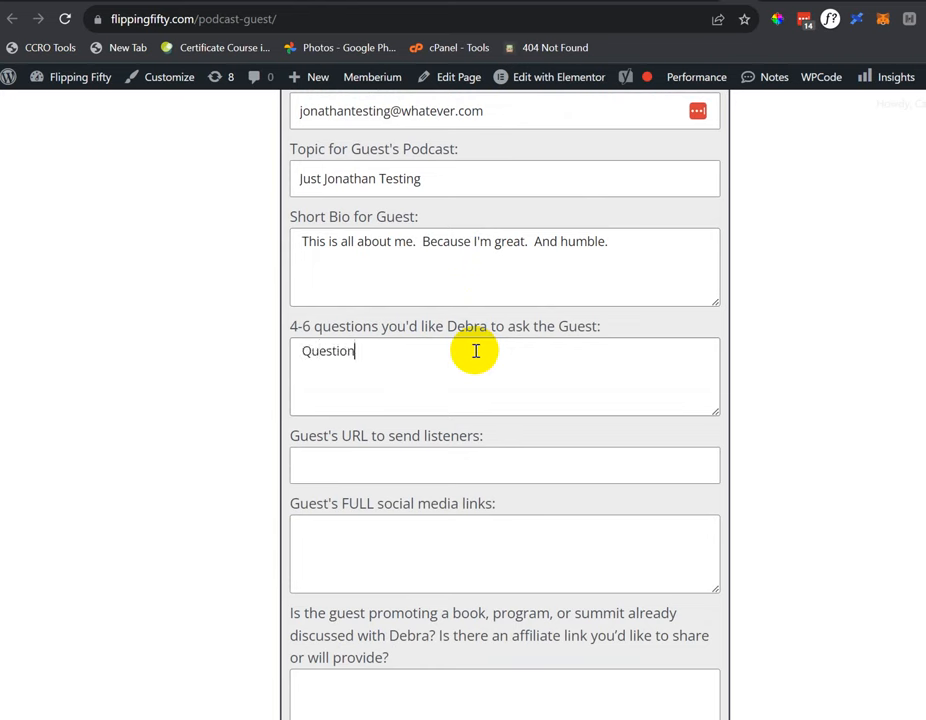
text(1)
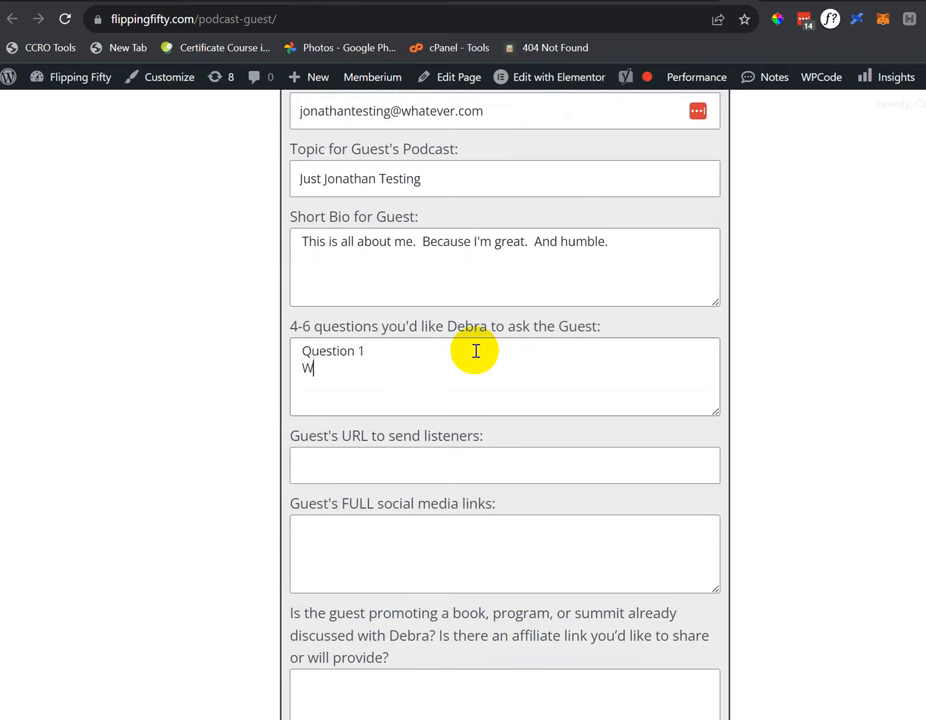
text(Q)
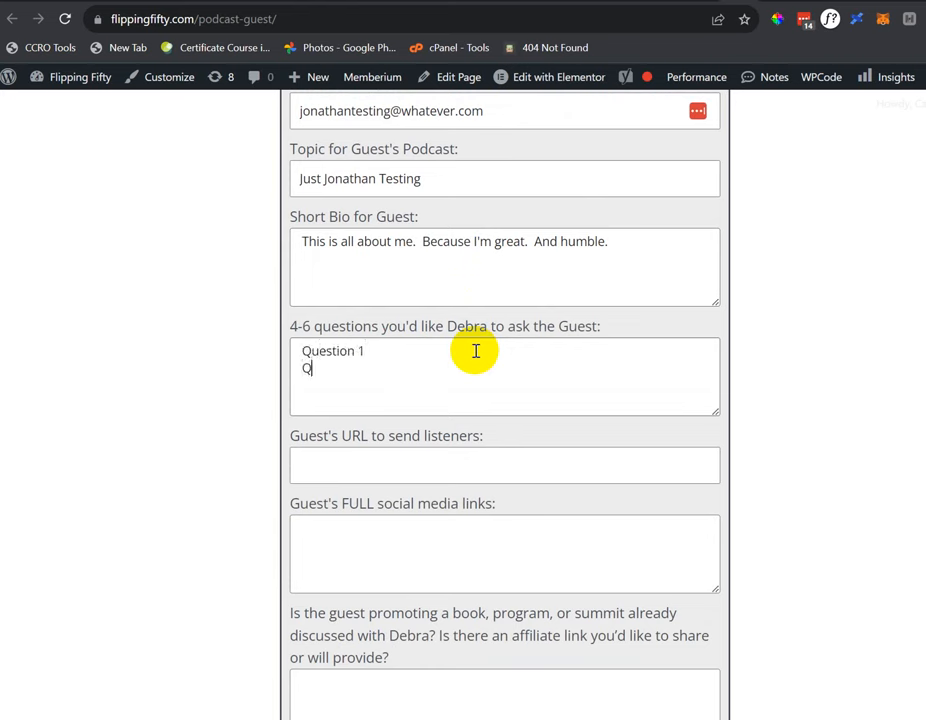
text(Question 2)
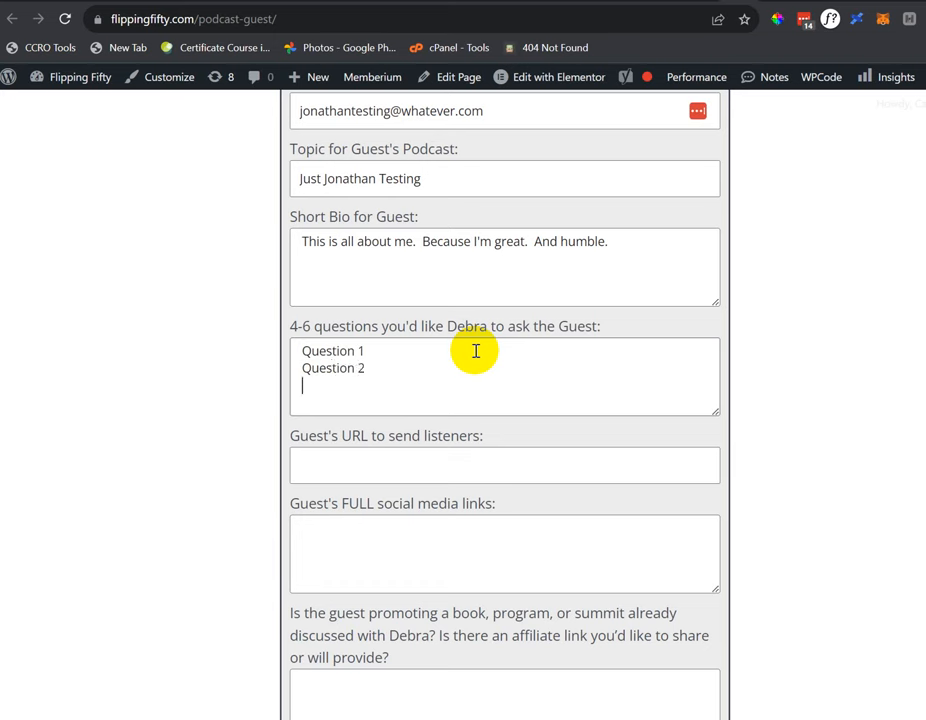
text(Question 3)
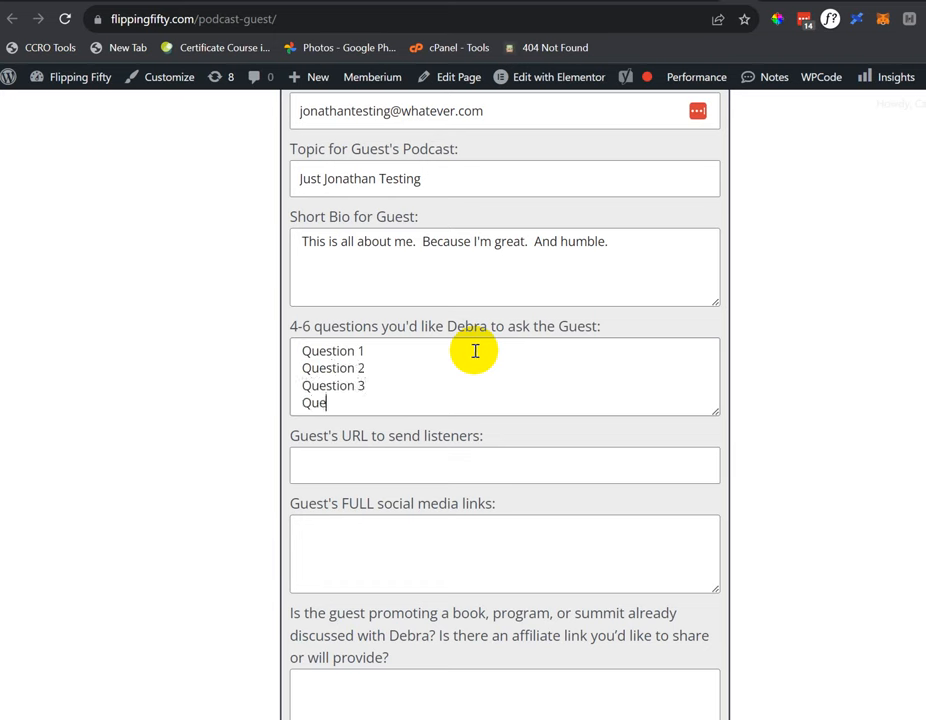
text(stion 4)
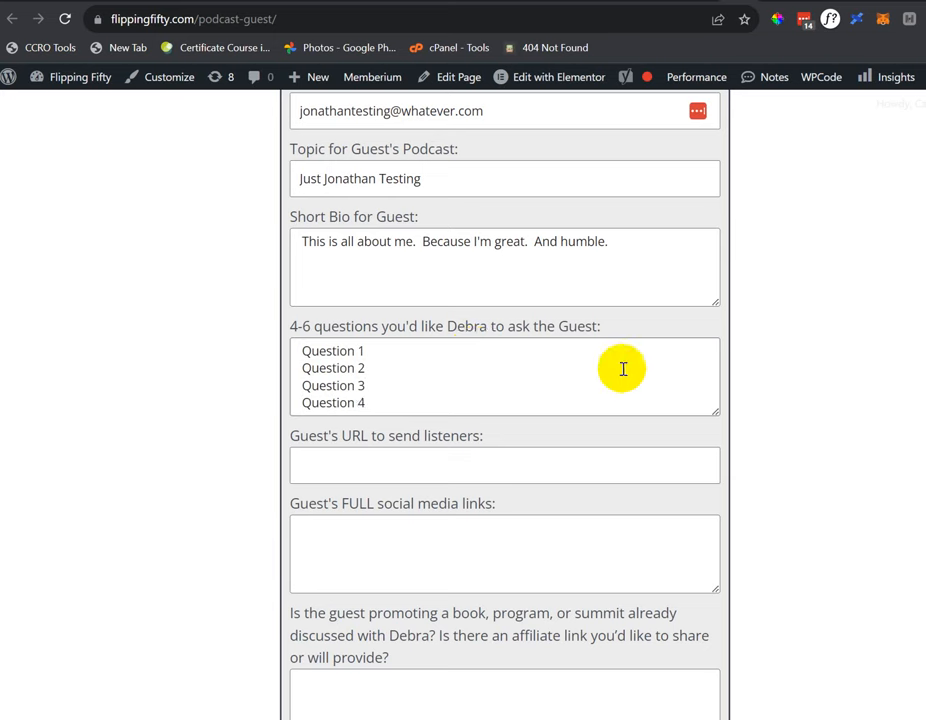
- Enter the guest website address and the strive4impact YouTube link
click(504, 465)
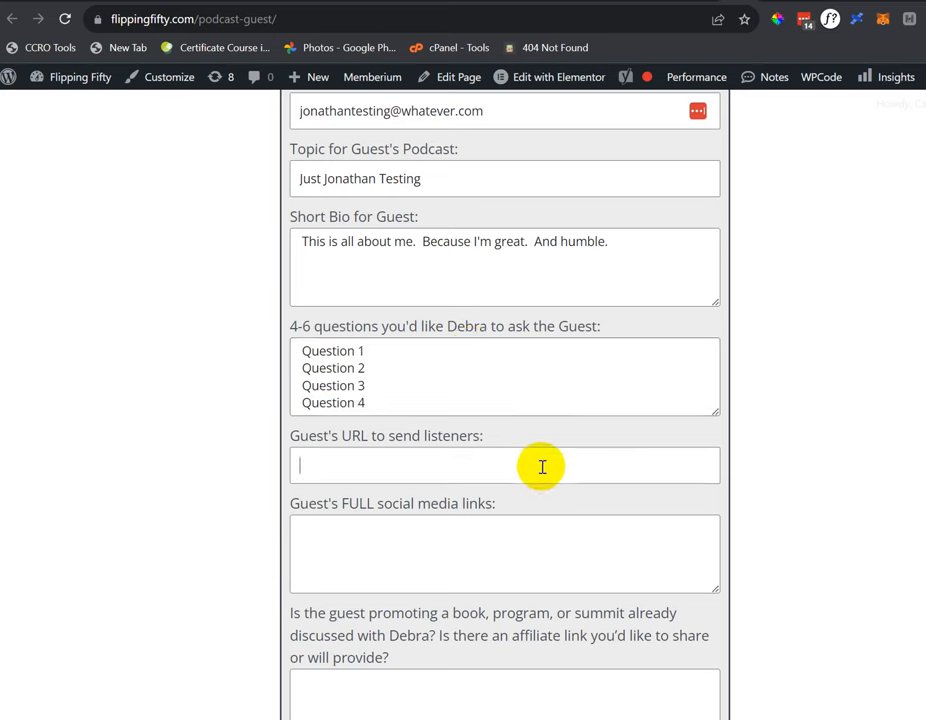
text(https://www.strive4impact.com)
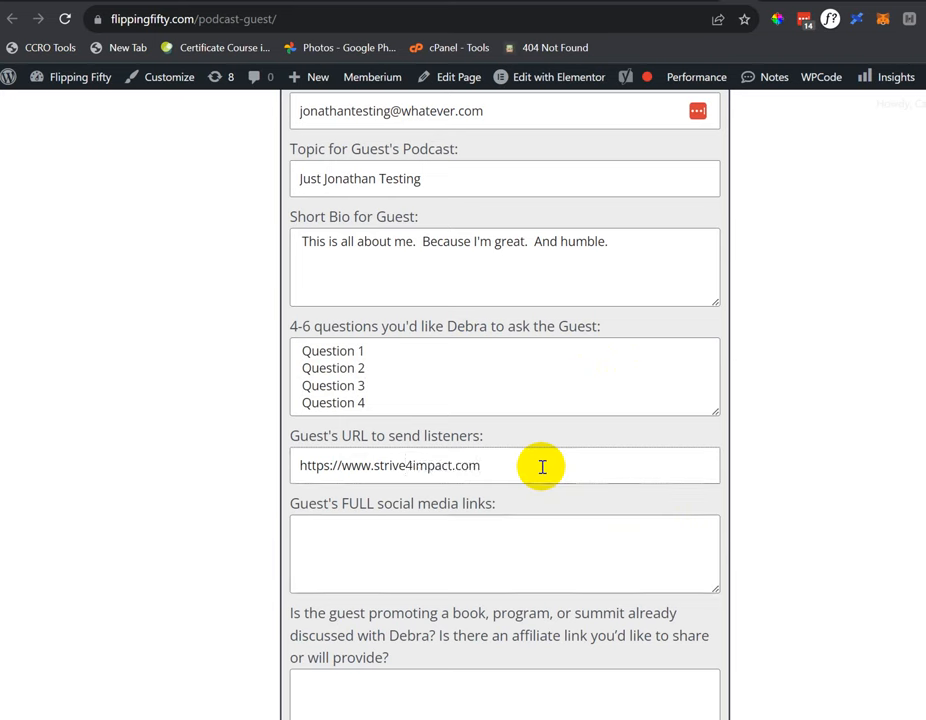
text(youtube.com/)
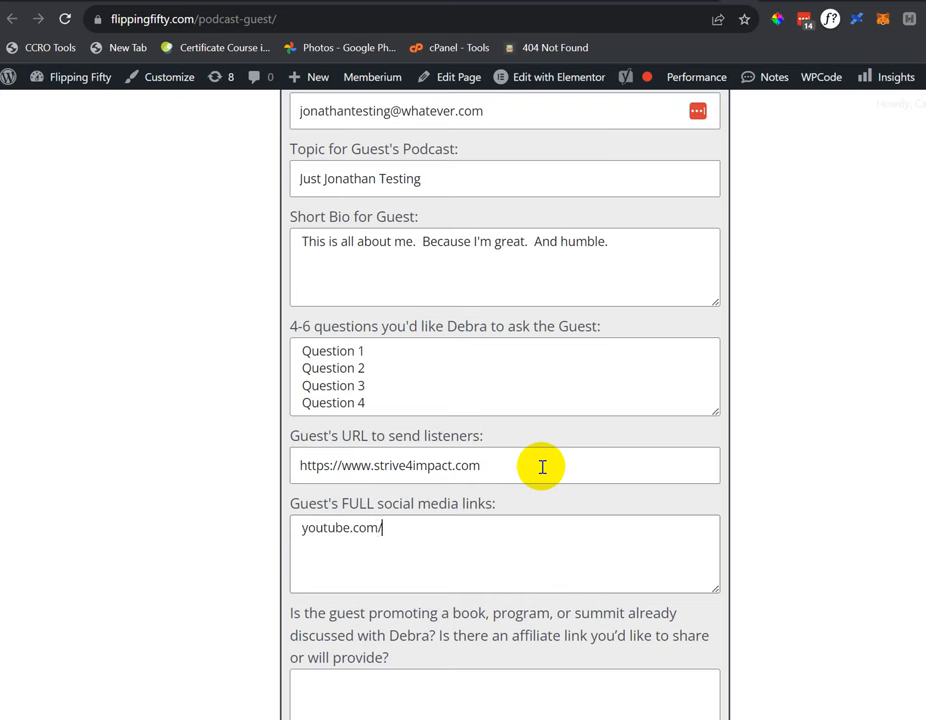
text(strive4impac)
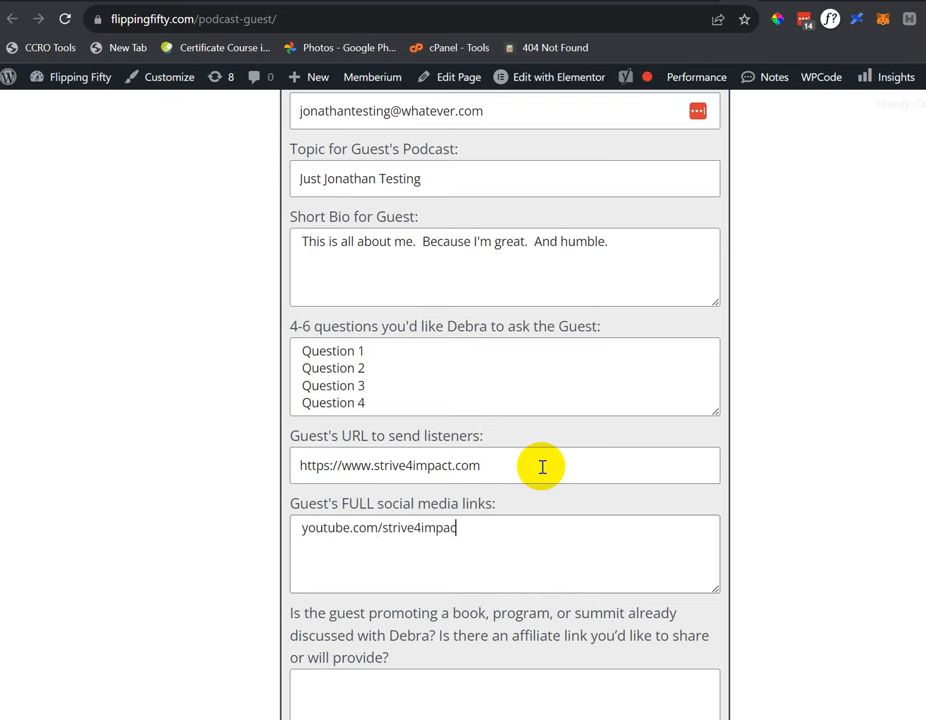
- Add the LinkedIn link /in/strive4impact, correcting a misspelling
scroll(down, 3)
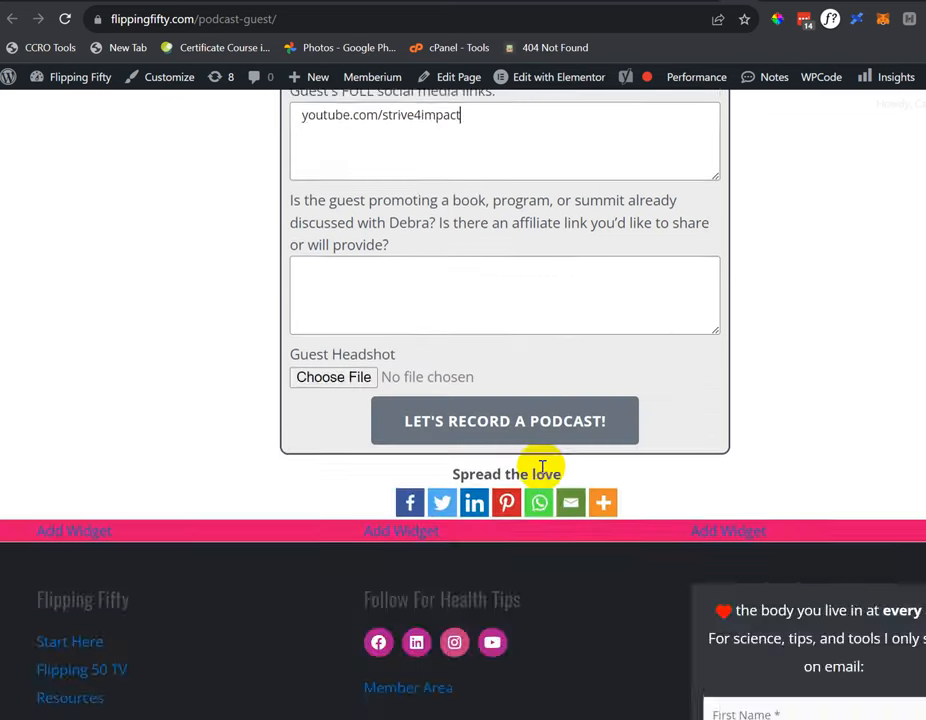
text(lin)
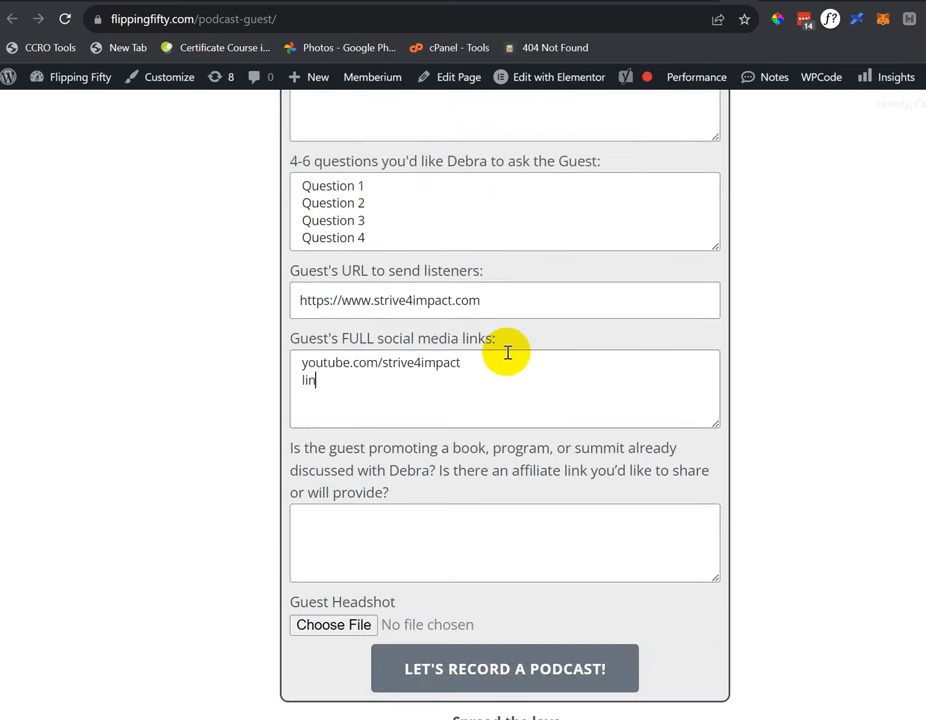
text(kend)
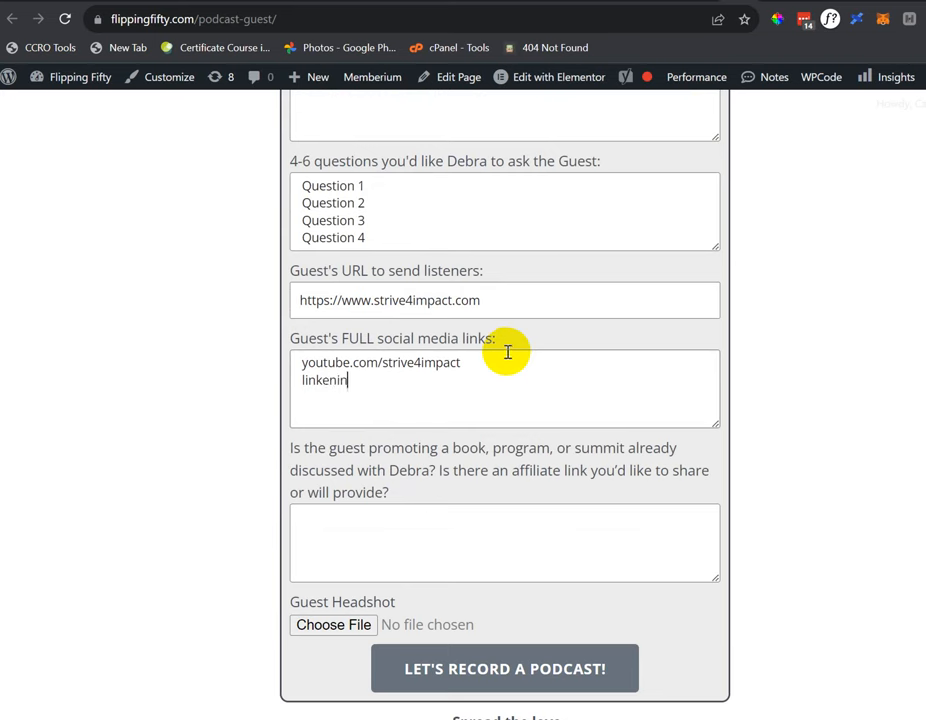
key(BackSpace)
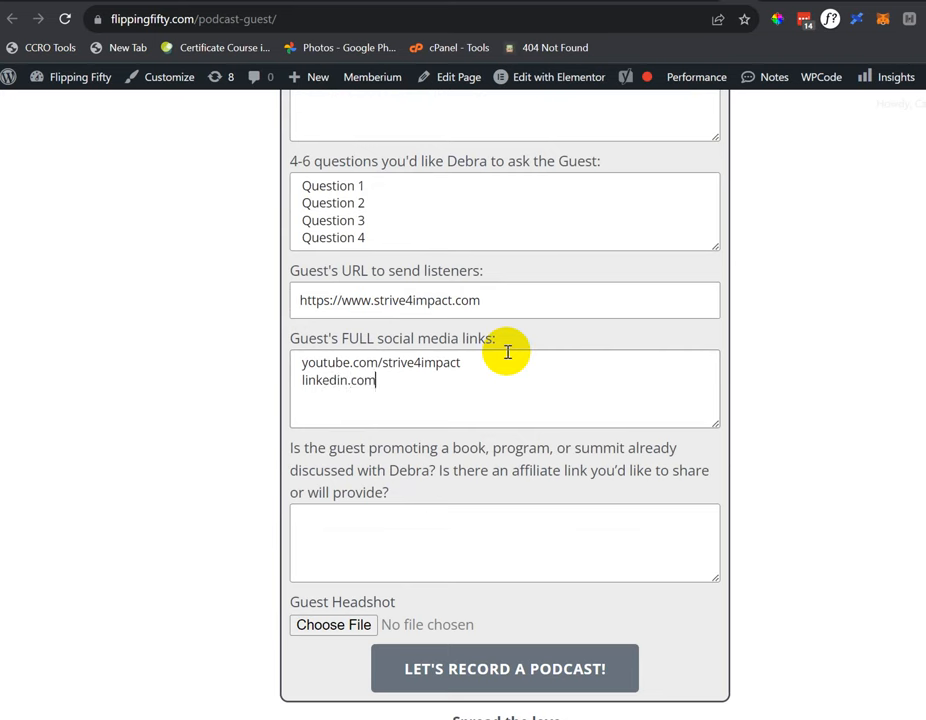
text(/in/strive4imp)
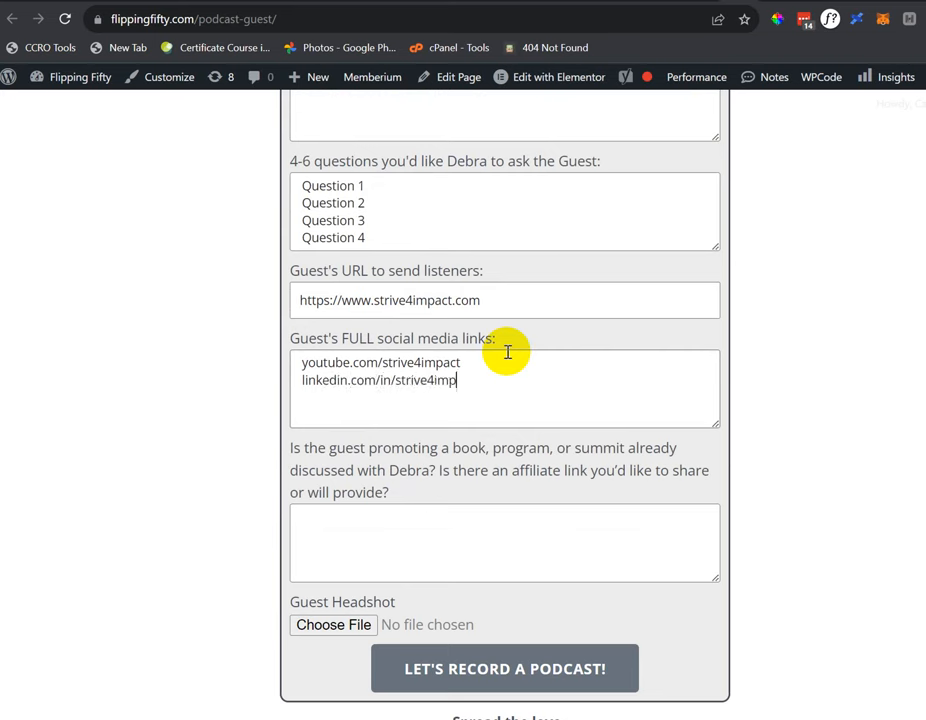
- Answer the promotion question with 'I have so many books'
click(505, 540)
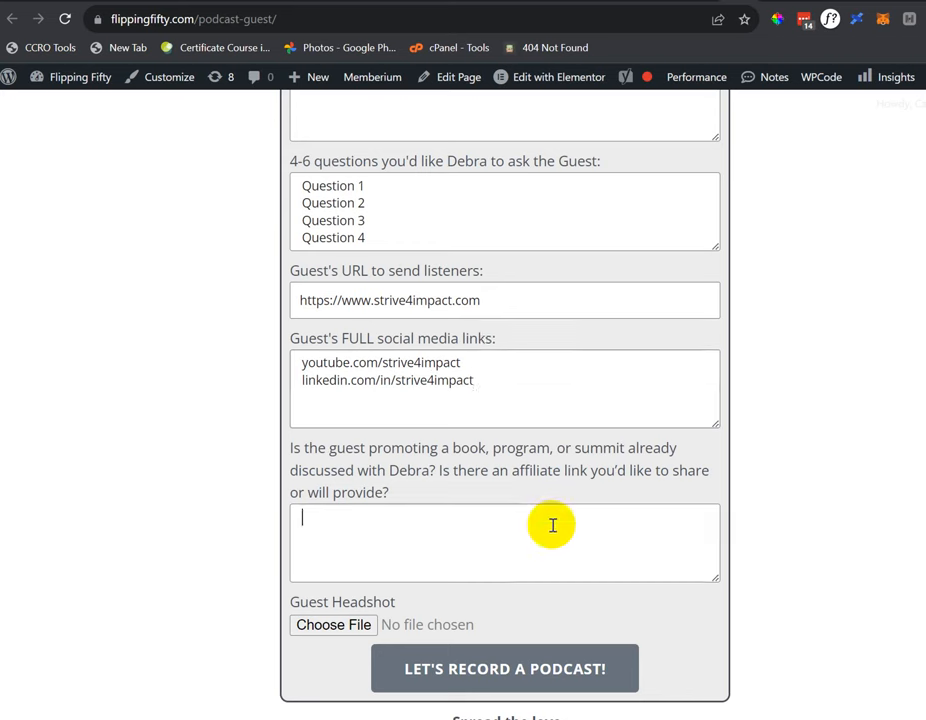
text(I have so)
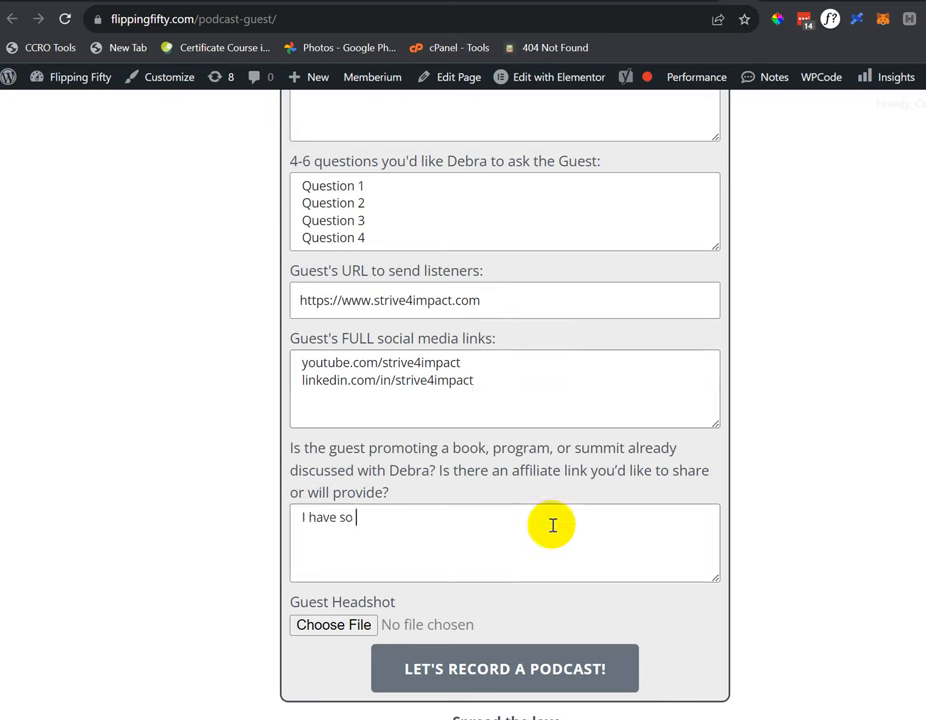
text(many books.)
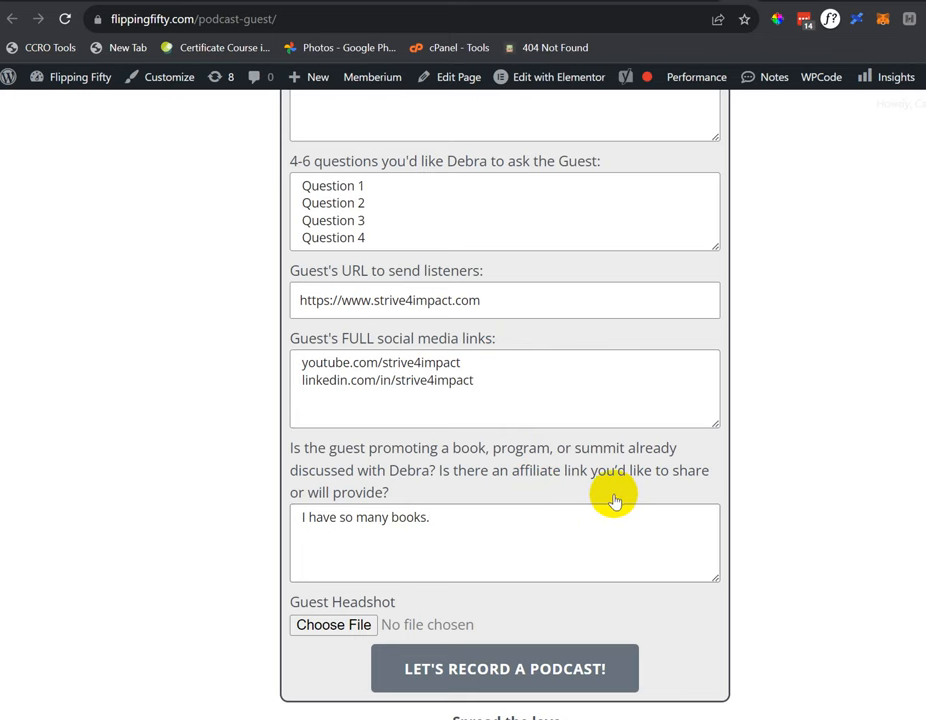
scroll(down, 3)
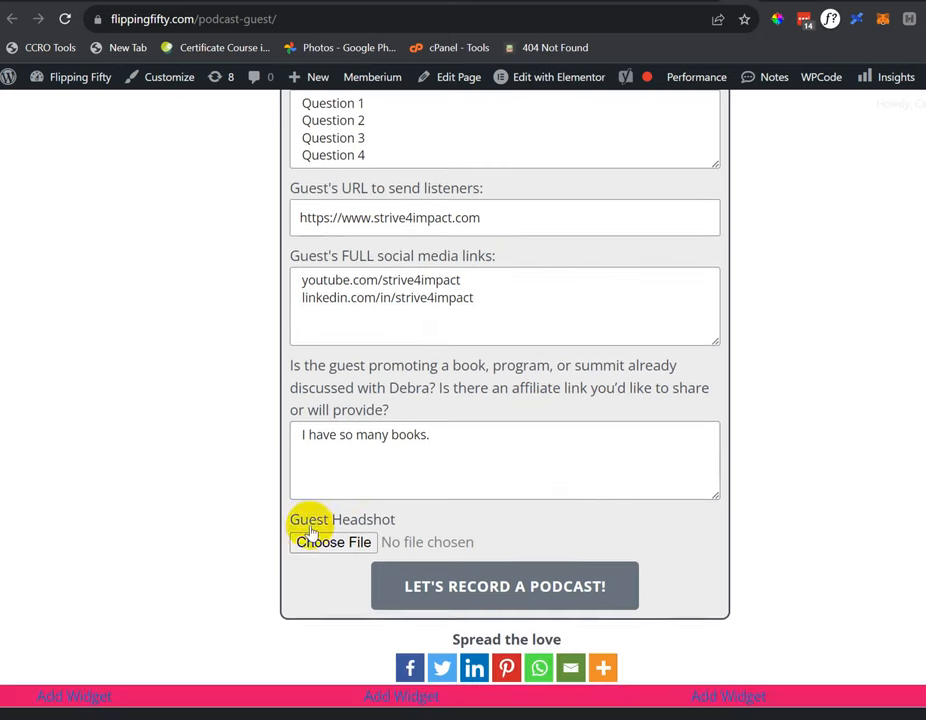
- Attach the 0_0 image as the guest headshot and submit the form
click(333, 542)
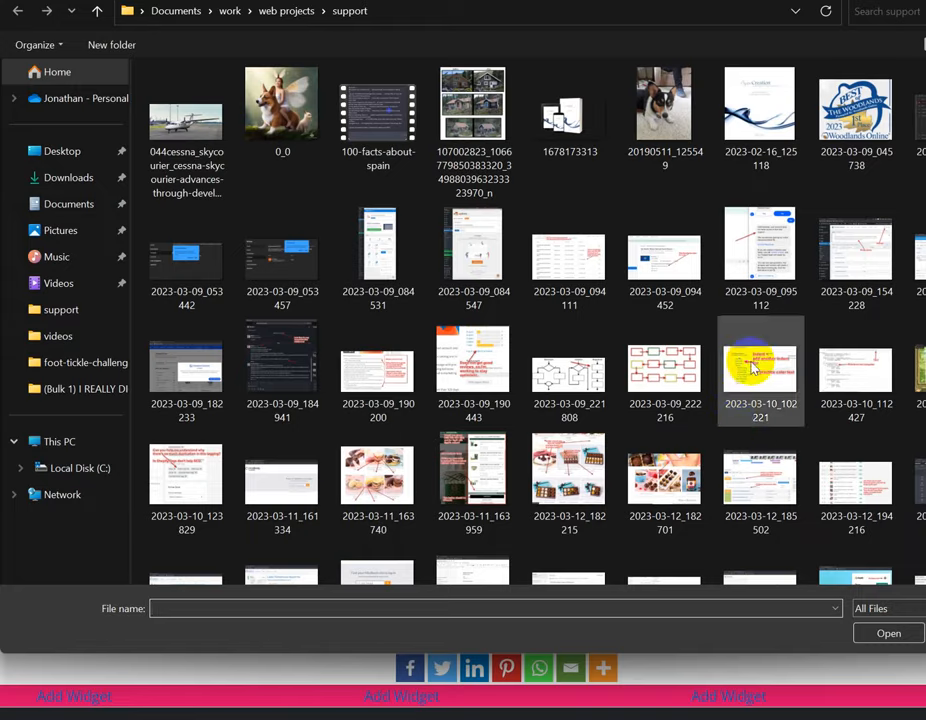
click(888, 633)
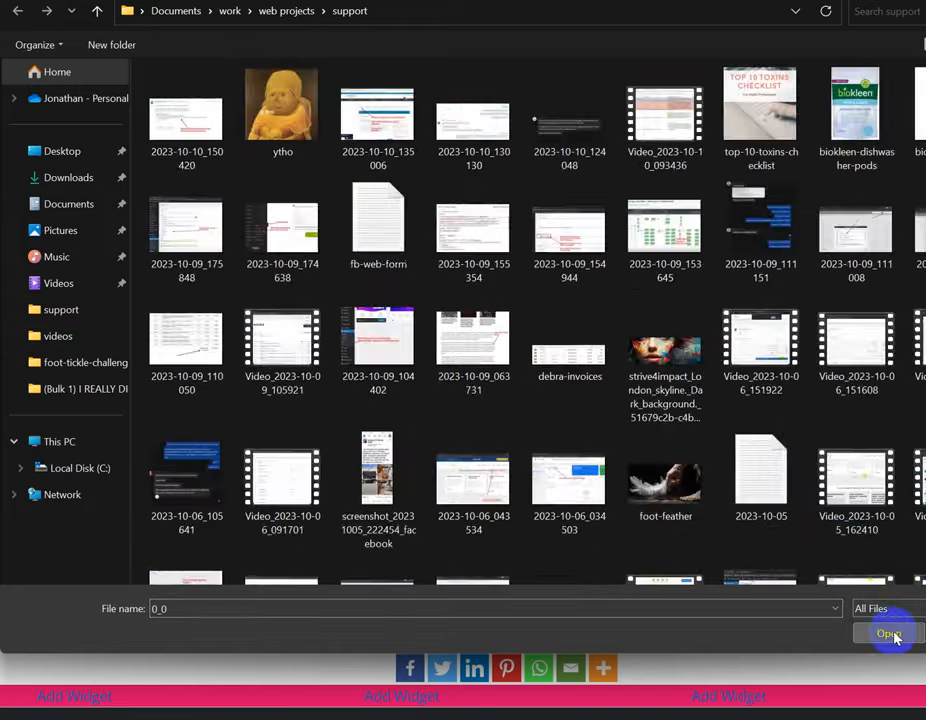
click(889, 633)
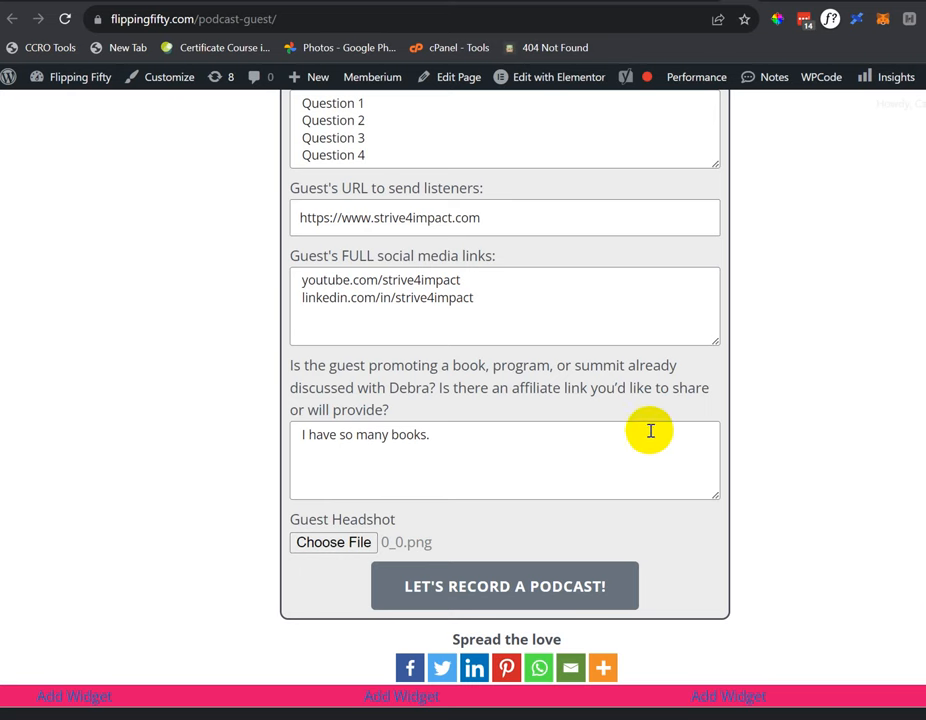
mouse_move(485, 586)
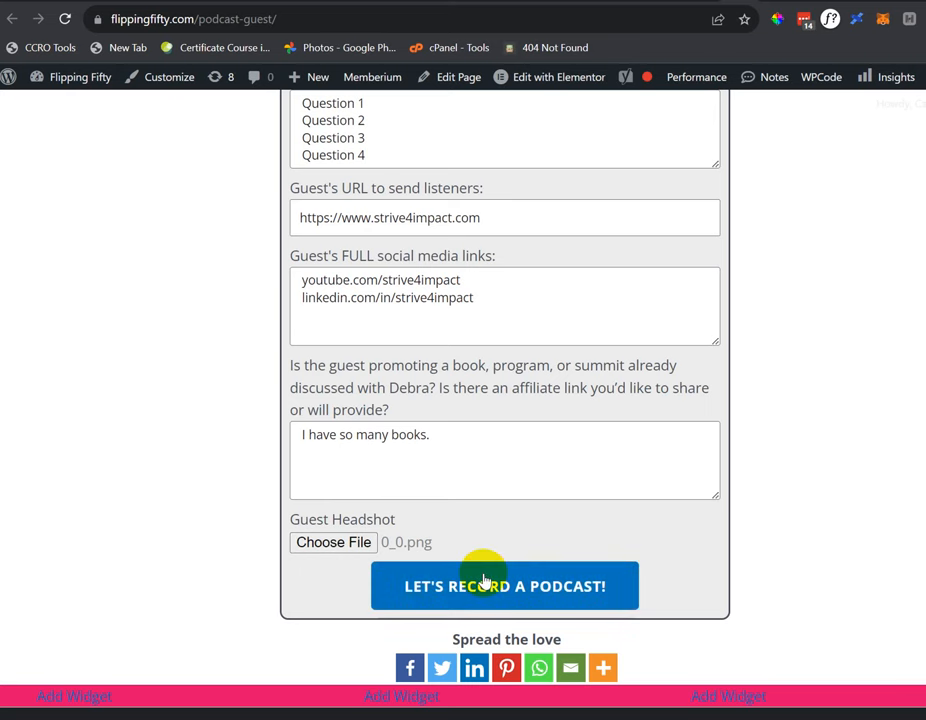
click(504, 586)
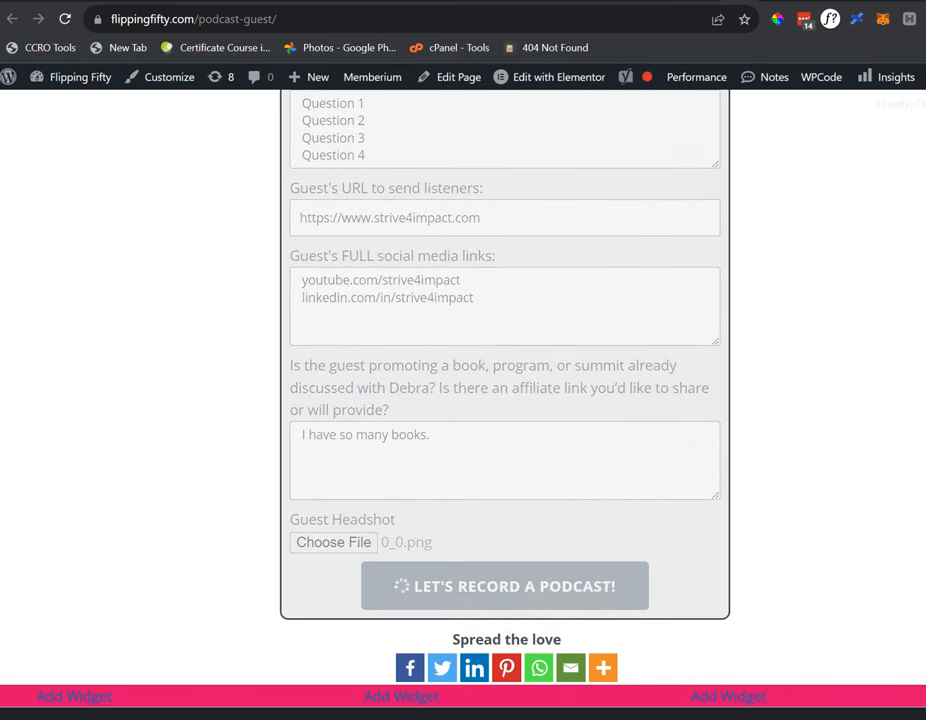
- Set the page section's bottom margin to 100 px, then check the submission result
click(558, 77)
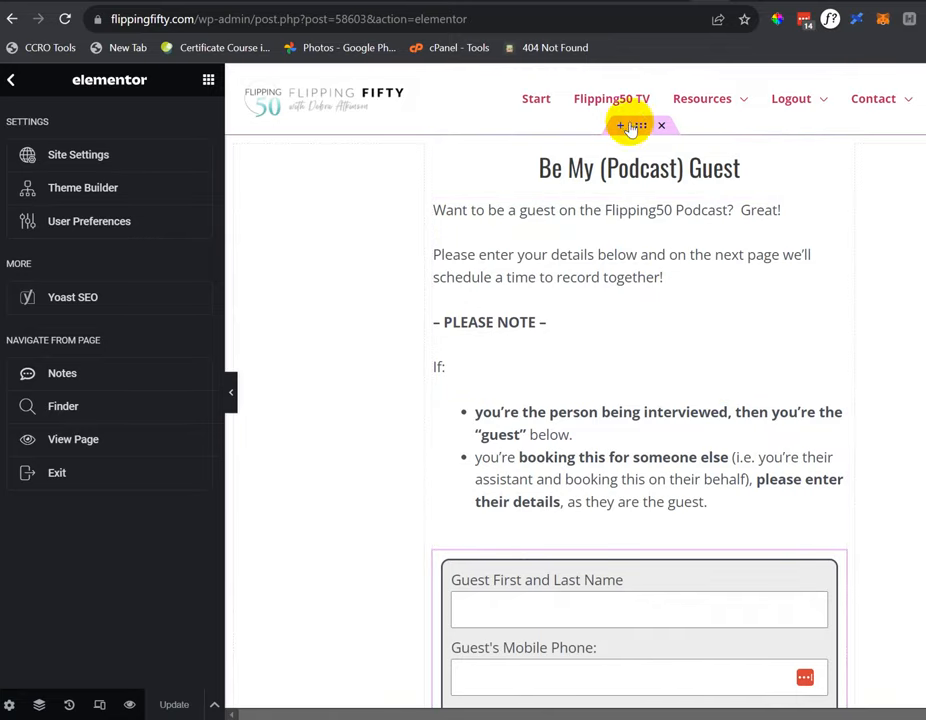
click(630, 125)
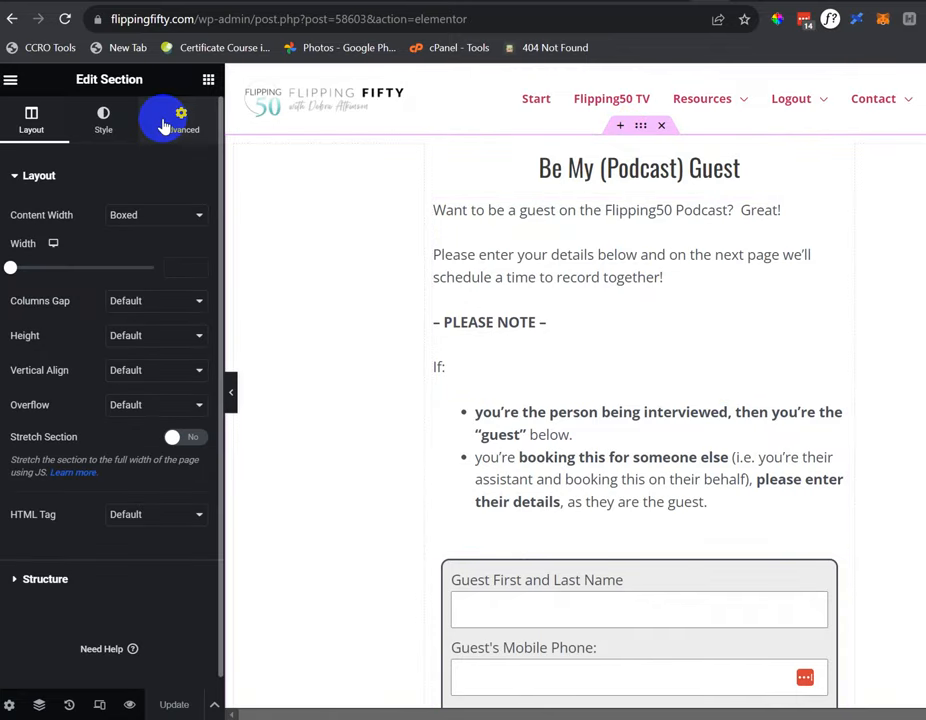
click(180, 118)
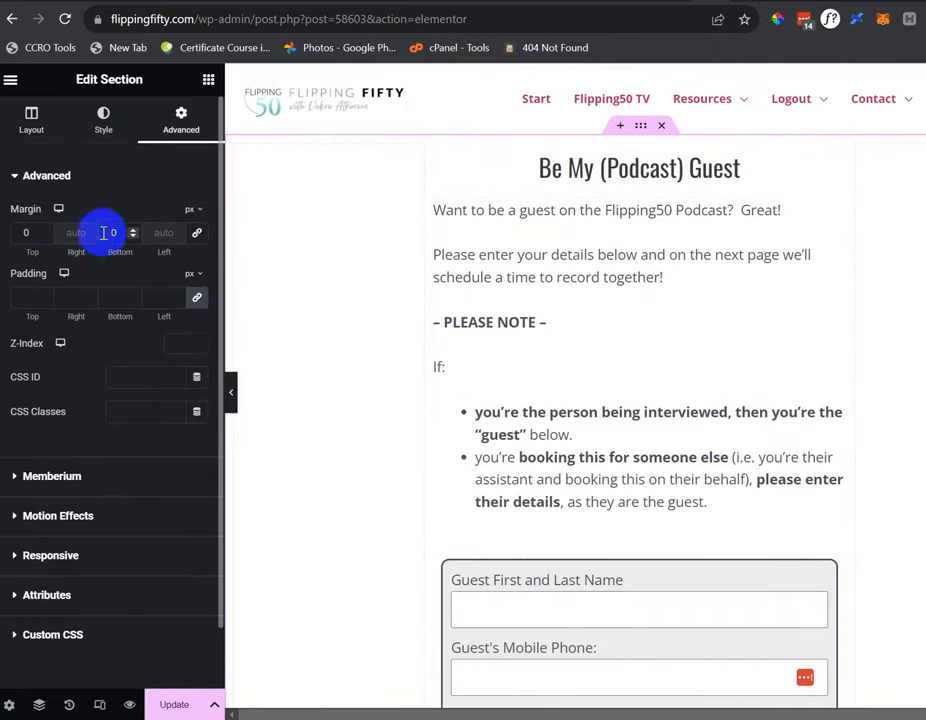
text(100)
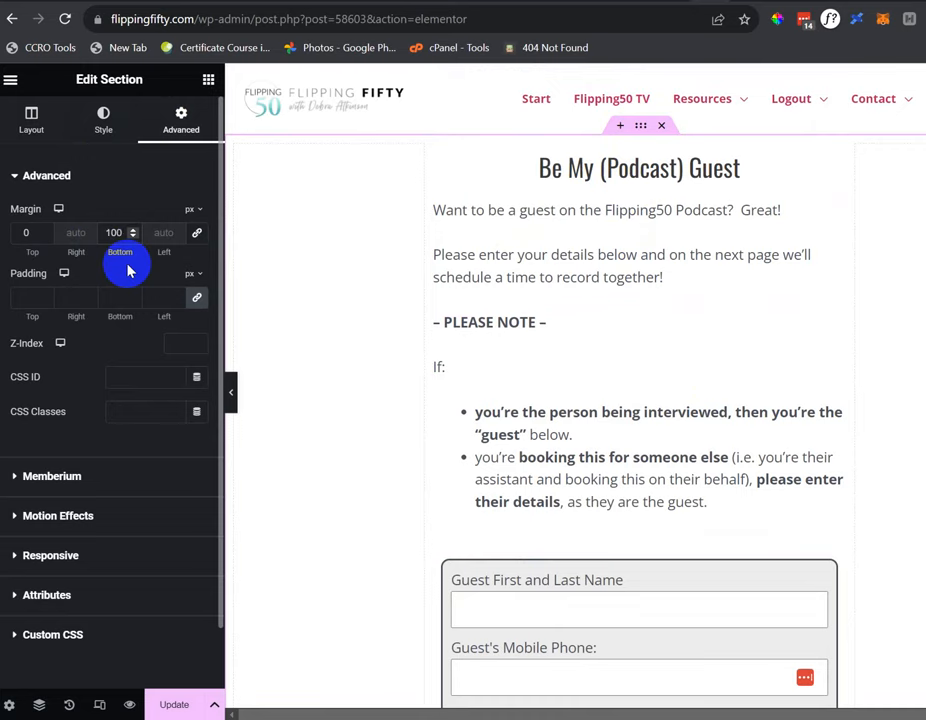
click(174, 704)
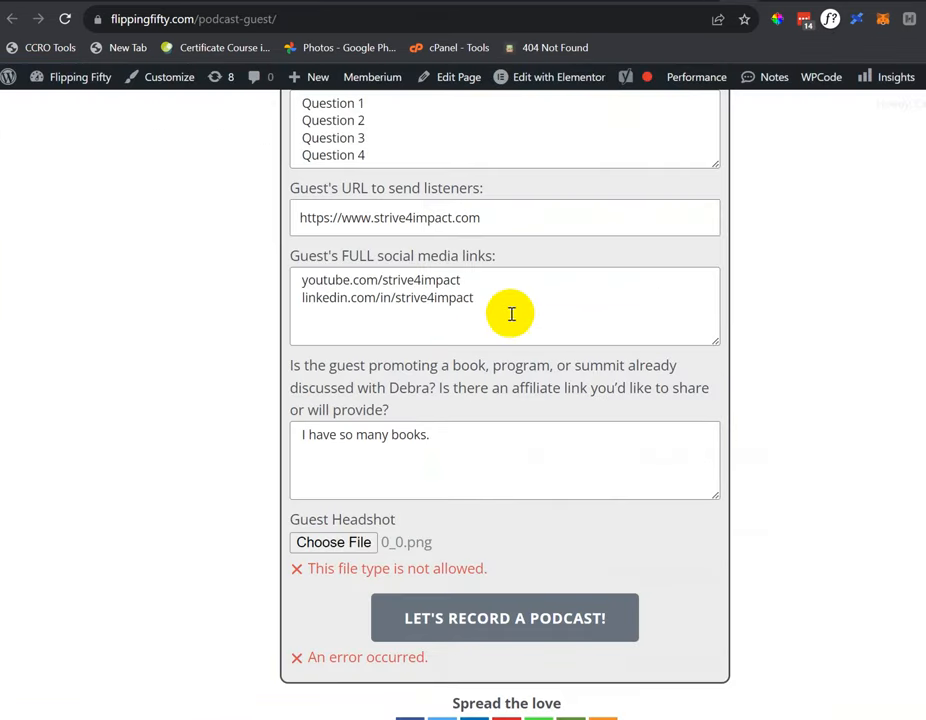
mouse_move(582, 278)
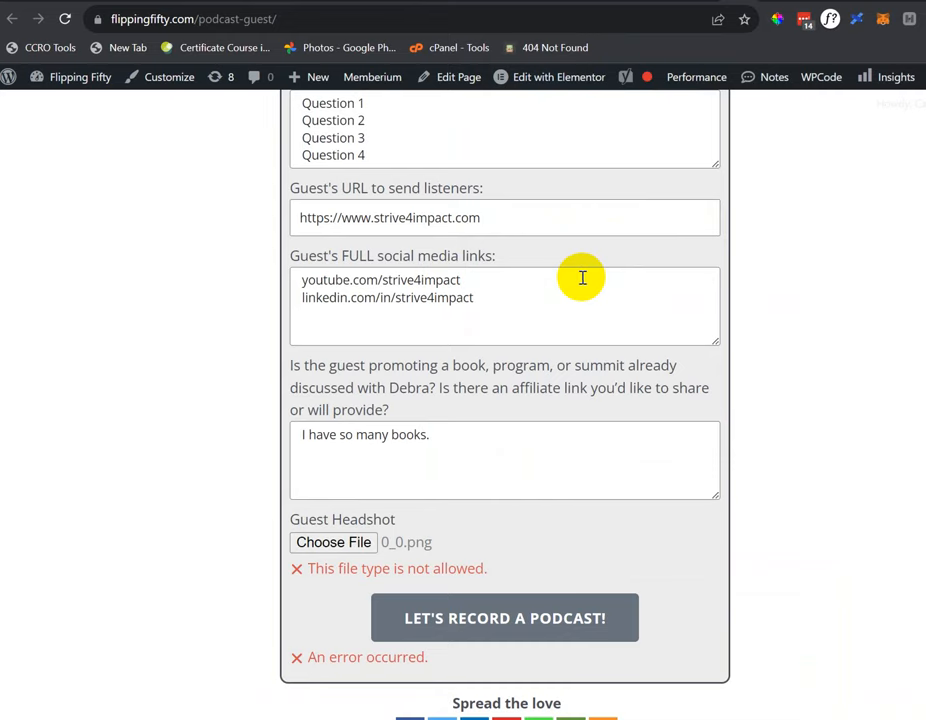
mouse_move(700, 12)
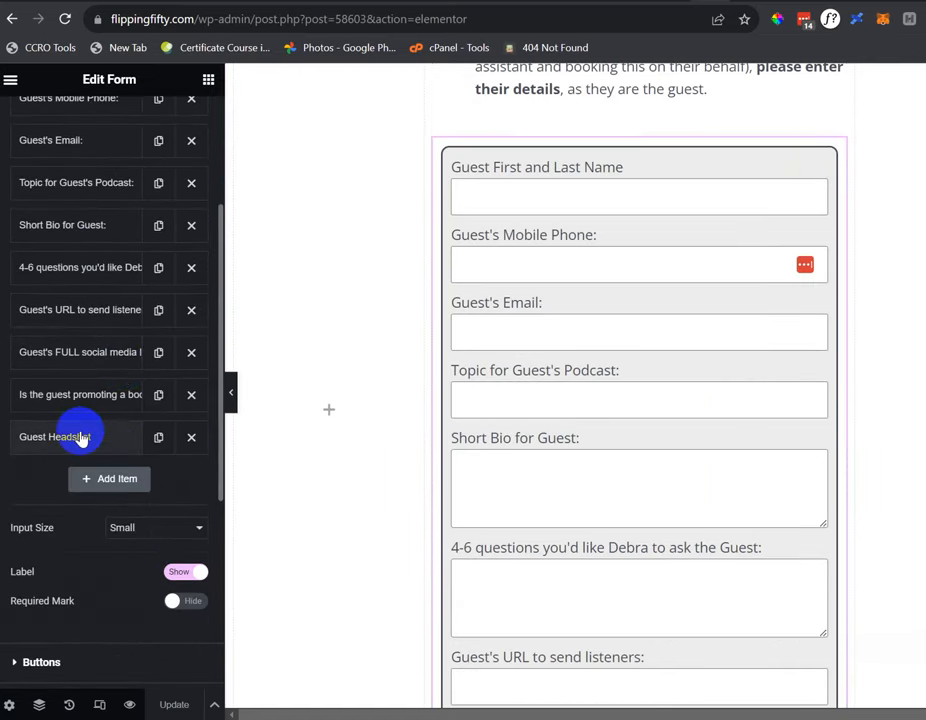
- Add png to the Guest Headshot field's allowed file types and update the page
click(55, 437)
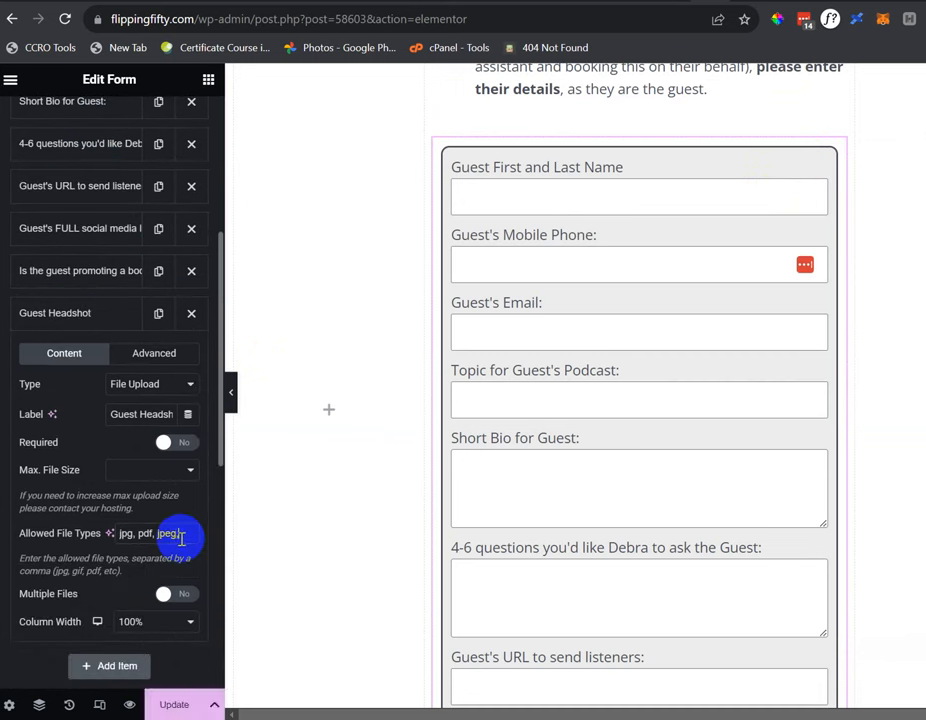
text(png)
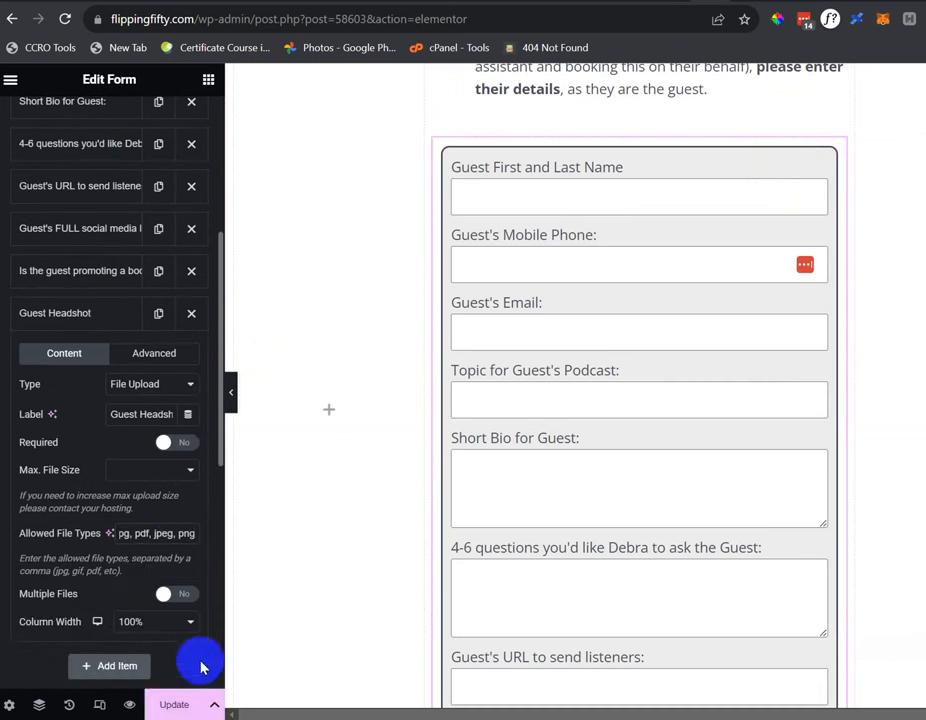
click(174, 704)
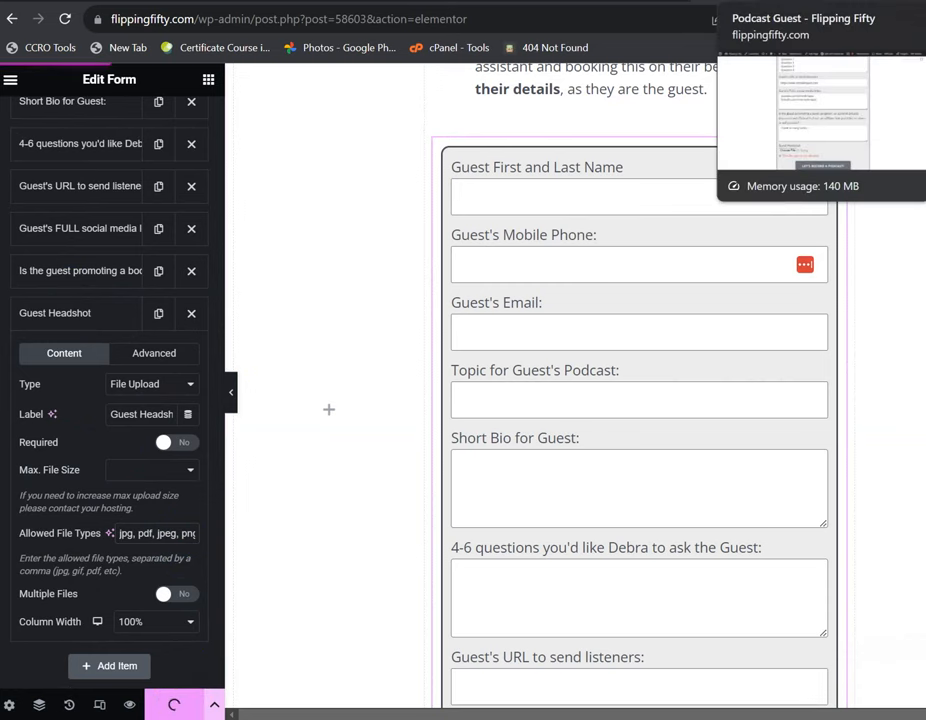
scroll(down, 3)
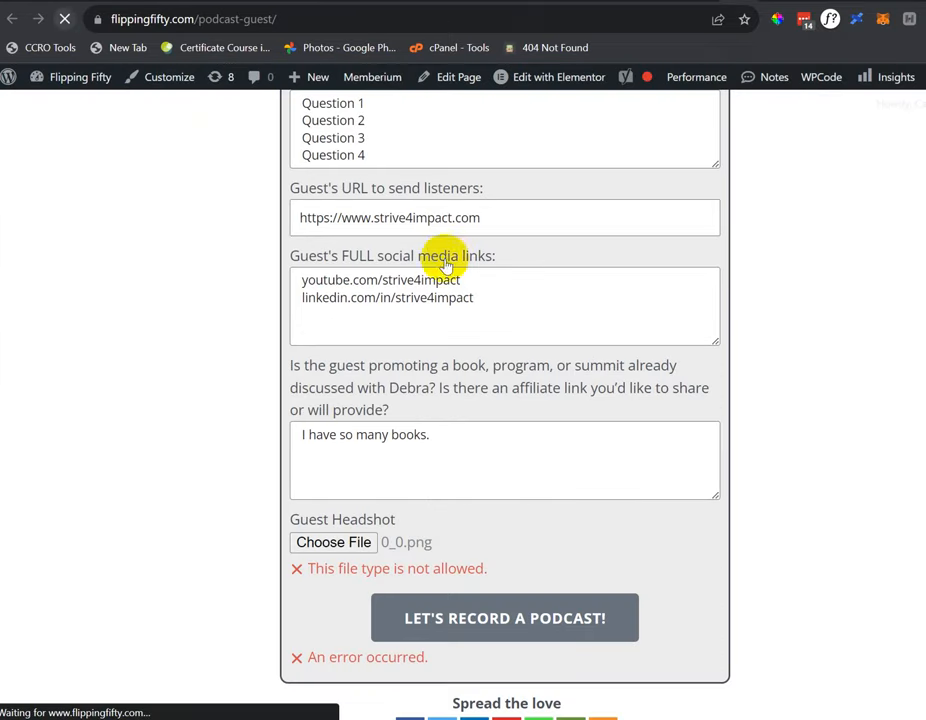
- Purge the guest page's cache with WP Rocket's 'Purge this URL'
scroll(up, 3)
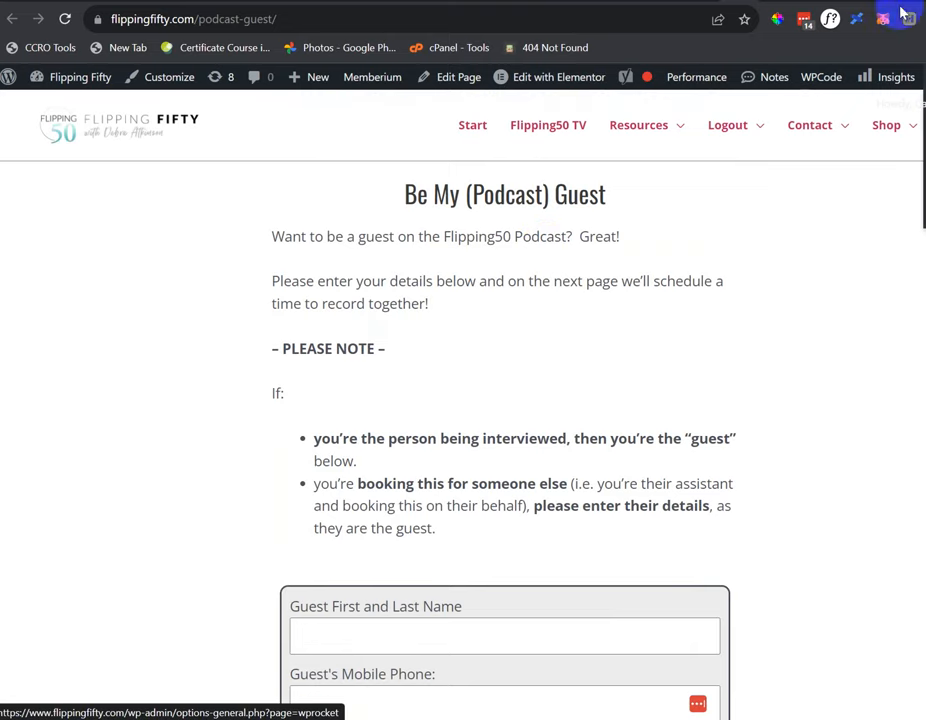
click(872, 77)
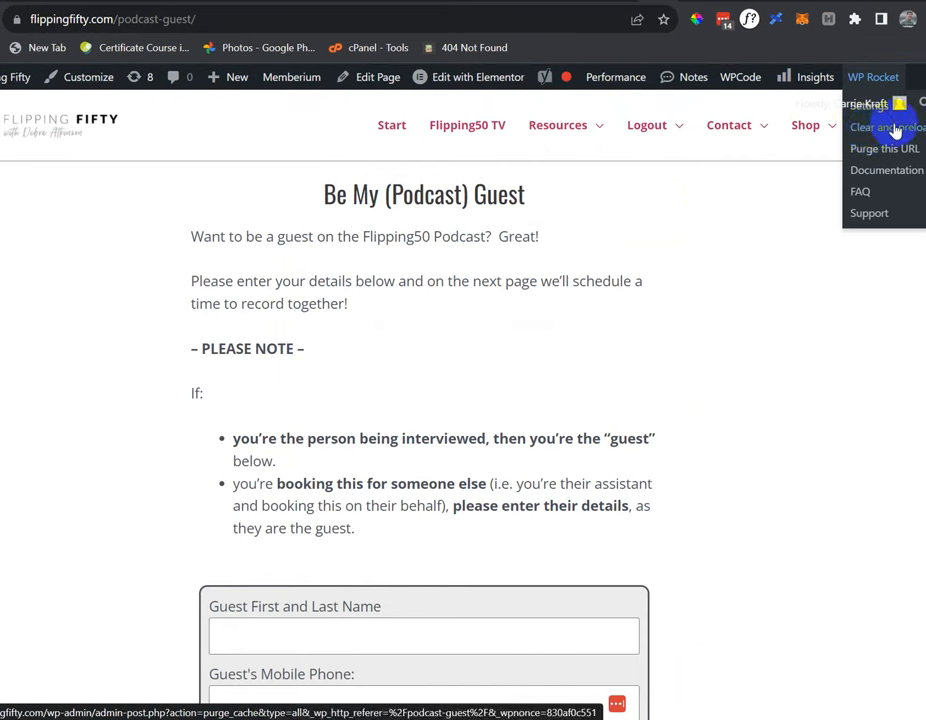
mouse_move(884, 148)
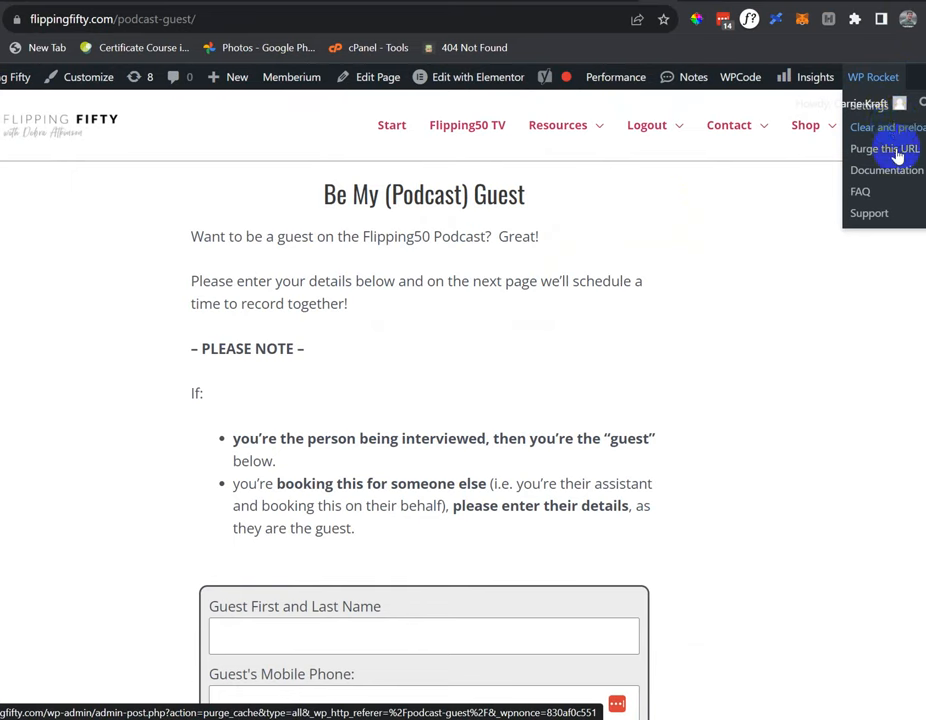
click(883, 148)
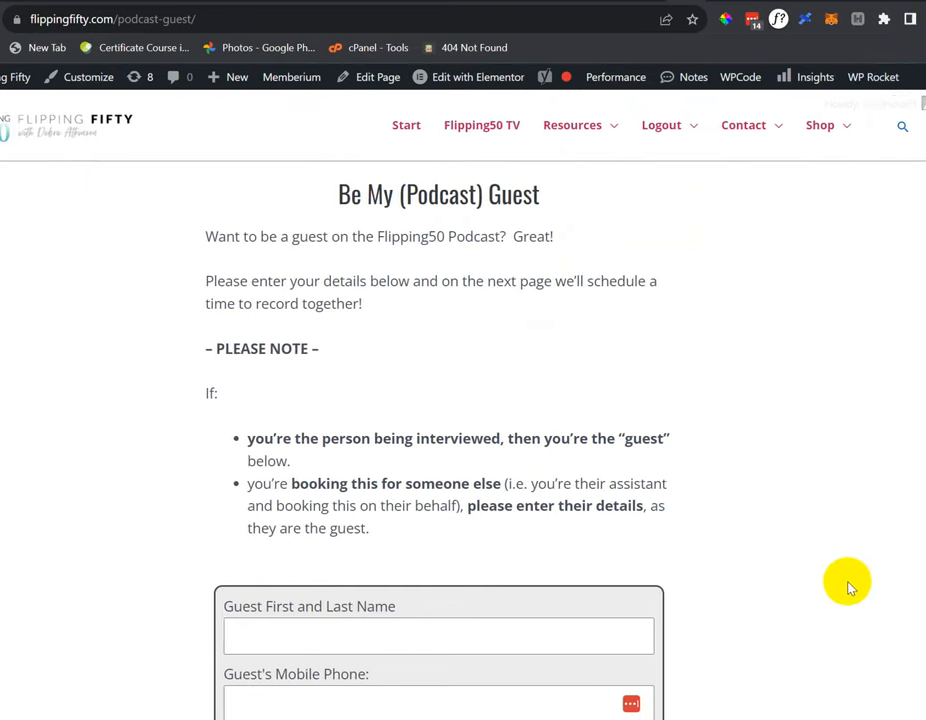
mouse_move(705, 386)
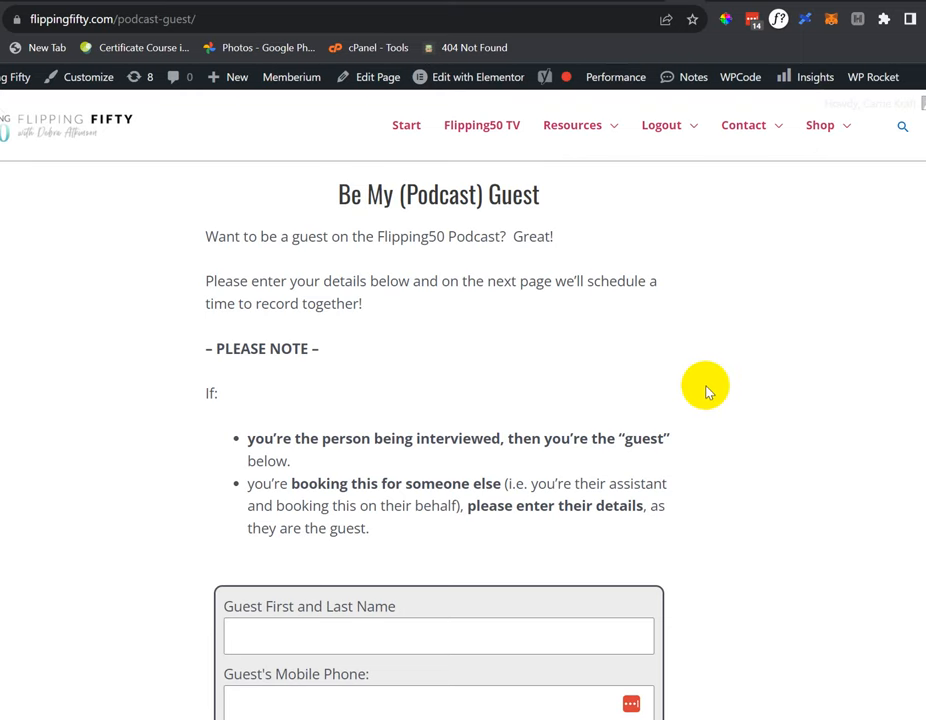
mouse_move(706, 390)
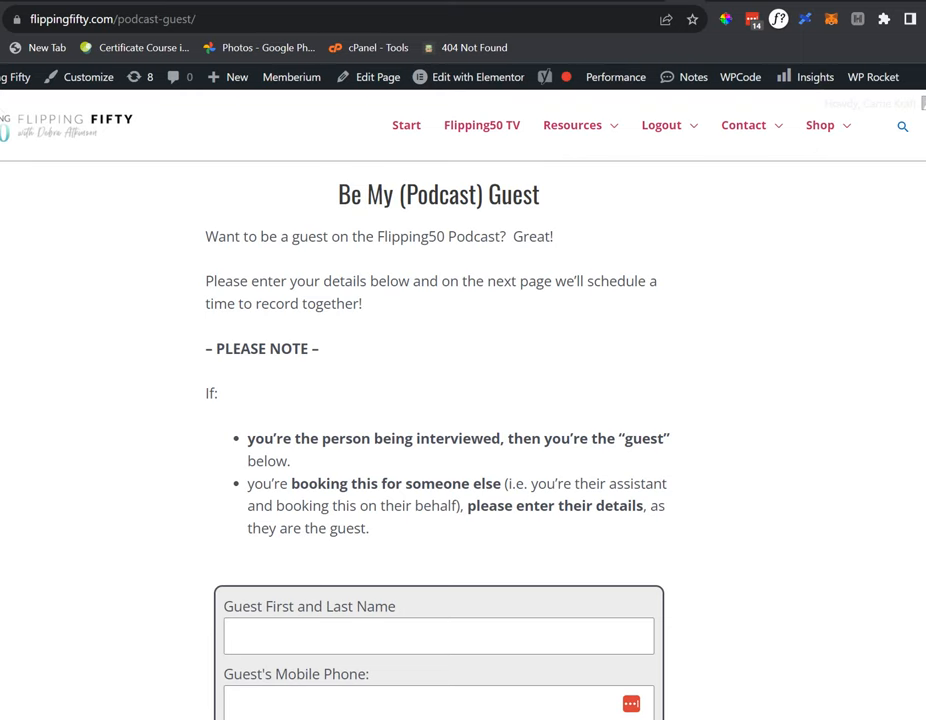
- Enter test guest Jonathan T's name, phone, email and topic 'This is great'
scroll(down, 3)
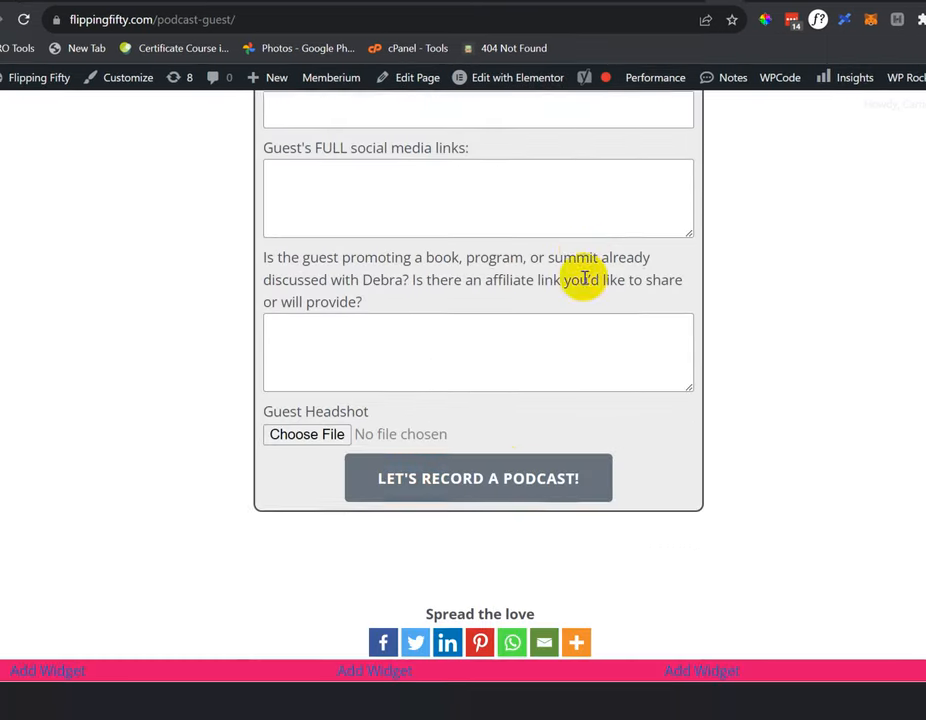
scroll(down, 3)
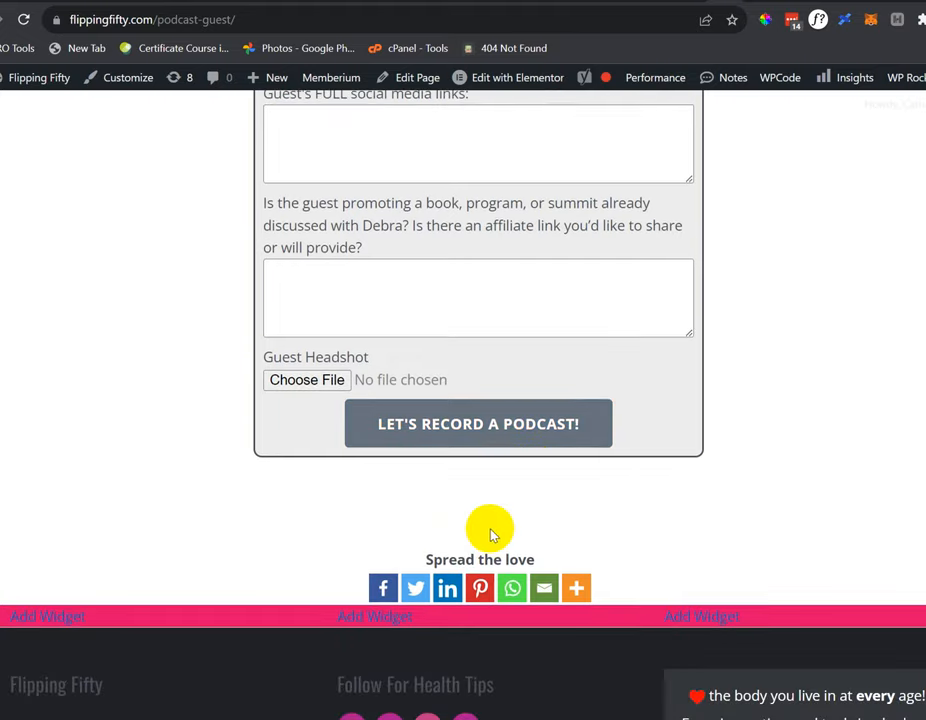
scroll(up, 3)
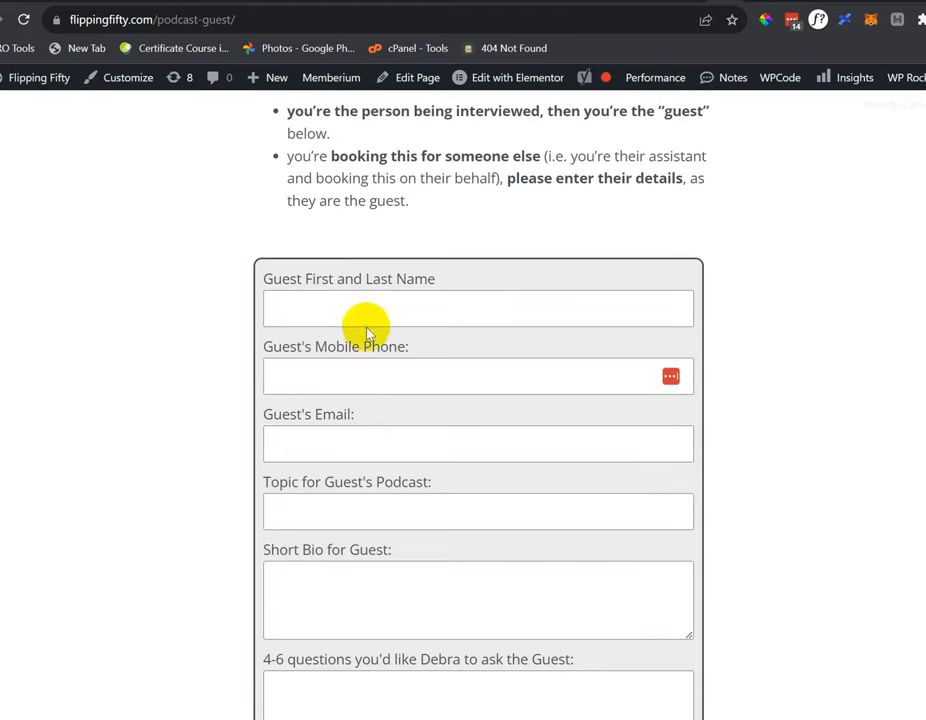
text(Jonathan Testing)
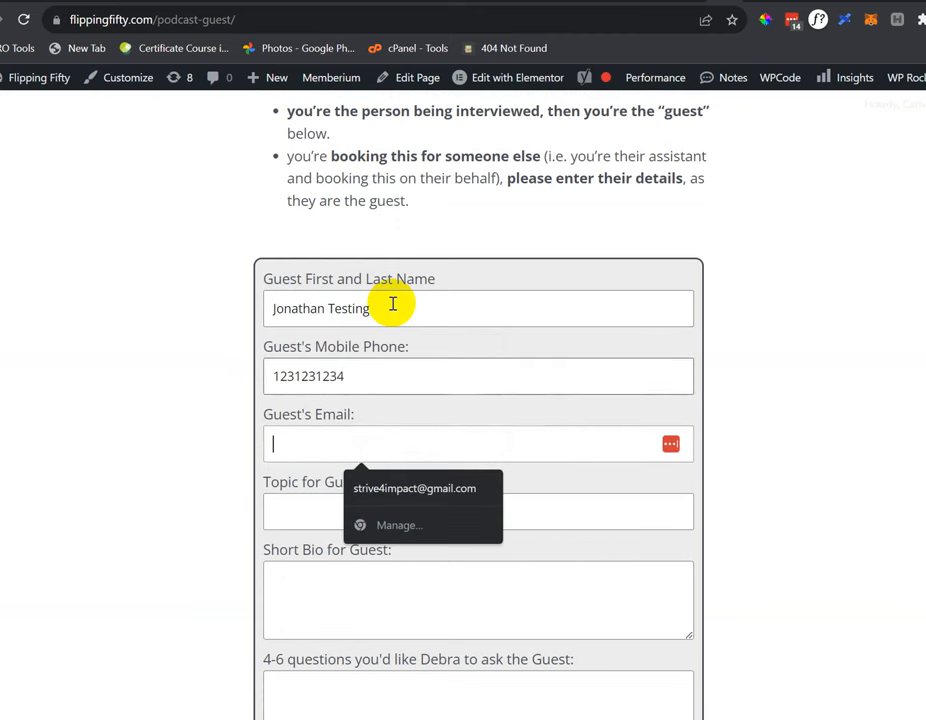
text(iwasfiunn)
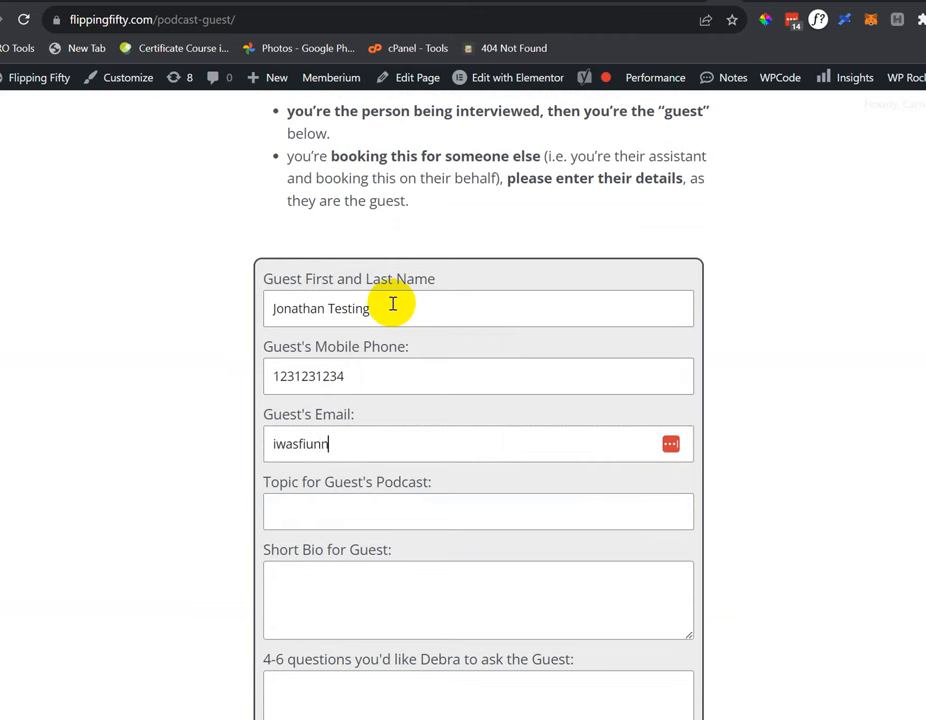
text(ierthe)
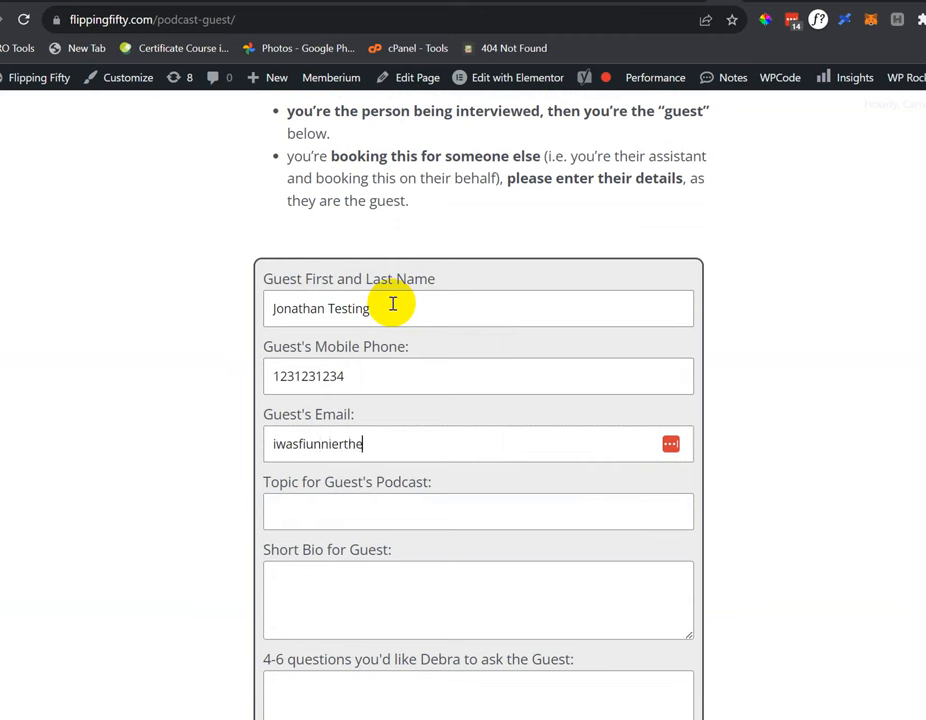
text(firsttime)
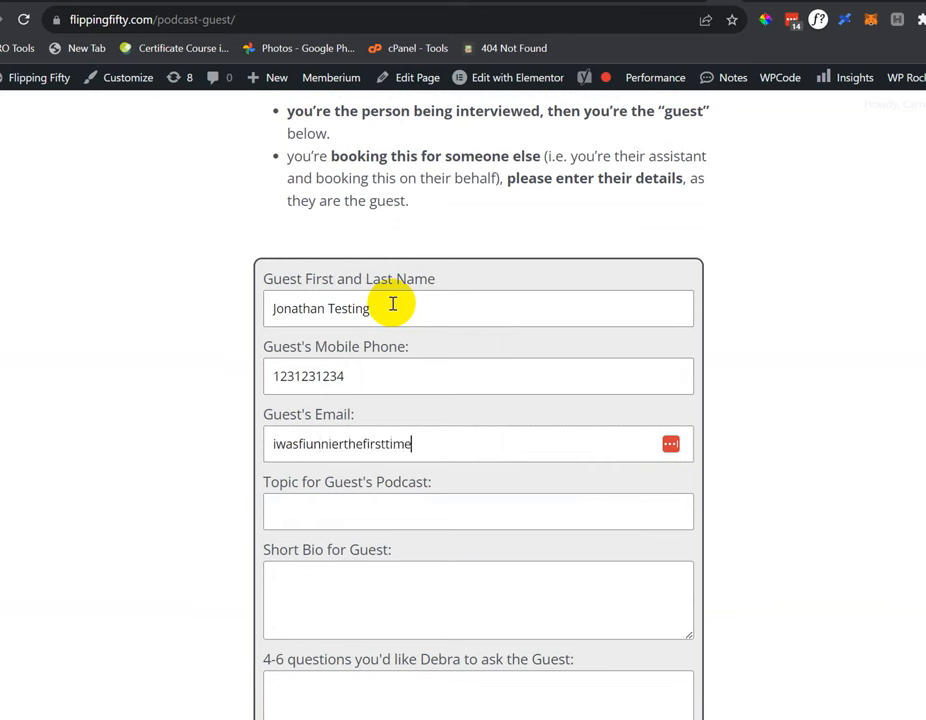
text(@submittingagain.com)
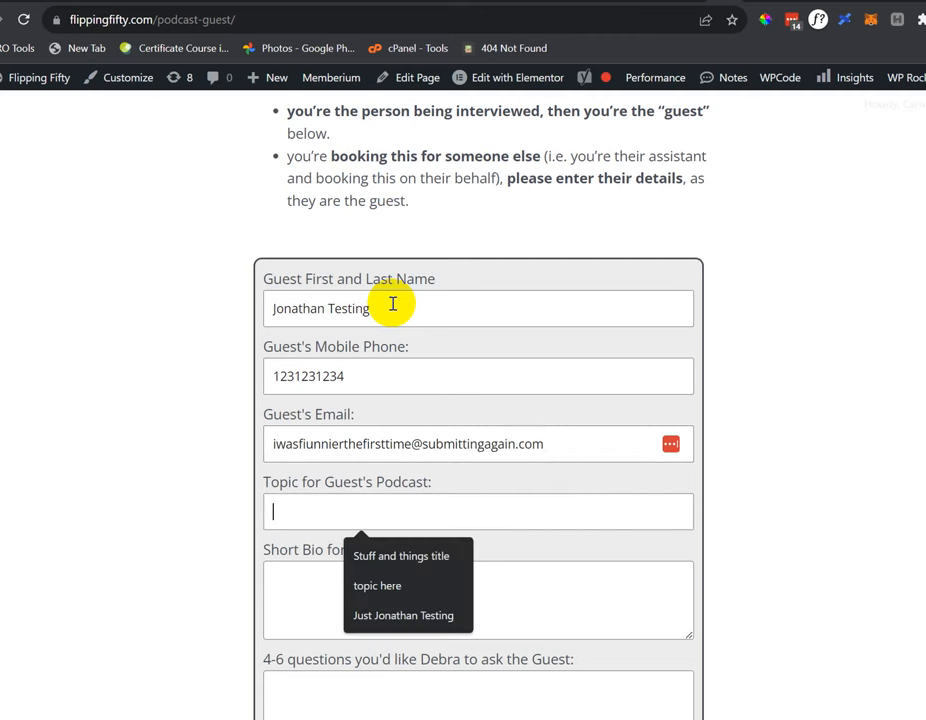
text(This is)
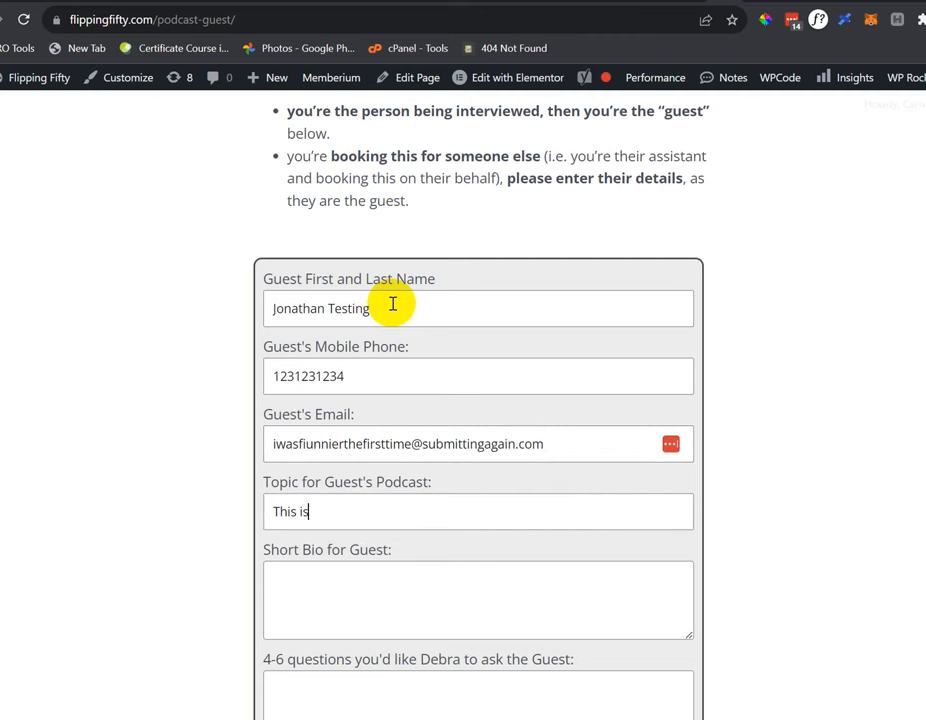
text(great)
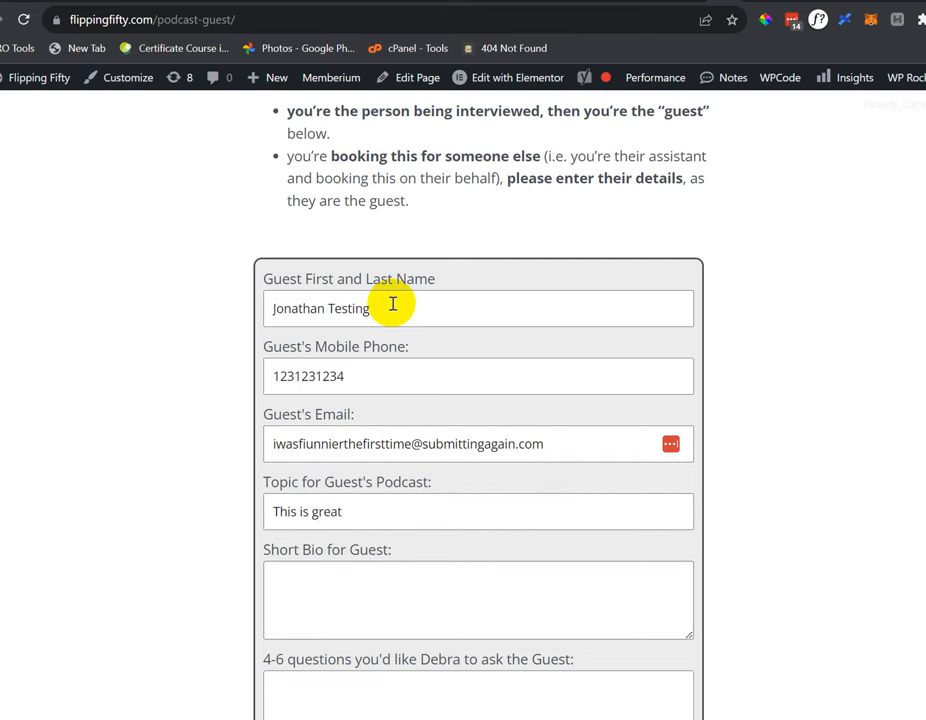
- Write the short bio 'Jonathan is very very witty. And fun. And humble.'
text(Jonathan is)
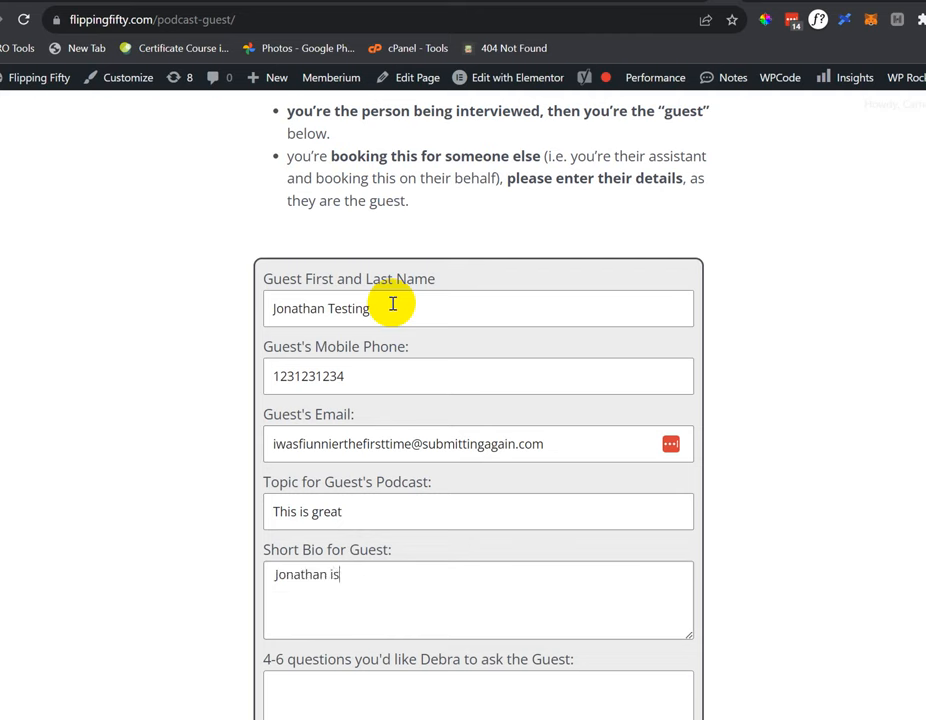
text(ver)
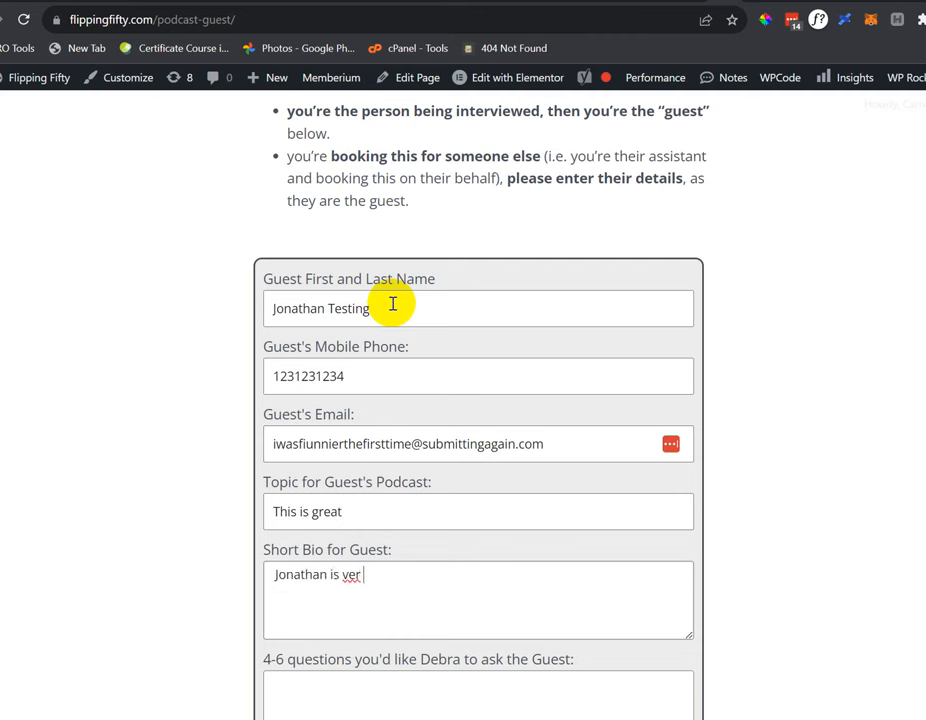
text(y very witt)
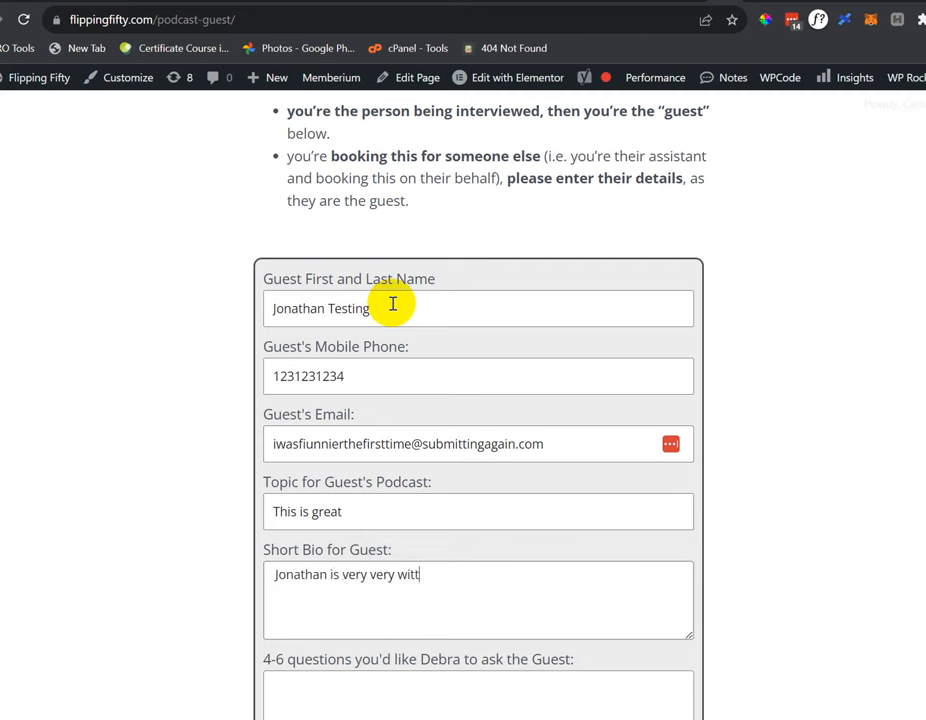
text(y.  And f)
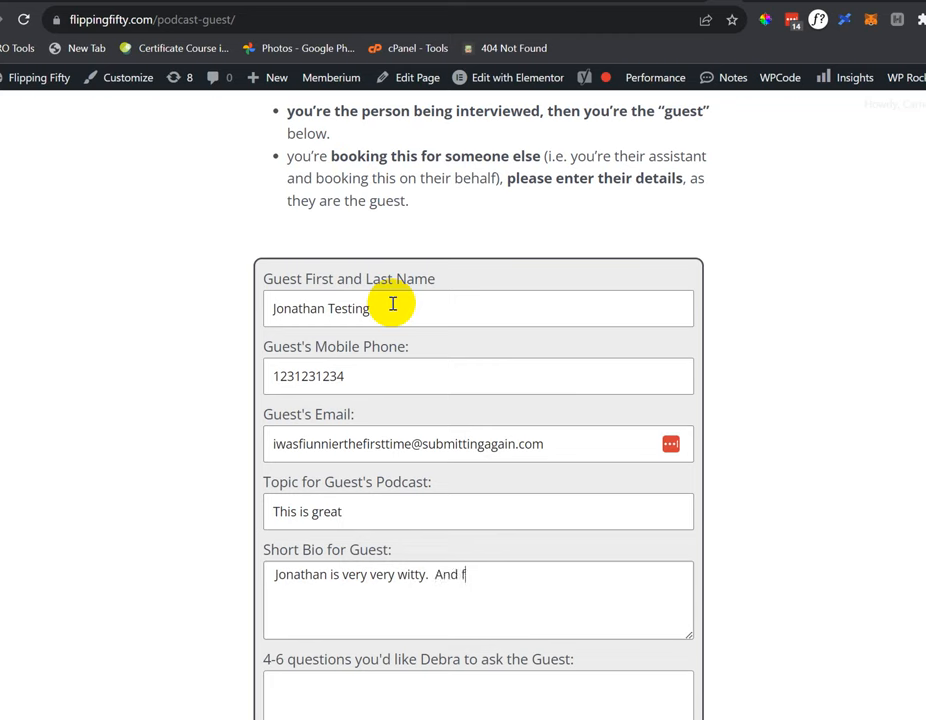
text(un. And h)
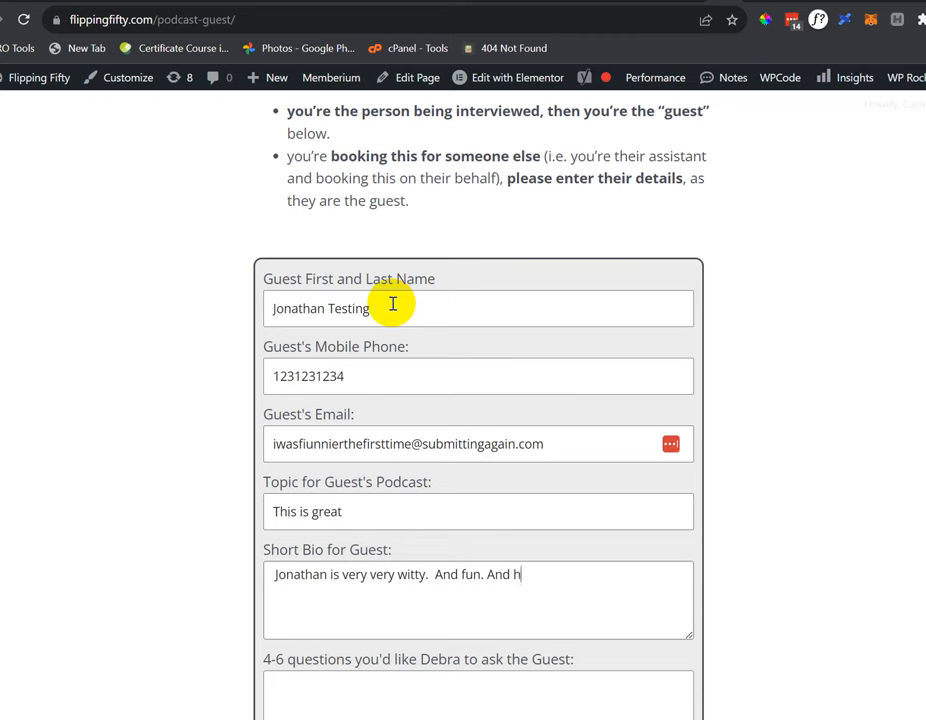
text(umble.)
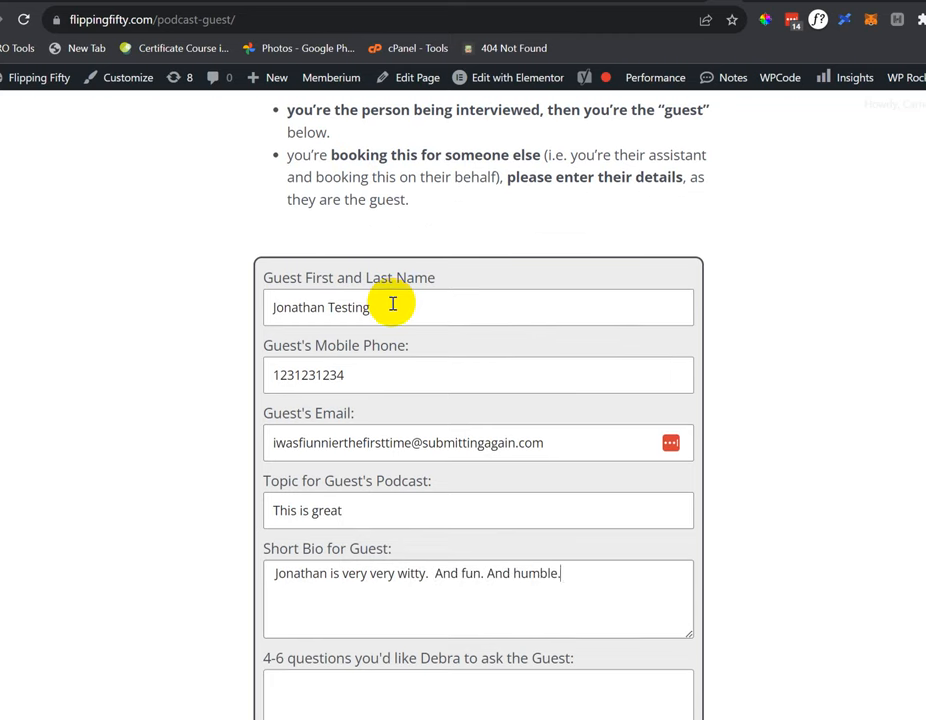
scroll(down, 3)
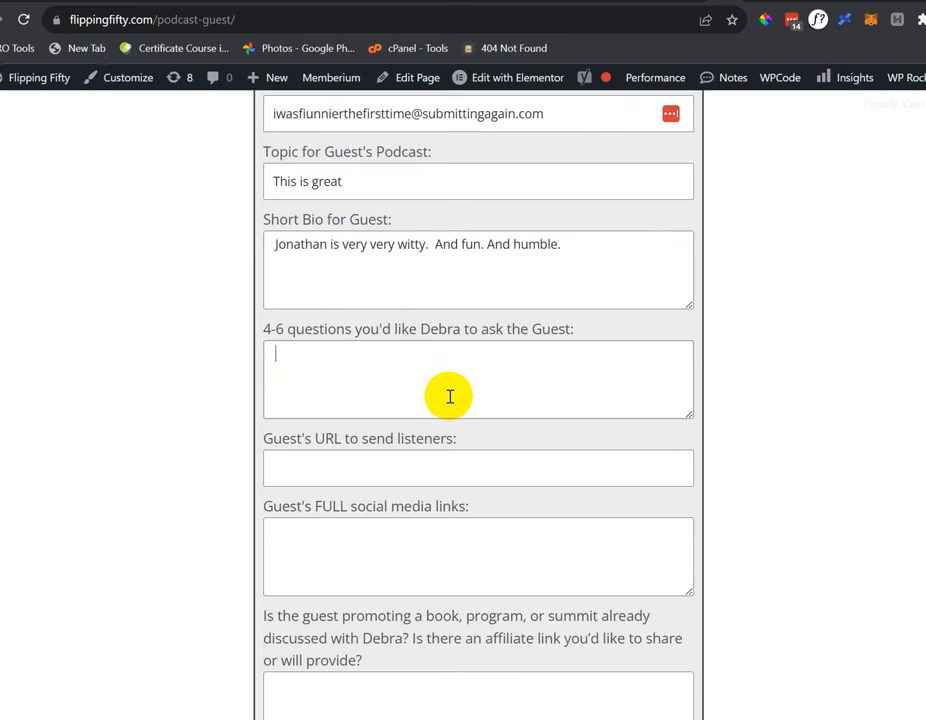
- Enter the guest questions plus youtube.com/strive4impact and LinkedIn in/strive4impact links
text(QUestion 1)
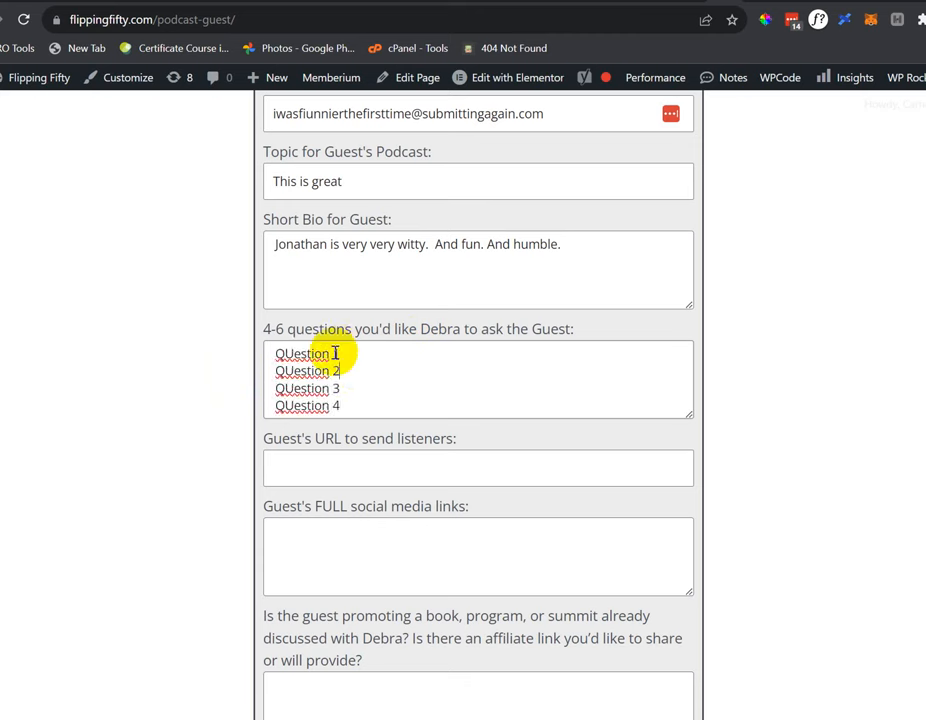
click(478, 468)
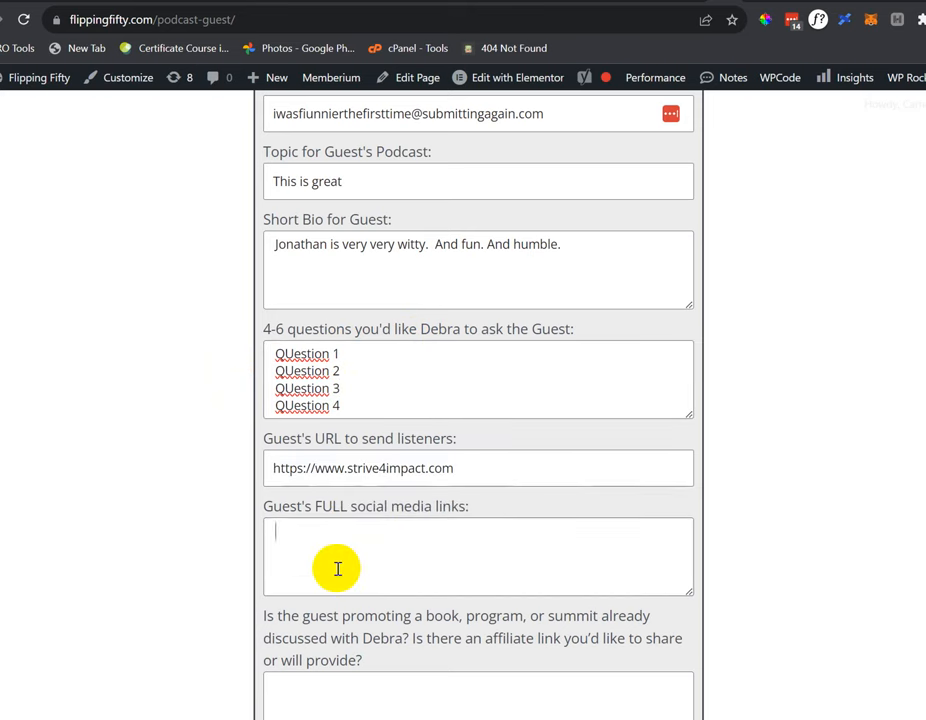
text(youtube)
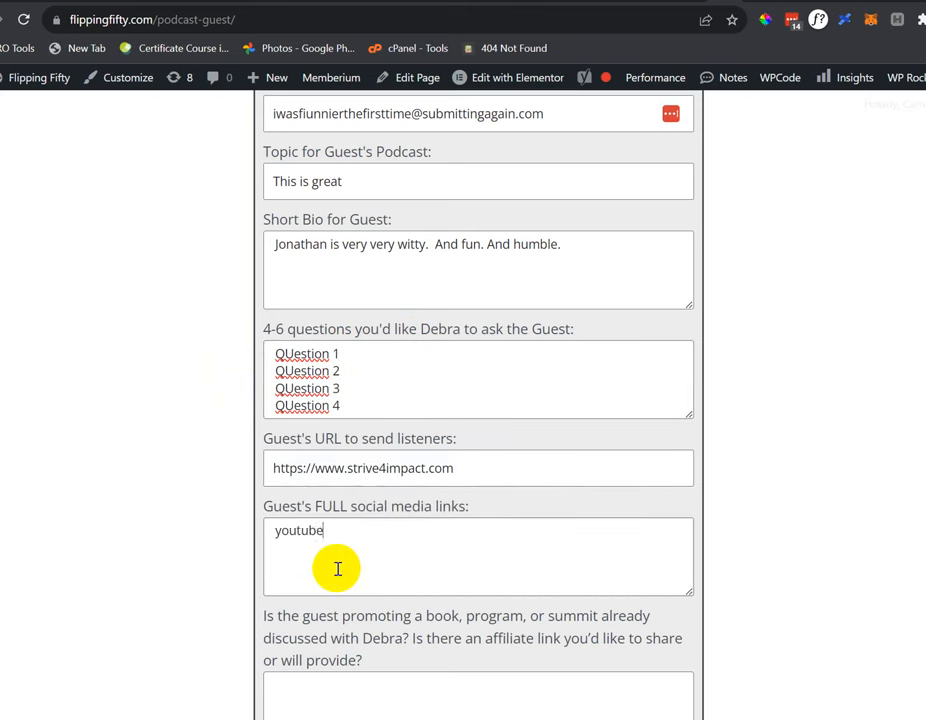
text(.com/strive4impact)
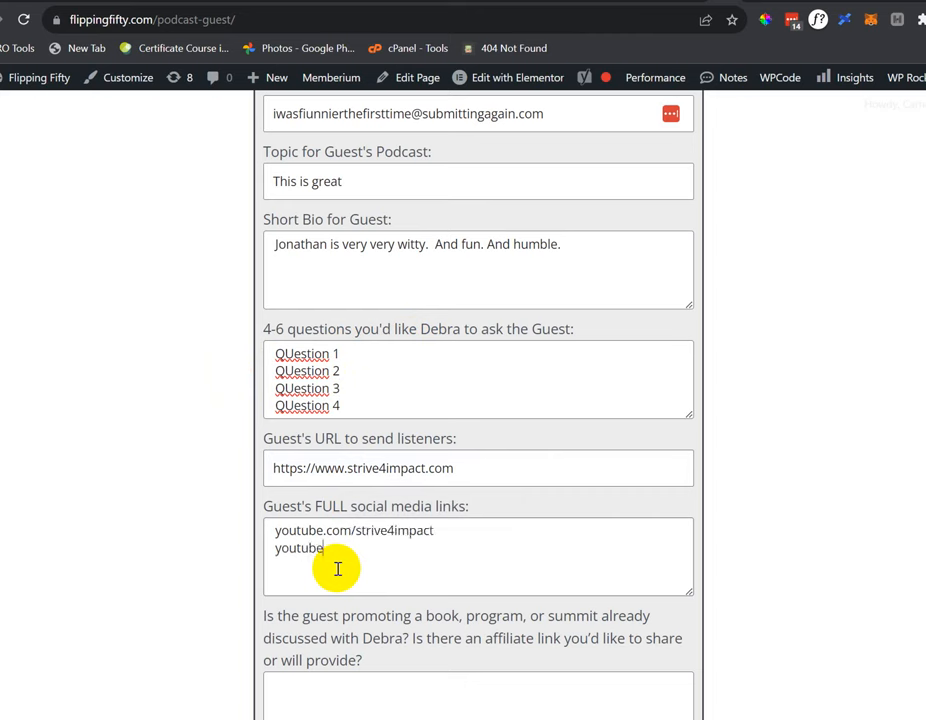
text(.com/in/)
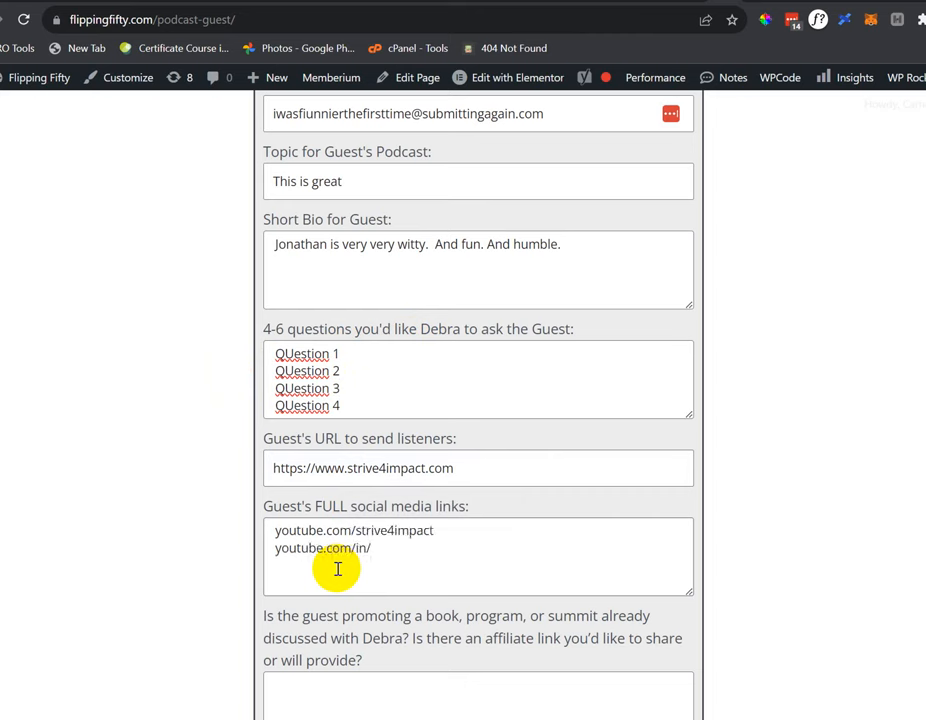
text(linkedin.com/)
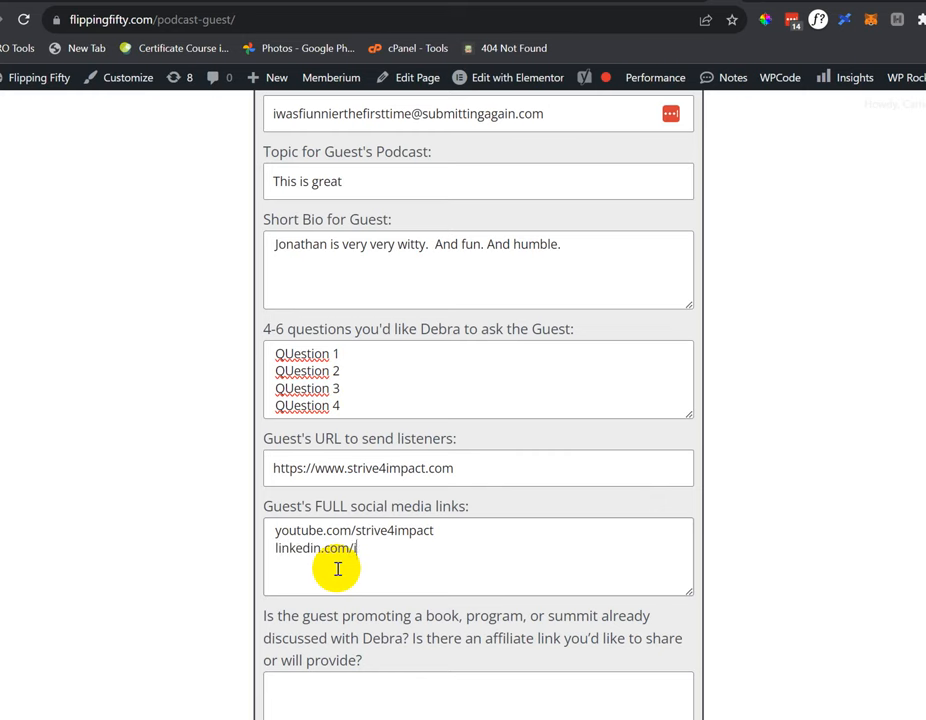
text(in/strive4impact)
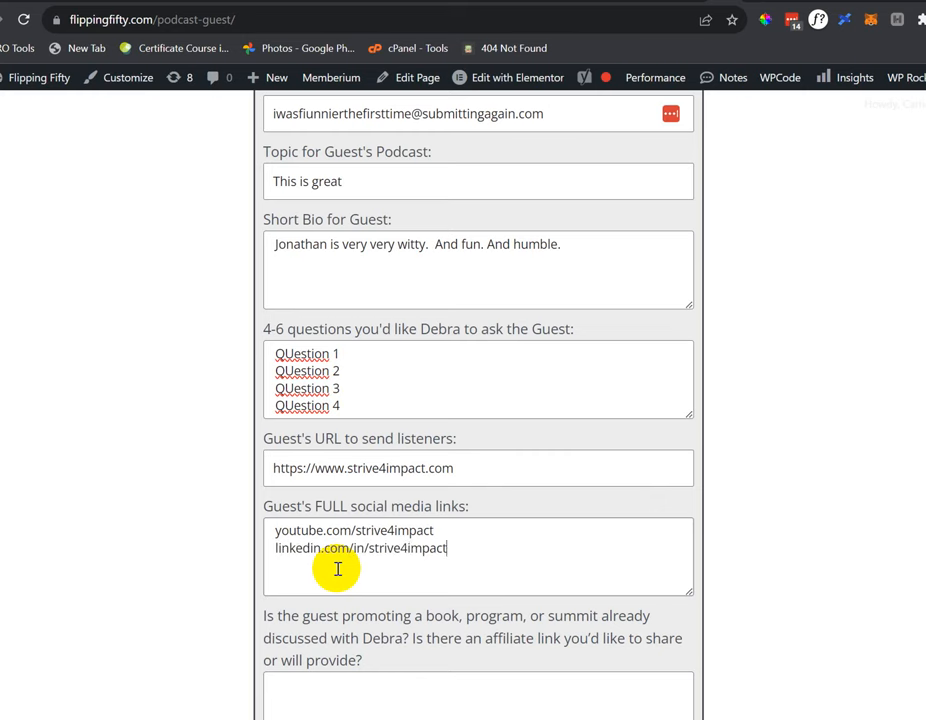
- Answer the promotion question with 'Tug the Slug'
scroll(down, 3)
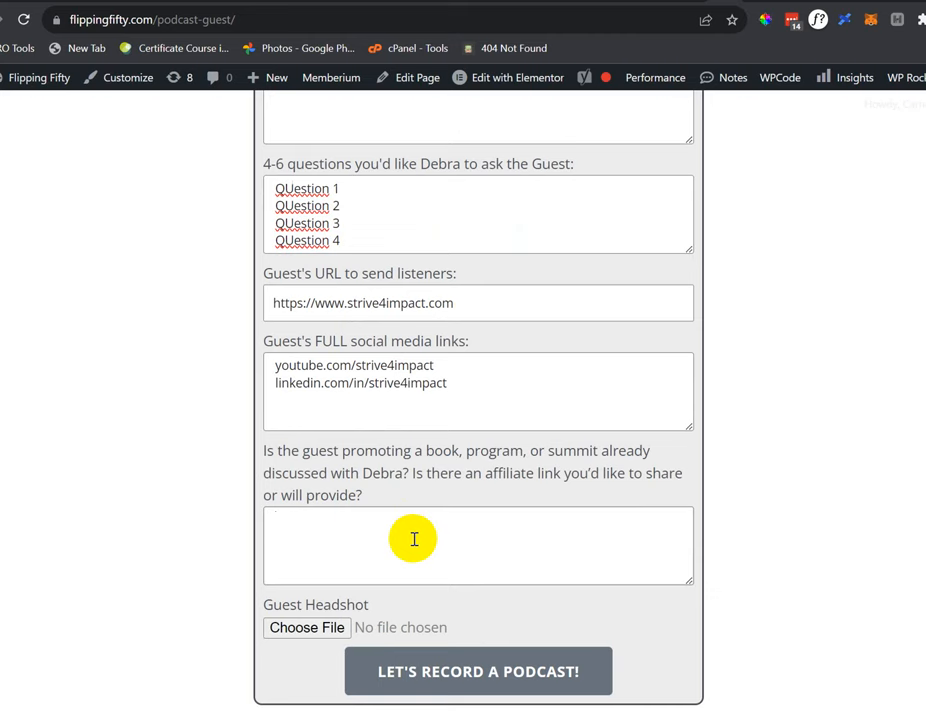
text(Tug the Slug)
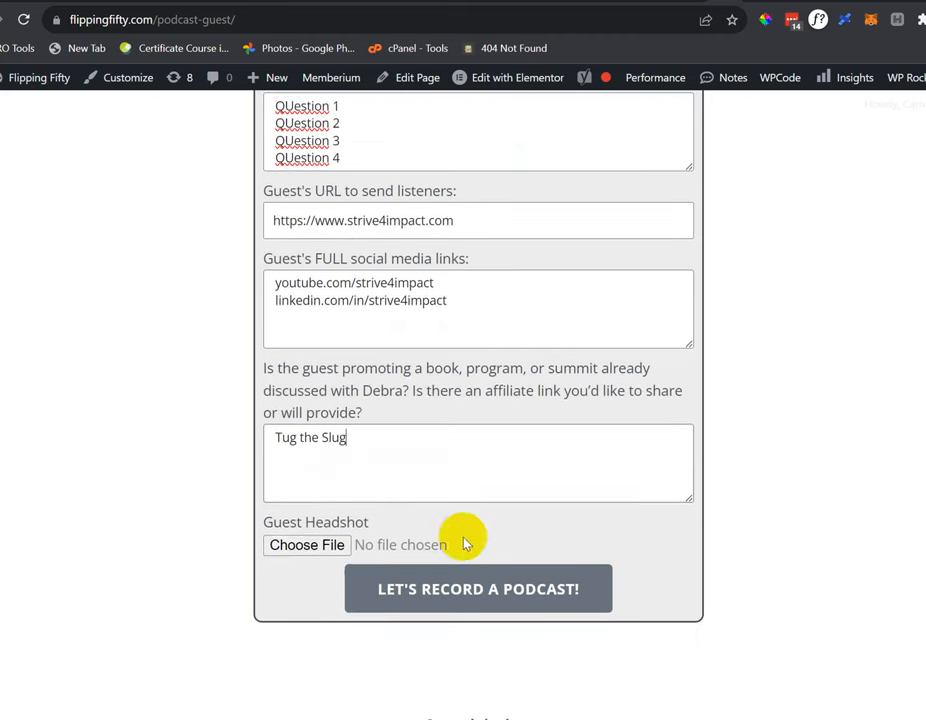
click(306, 544)
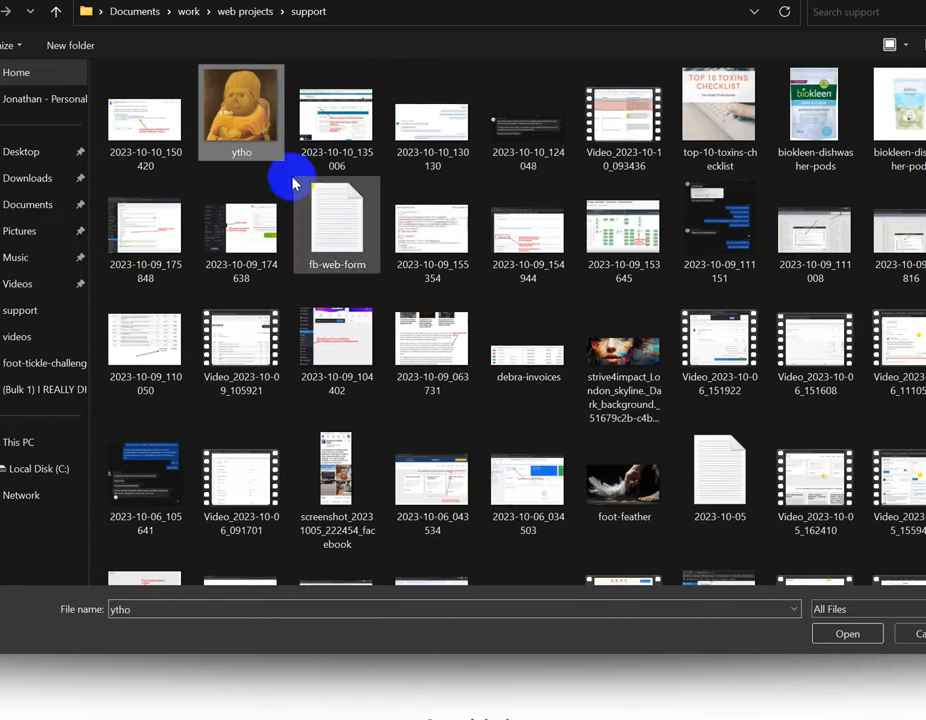
- Replace the ytho headshot with trust-icons-symbols.png and submit the guest form
click(846, 633)
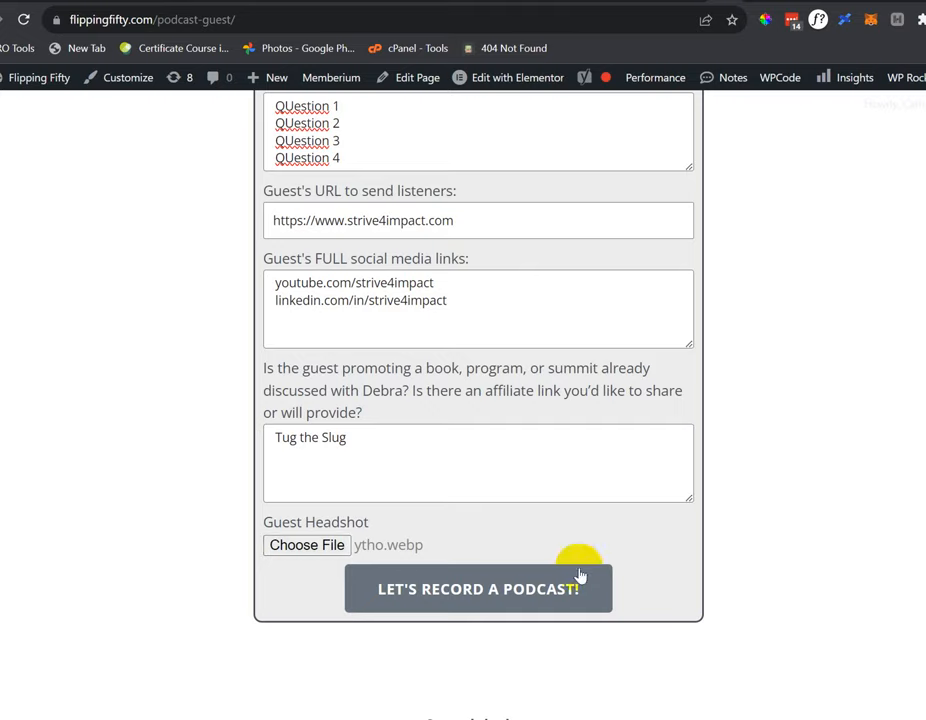
scroll(down, 3)
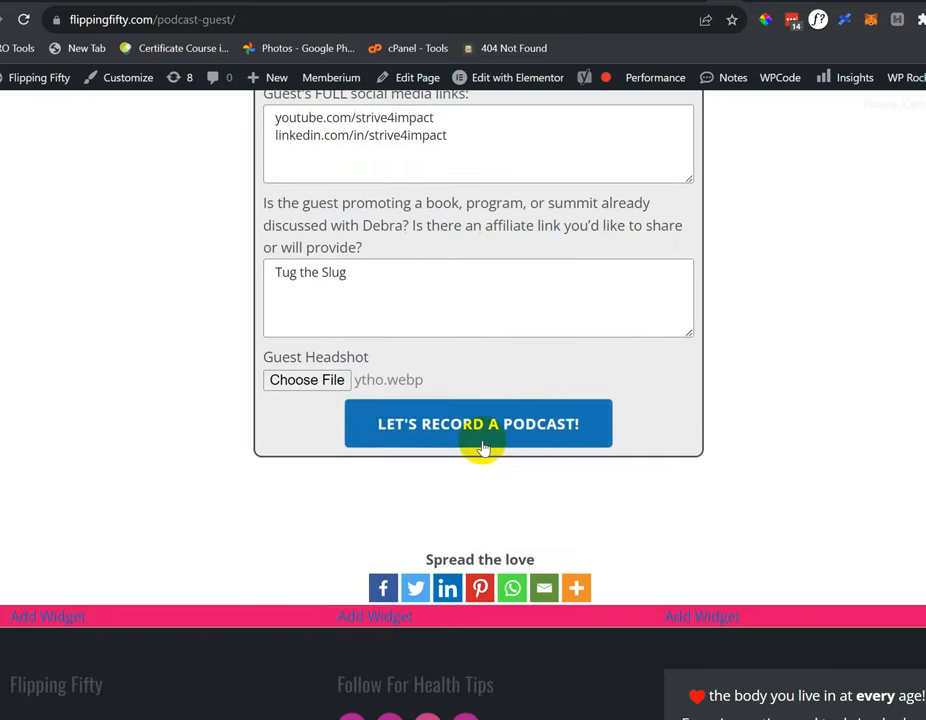
click(306, 379)
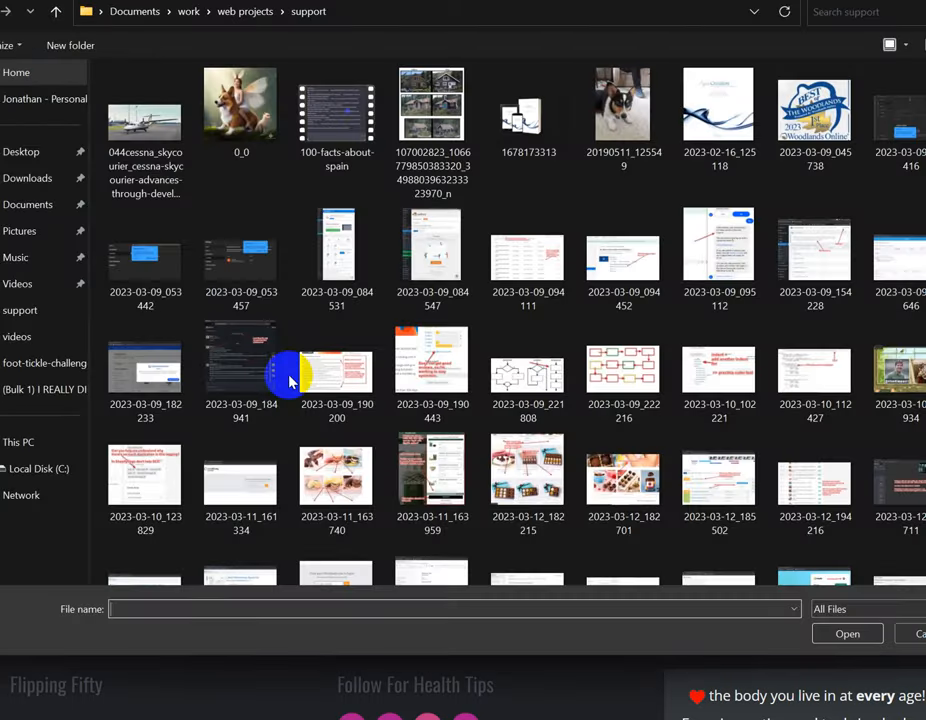
scroll(down, 3)
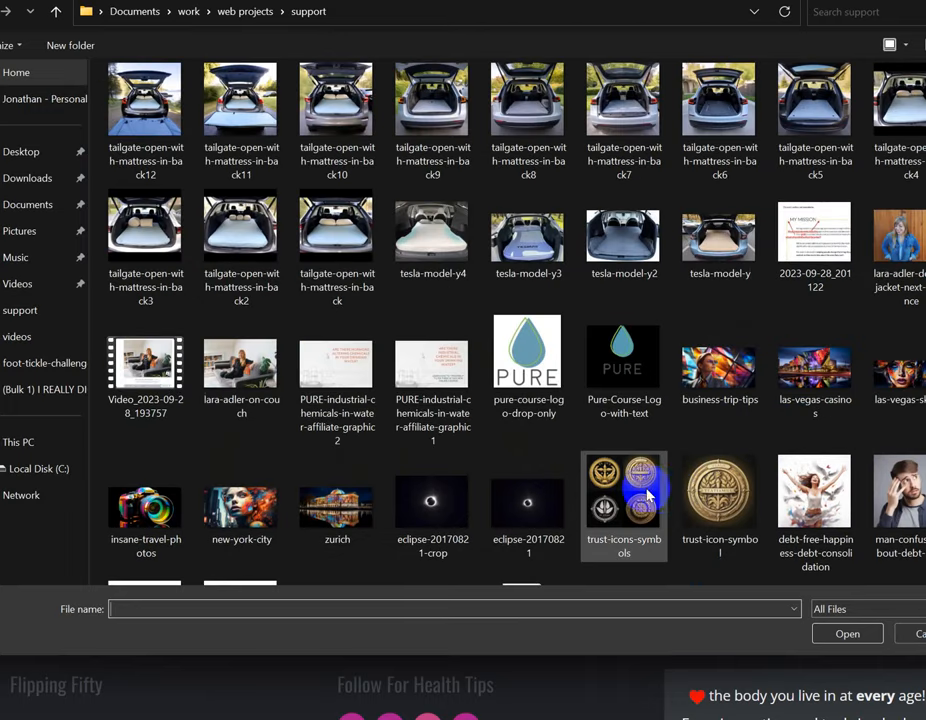
click(623, 490)
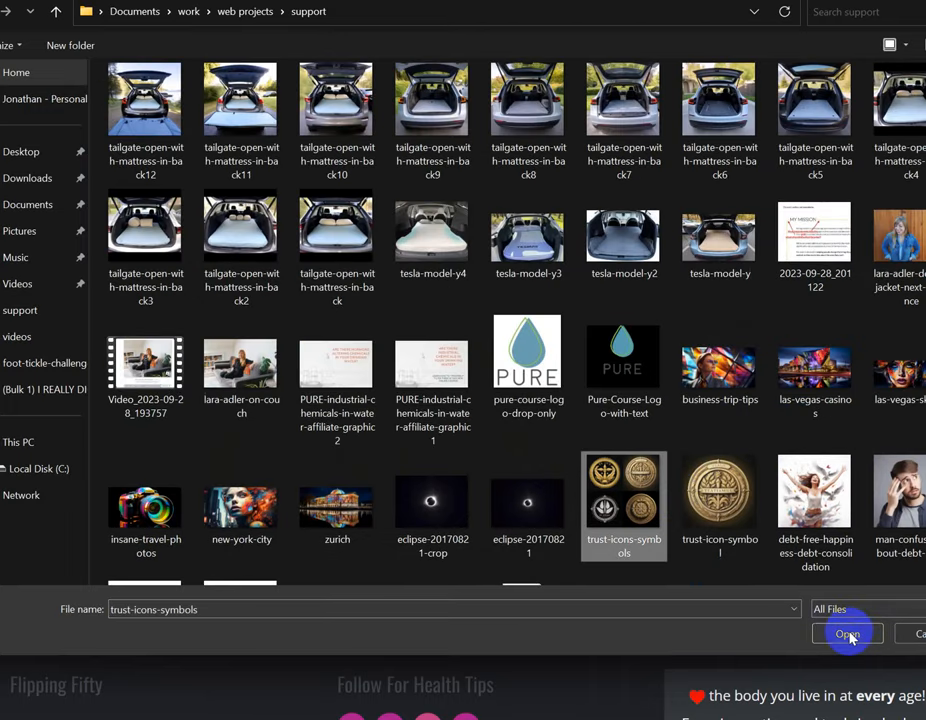
click(847, 634)
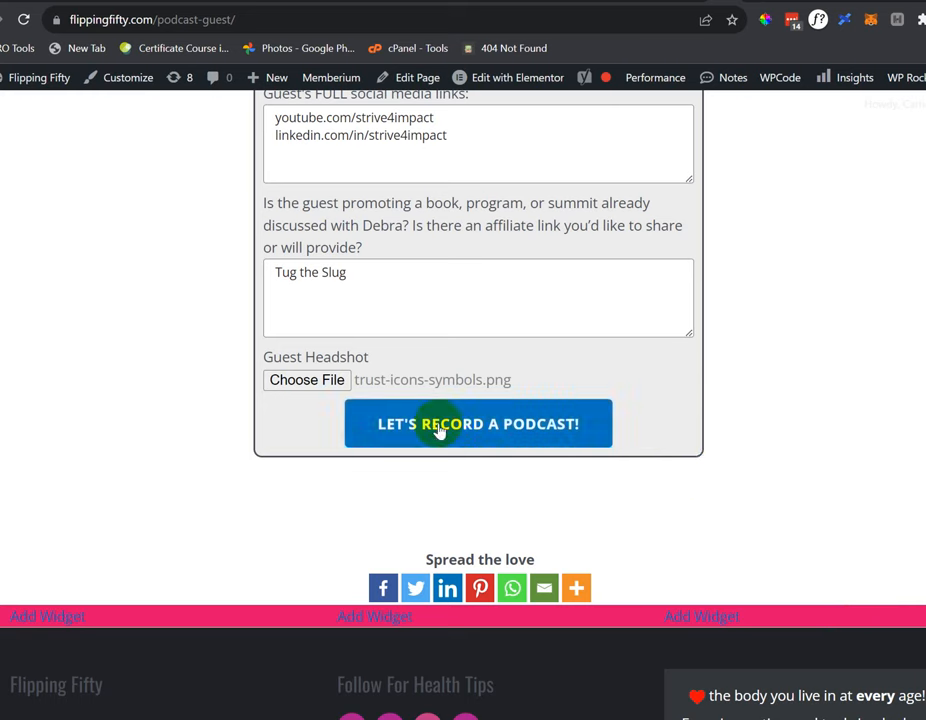
click(477, 423)
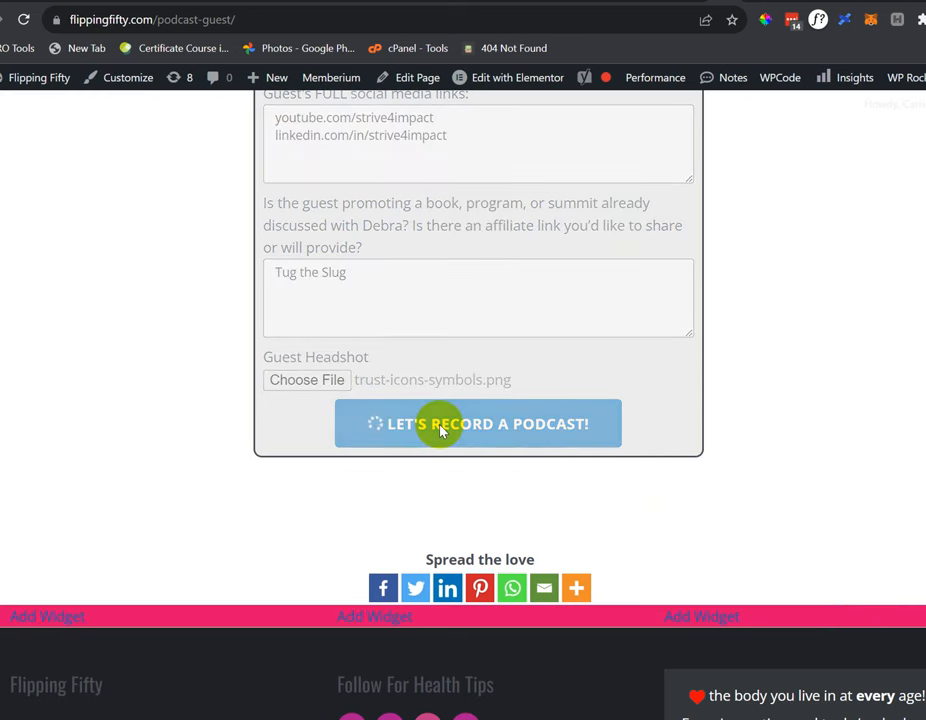
mouse_move(650, 188)
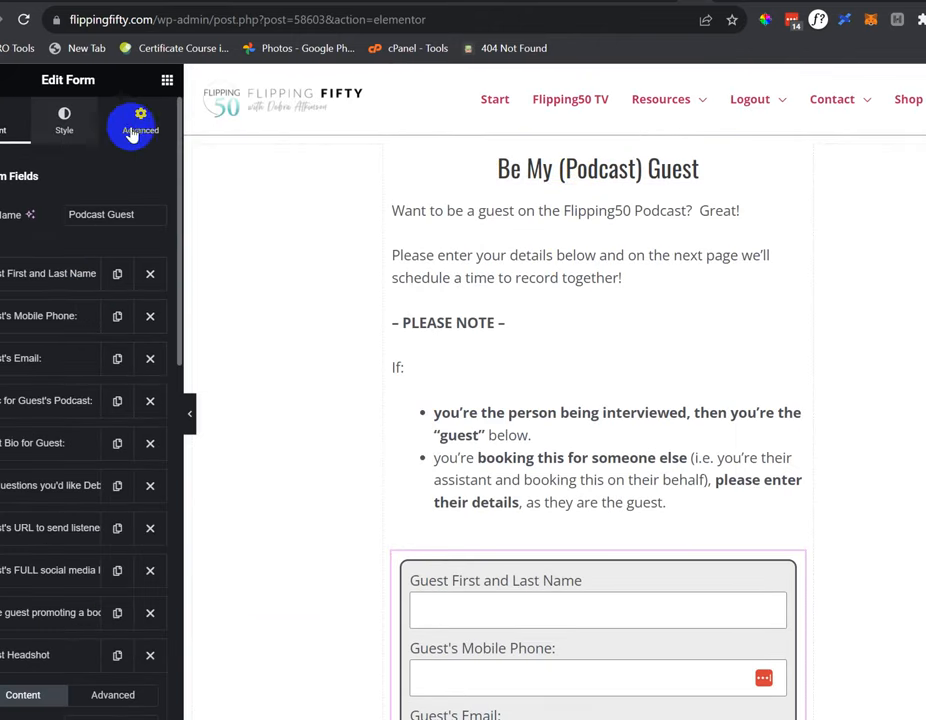
- Review the section's Advanced and Style border settings, then the form's button styles
click(140, 122)
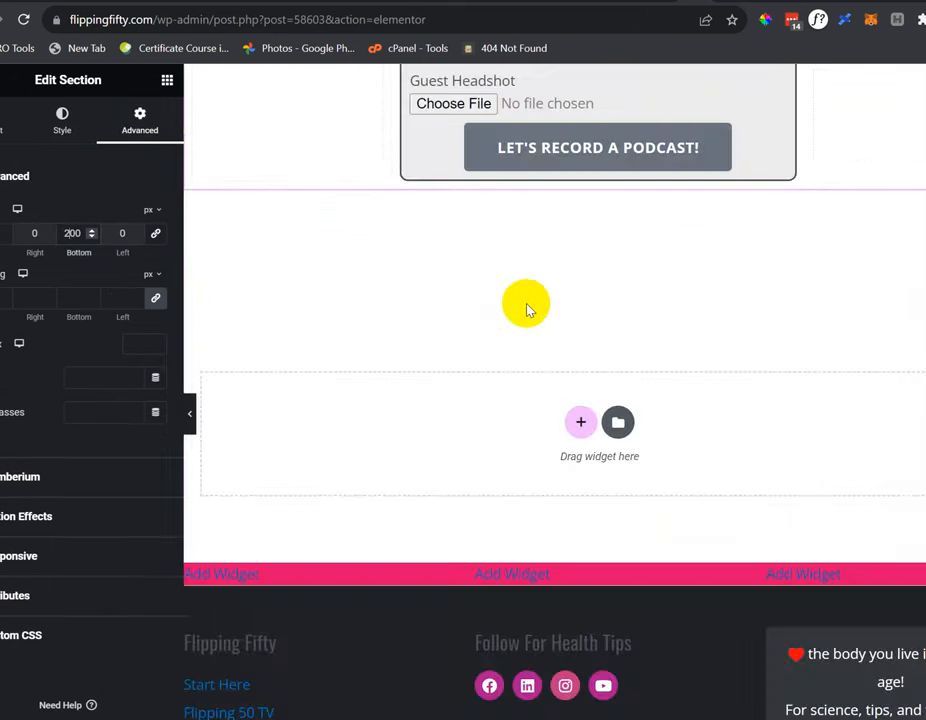
scroll(up, 3)
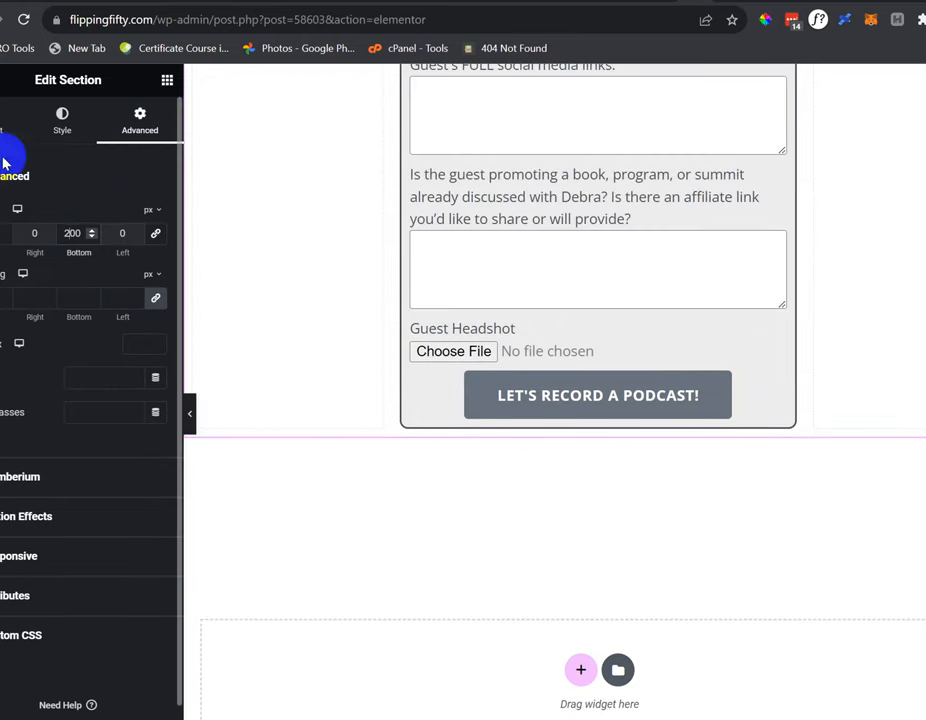
click(62, 120)
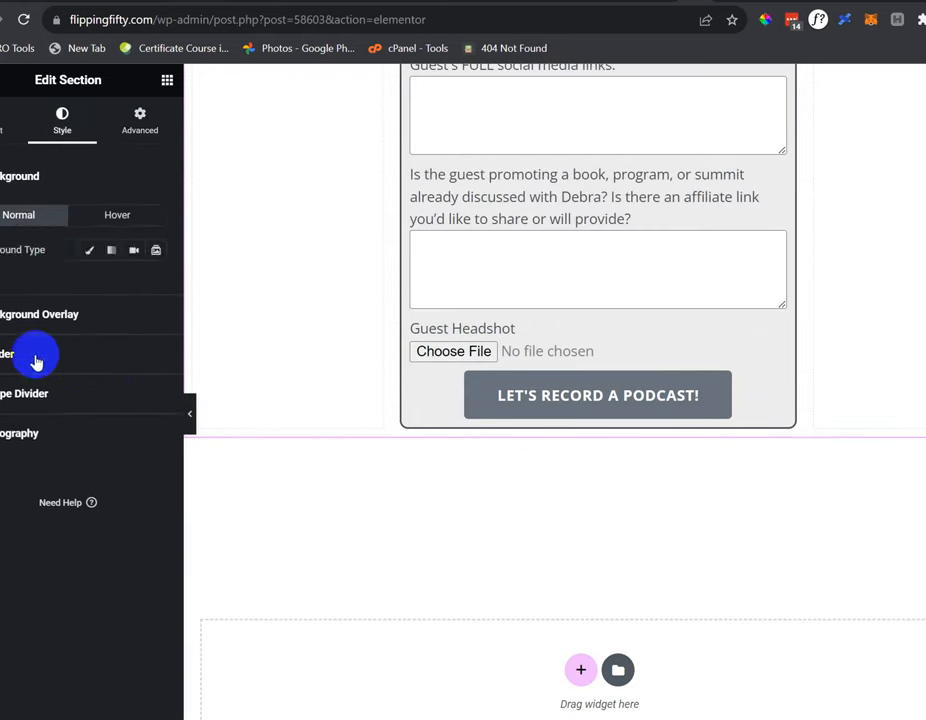
click(7, 354)
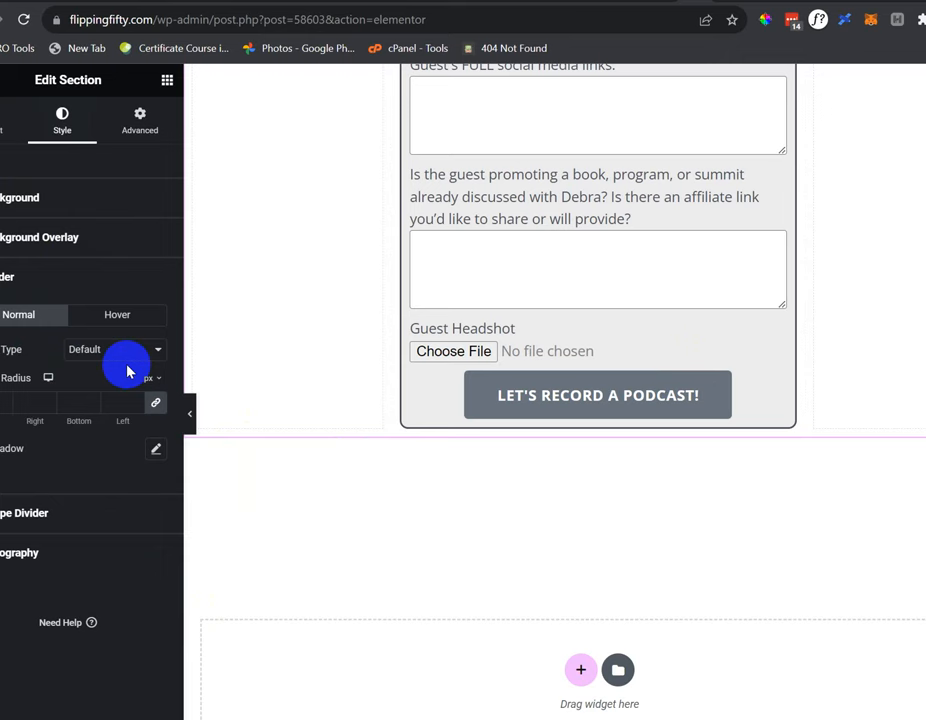
mouse_move(87, 307)
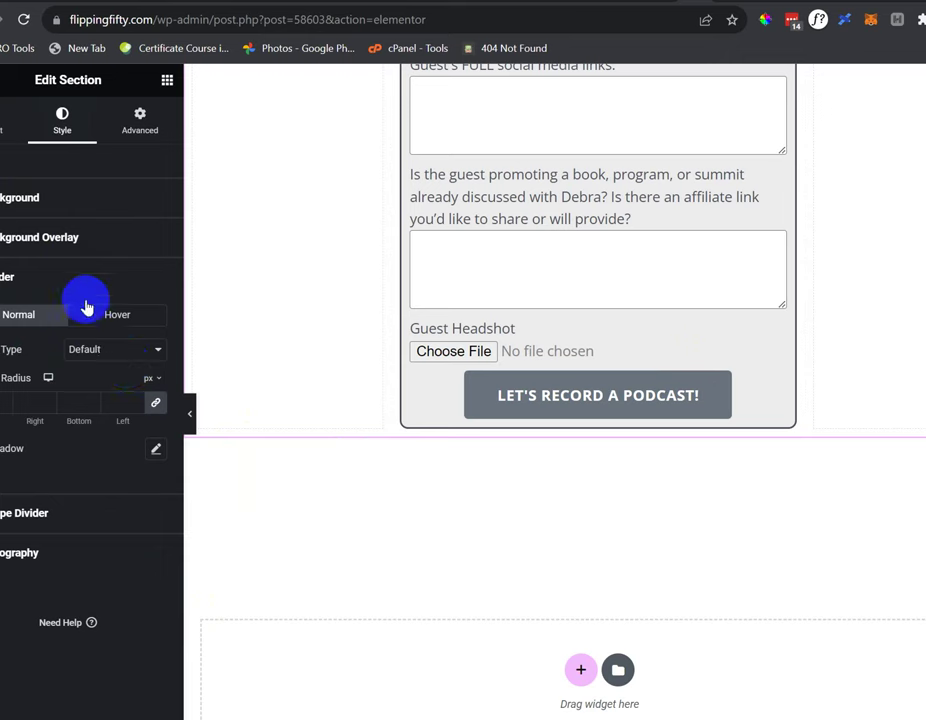
mouse_move(95, 162)
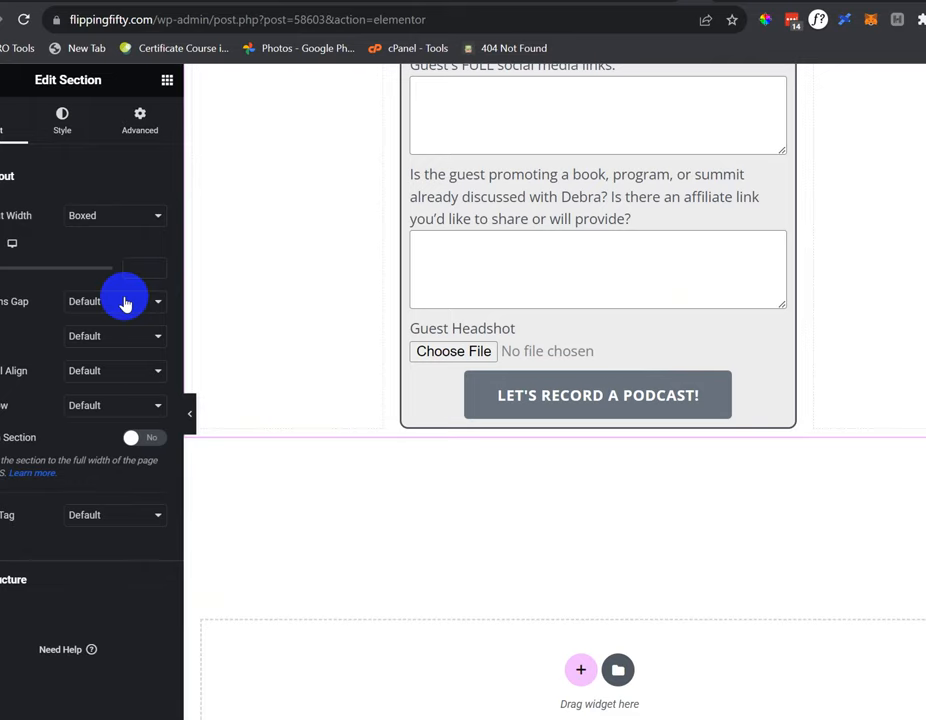
scroll(up, 3)
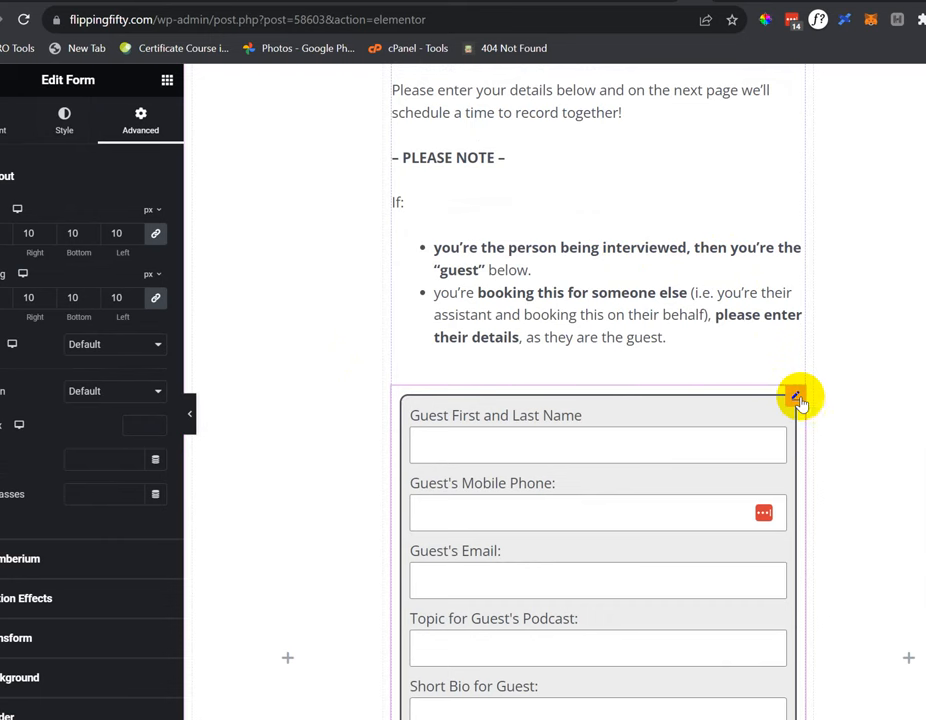
click(64, 120)
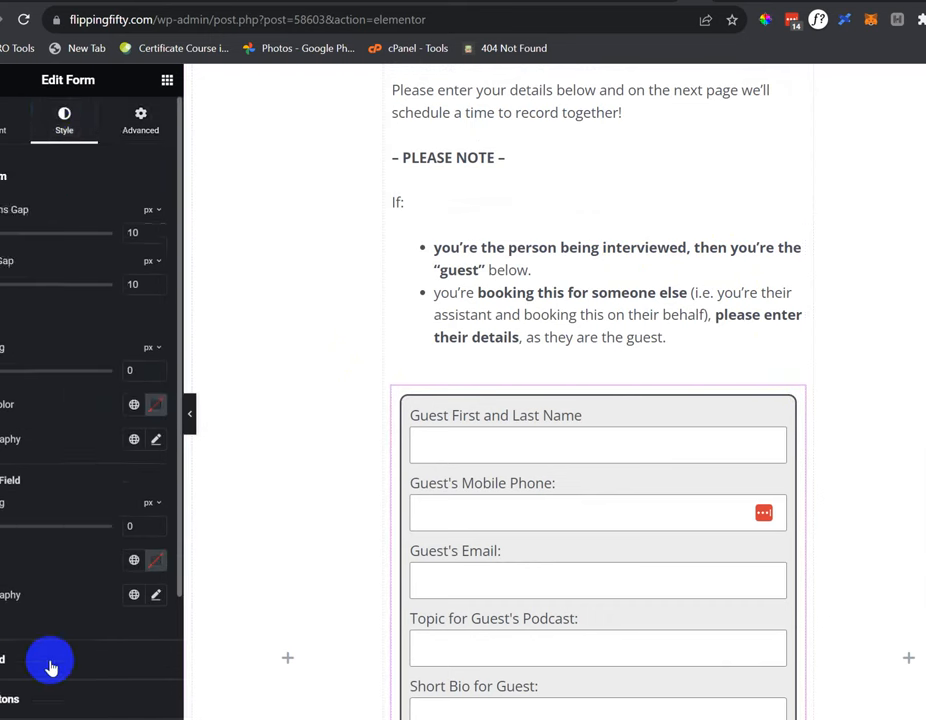
mouse_move(65, 505)
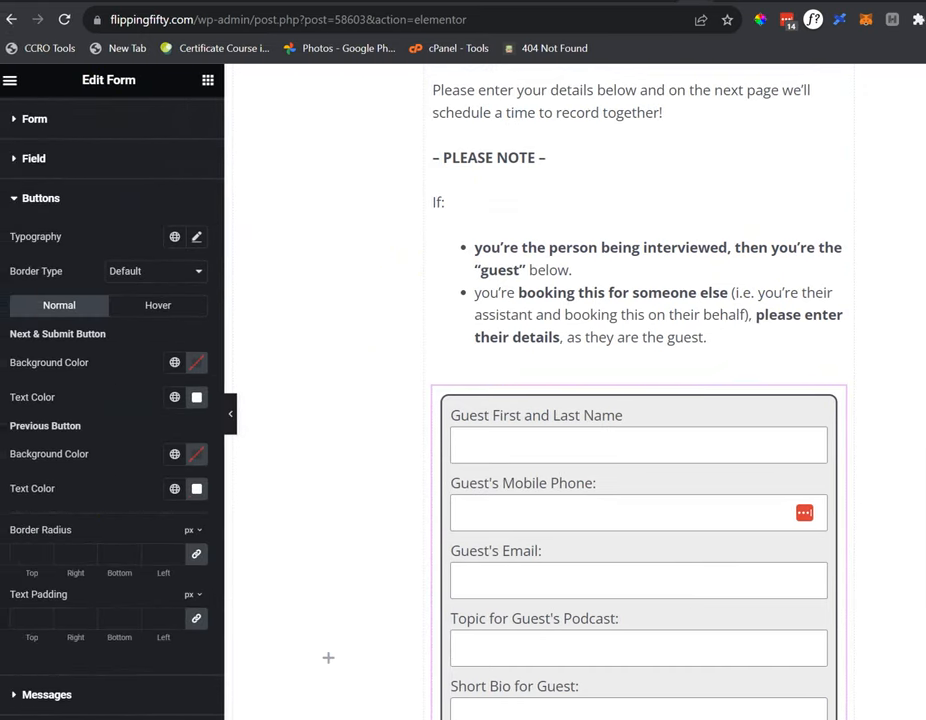
scroll(down, 3)
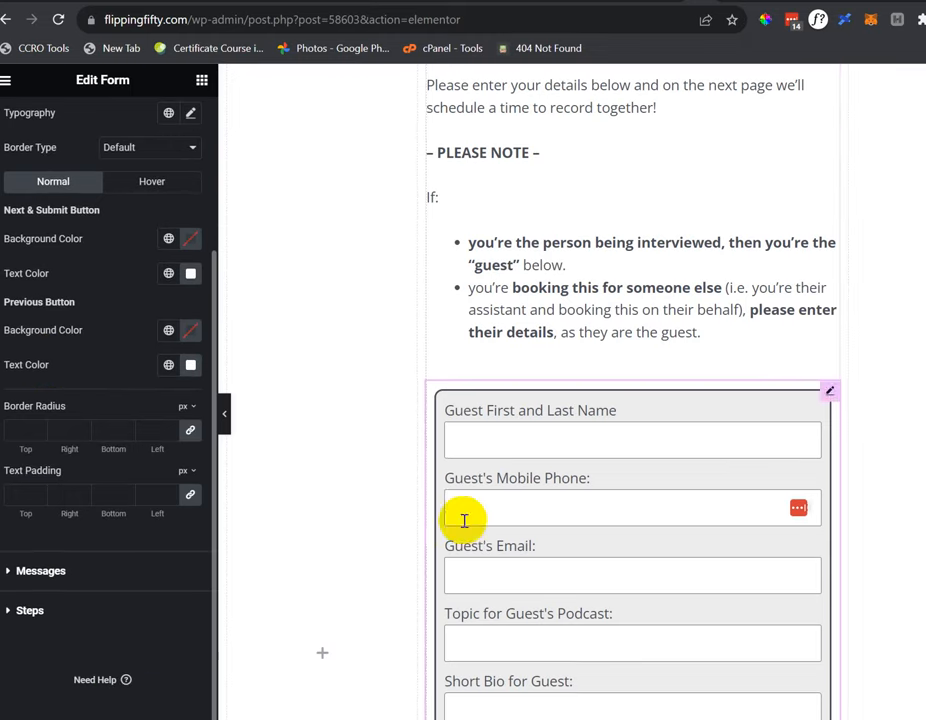
scroll(down, 3)
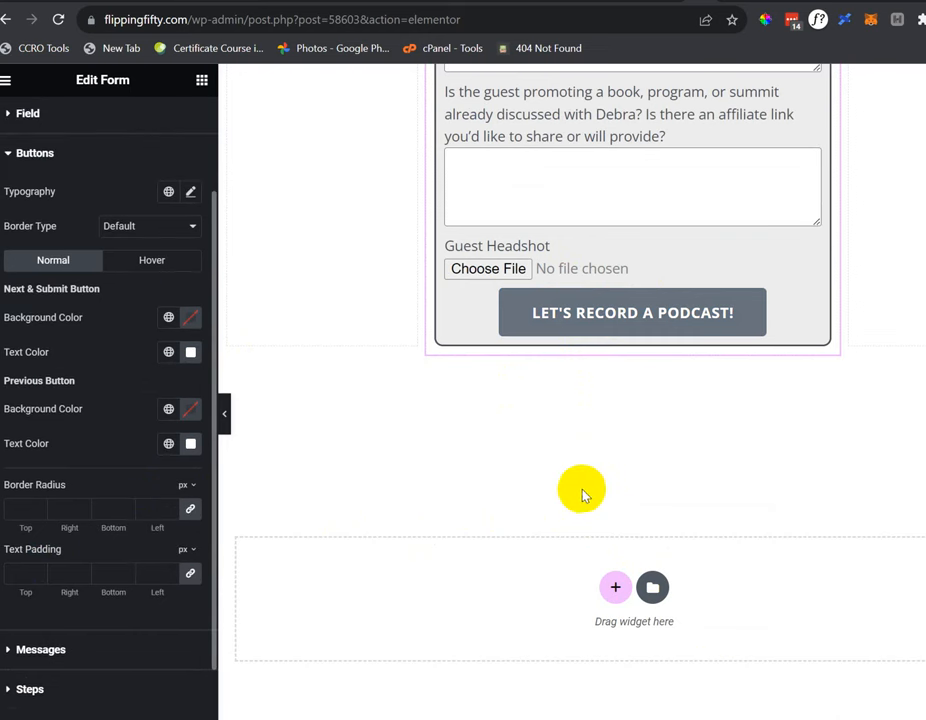
mouse_move(583, 495)
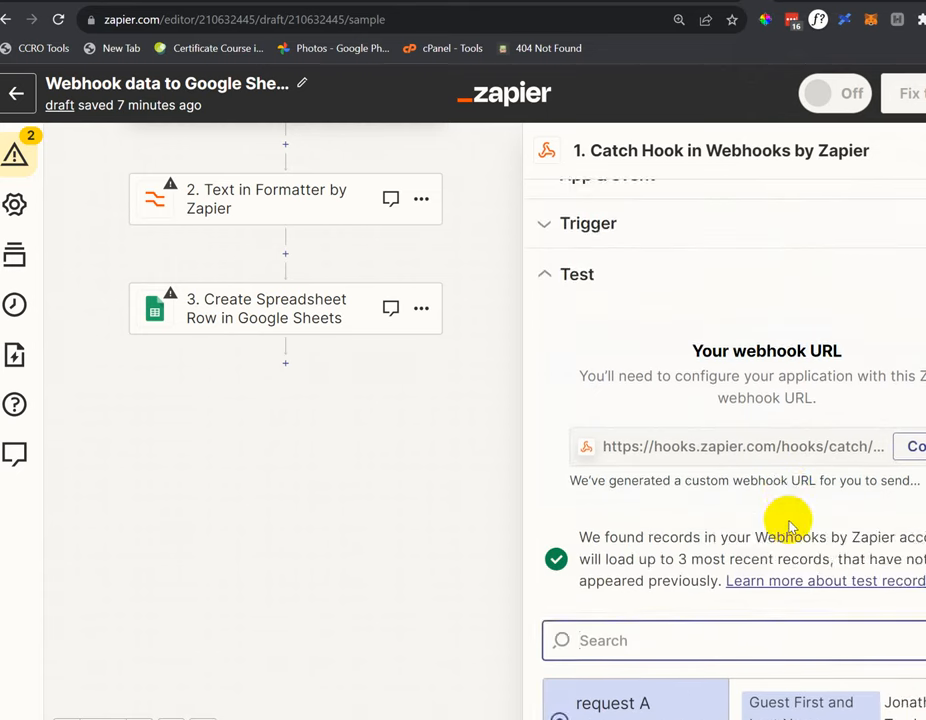
- Review webhook request A and continue with it as the test record
scroll(down, 3)
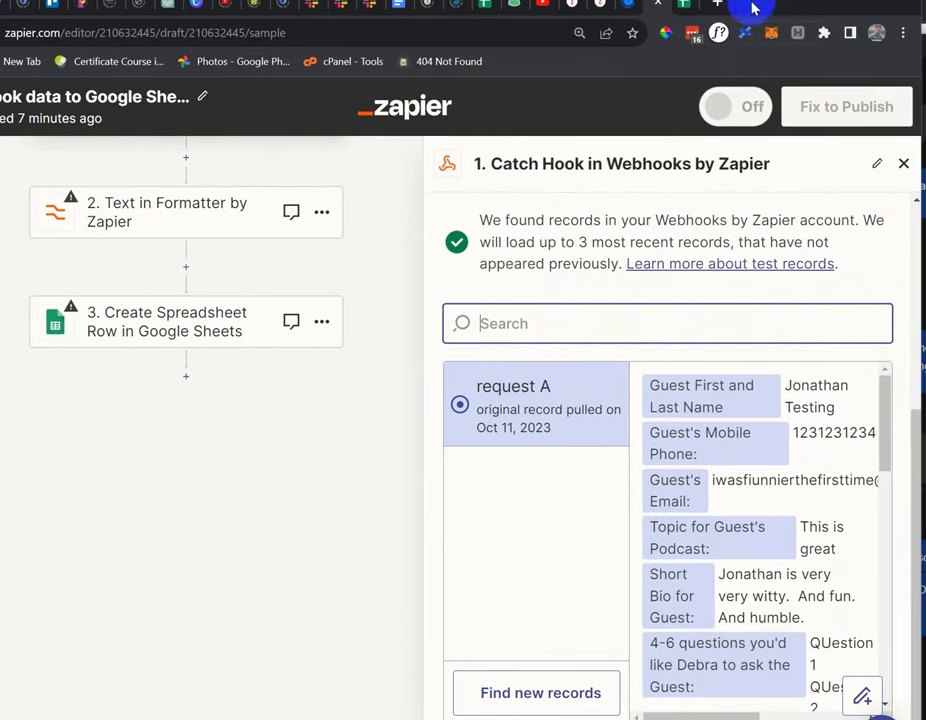
mouse_move(753, 8)
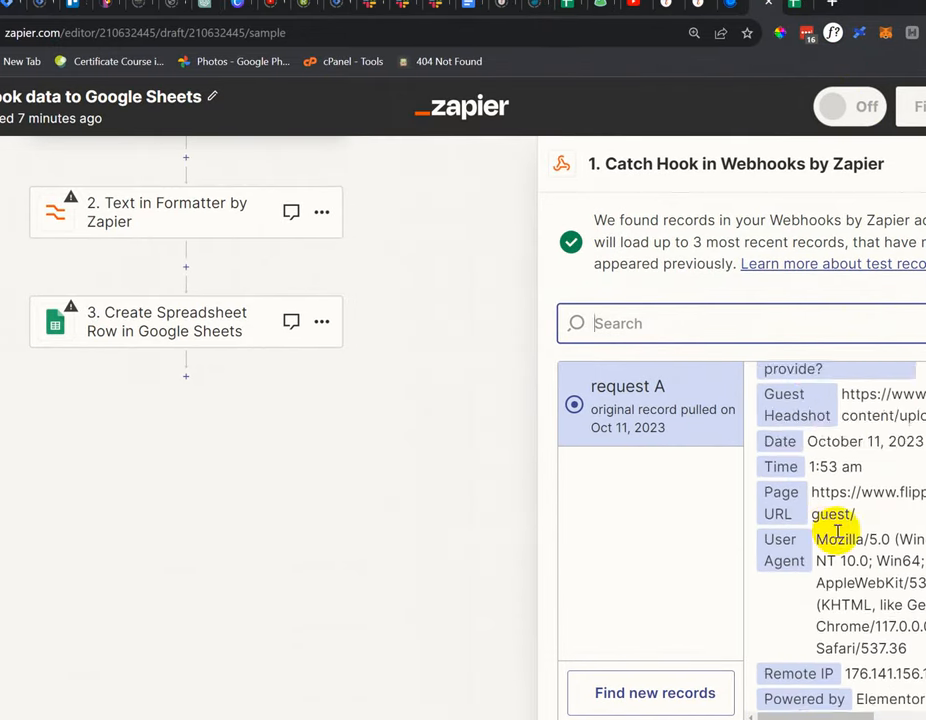
scroll(down, 3)
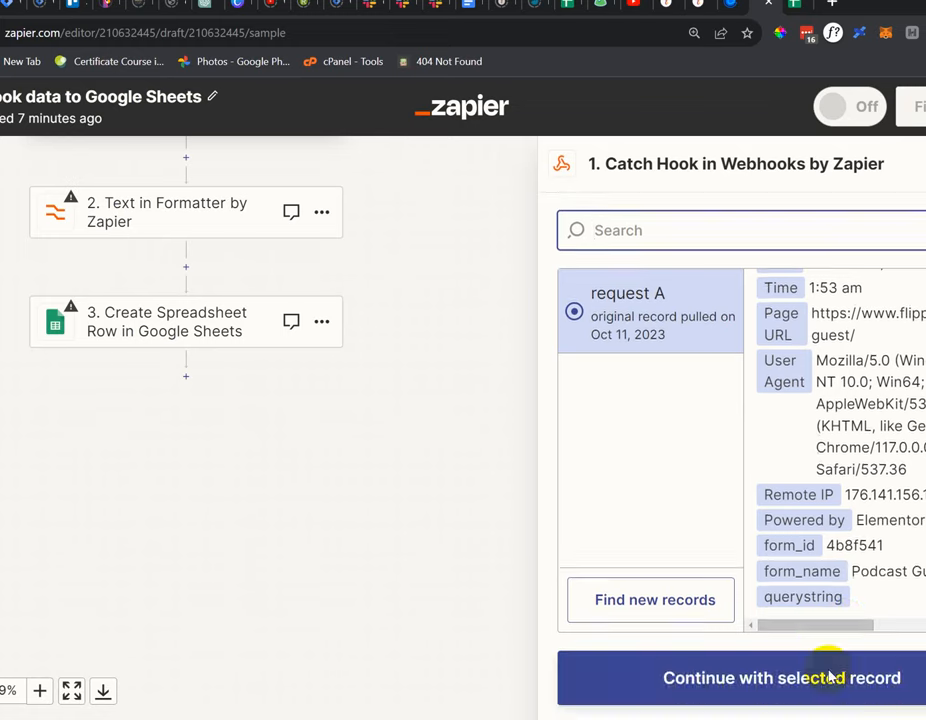
click(781, 678)
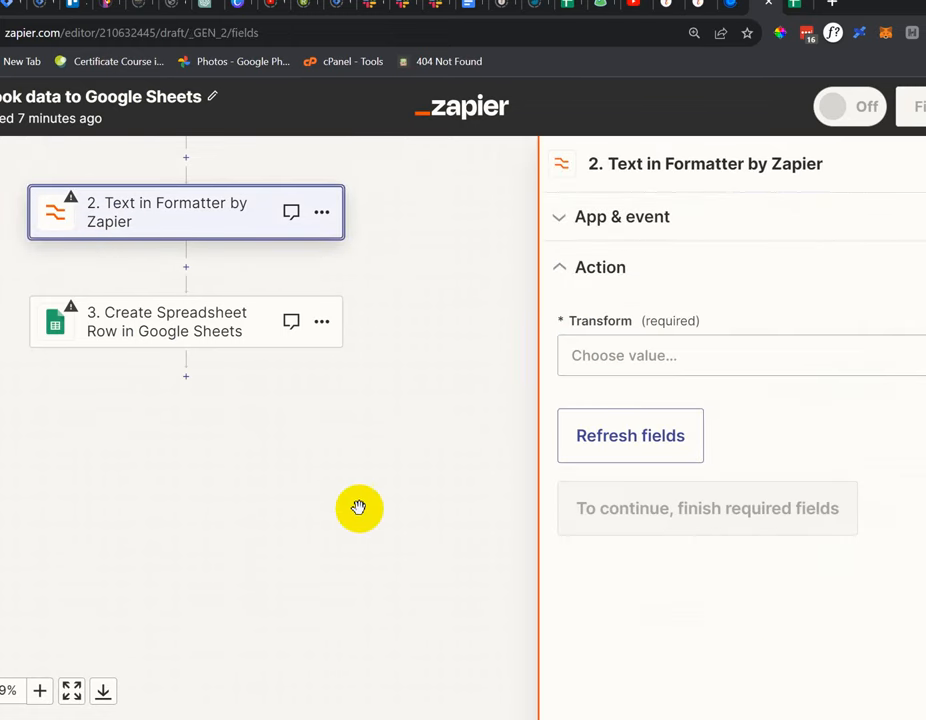
mouse_move(419, 306)
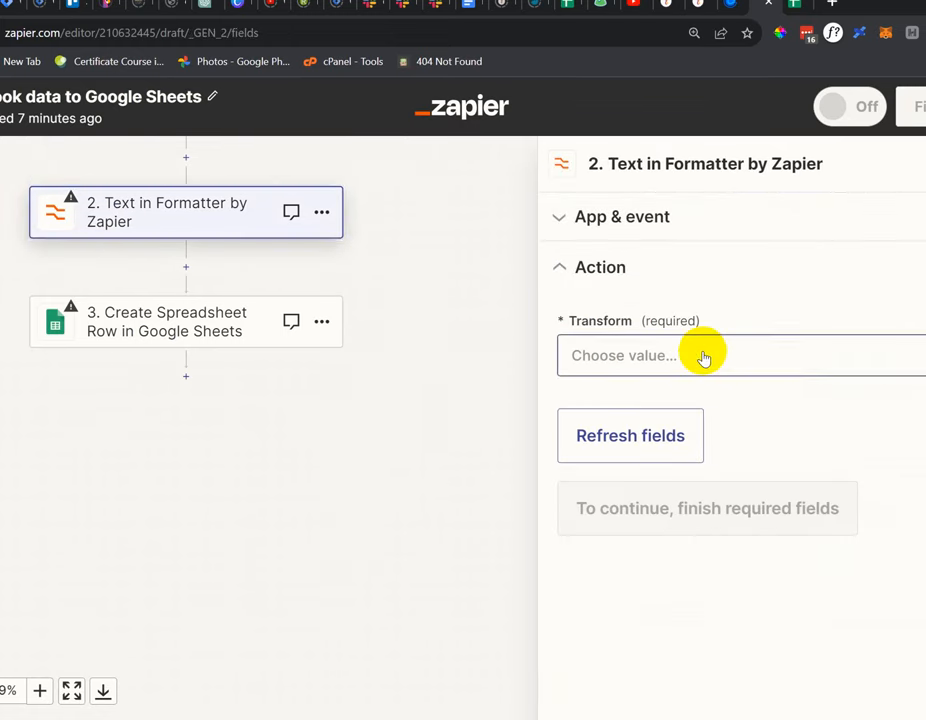
- Search the Formatter transform list for 'split'
click(700, 355)
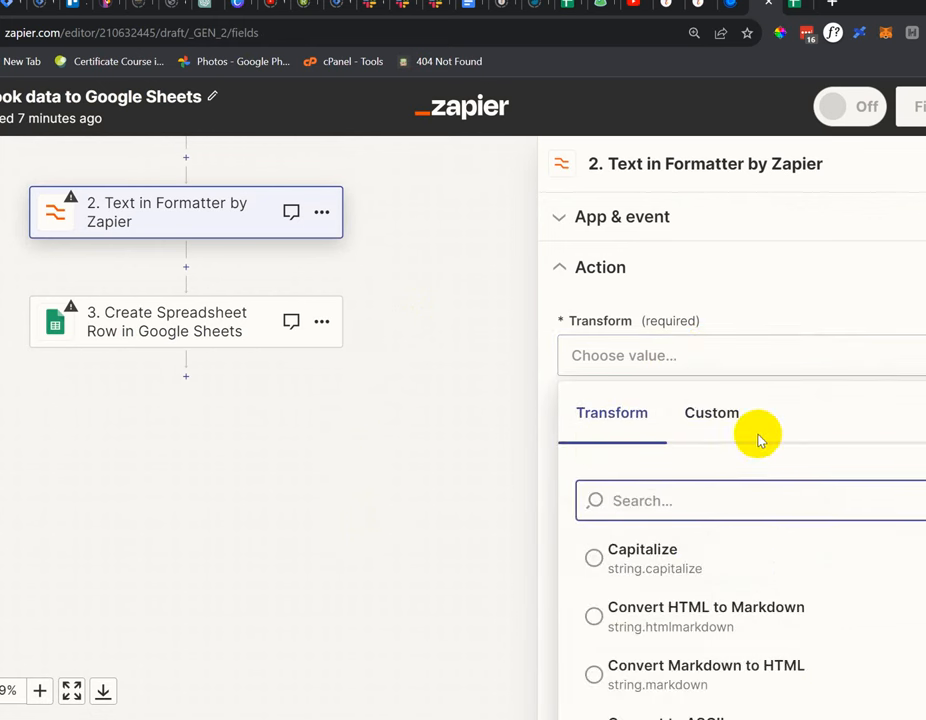
text(split)
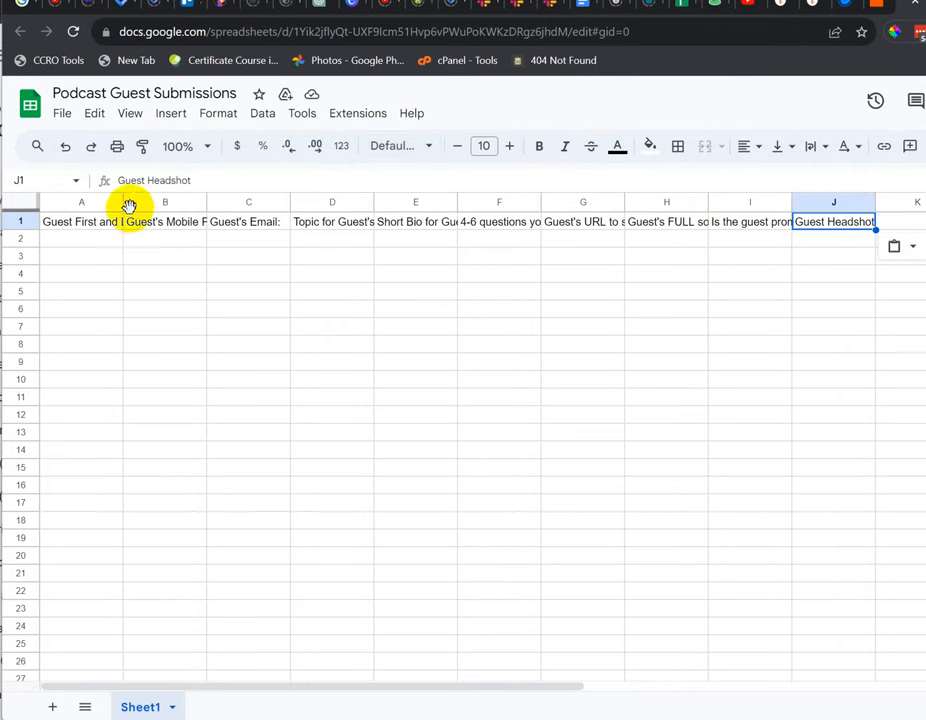
- Add a Guest Last Name column beside Guest First and bold the header row
right_click(130, 205)
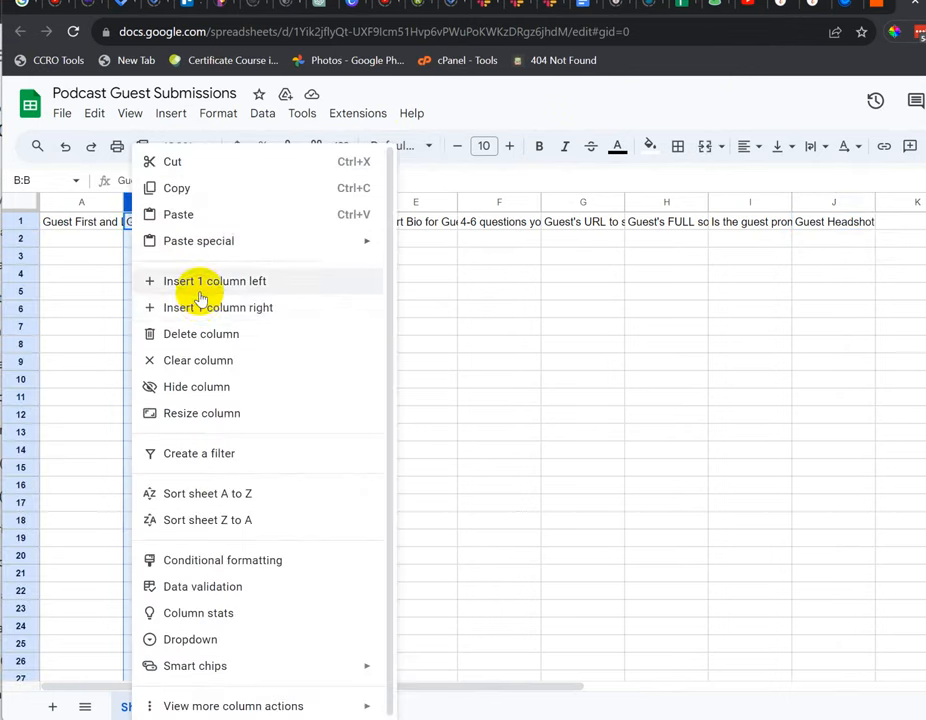
click(216, 281)
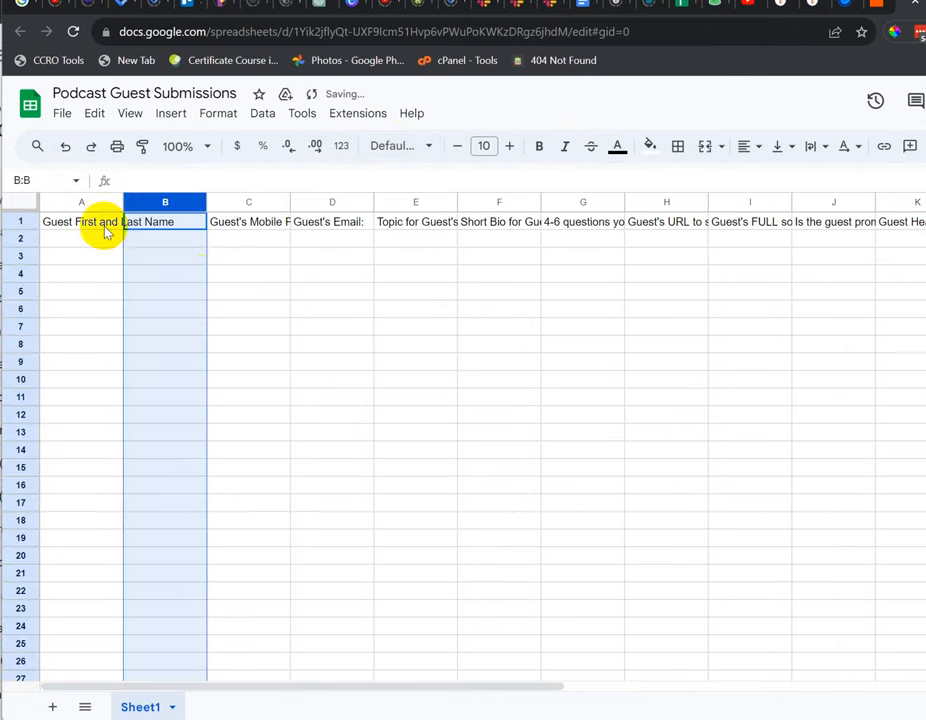
click(81, 220)
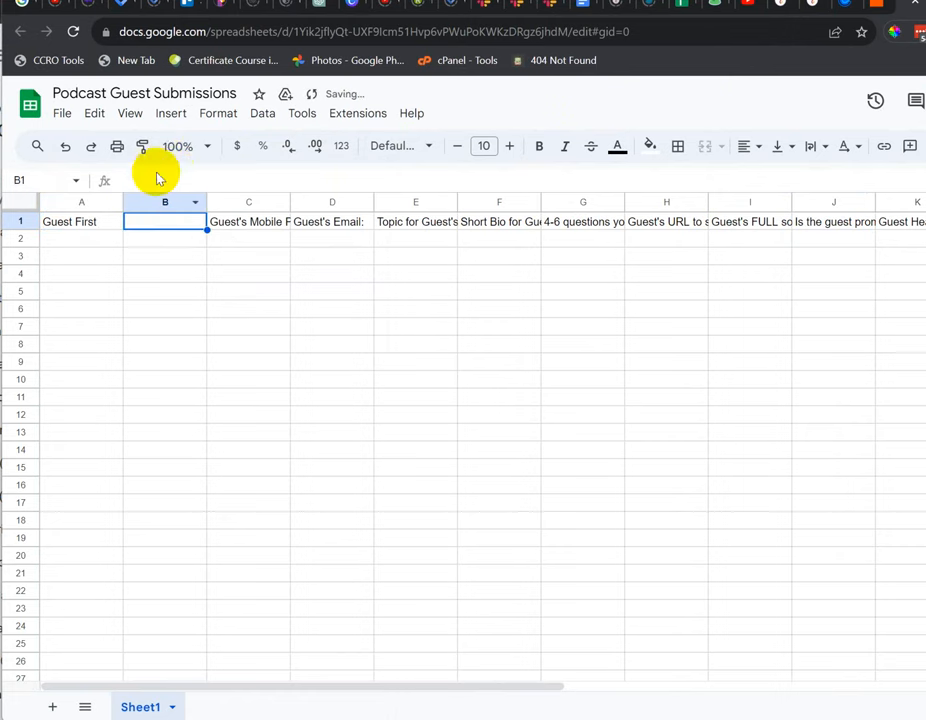
text(and Last Name)
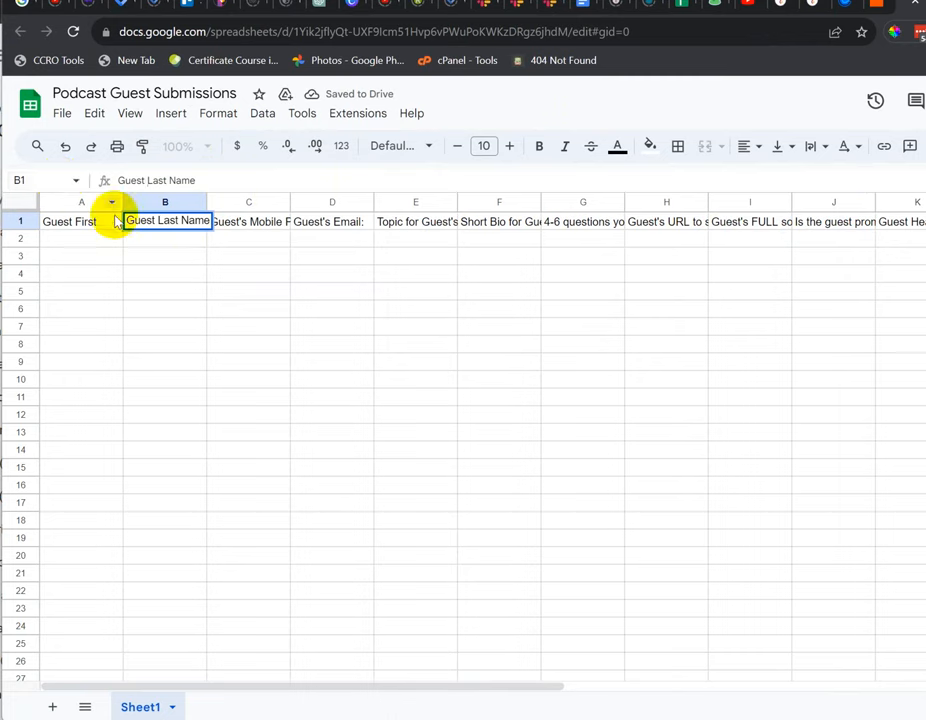
click(332, 308)
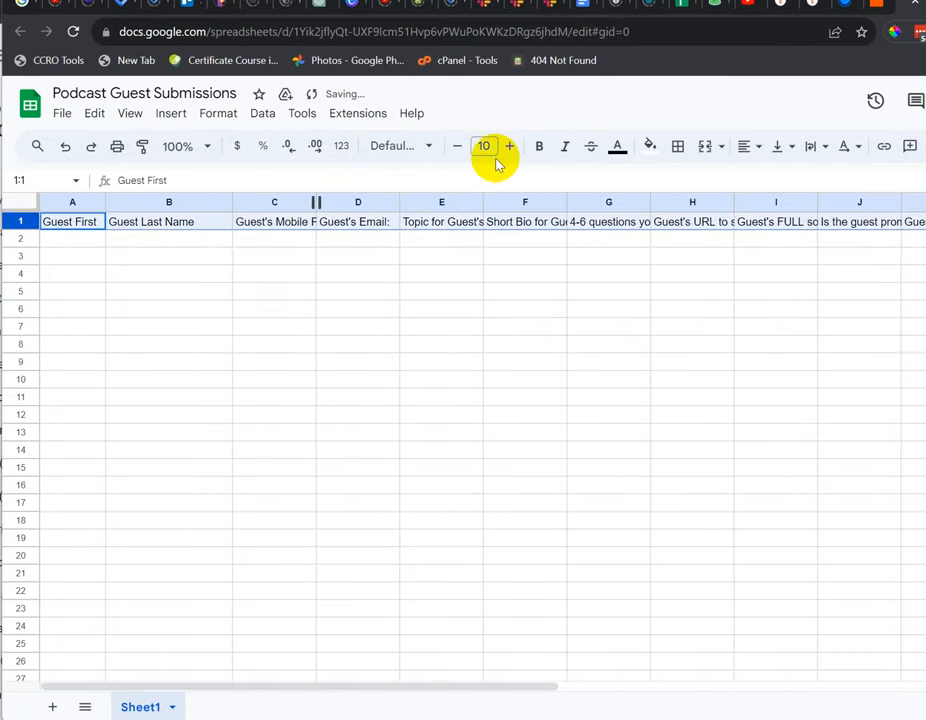
click(130, 113)
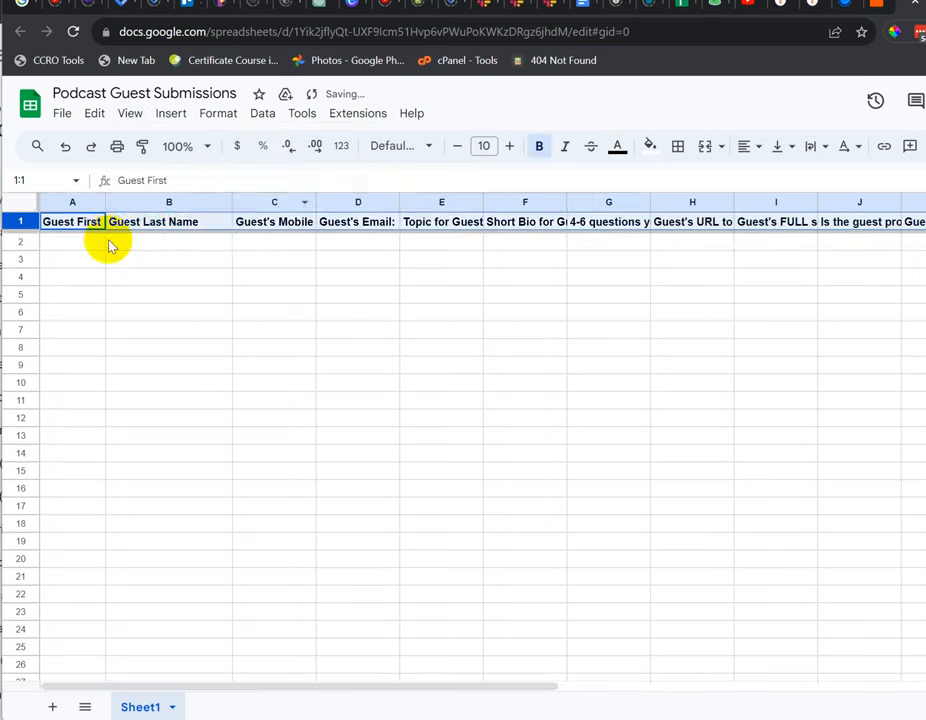
click(168, 241)
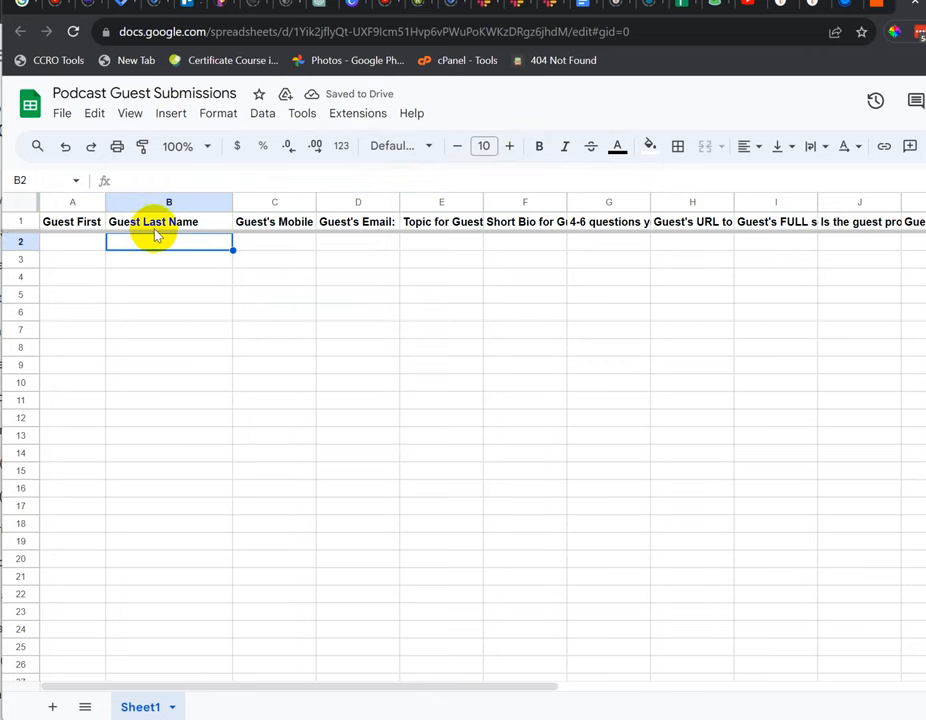
click(72, 241)
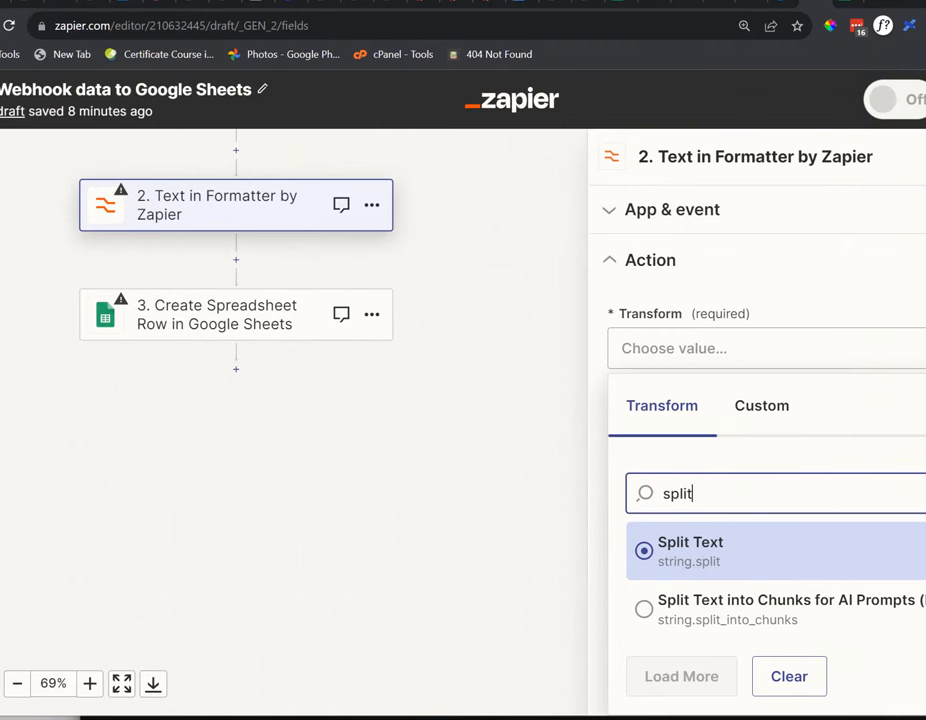
- Split the full-name field into separate fields and test it, returning Jonathan and Testing
click(690, 551)
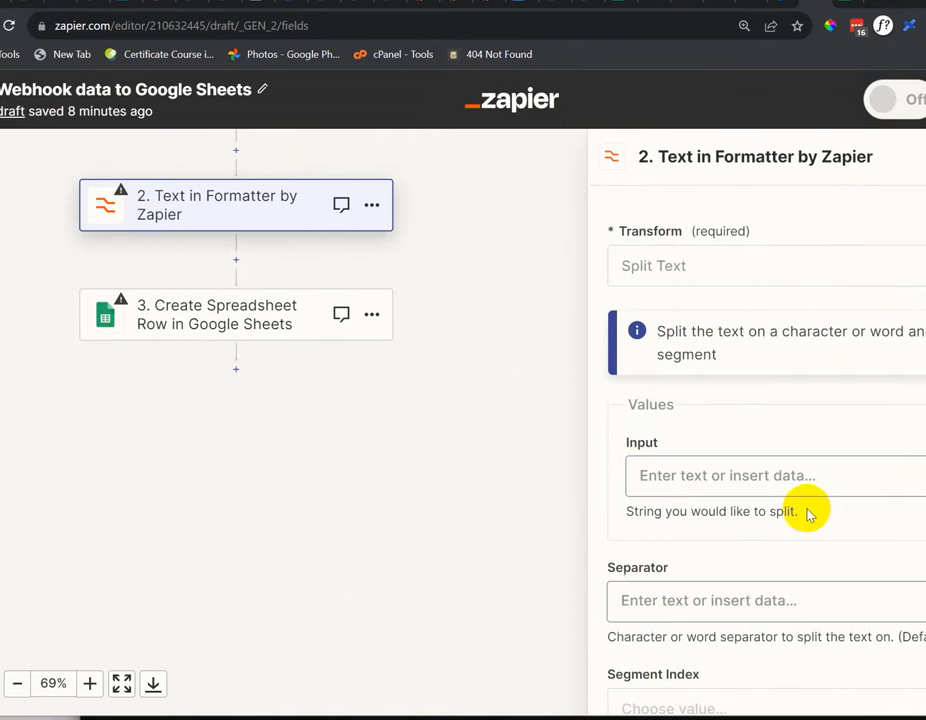
scroll(down, 3)
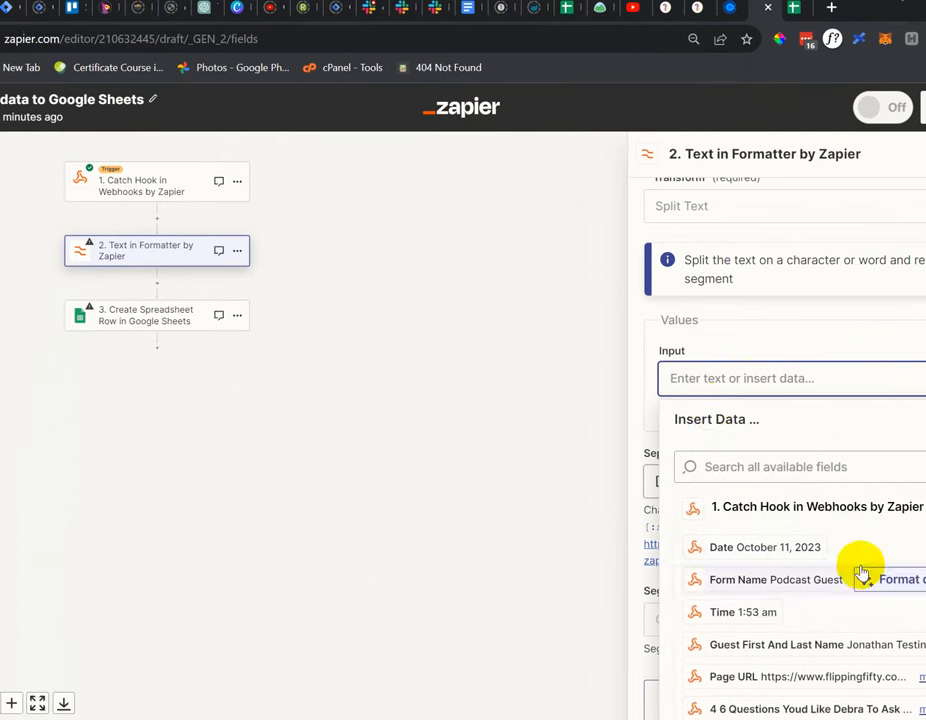
click(790, 644)
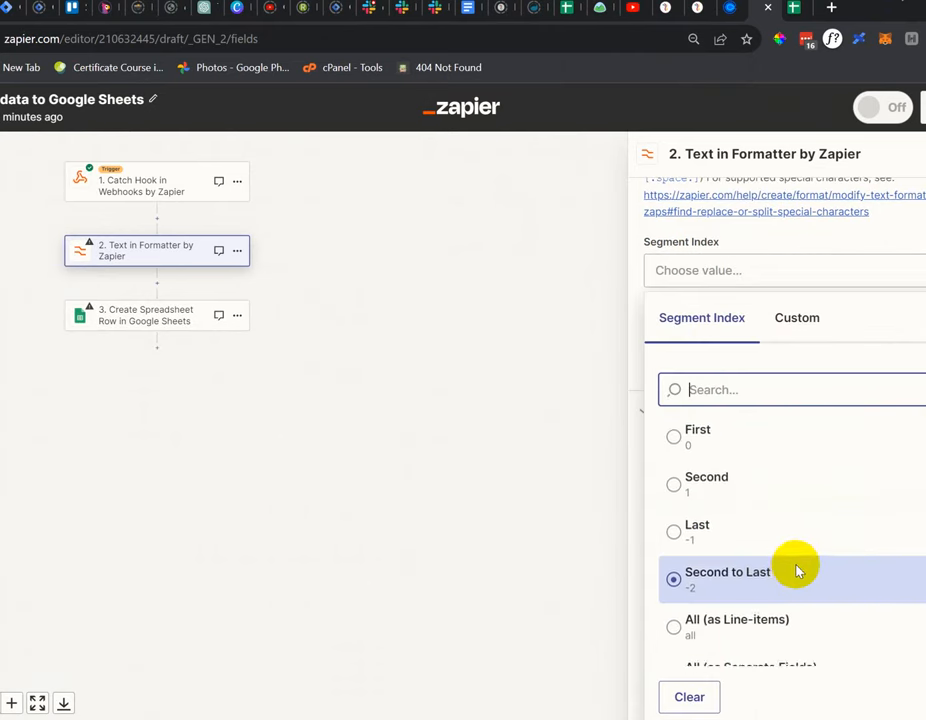
click(750, 664)
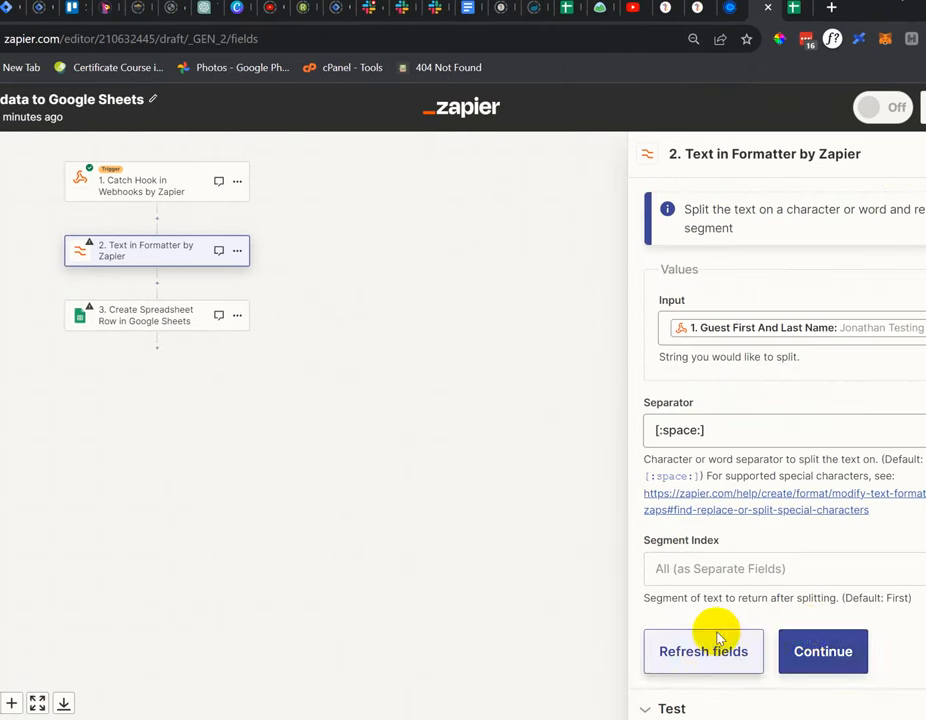
mouse_move(822, 651)
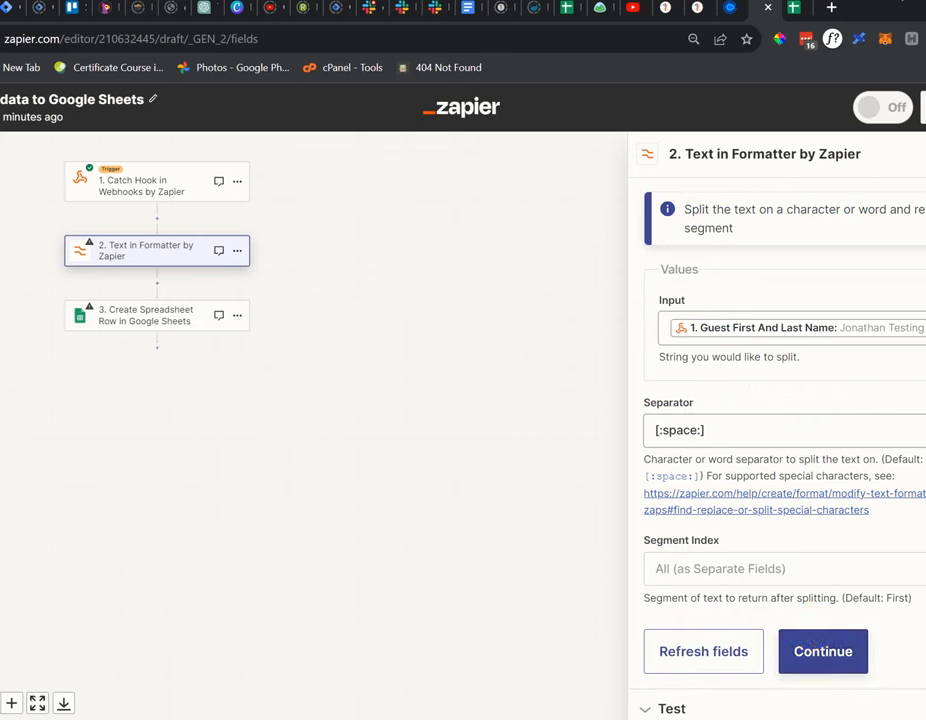
click(822, 651)
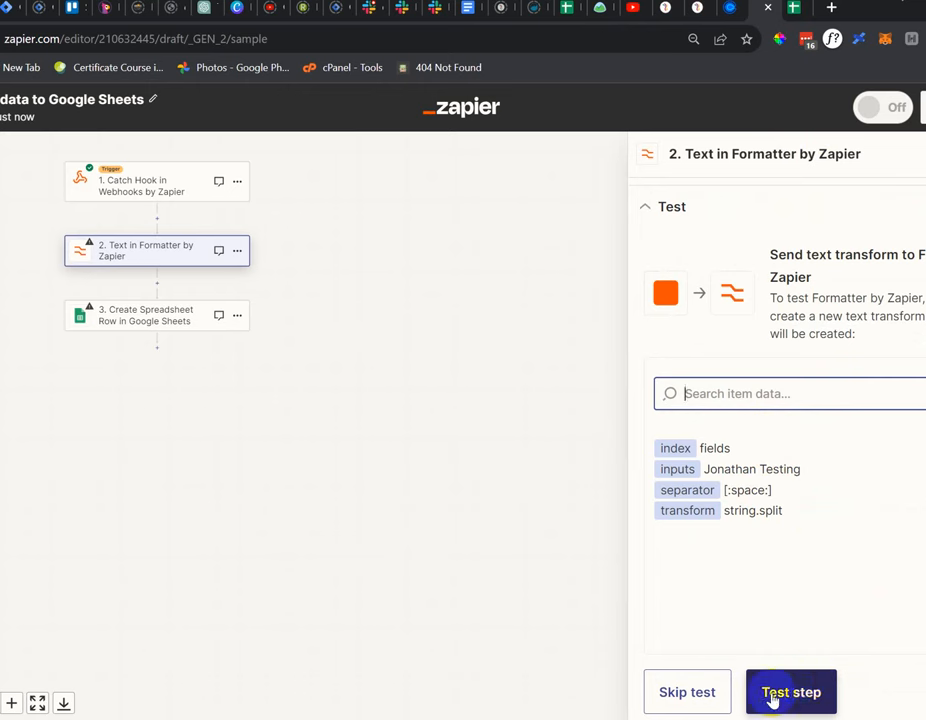
click(790, 692)
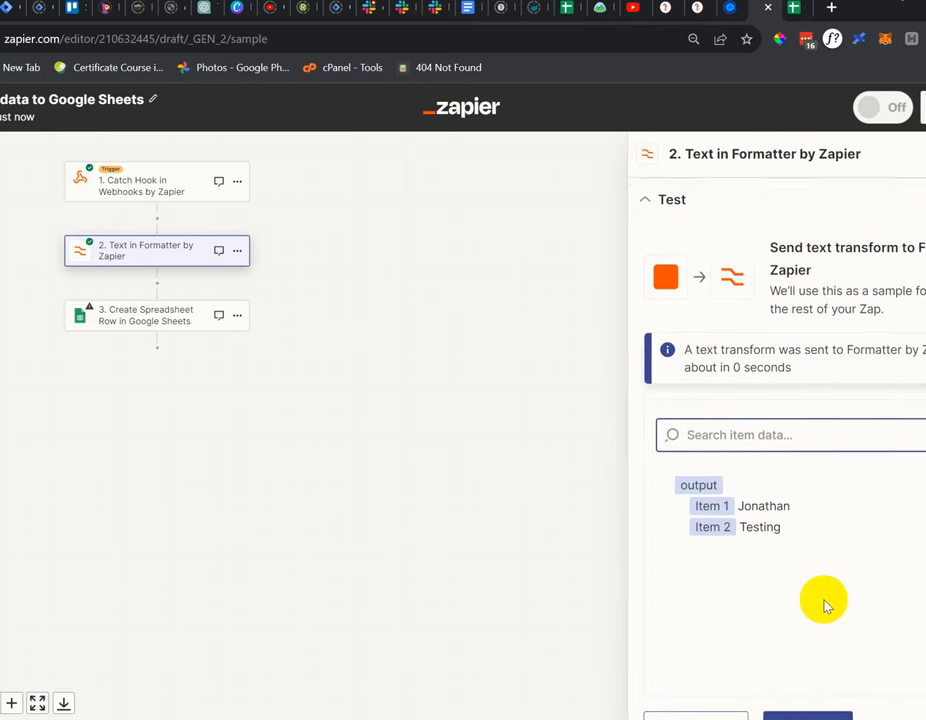
click(145, 315)
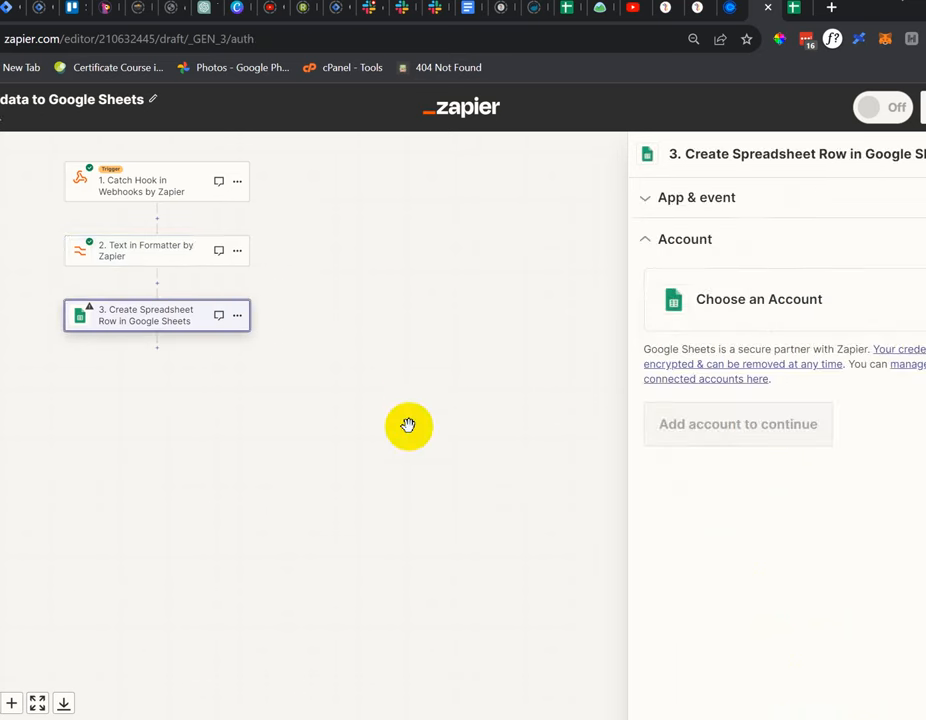
- Use the Google Sheets account and My Google Drive, selecting Podcast Guest Submissions
click(737, 424)
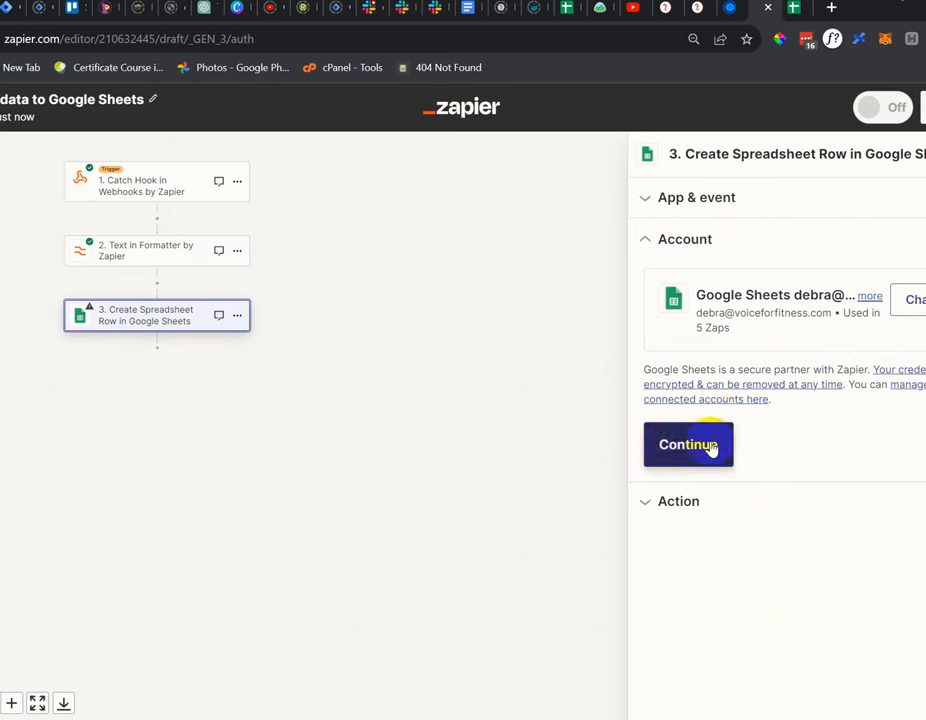
mouse_move(722, 378)
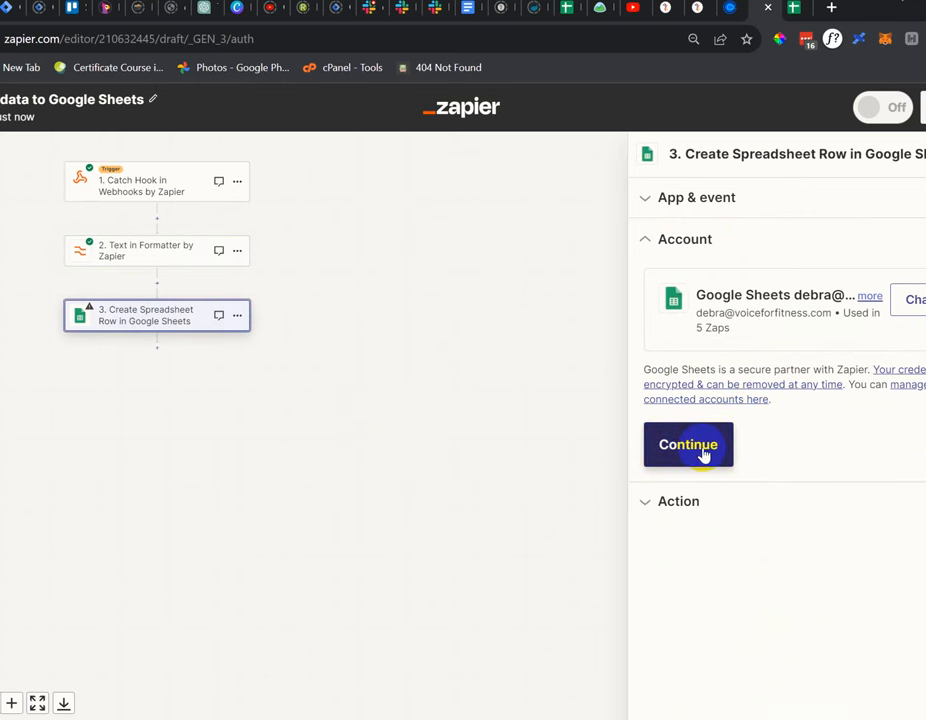
mouse_move(688, 444)
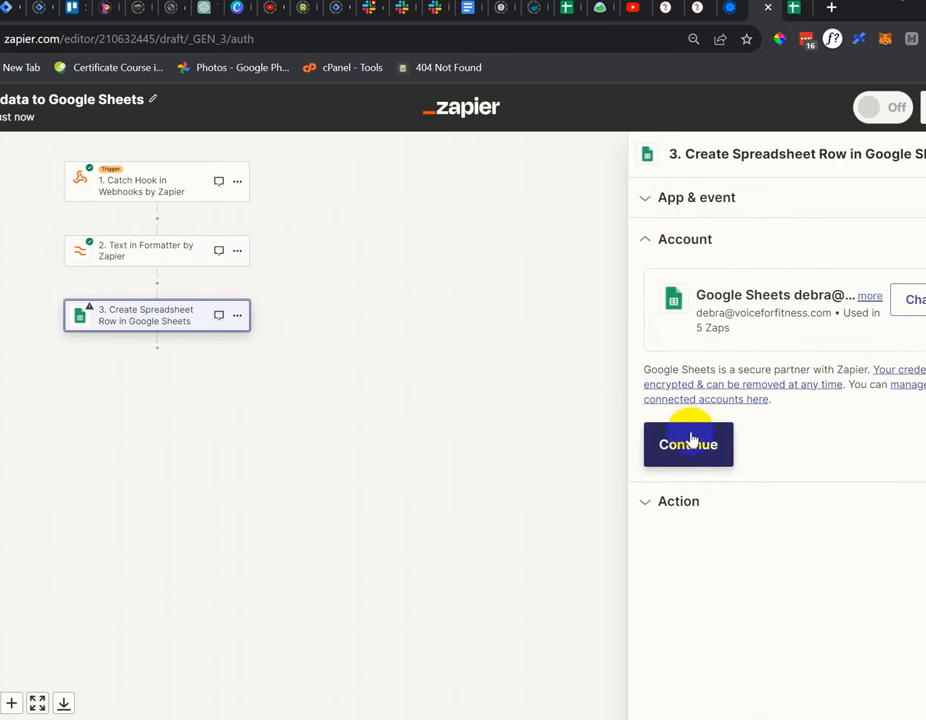
click(688, 444)
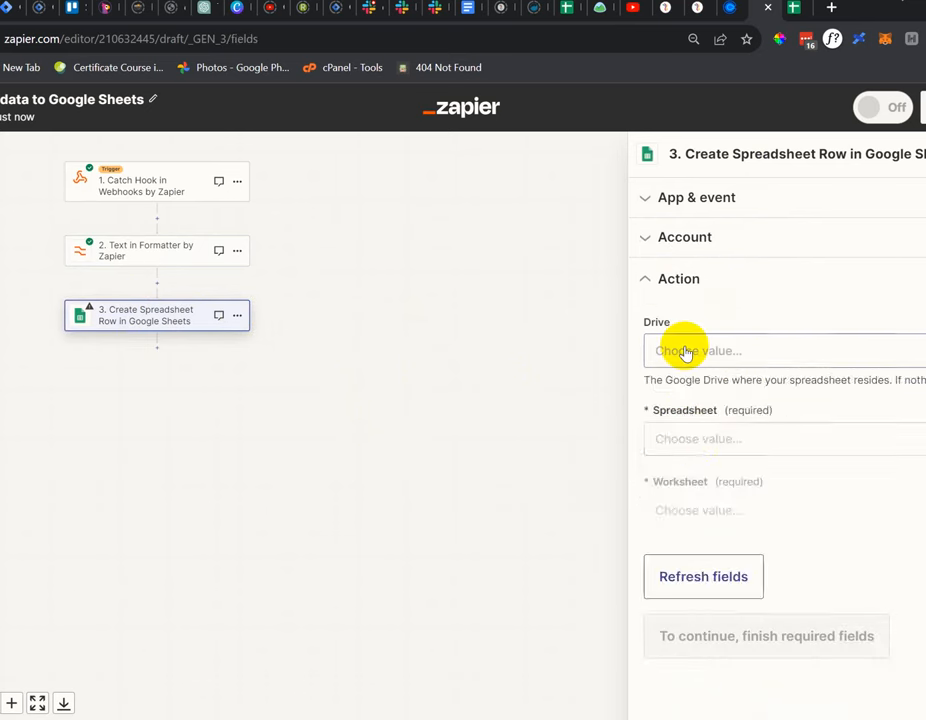
click(785, 350)
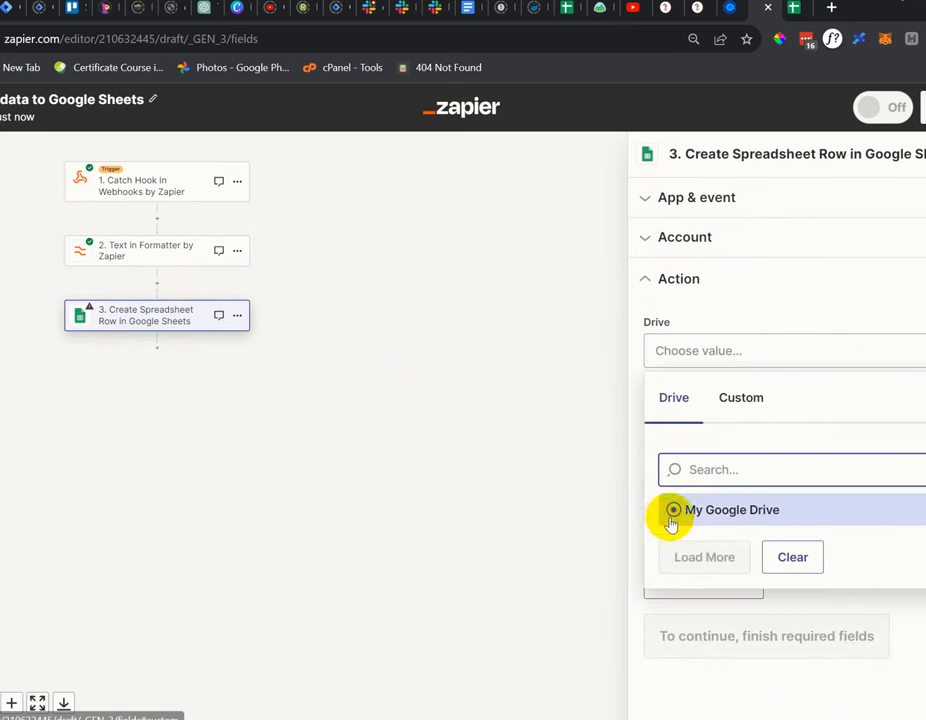
click(731, 510)
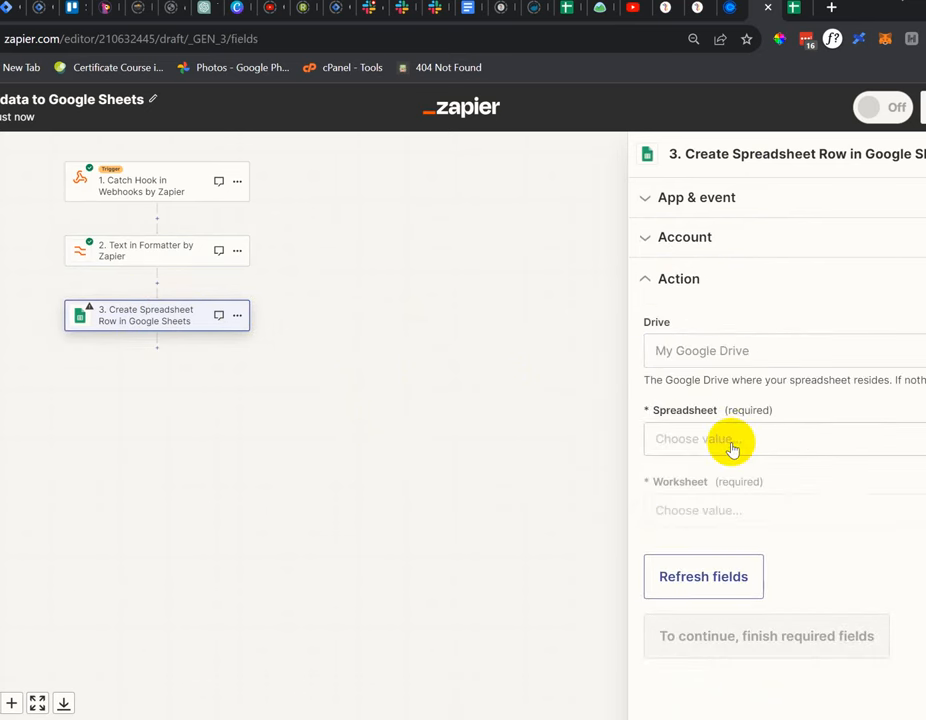
click(700, 438)
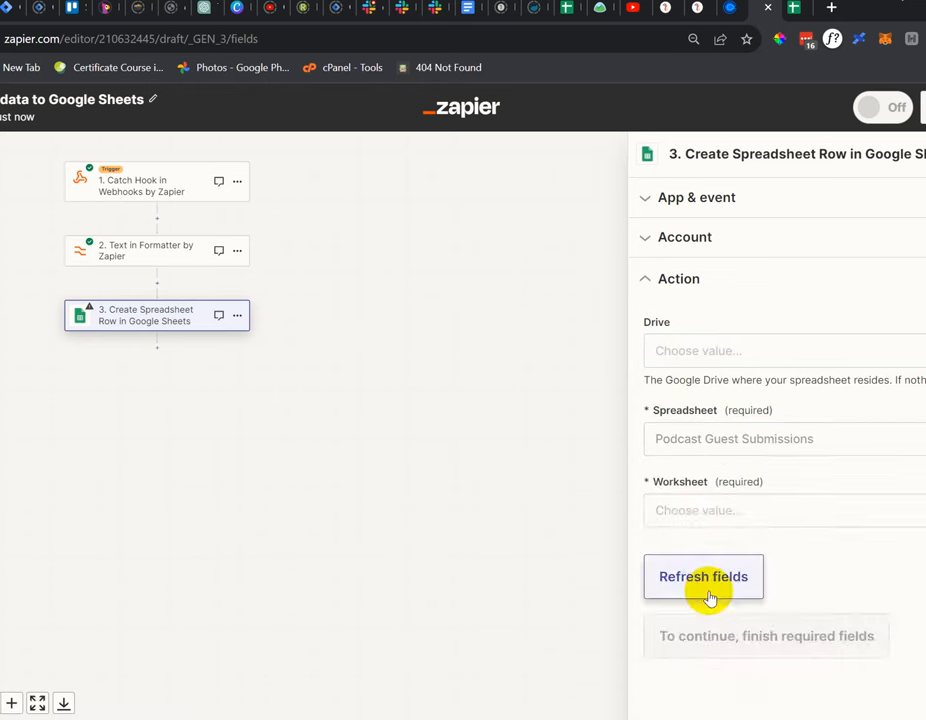
click(750, 510)
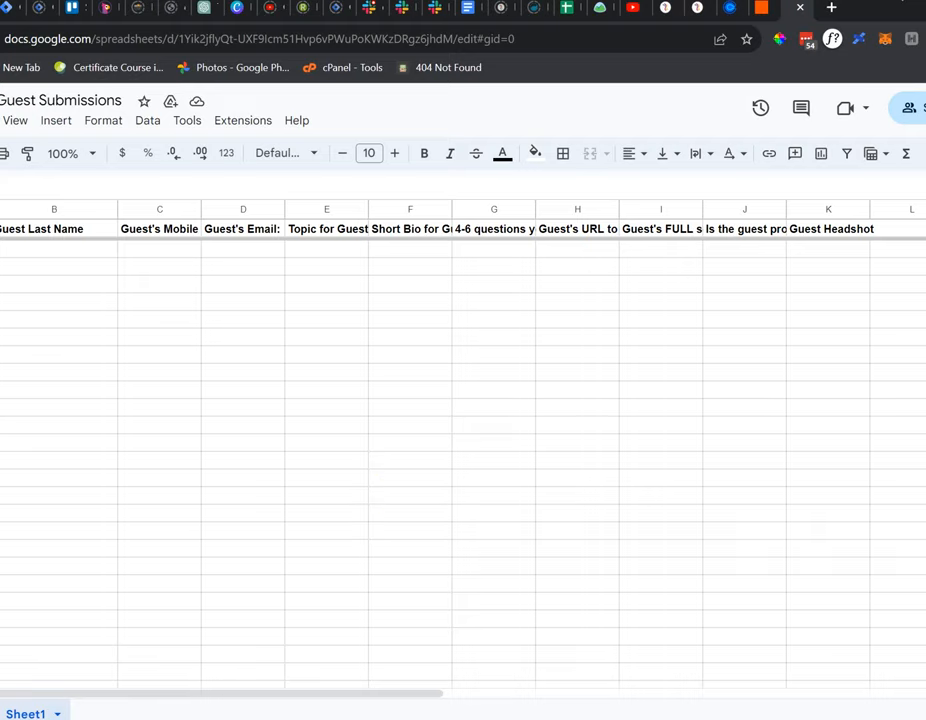
click(730, 8)
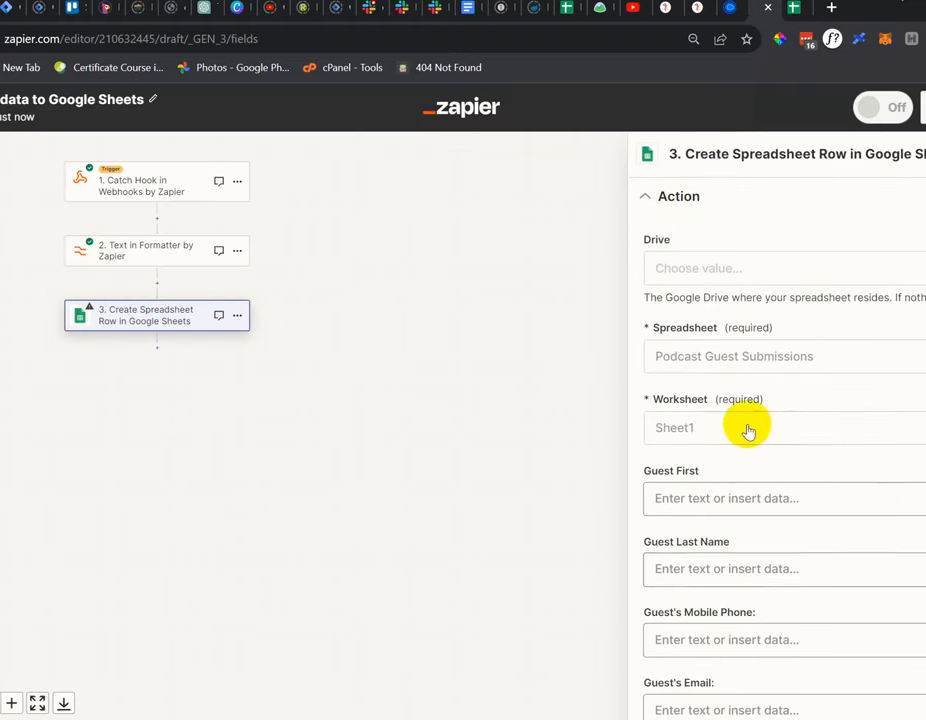
- Map the Formatter's name parts to Guest First and Guest Last Name
click(784, 498)
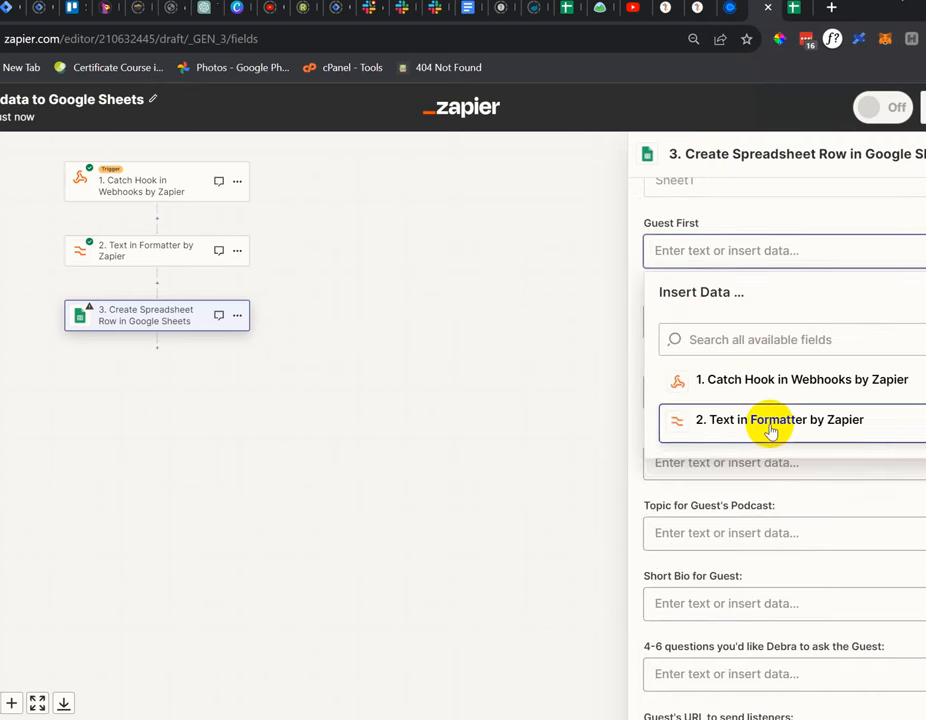
click(770, 419)
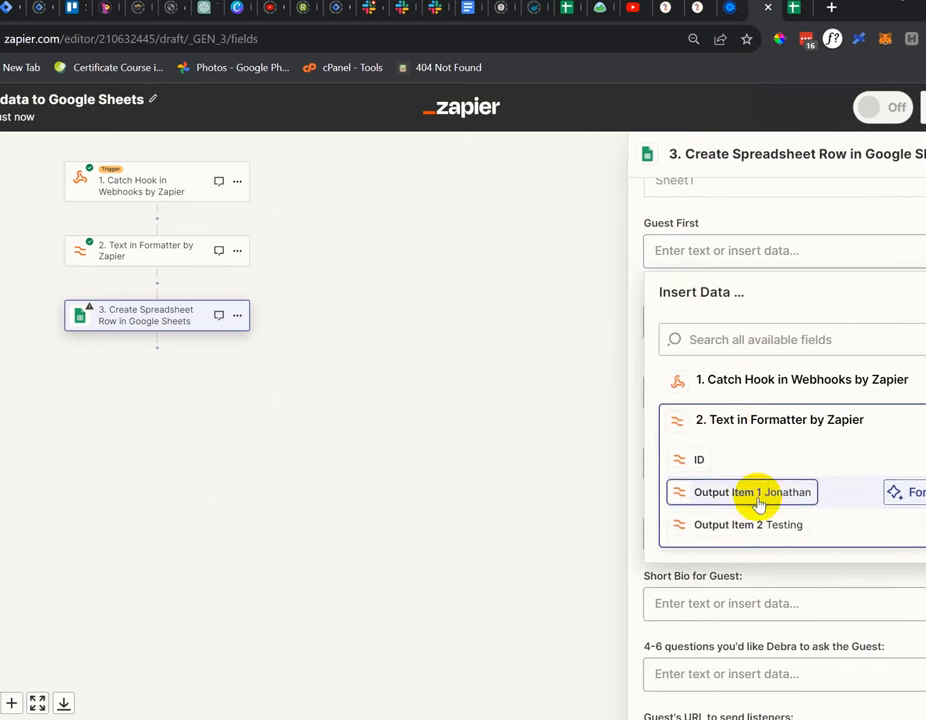
click(752, 492)
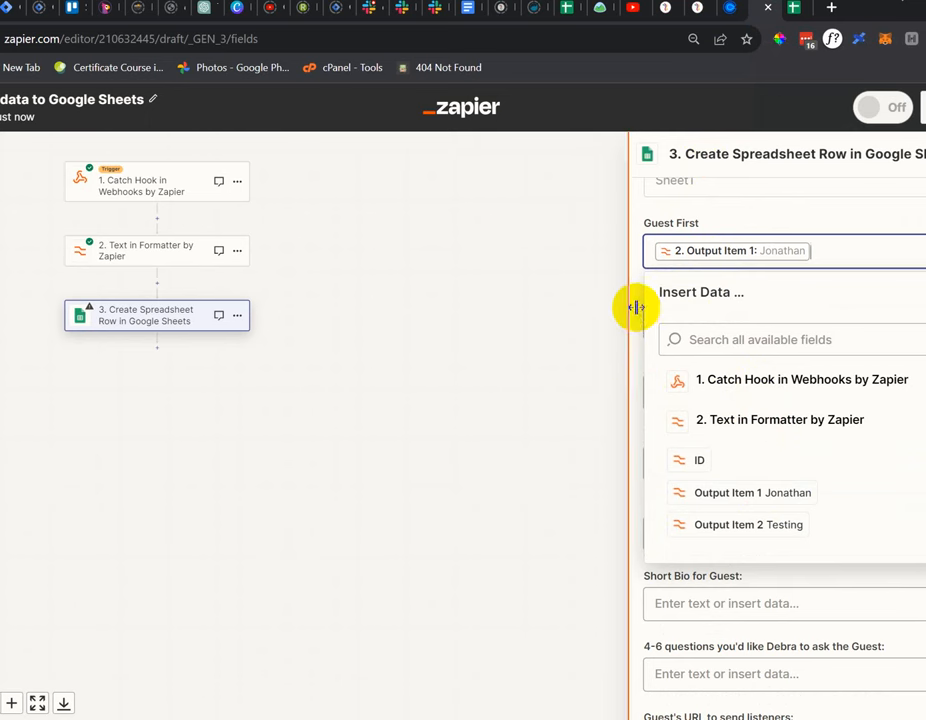
click(784, 321)
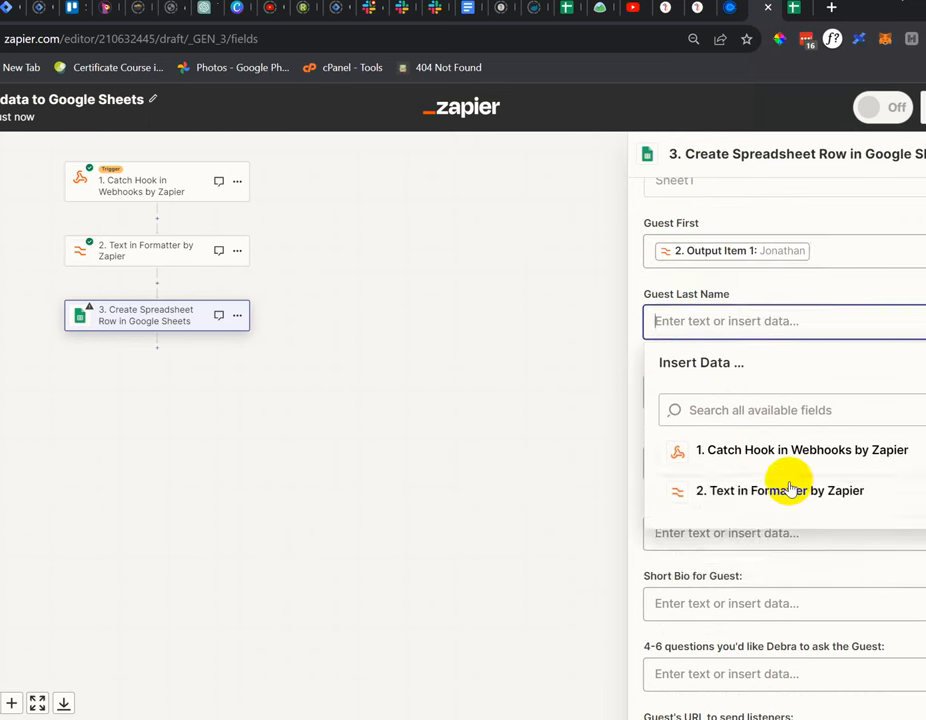
click(789, 490)
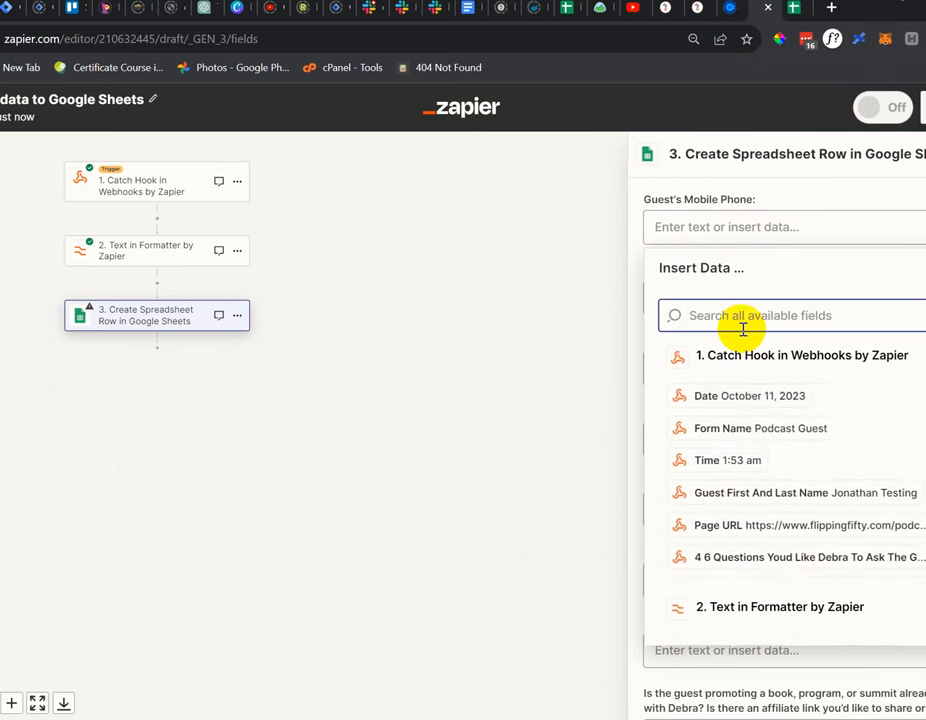
- Map the webhook's mobile phone answer to Guest's Mobile Phone
text(phon)
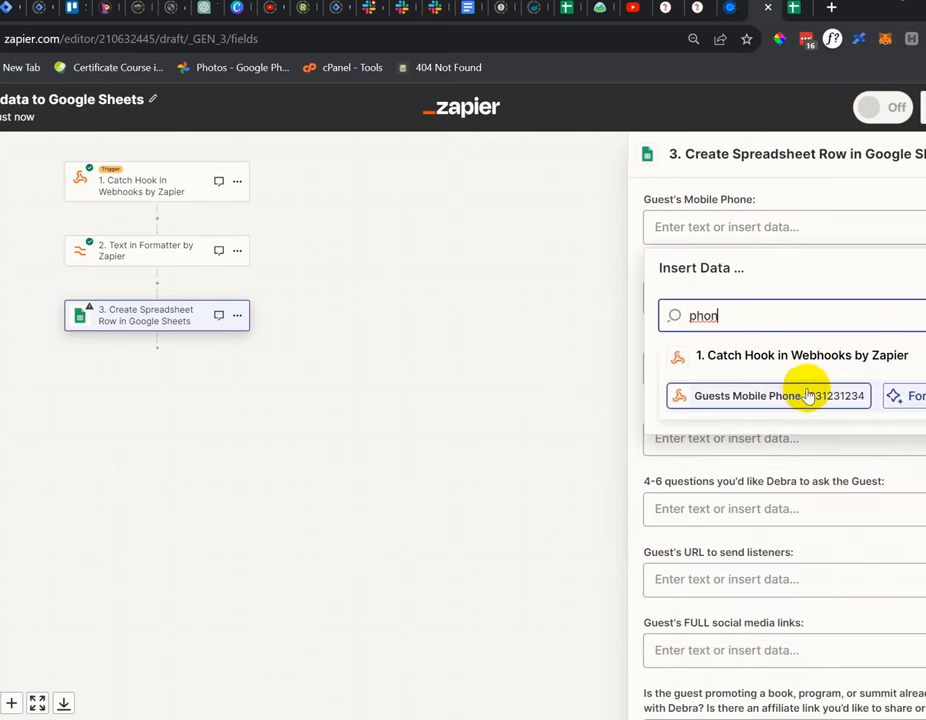
click(769, 395)
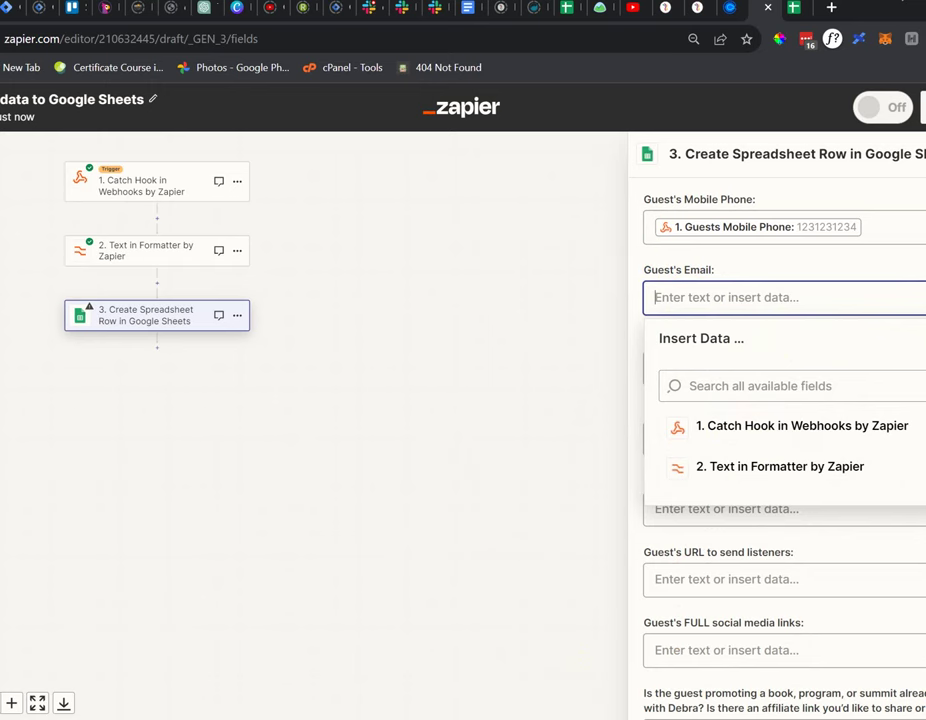
mouse_move(377, 695)
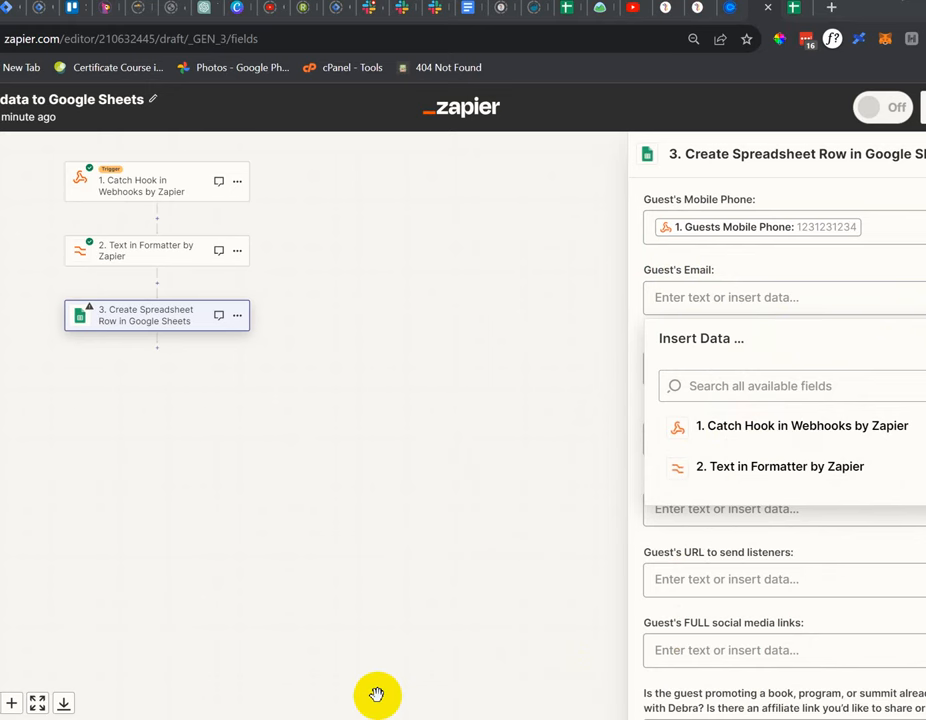
mouse_move(431, 581)
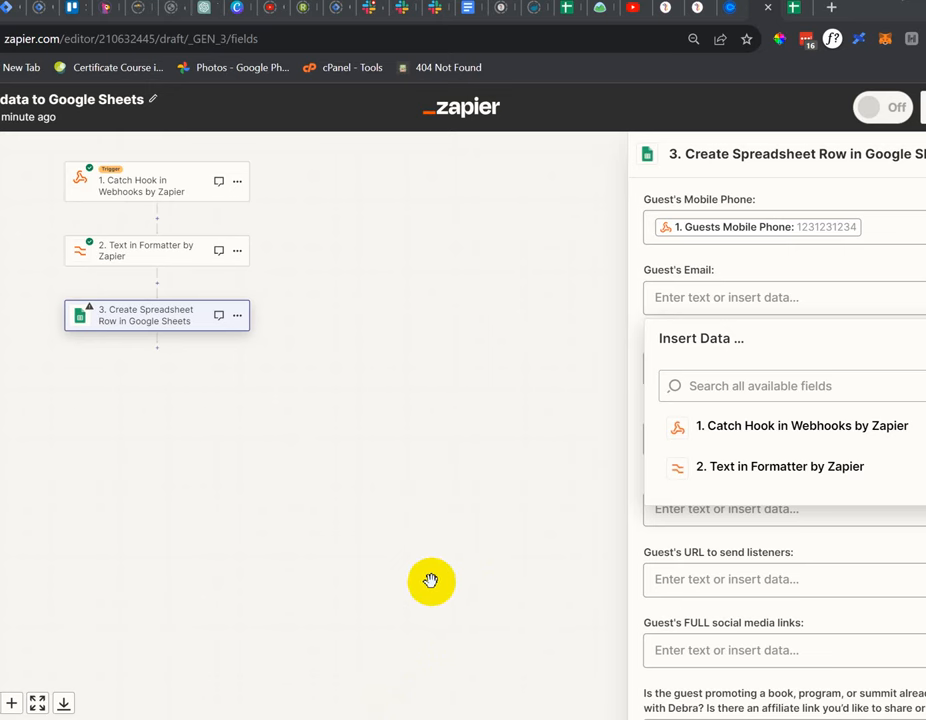
mouse_move(764, 440)
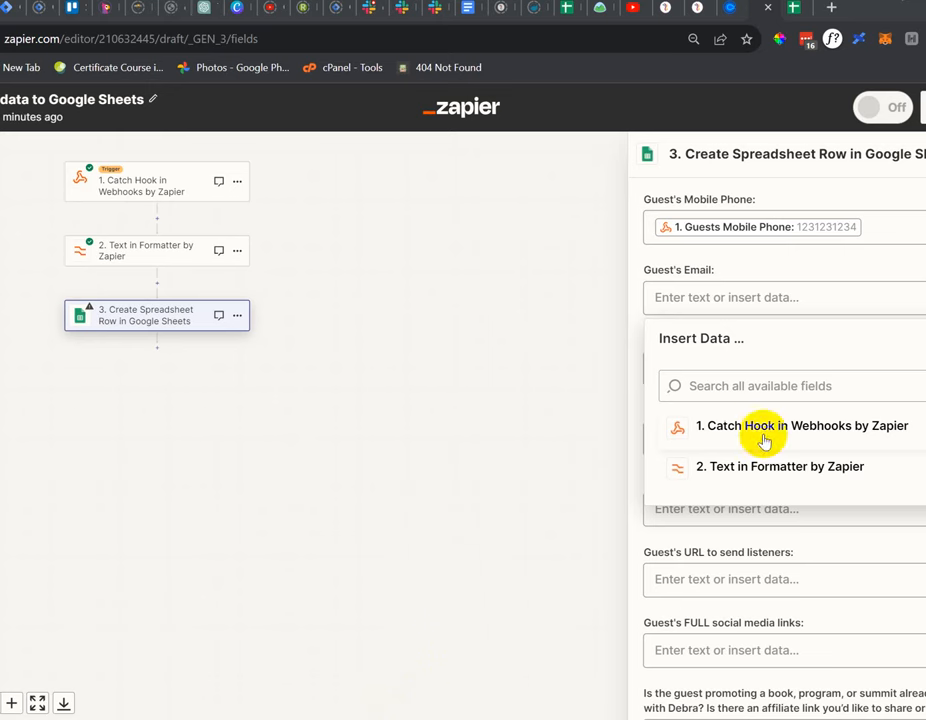
click(802, 425)
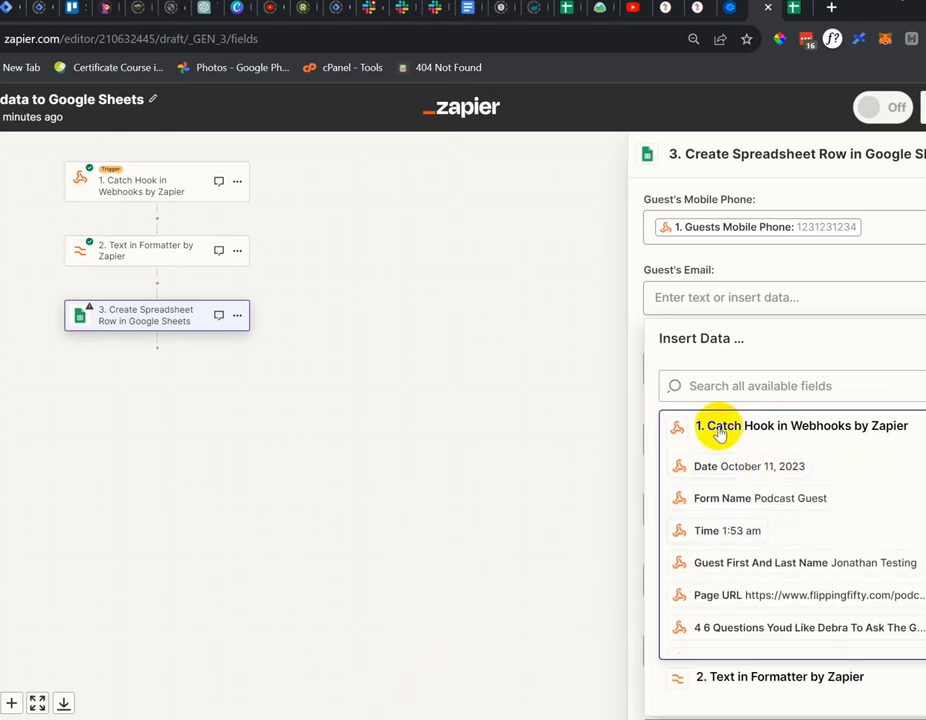
- Map the Email and Topic For Guests Podcast fields to their Catch Hook answers
text(email)
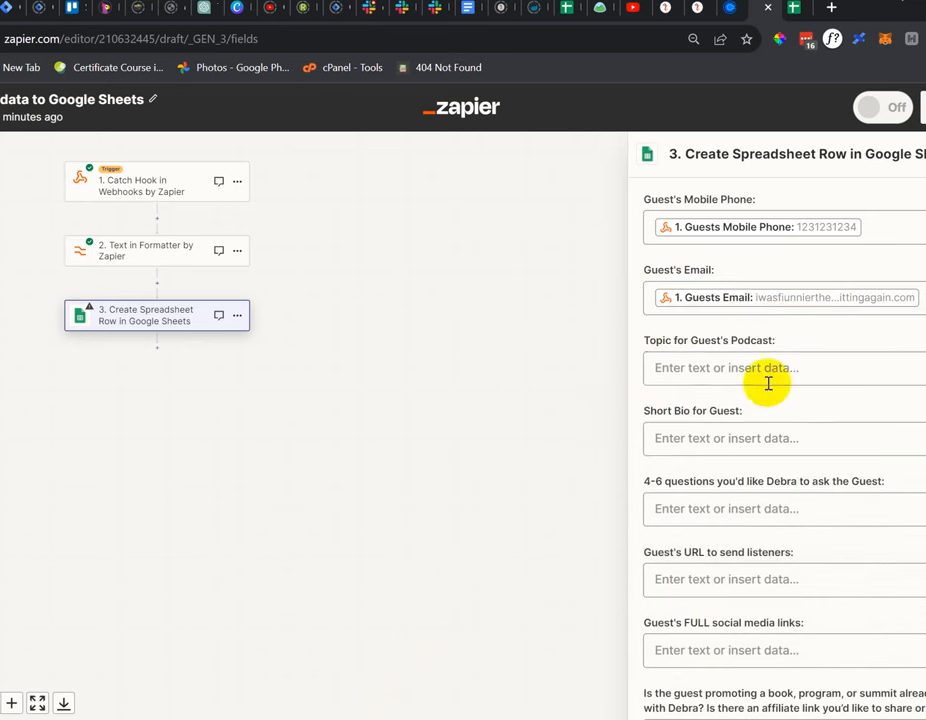
click(783, 368)
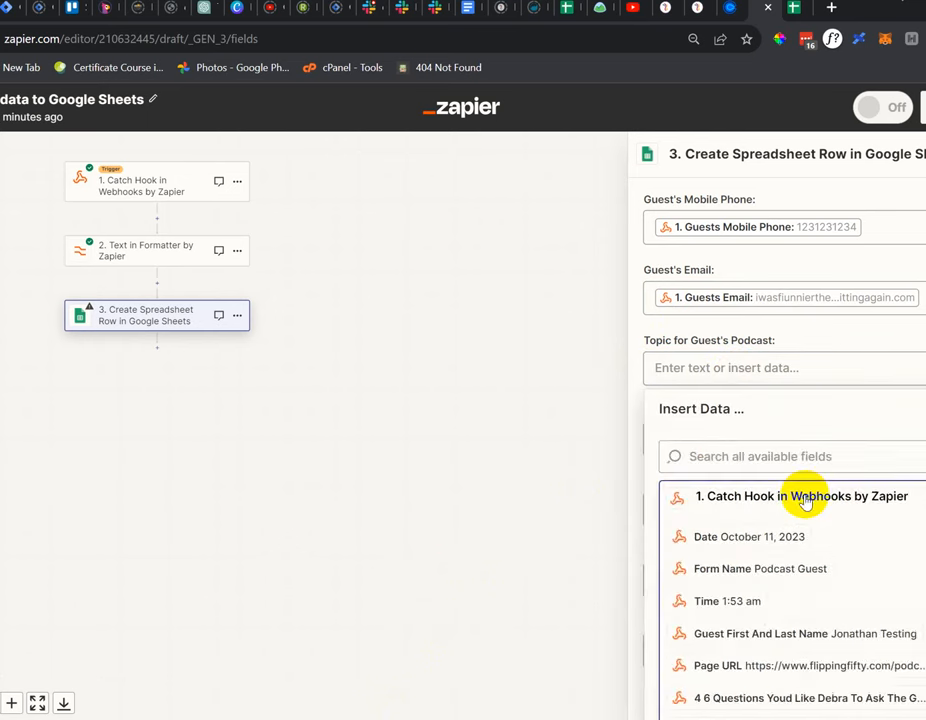
text(topic)
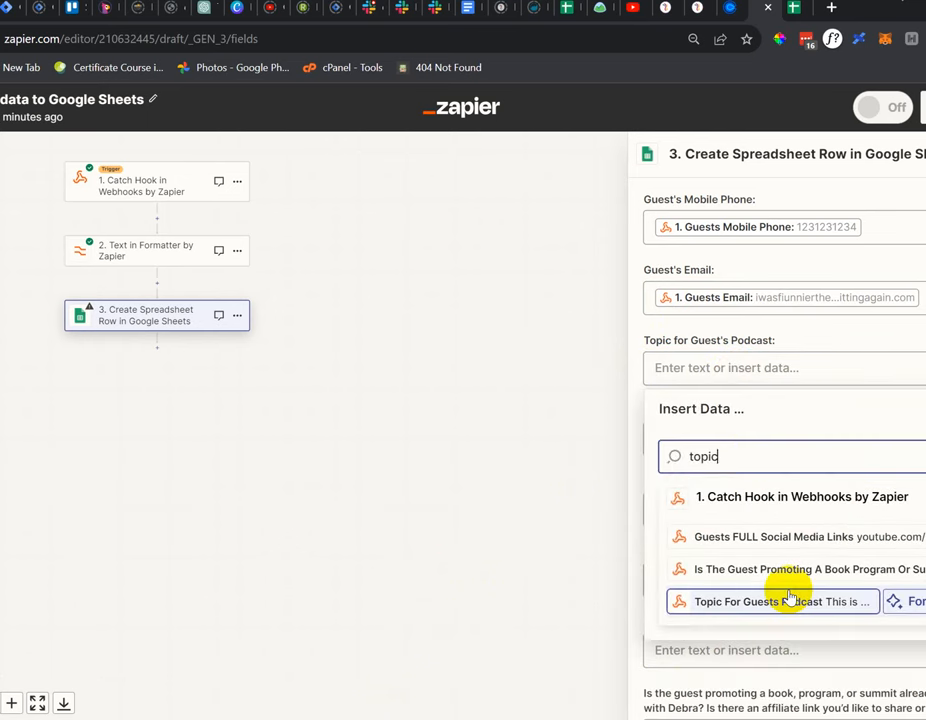
click(770, 601)
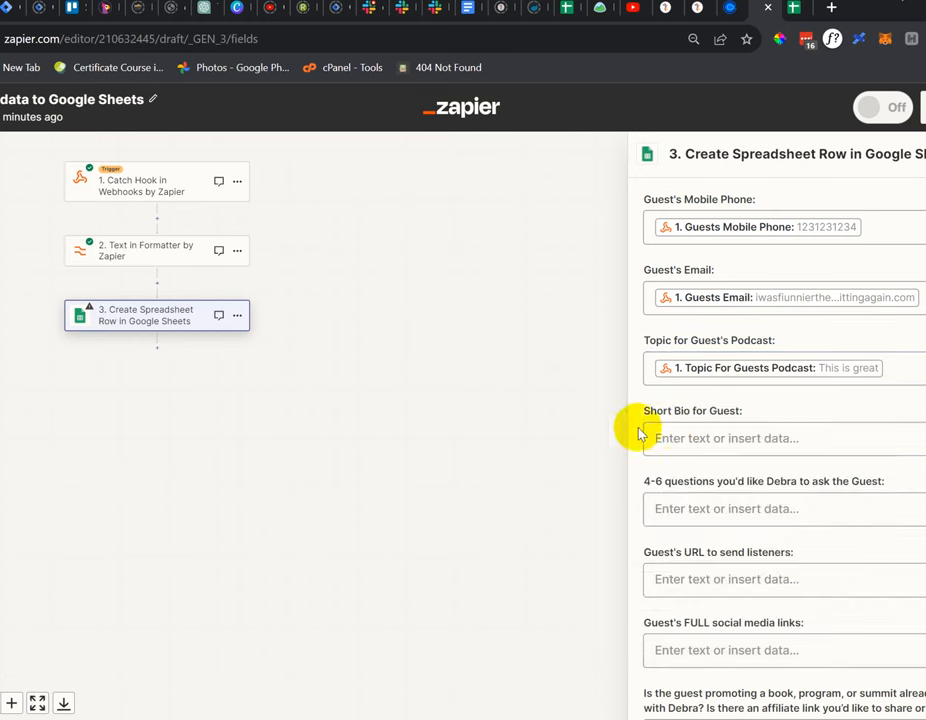
mouse_move(851, 416)
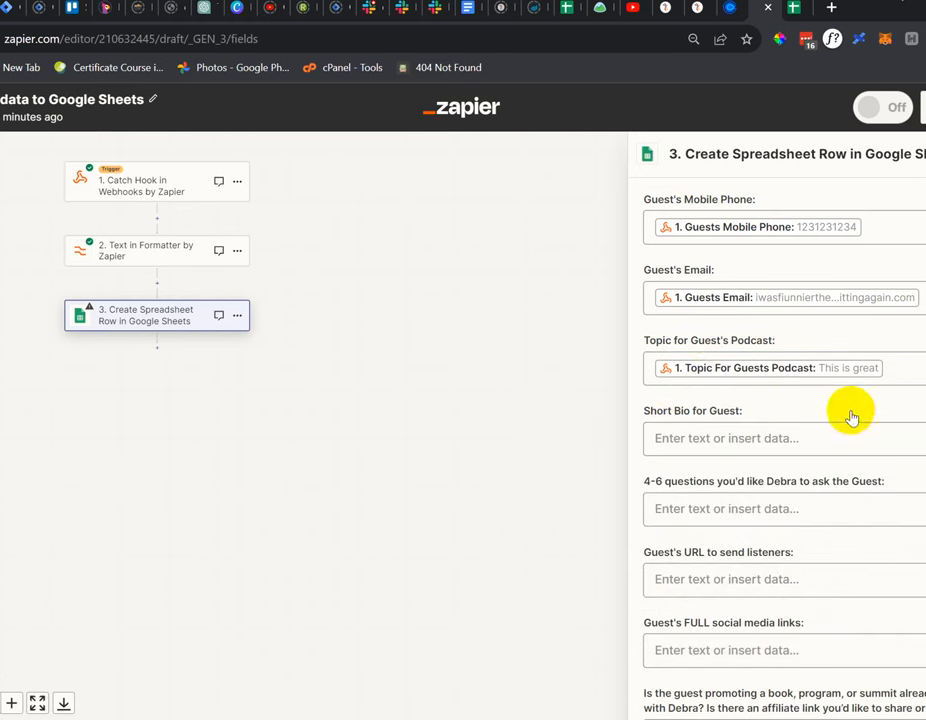
mouse_move(185, 178)
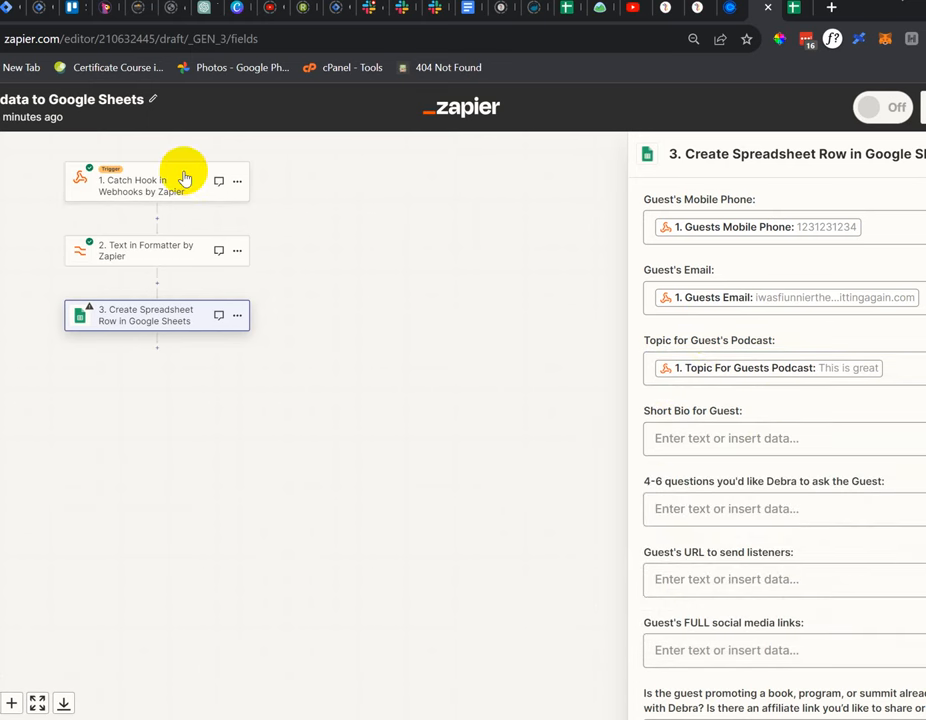
mouse_move(498, 374)
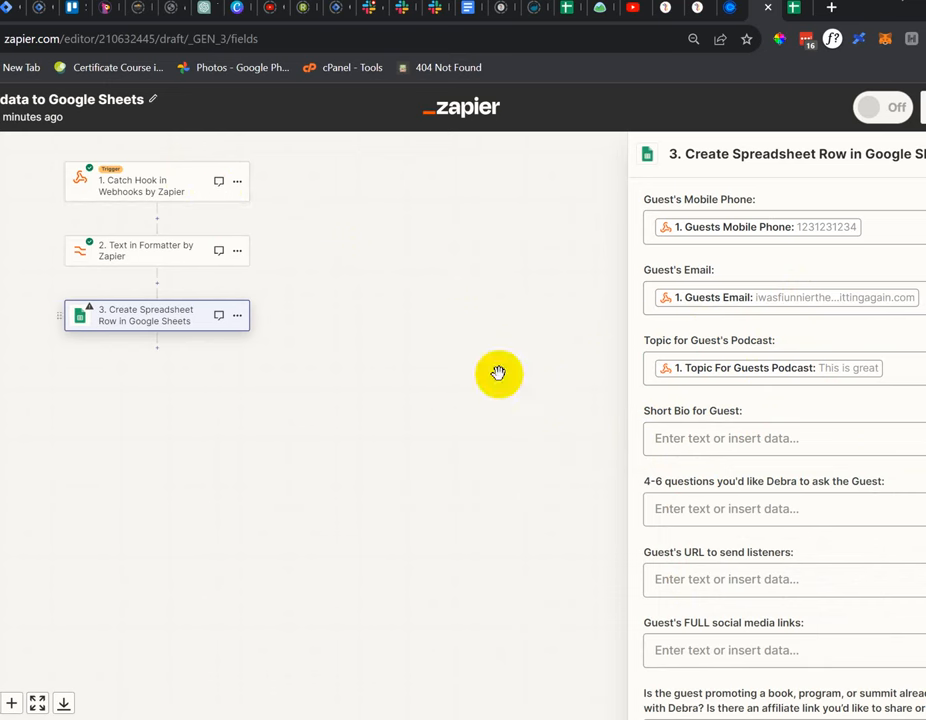
- Map the Short Bio and 4-6 questions fields to their webhook answers
click(783, 438)
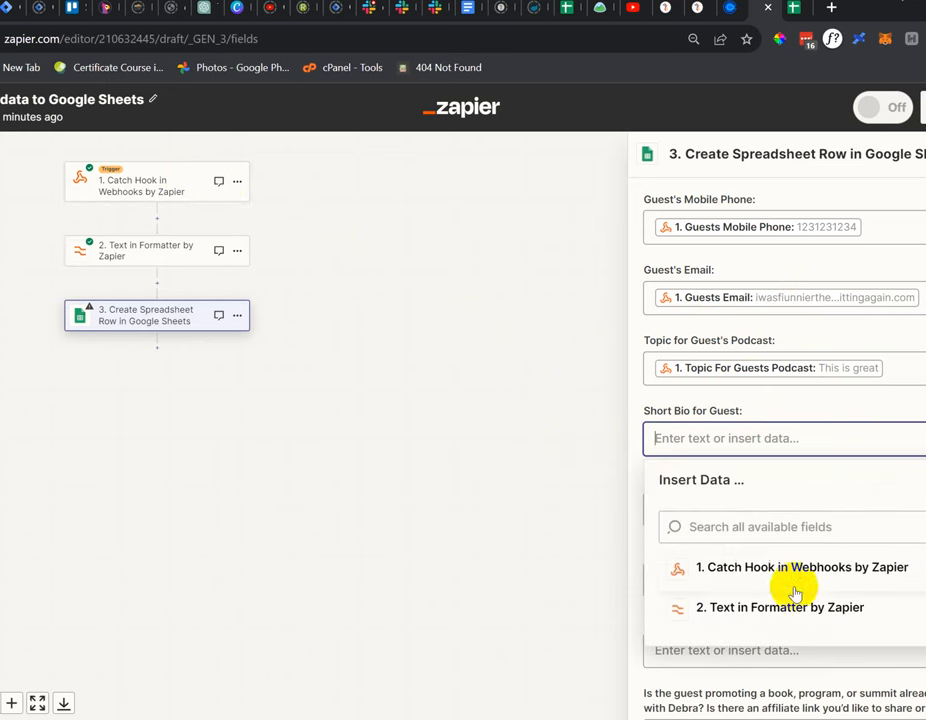
click(803, 567)
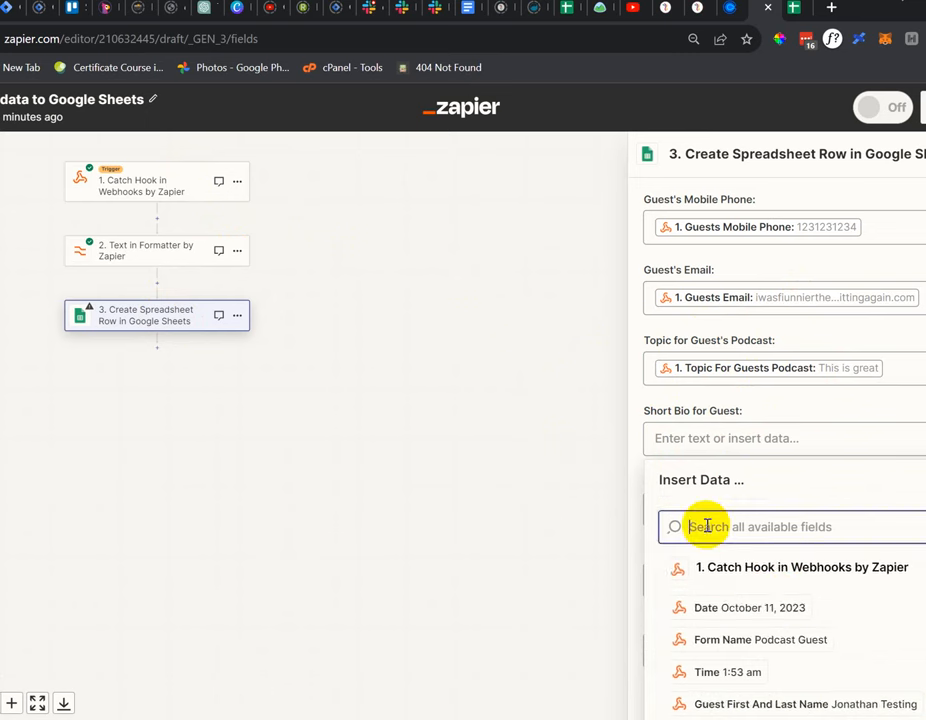
text(bio)
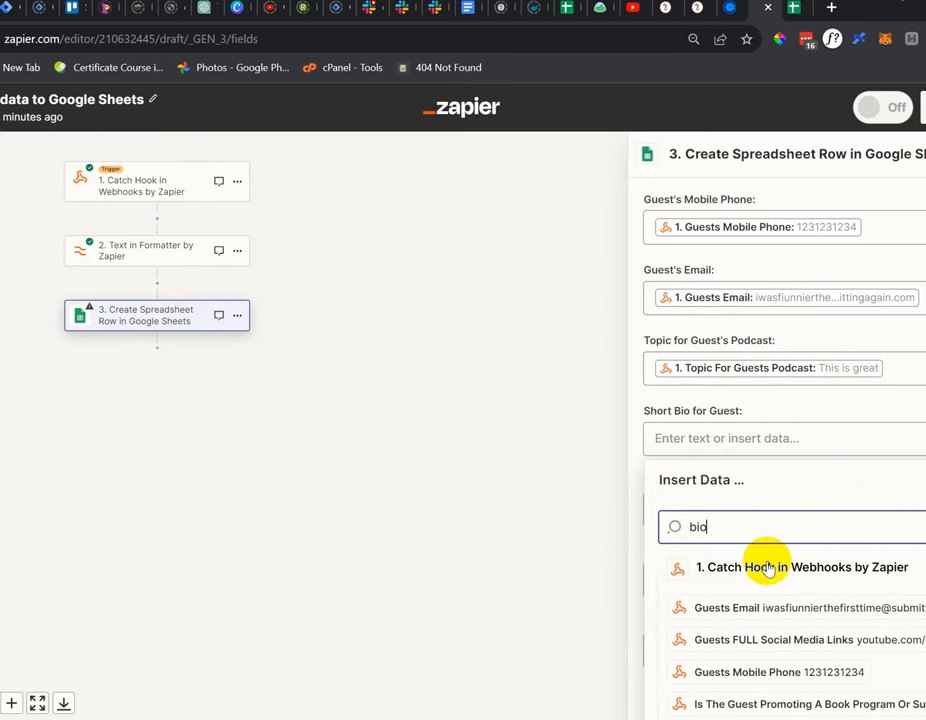
mouse_move(805, 640)
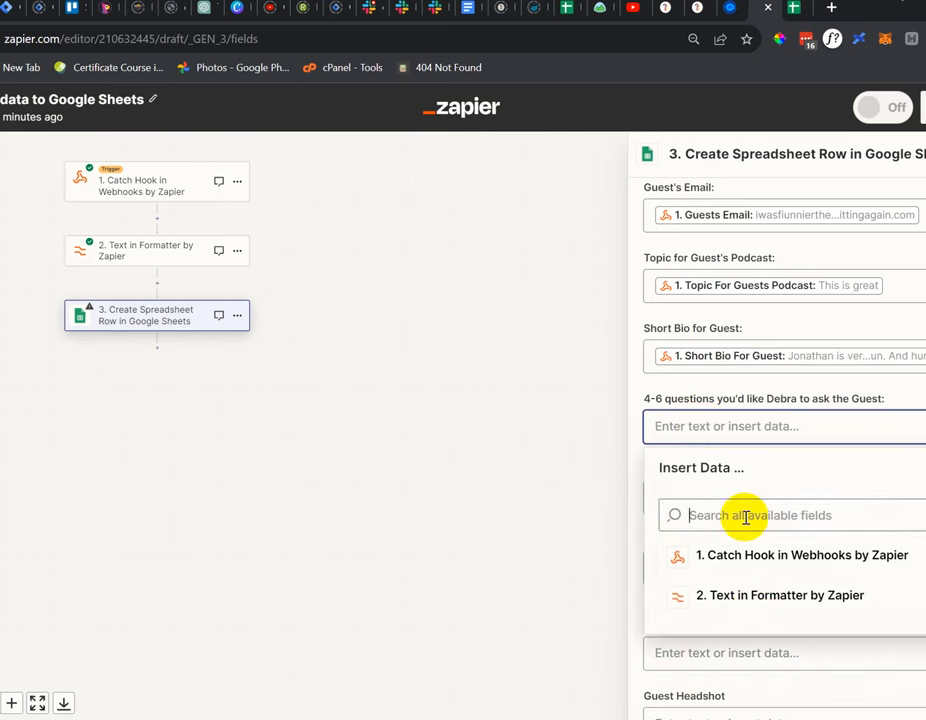
text(question)
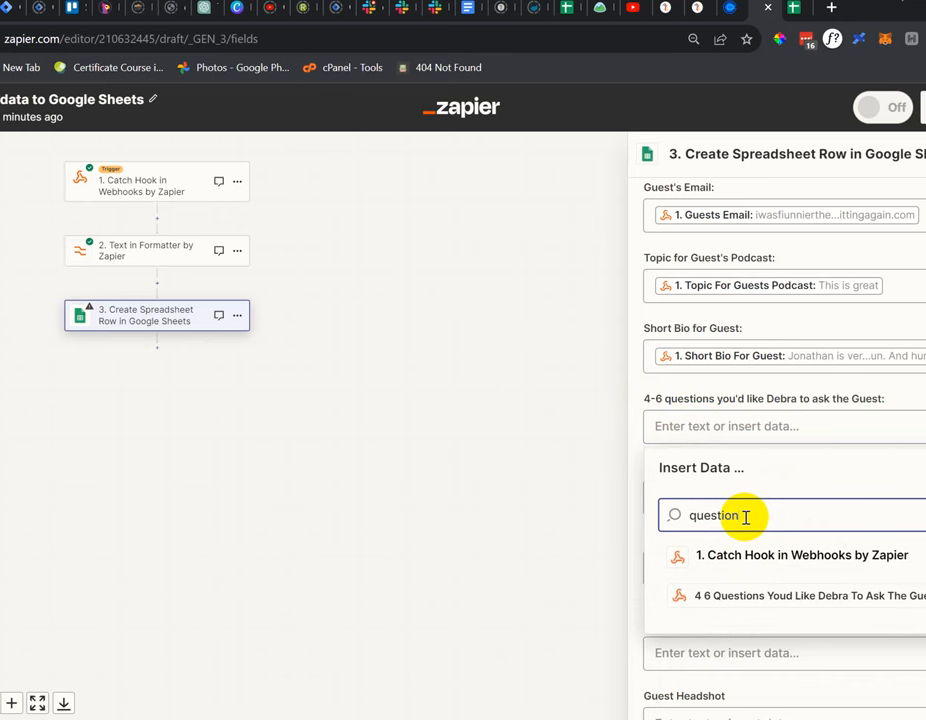
click(800, 595)
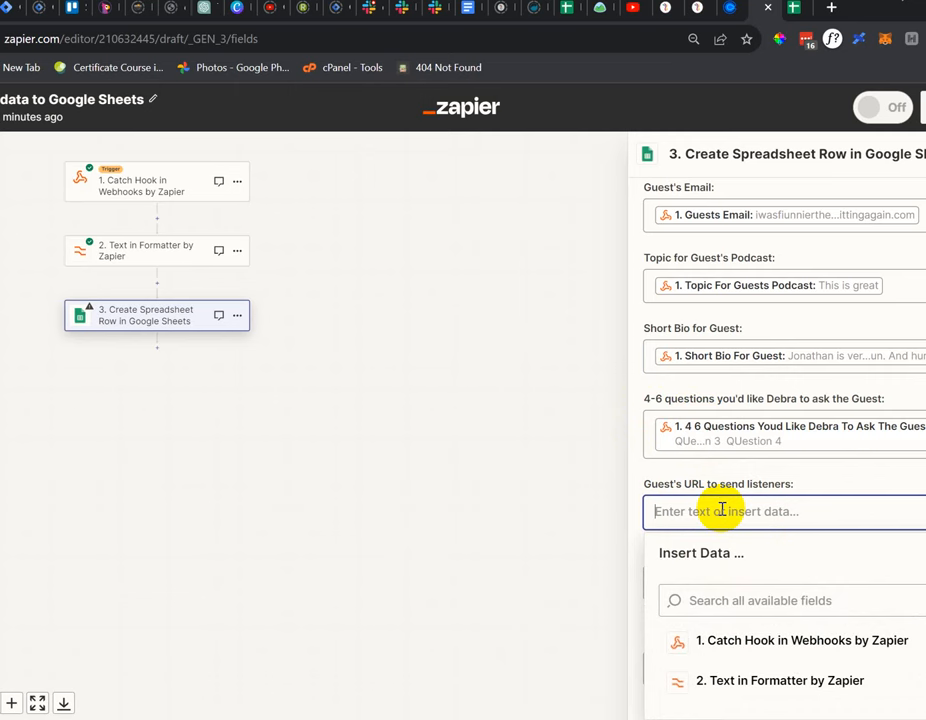
- Map the guest URL and full social media links fields from the webhook data
click(803, 640)
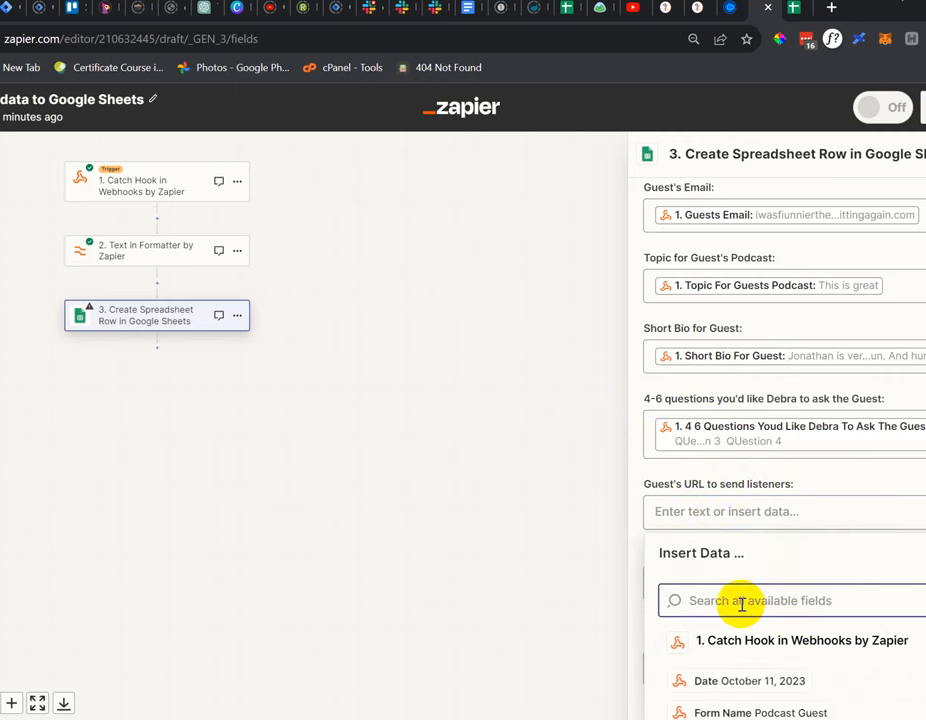
text(url)
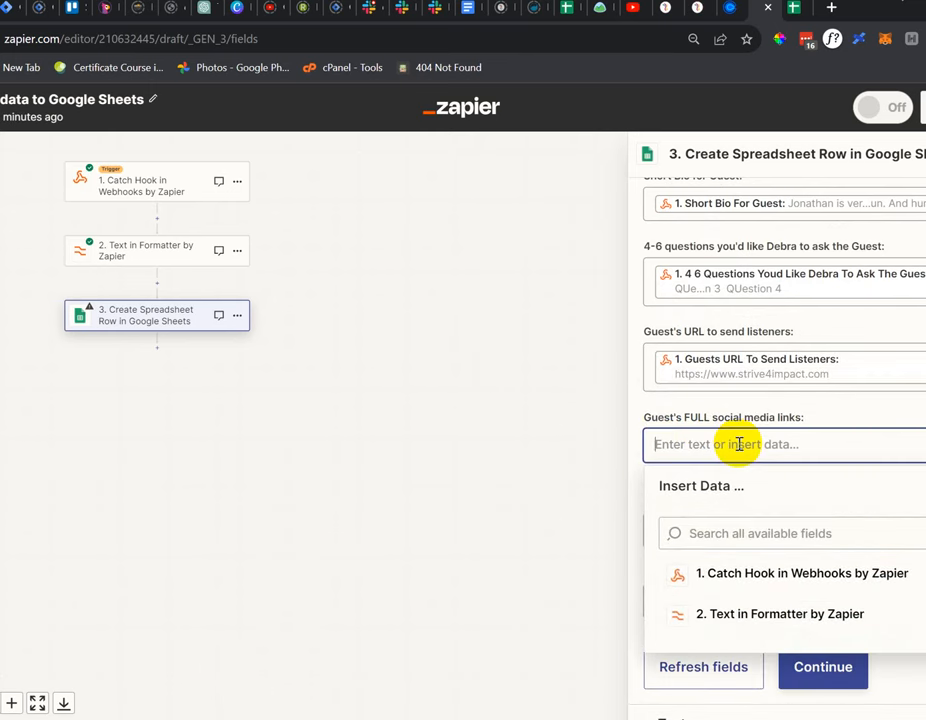
text(ful)
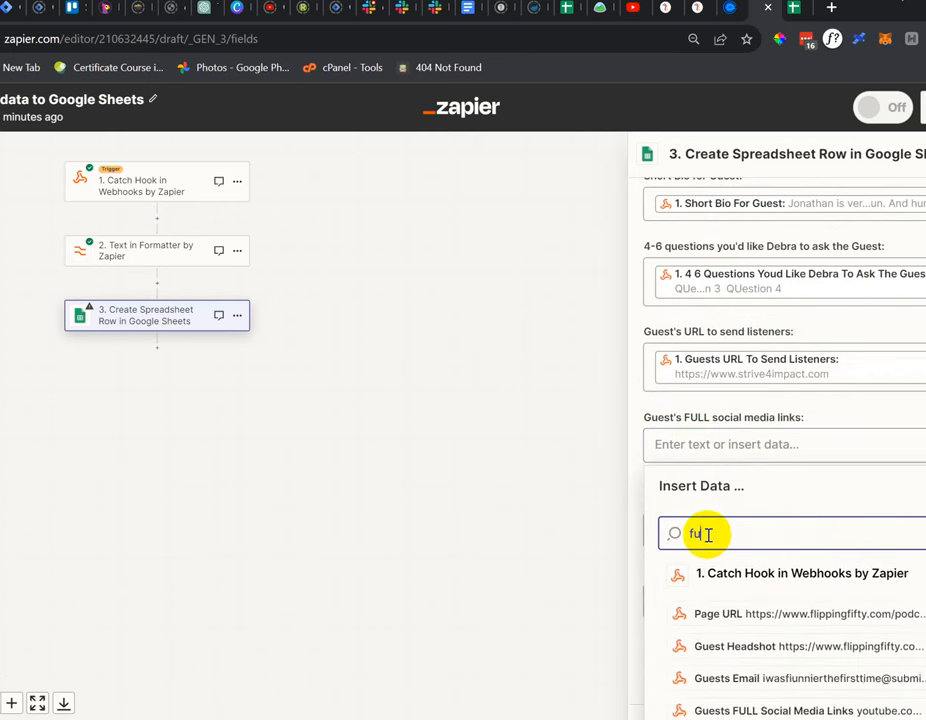
text(l)
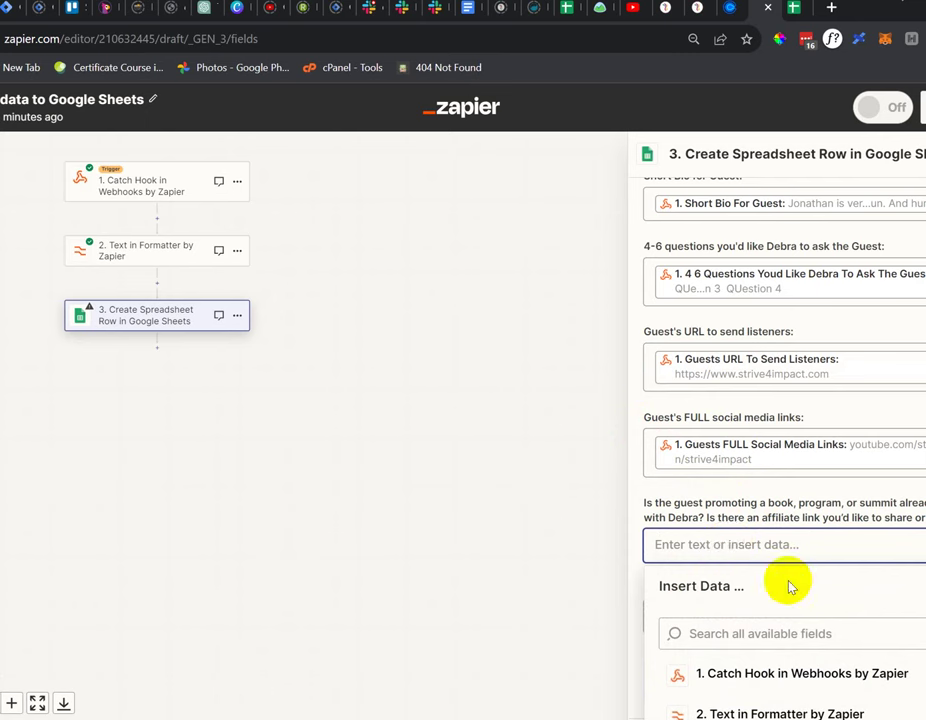
- Map the book promotion question and Guest Headshot fields from the webhook data
text(book)
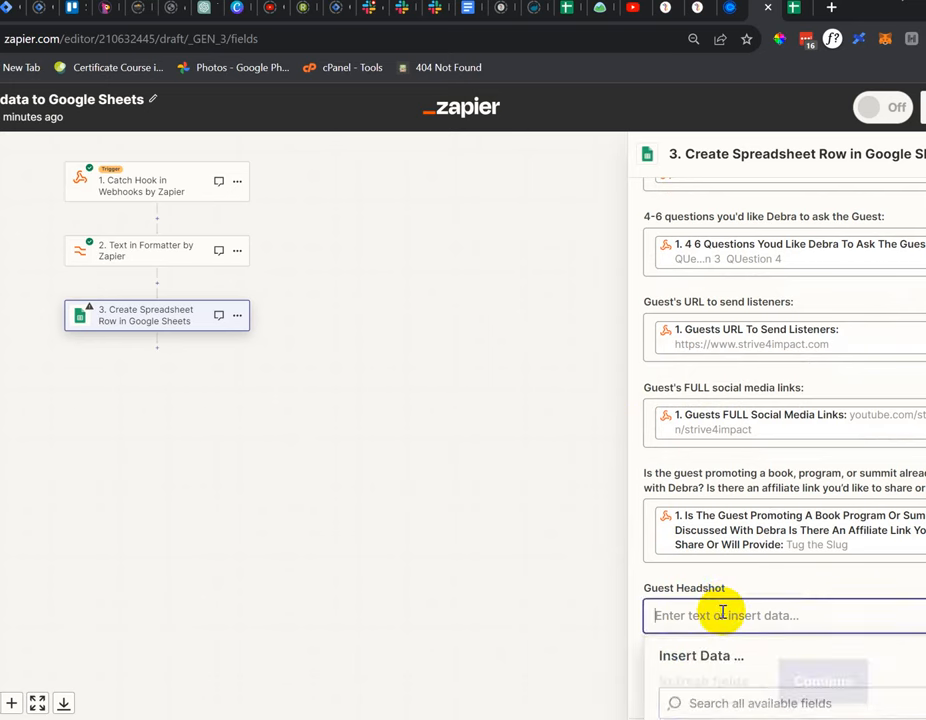
scroll(down, 3)
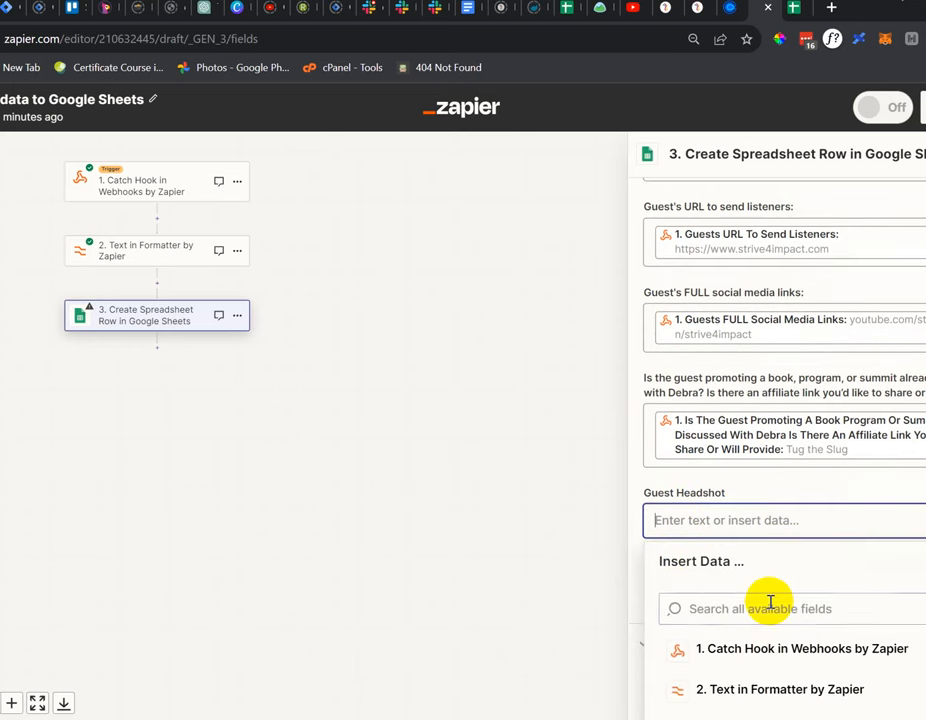
click(803, 648)
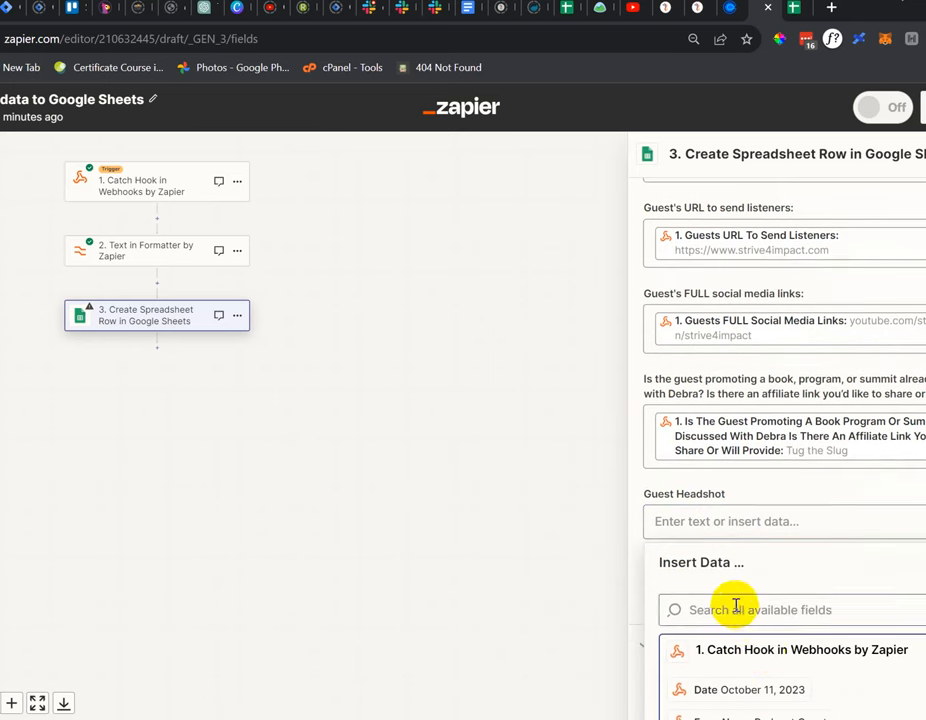
text(head)
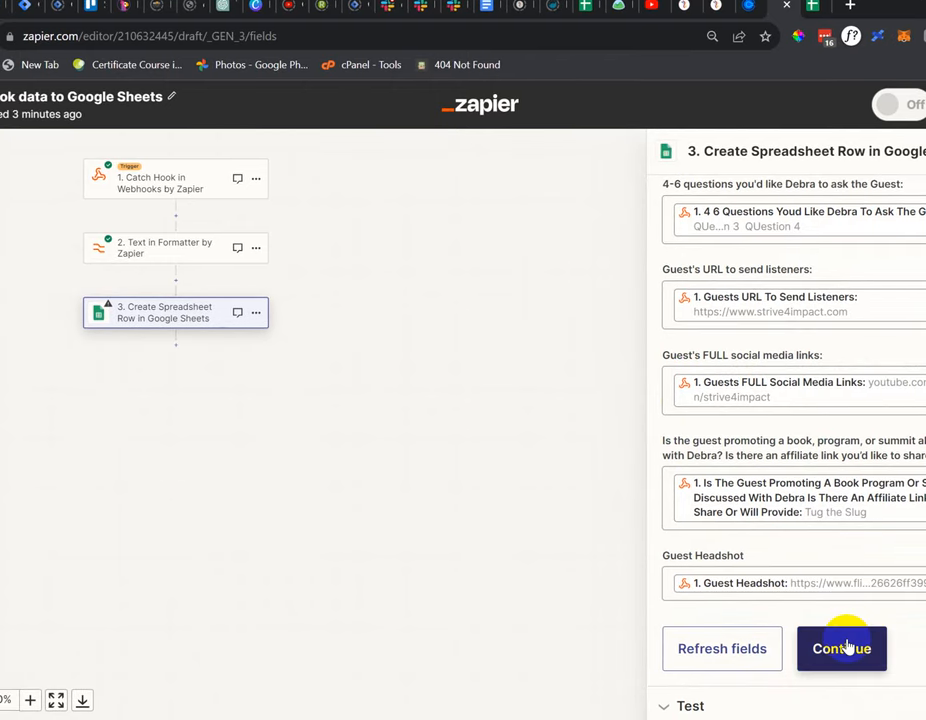
- Continue to the row step's test preview and check the Podcast Guest Submissions header row
click(841, 648)
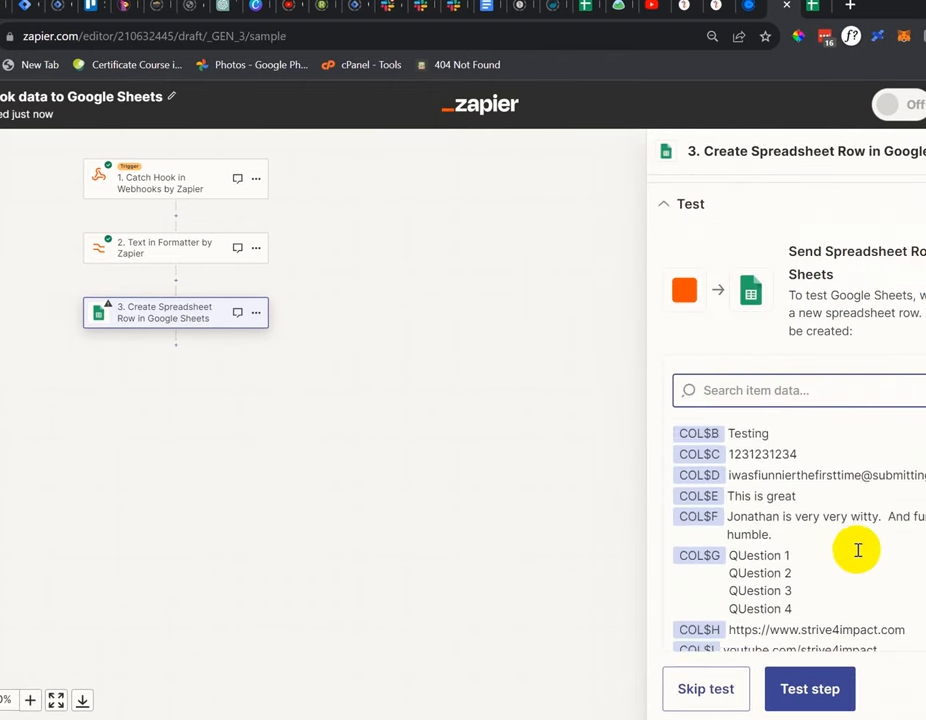
click(808, 8)
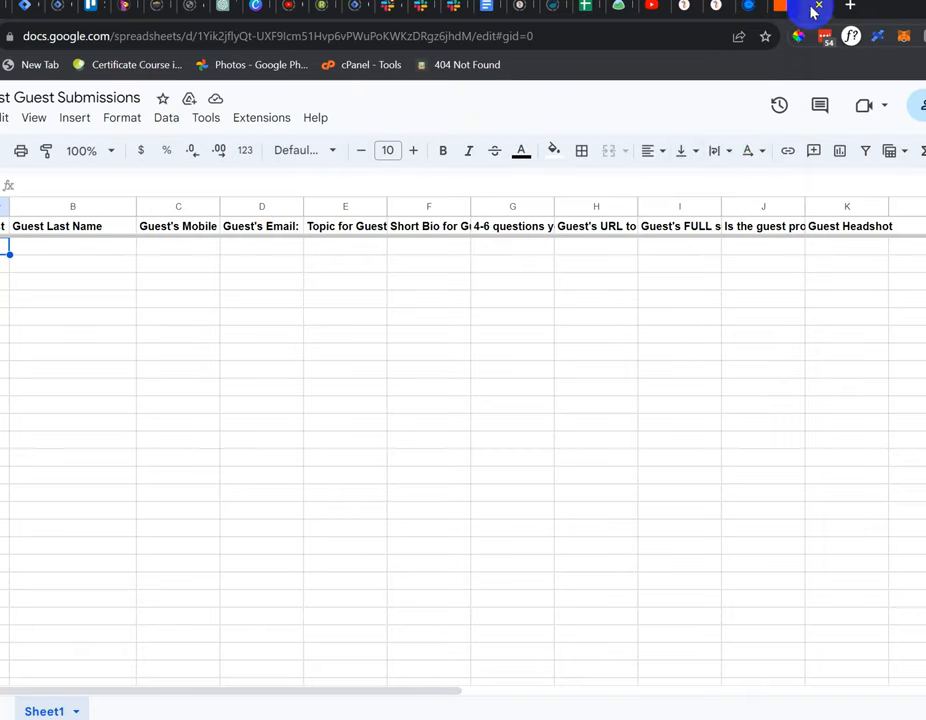
mouse_move(890, 12)
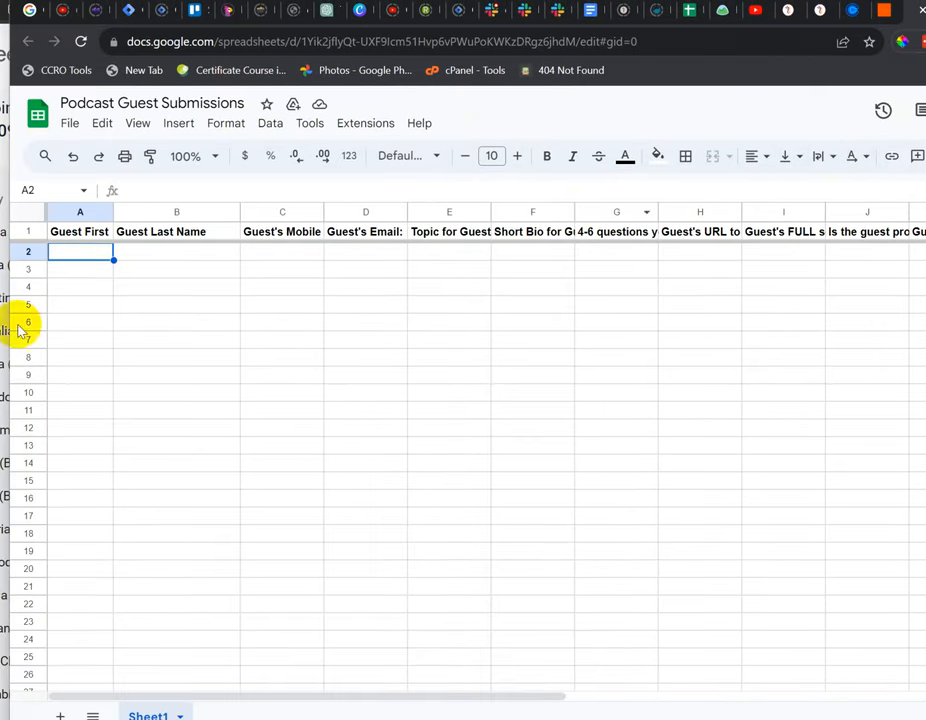
click(80, 231)
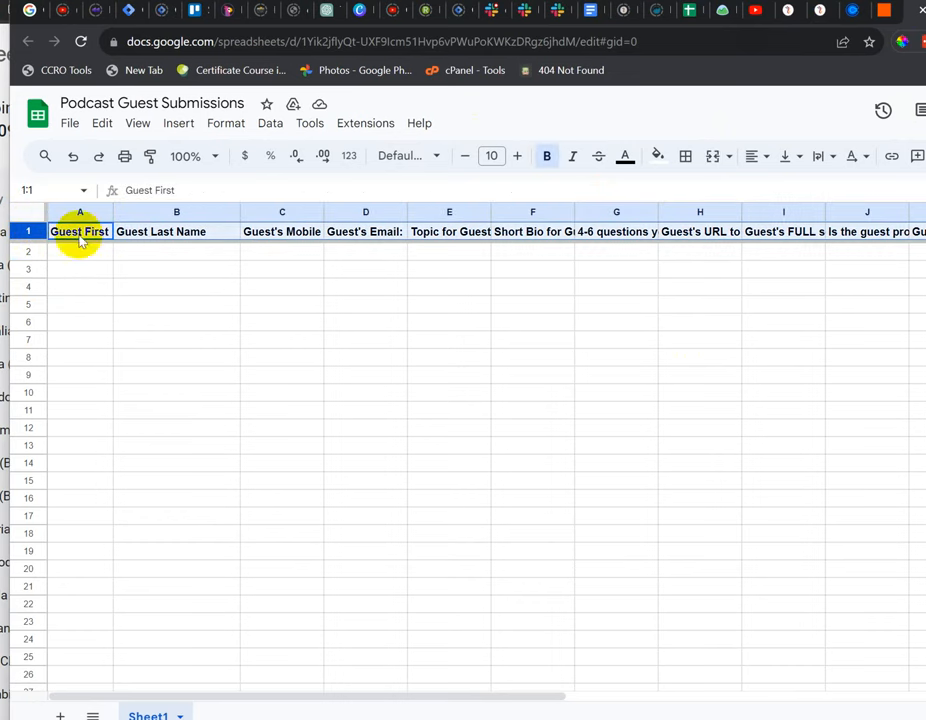
mouse_move(617, 204)
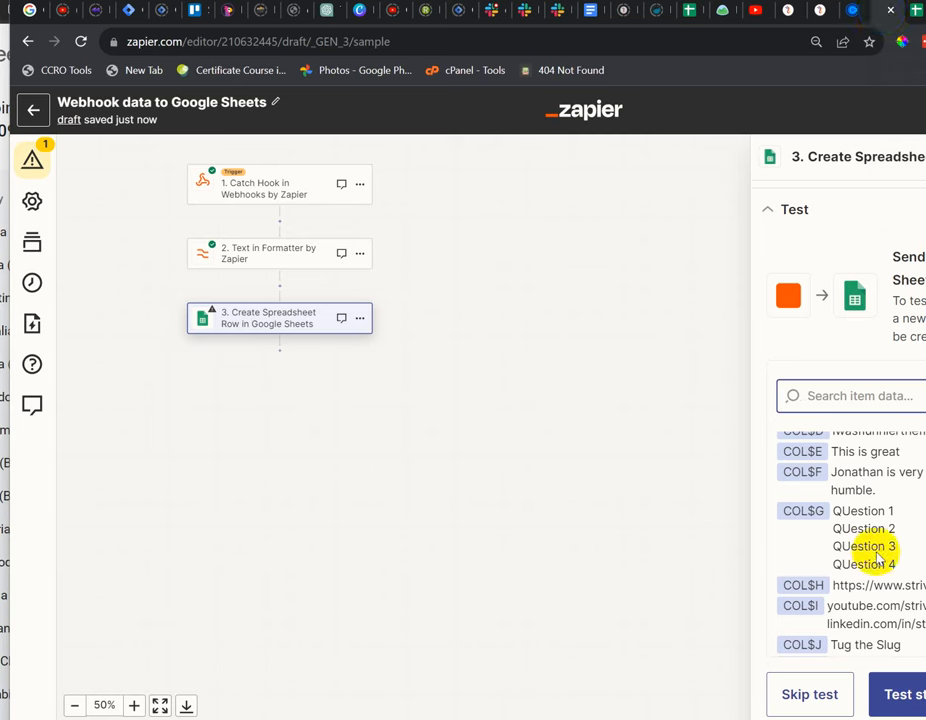
- Send the test row to the sheet and unbold rows 2–7 below the headers
click(900, 694)
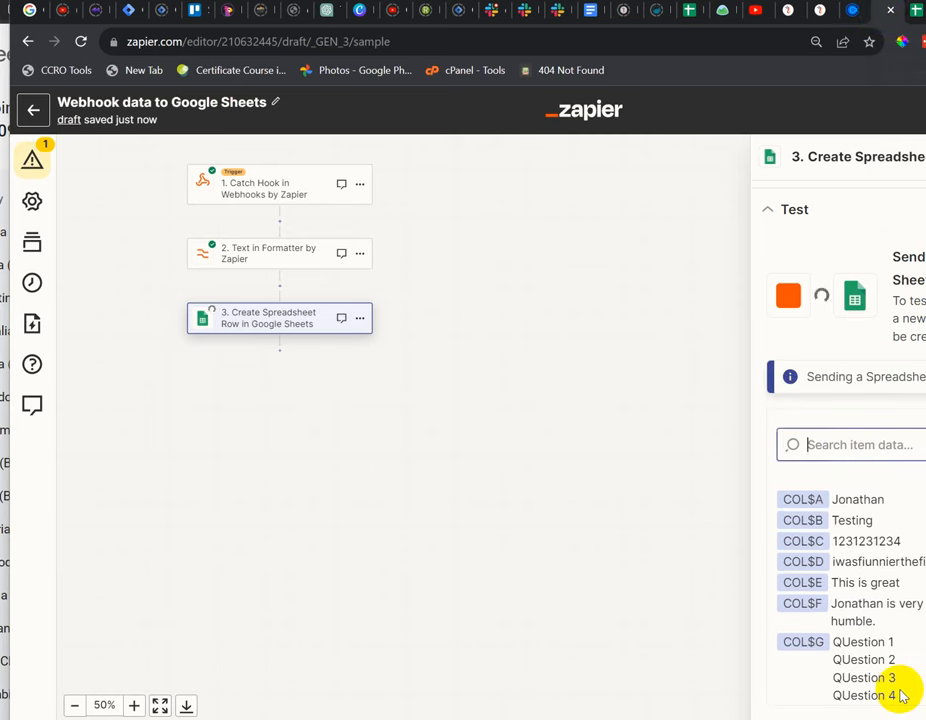
scroll(down, 3)
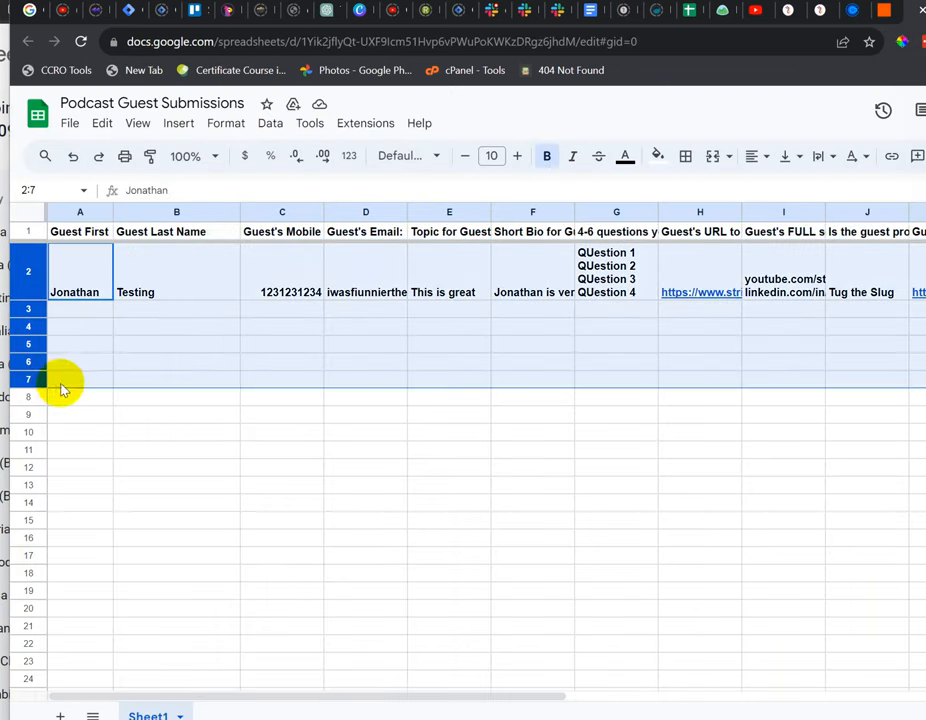
click(547, 156)
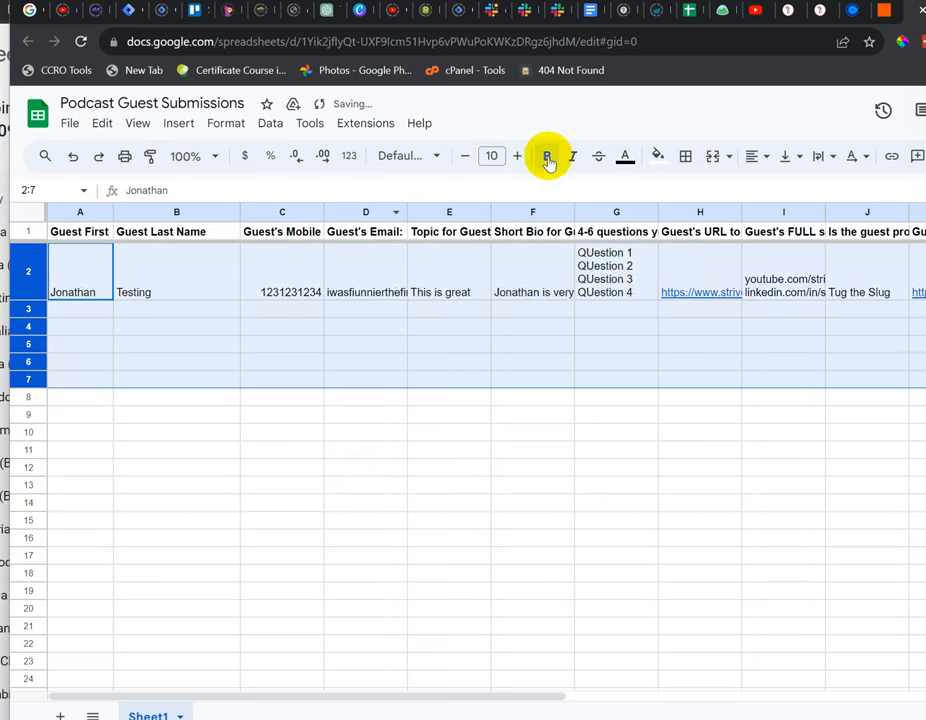
click(616, 270)
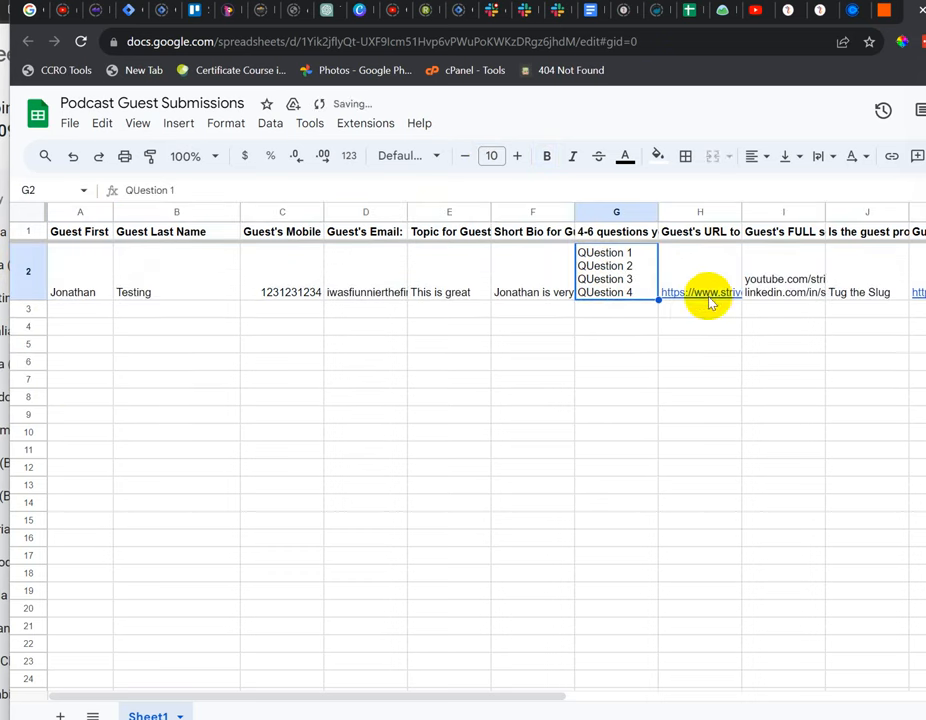
click(783, 271)
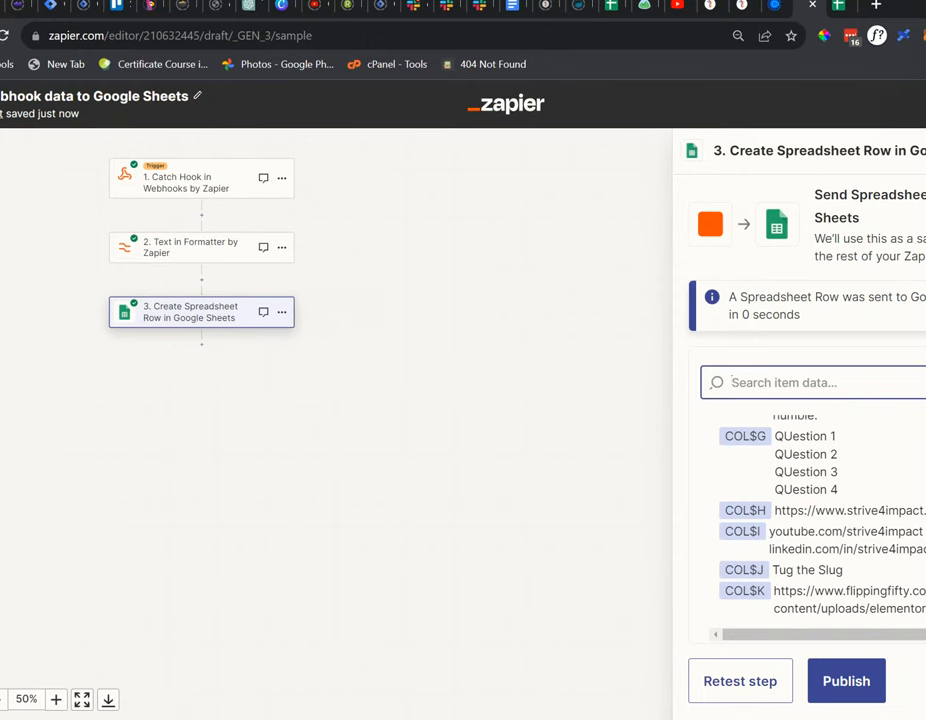
mouse_move(220, 290)
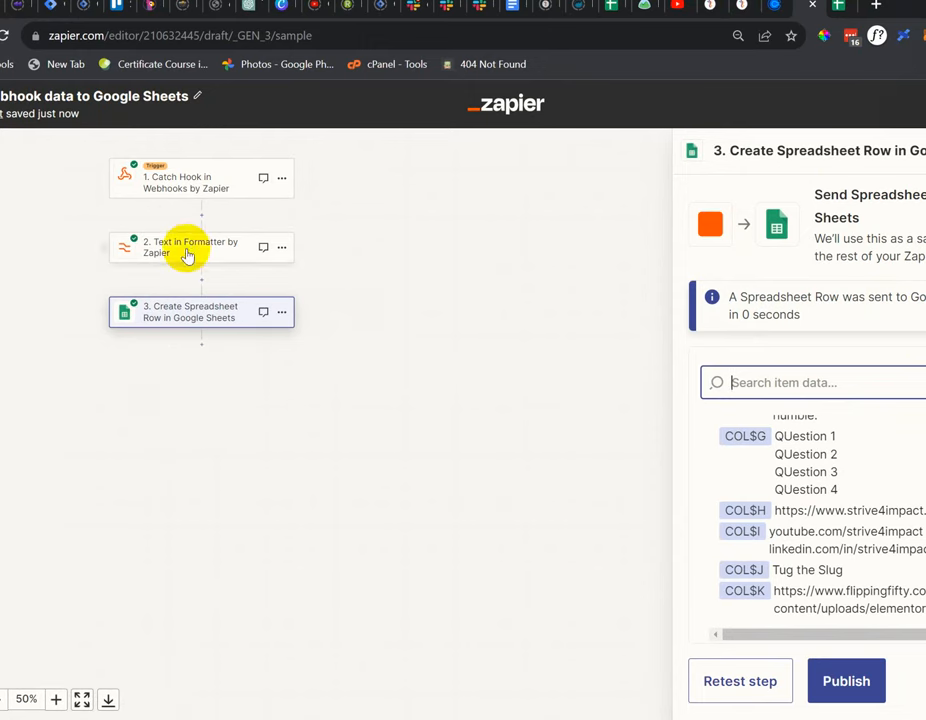
mouse_move(298, 353)
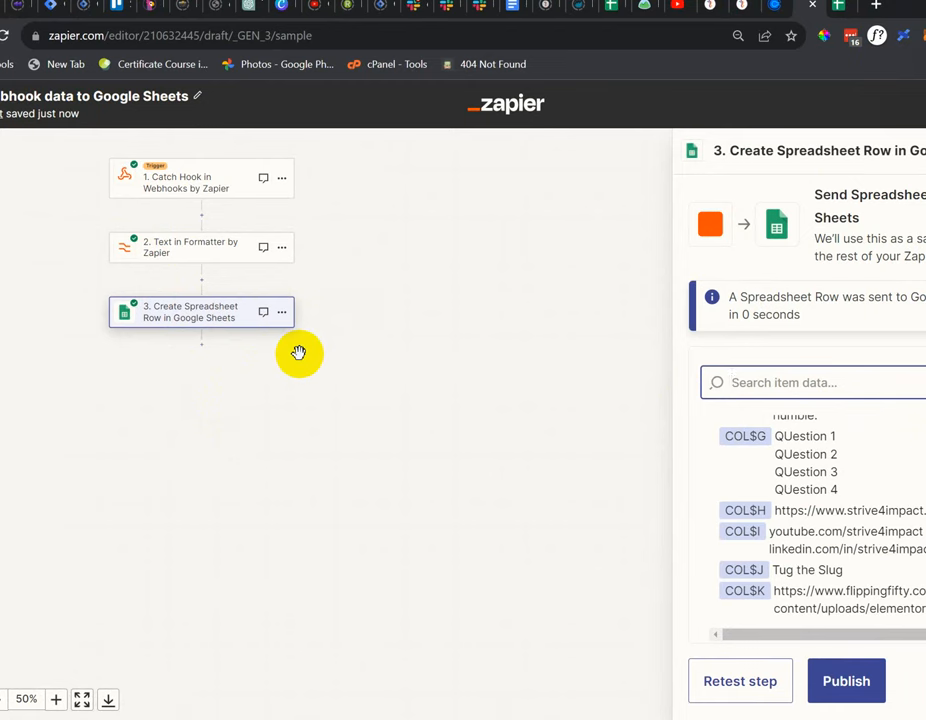
mouse_move(220, 190)
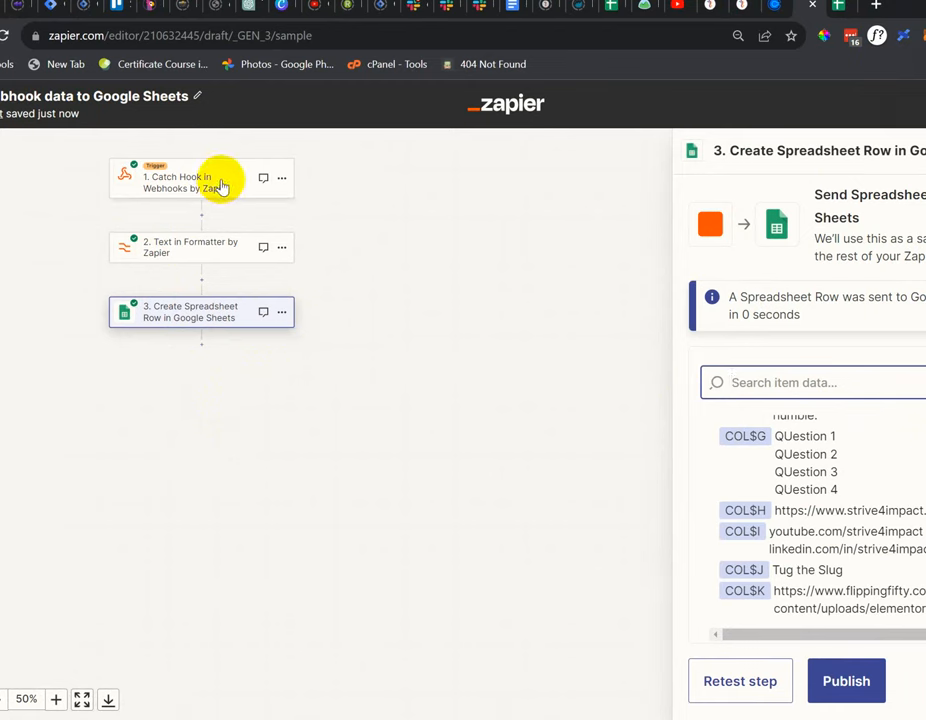
mouse_move(238, 253)
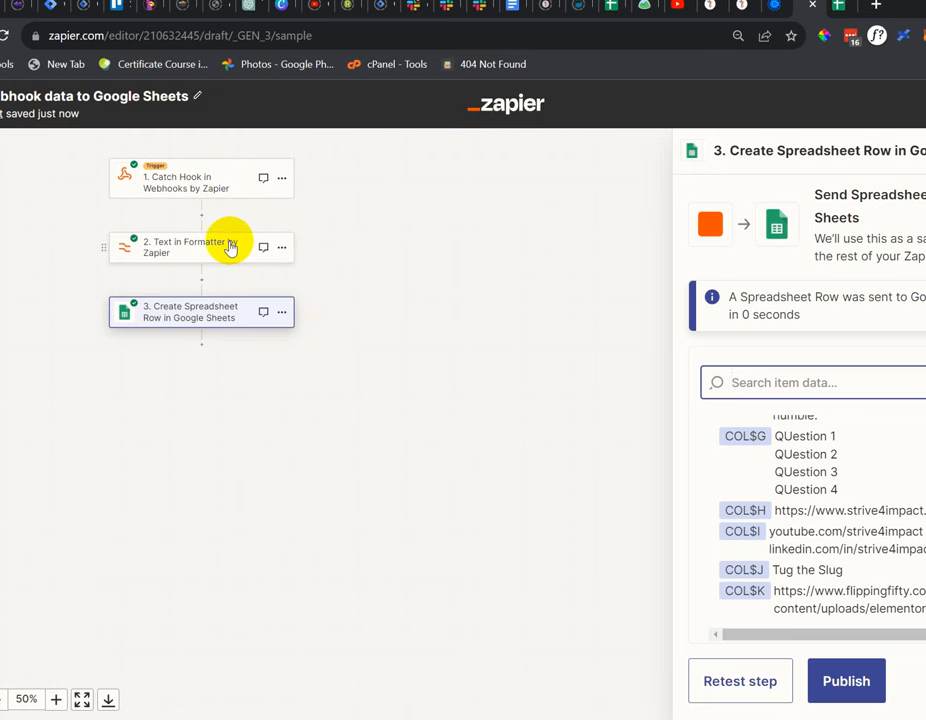
mouse_move(245, 312)
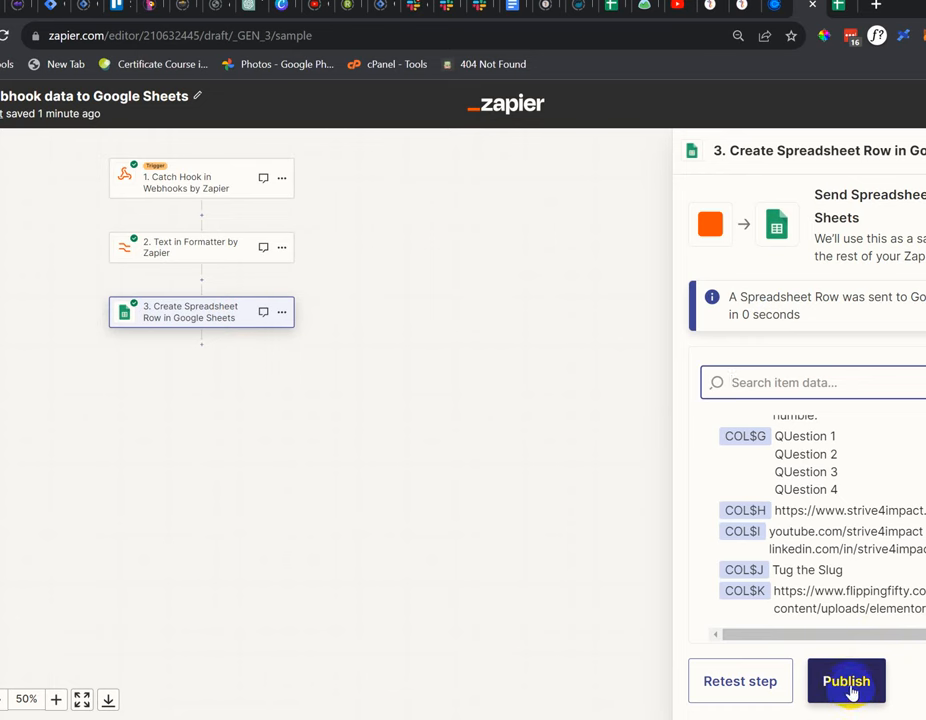
- Publish the zap and return to the Elementor podcast guest page editor
click(846, 681)
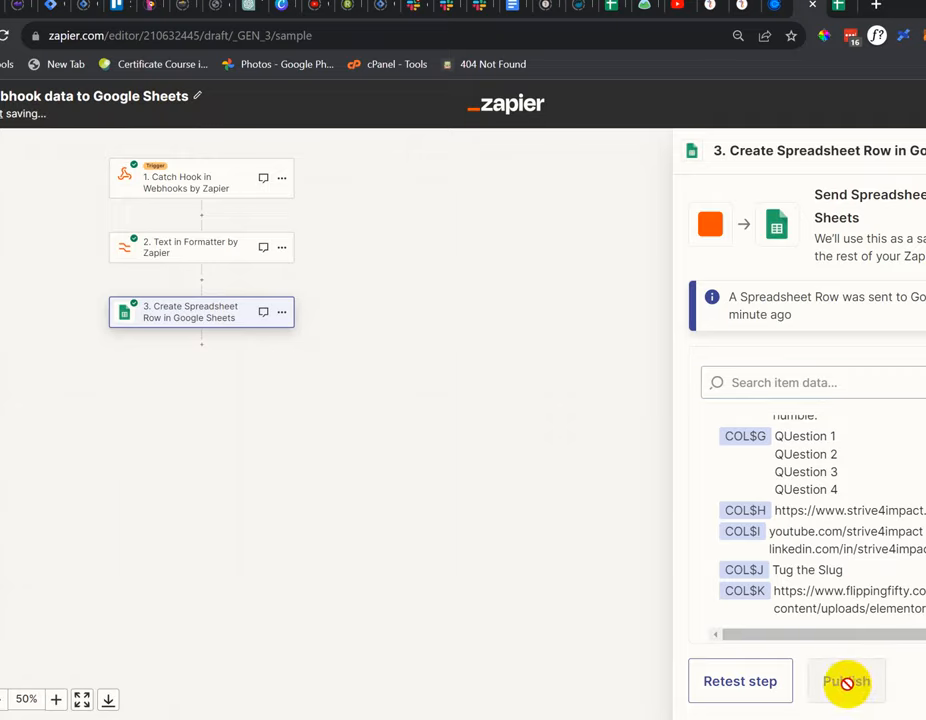
click(846, 681)
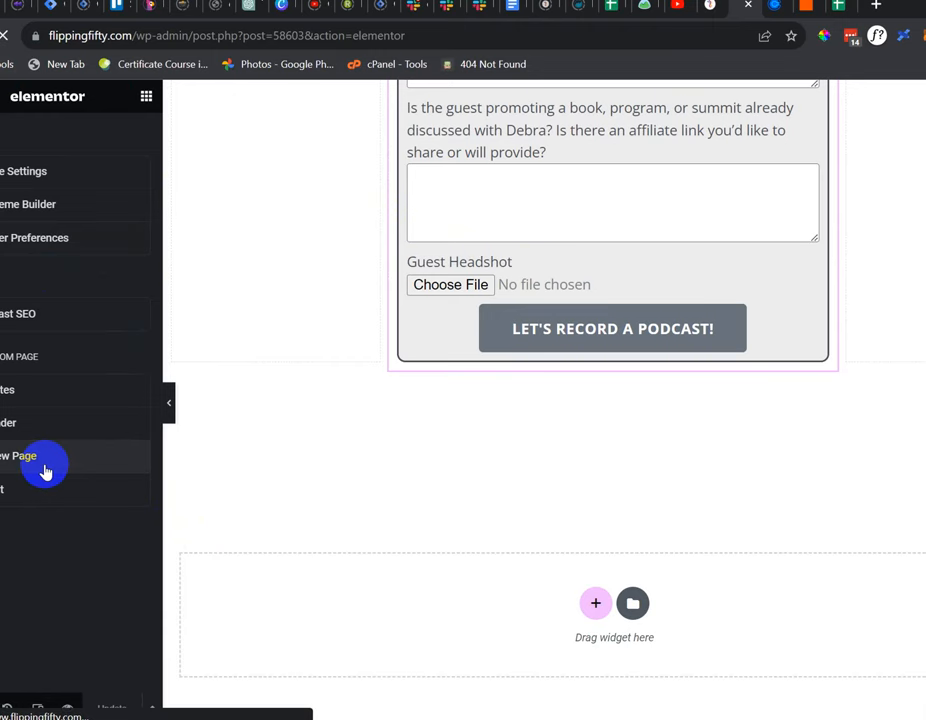
- On the live guest page, enter a test name, phone number and fake email
click(45, 461)
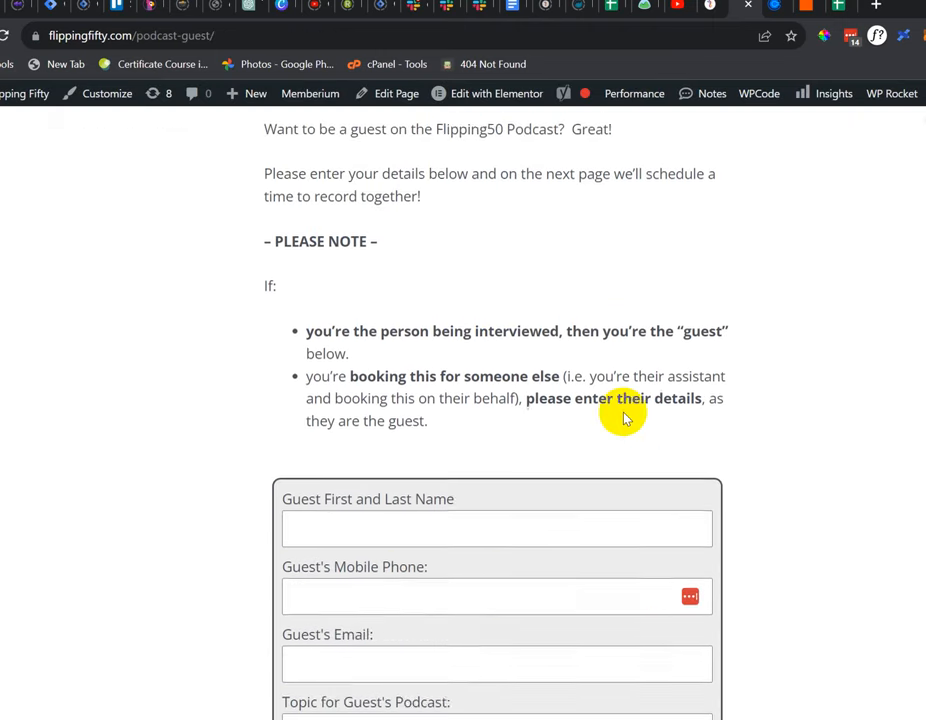
text(Jonathan Again)
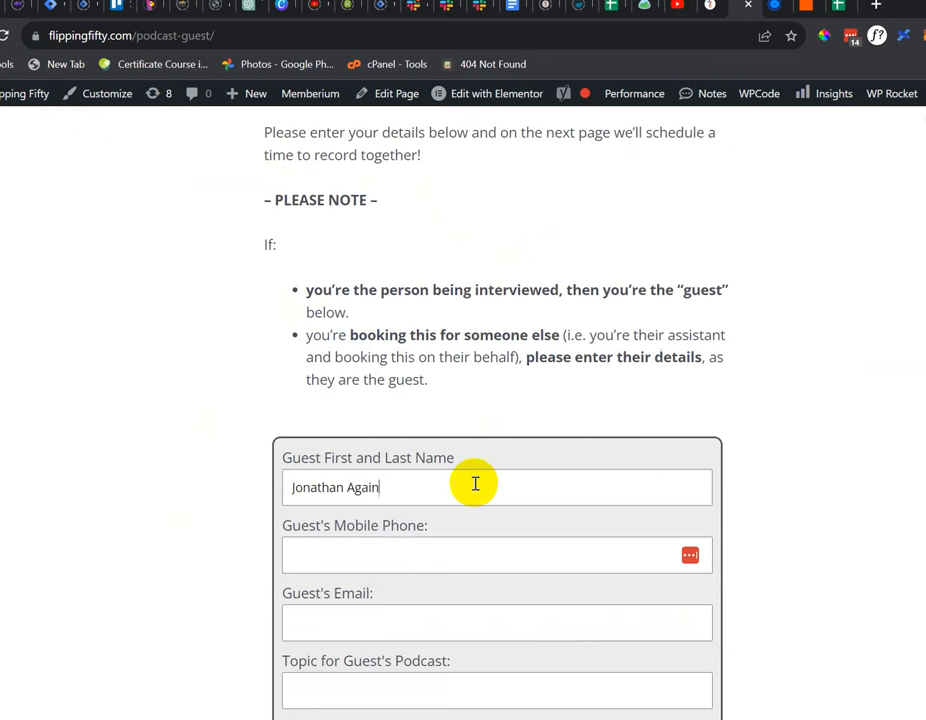
text(3213211234)
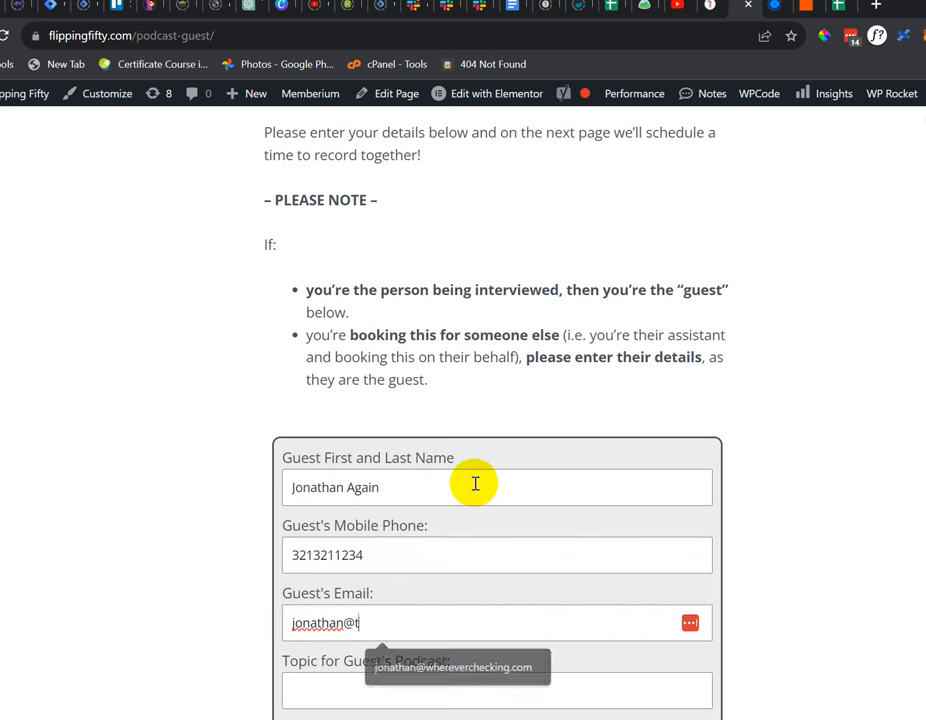
text(hisisnotarealeamil)
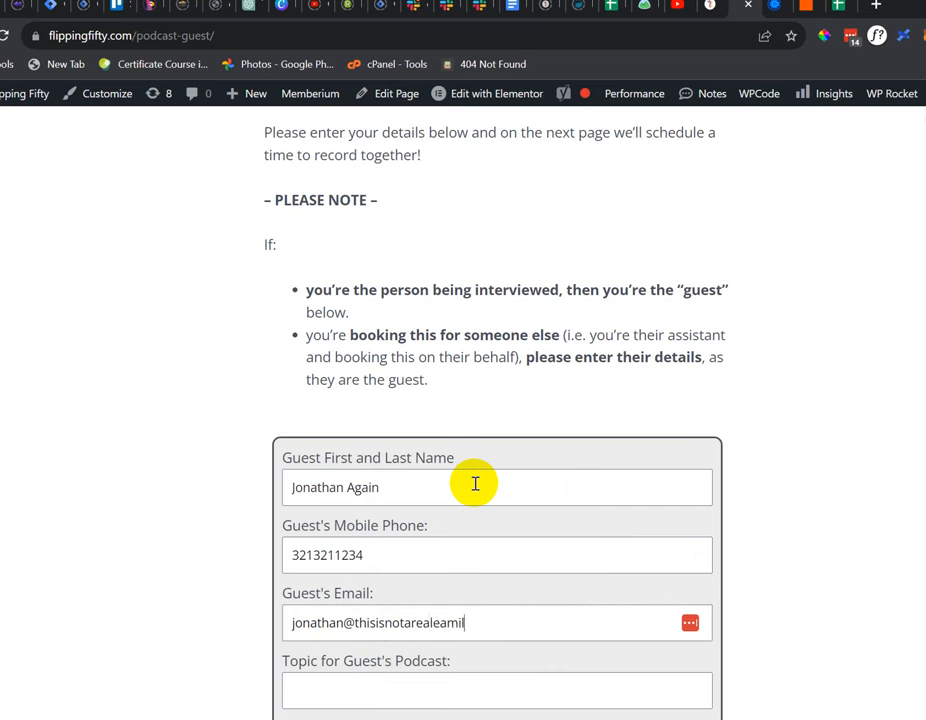
key(Backspace)
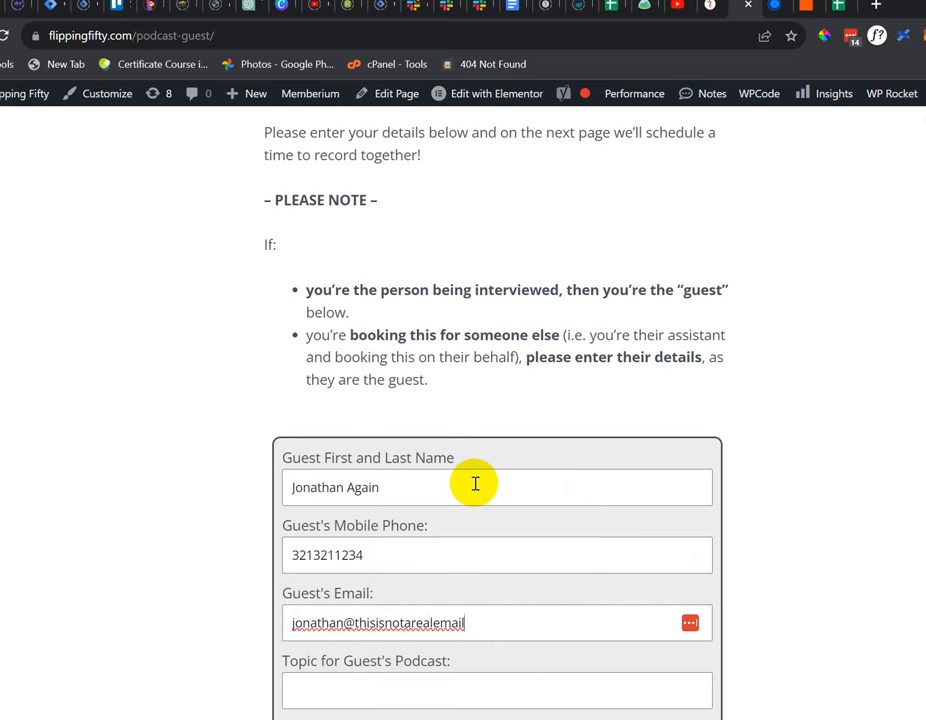
mouse_move(343, 622)
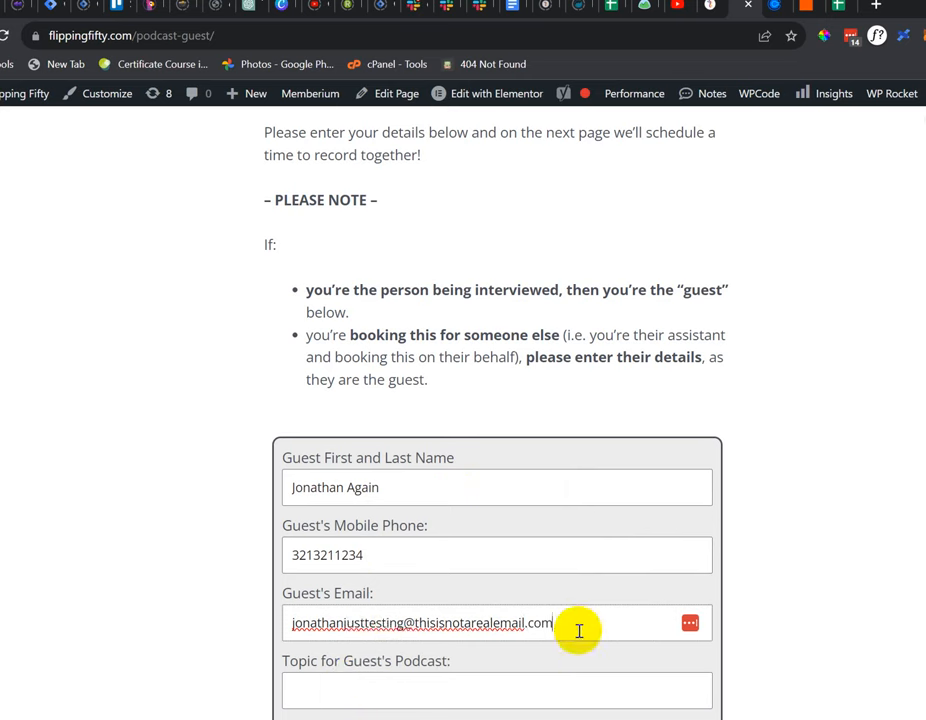
- Fill in the topic, bio and question answers, including 'Life the universe and everything'
scroll(down, 3)
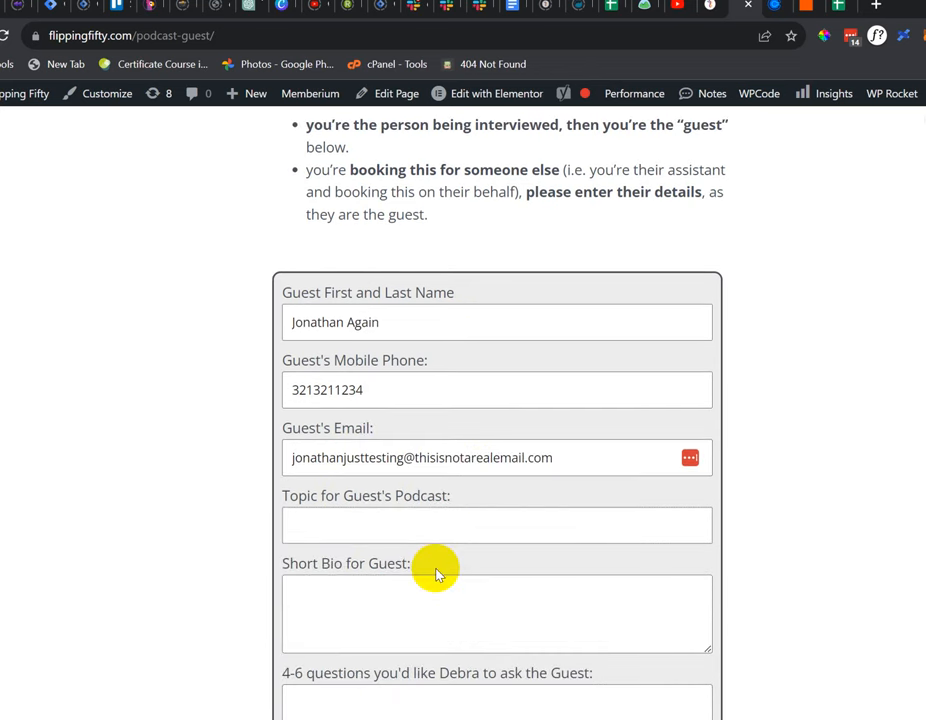
text(ho)
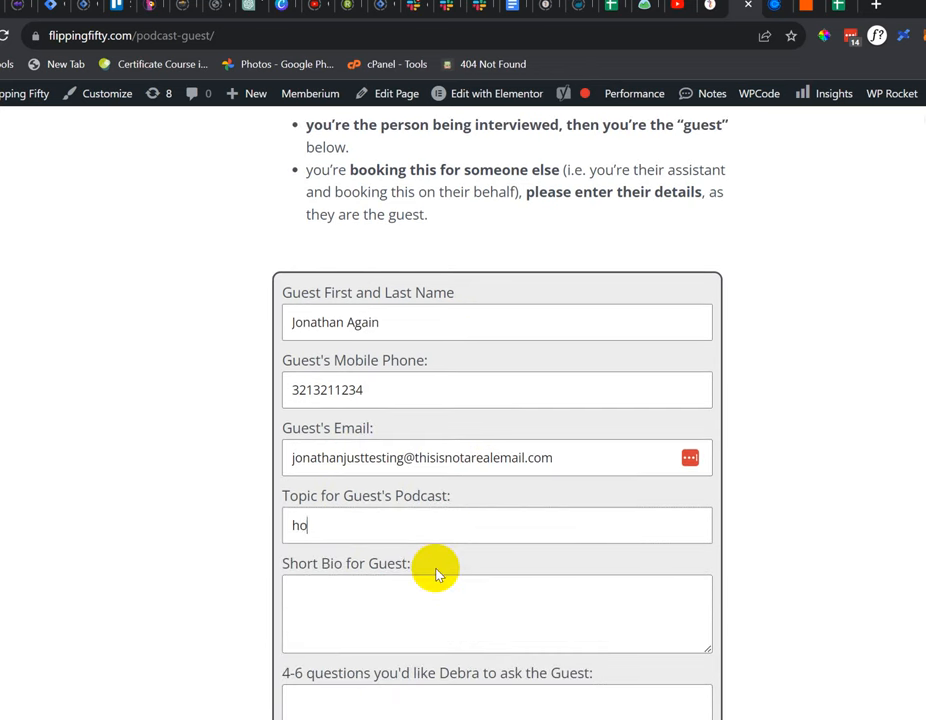
text(42)
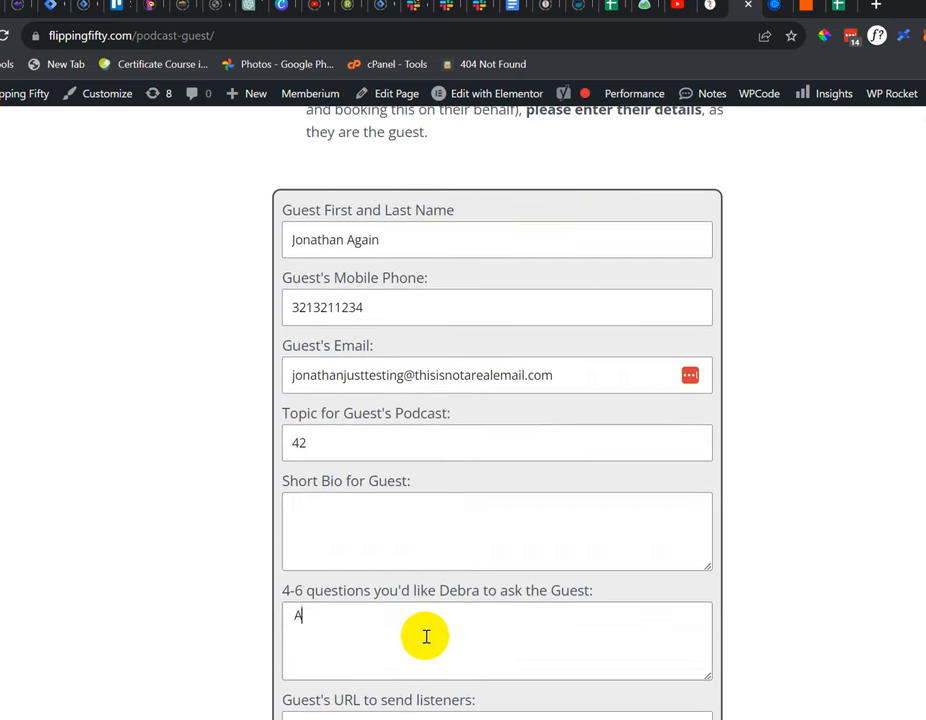
text(sk the right question.)
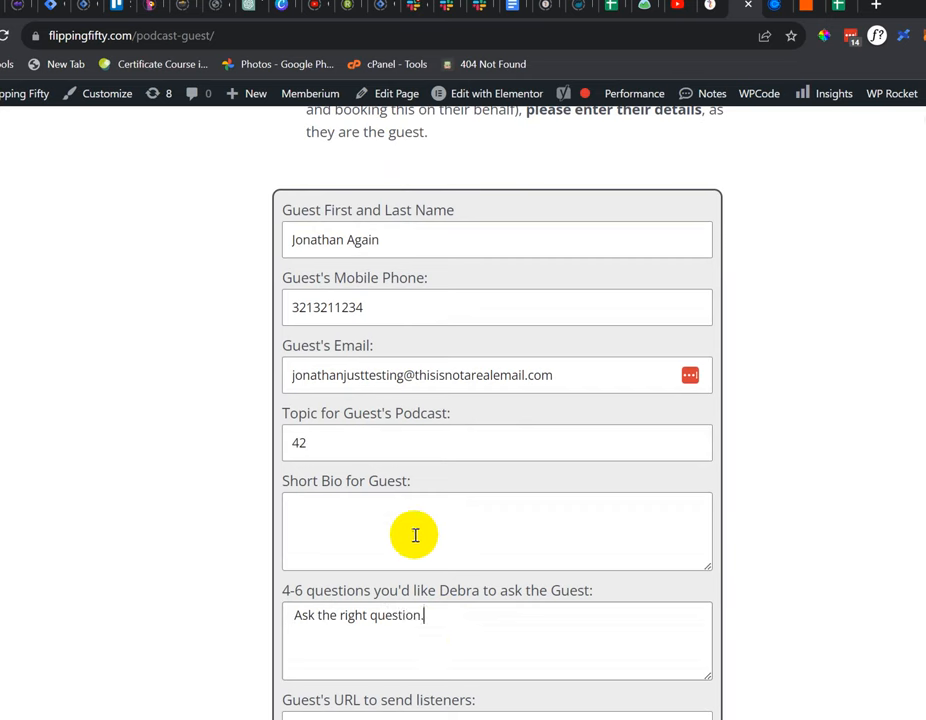
text(Life the)
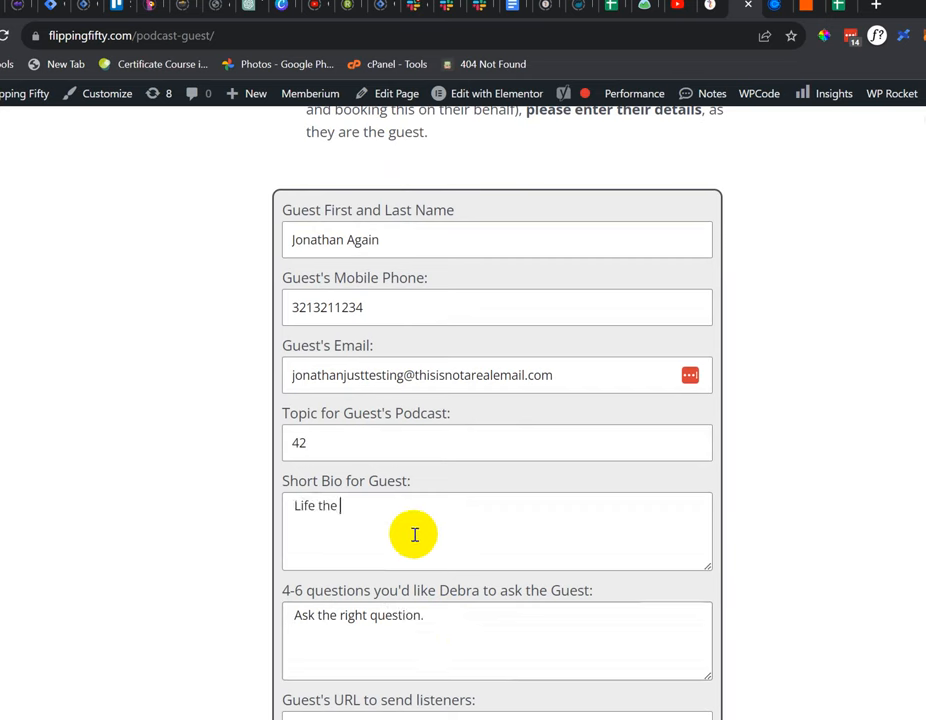
text(universe and)
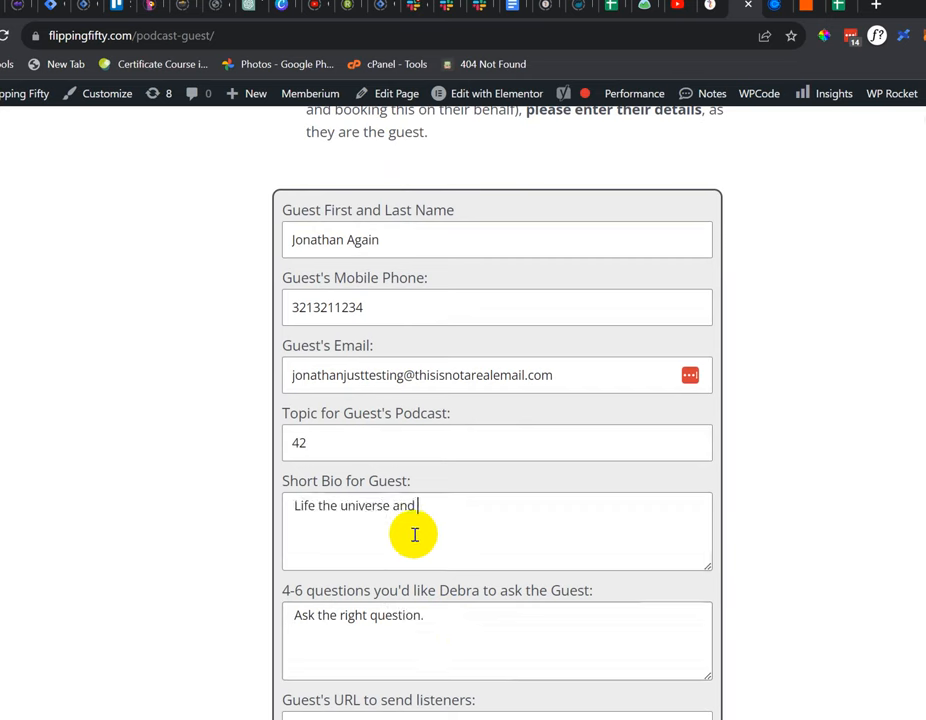
text(everything)
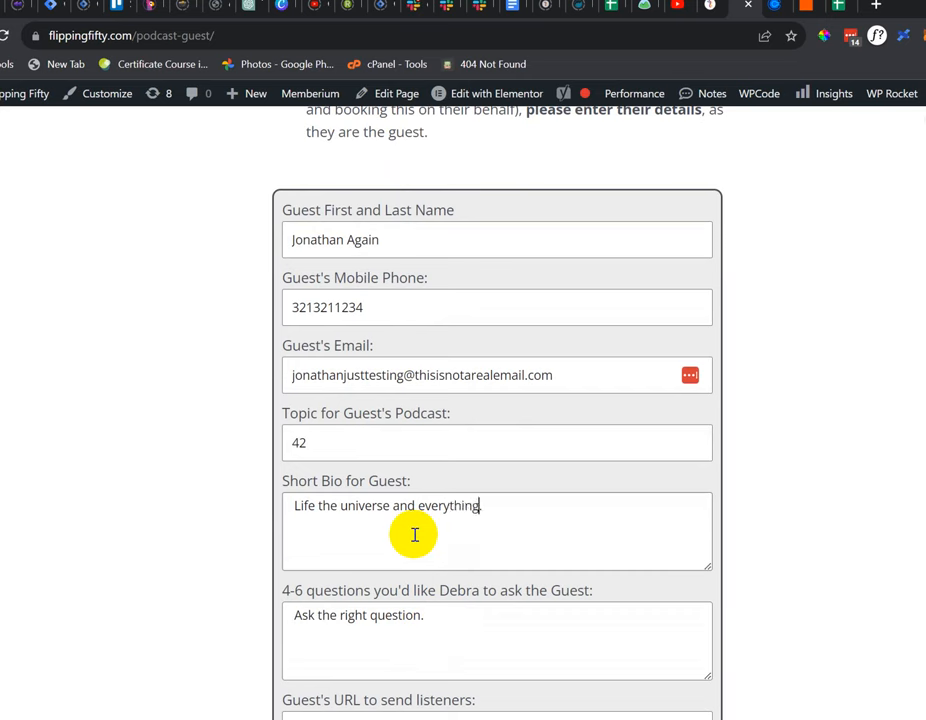
text(.)
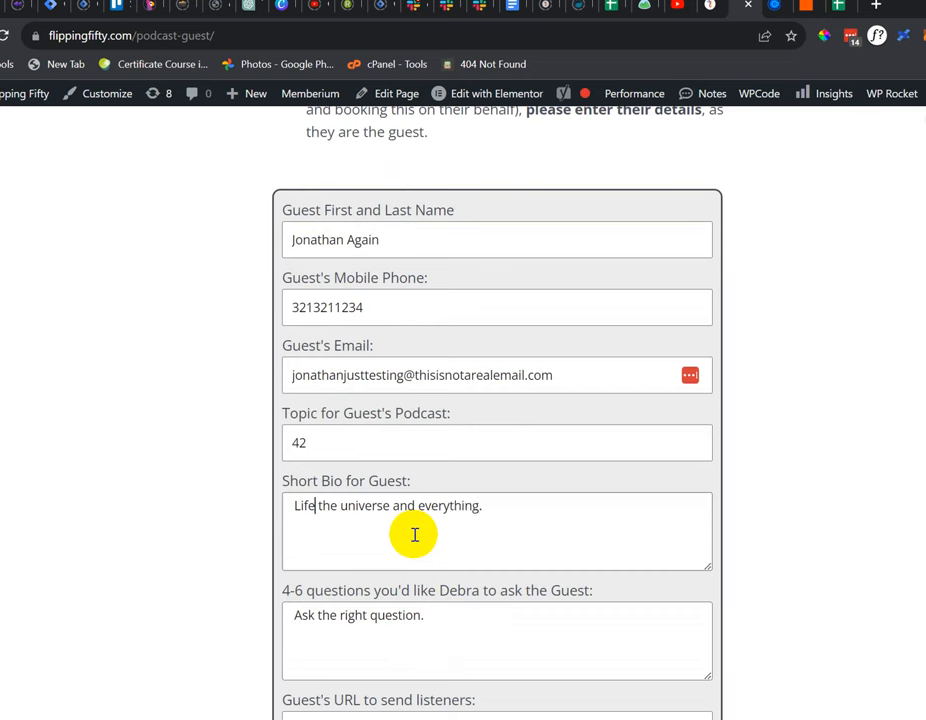
text(,)
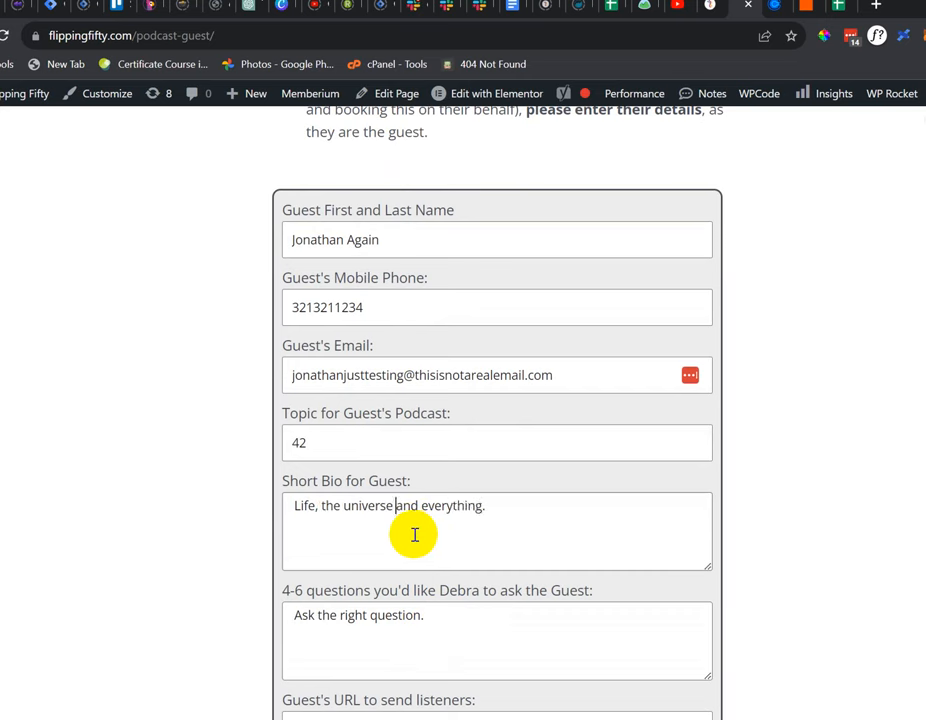
- Add the website, strive4impact YouTube link and 'Tug the Slug' promotion answer
scroll(down, 3)
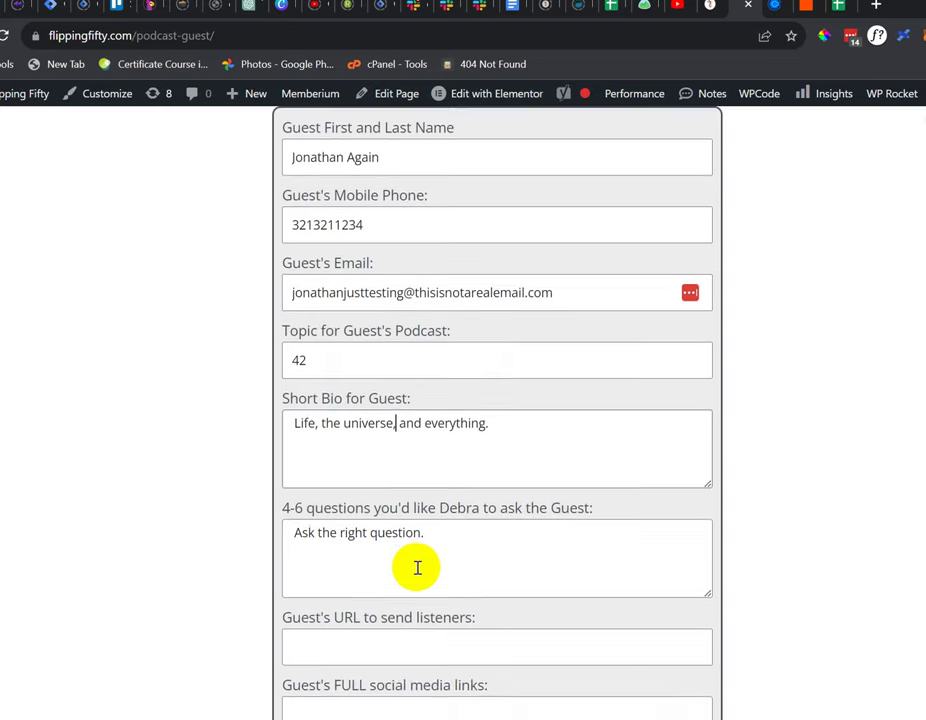
click(496, 646)
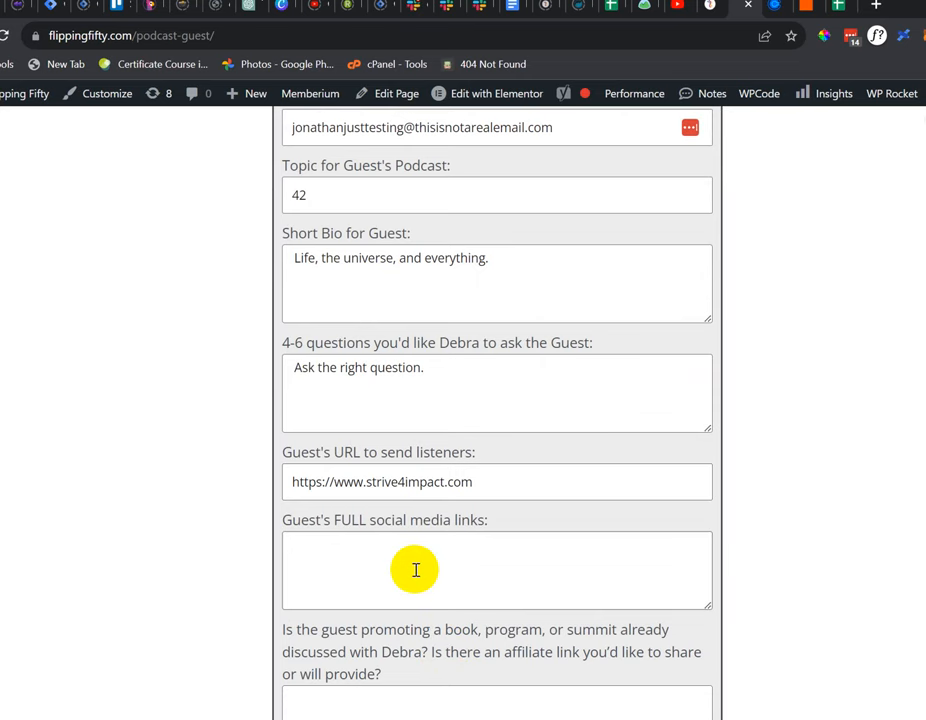
text(youtube.com)
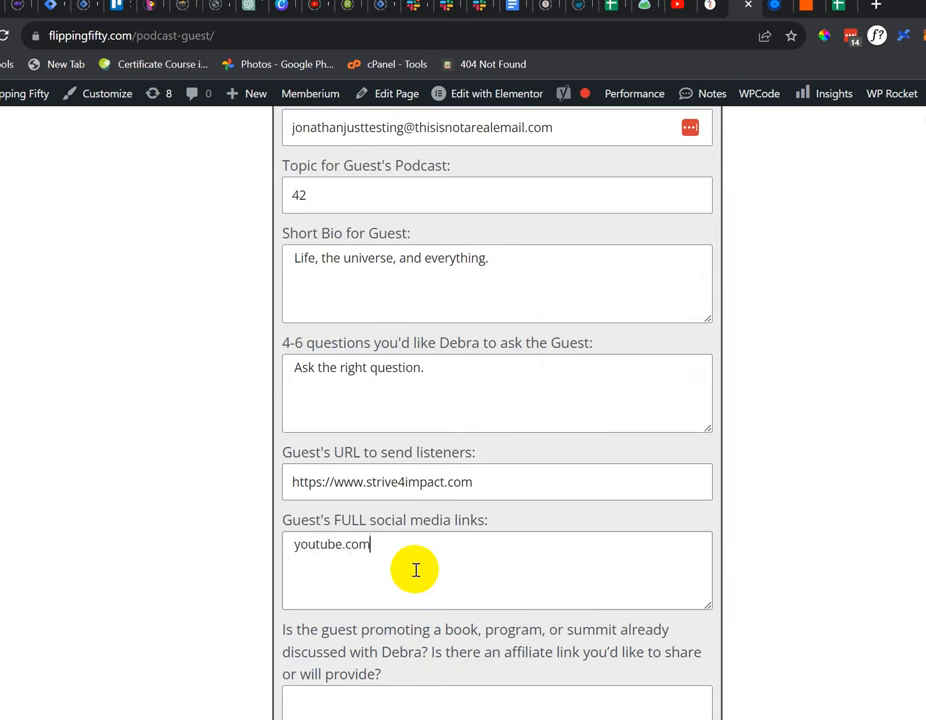
text(/strive4impact)
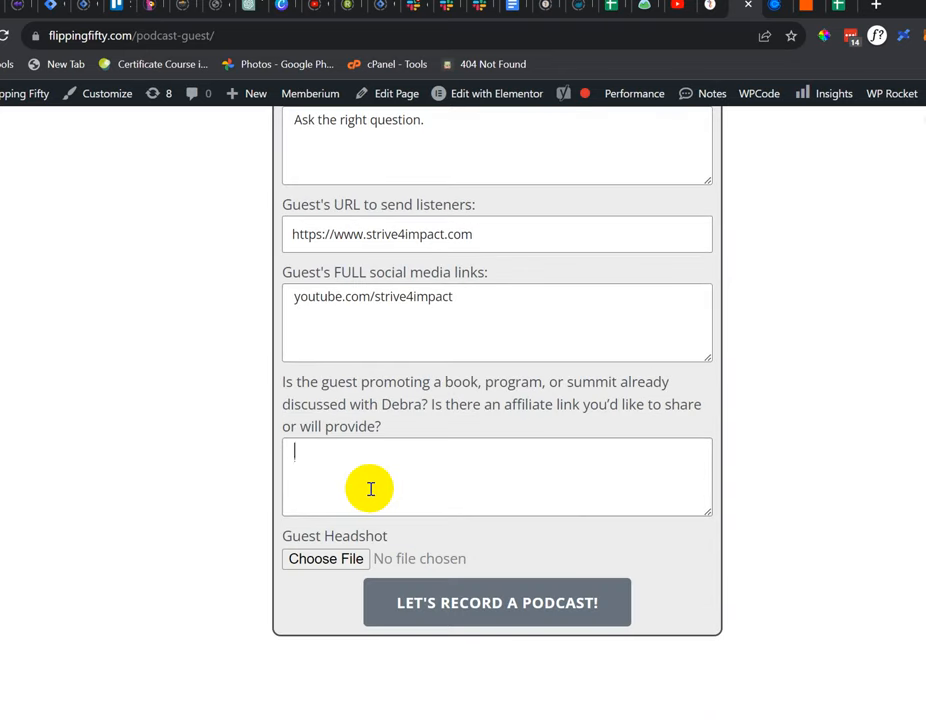
text(T)
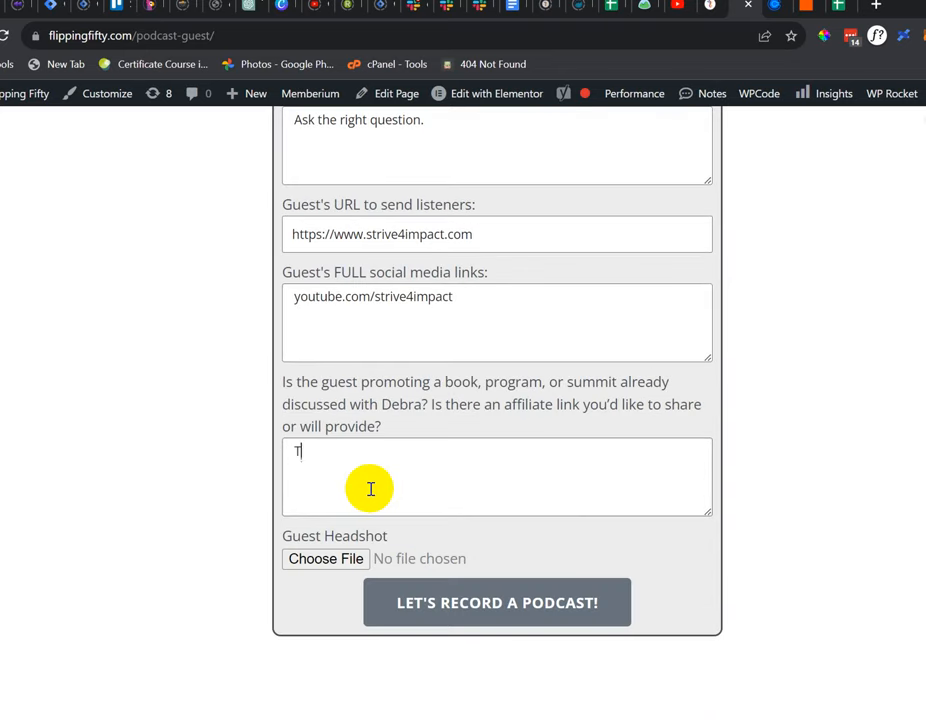
text(ug the S)
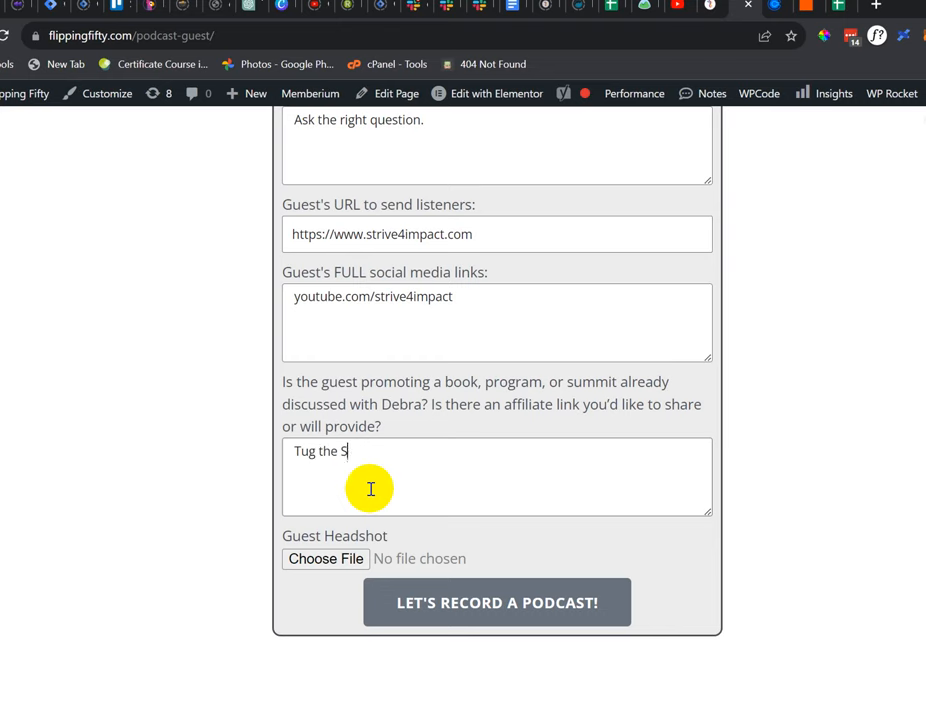
text(lug)
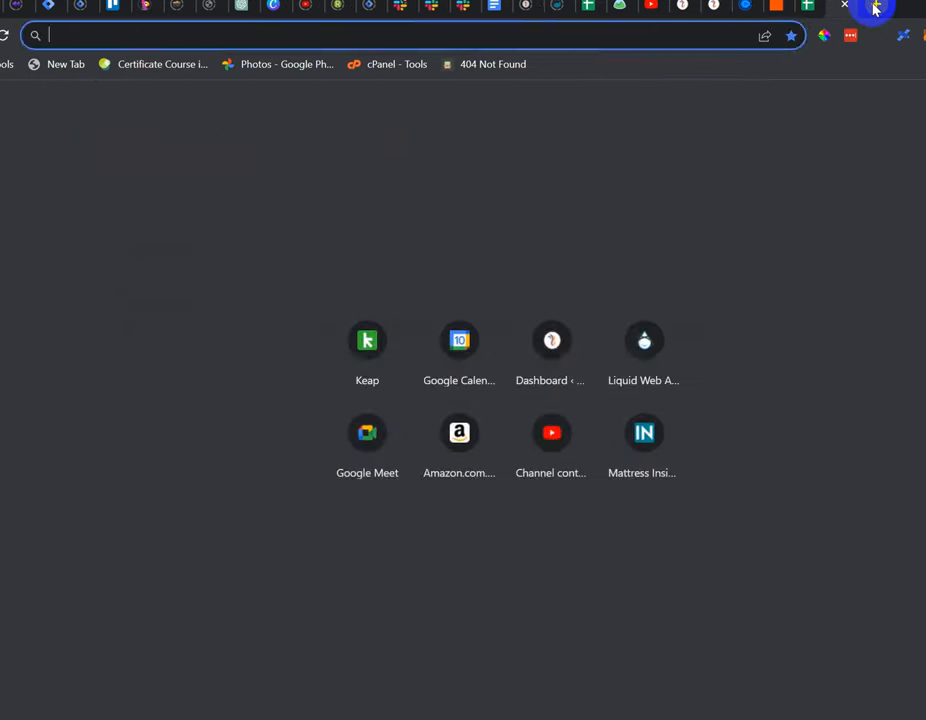
- Search Presearch for 'tug the slug' and open the Amazon Tug the Slug listing
text(tug the slug)
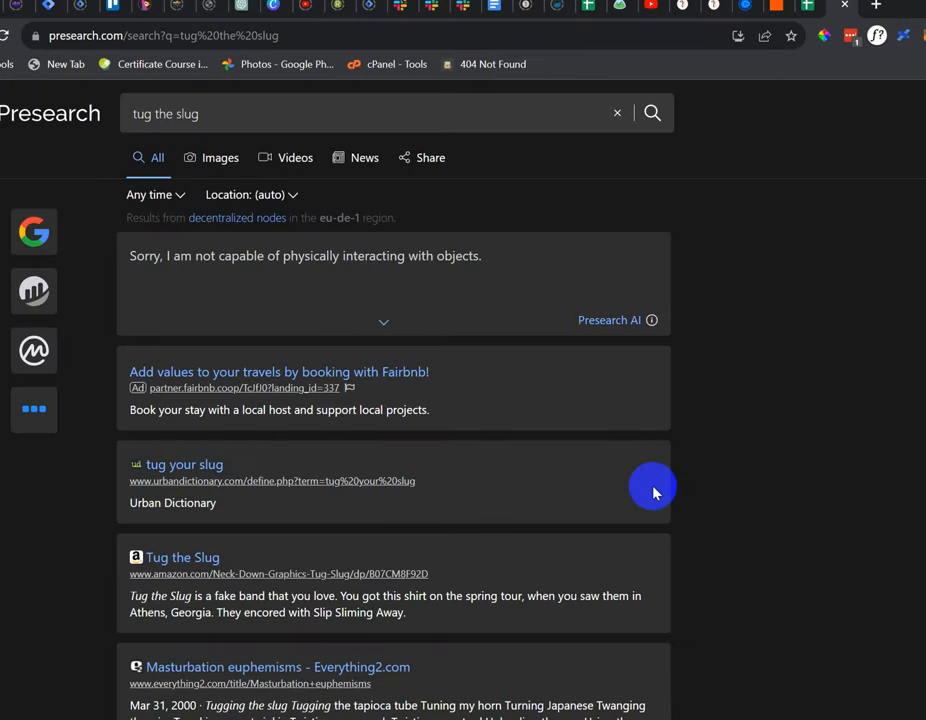
mouse_move(457, 548)
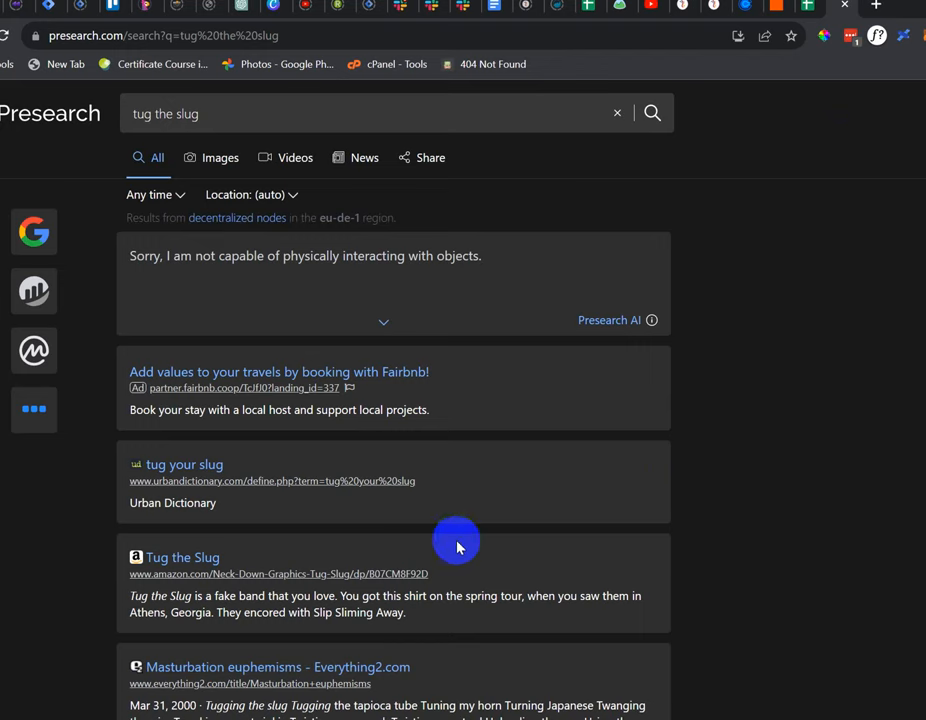
mouse_move(318, 580)
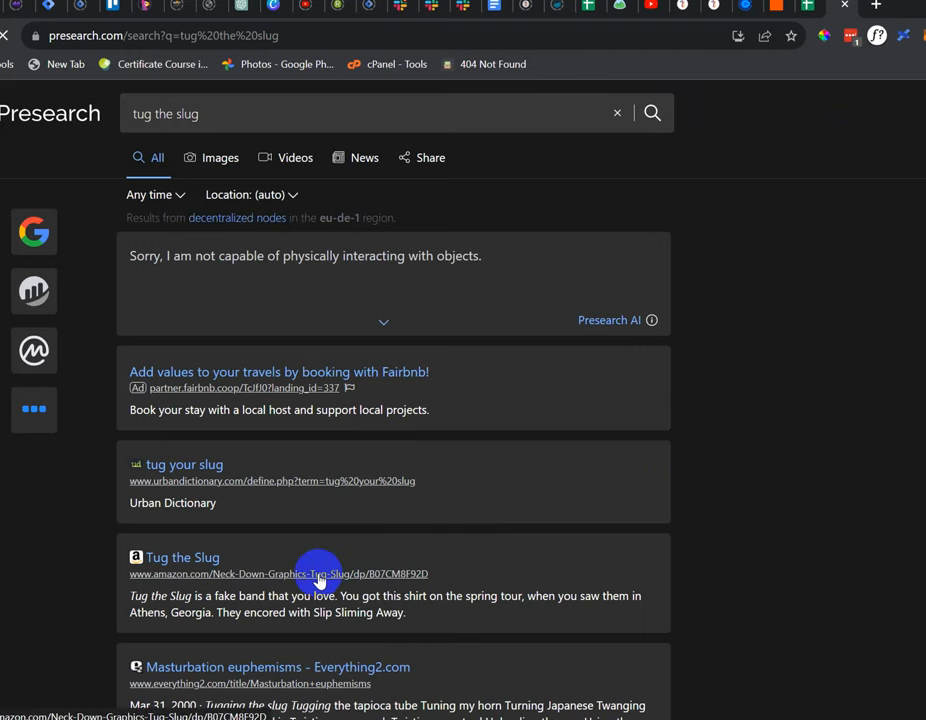
click(183, 557)
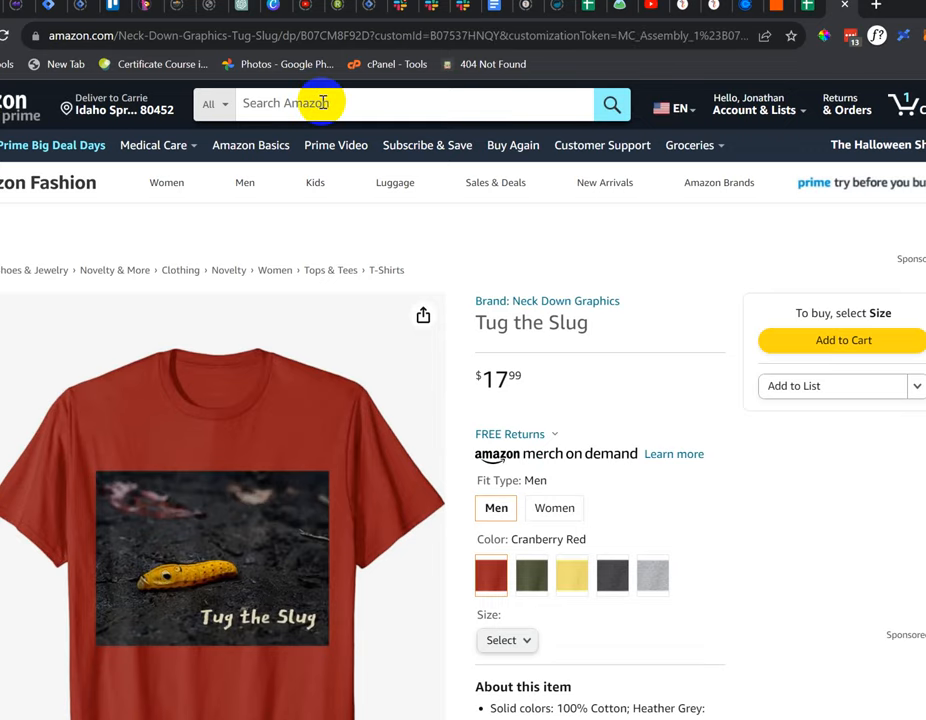
- Visit strive4impact.com and open the Tug print edition on Amazon
click(400, 103)
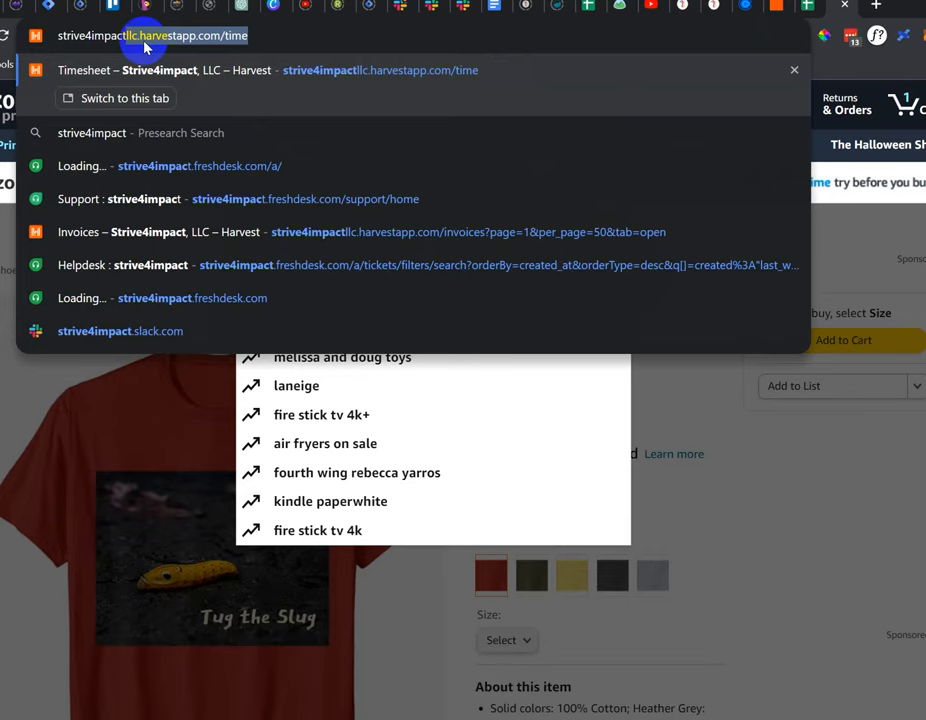
text(strive4impact.com)
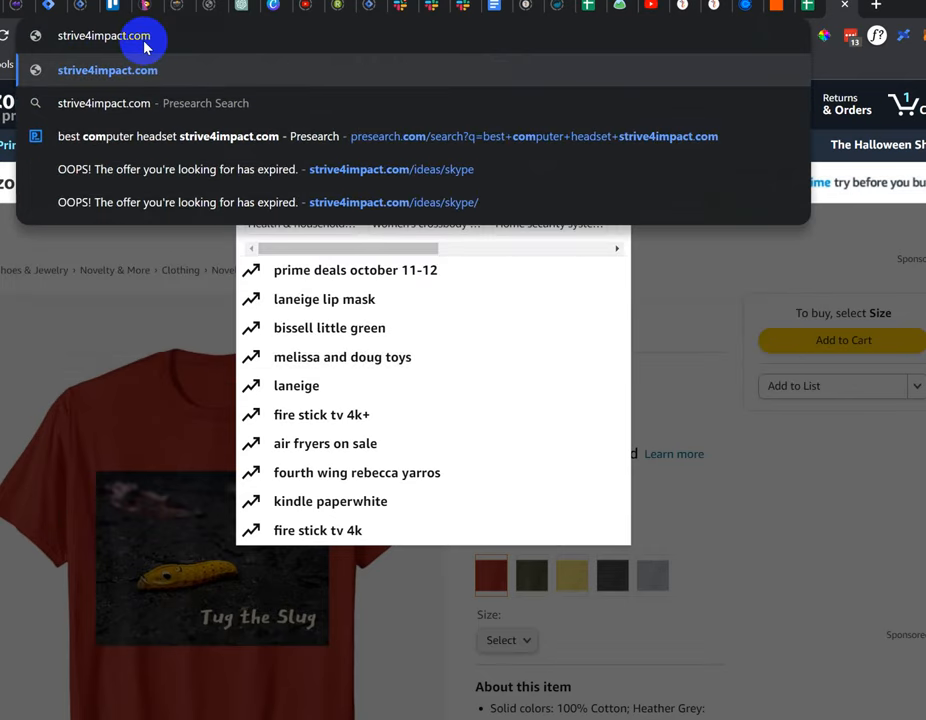
click(107, 70)
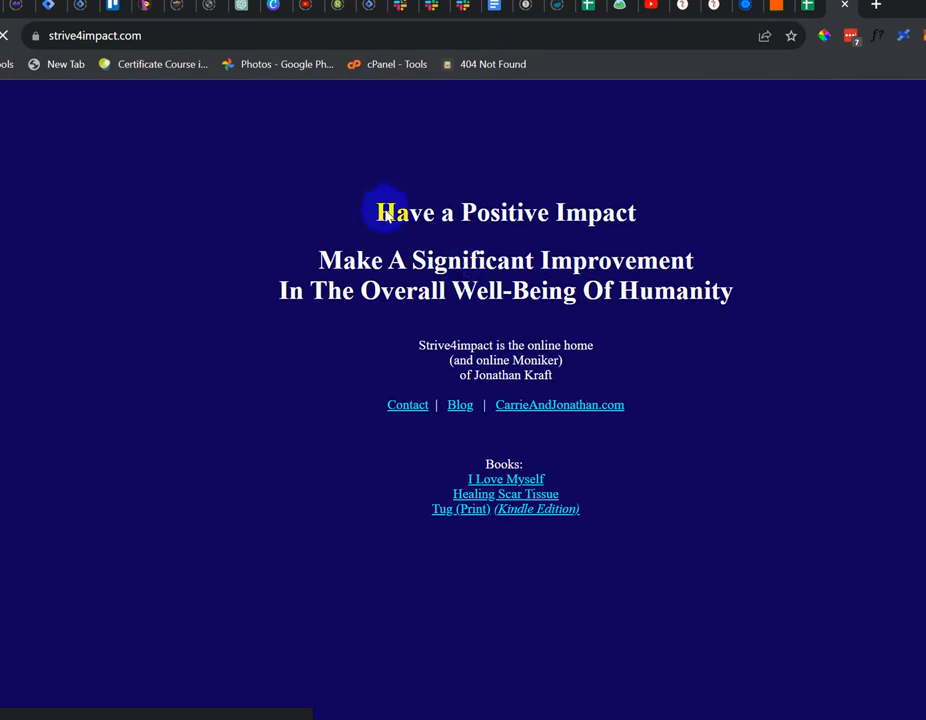
mouse_move(437, 514)
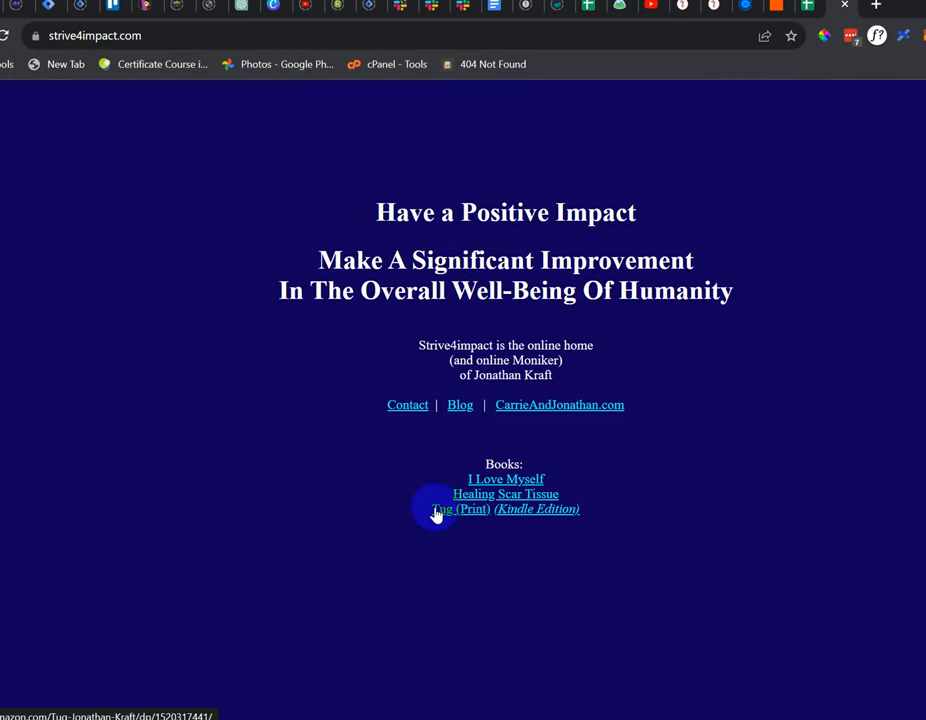
click(458, 509)
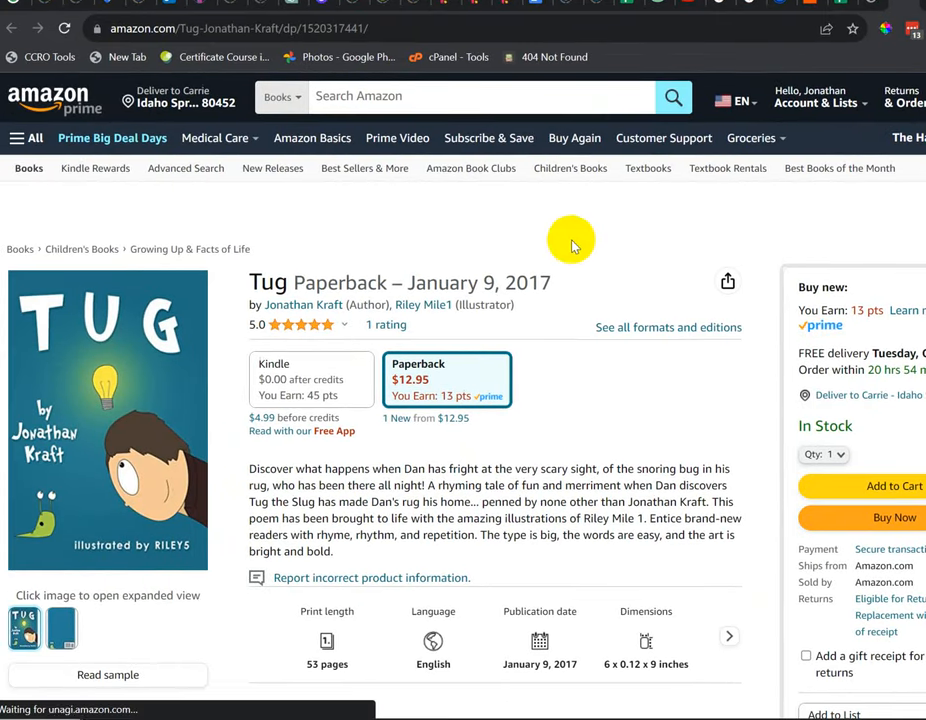
mouse_move(575, 385)
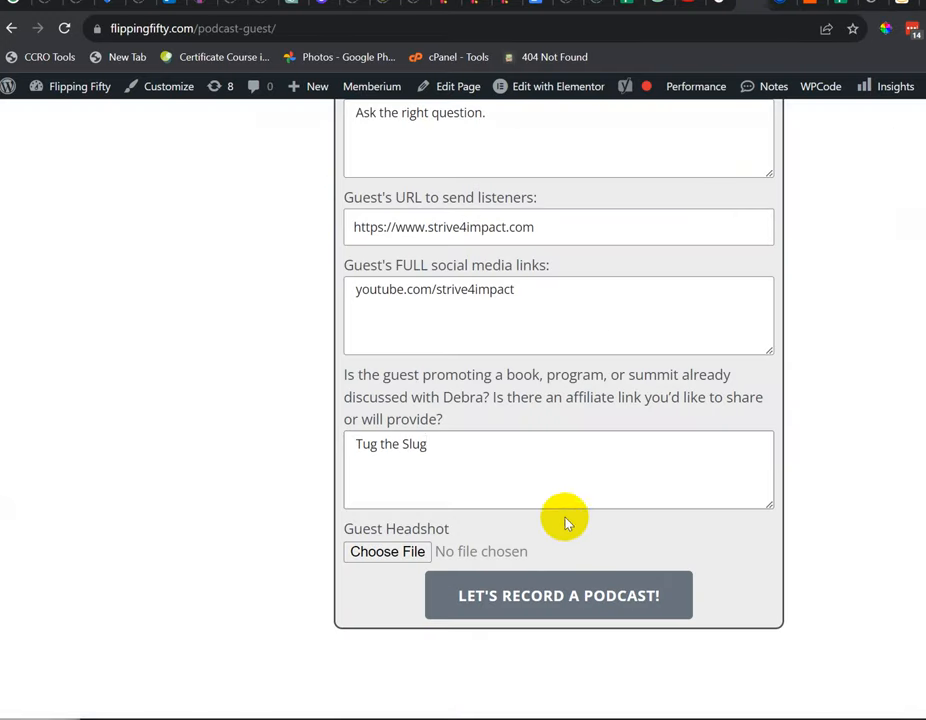
- Submit the test guest form with the LET'S RECORD A PODCAST! button
scroll(down, 3)
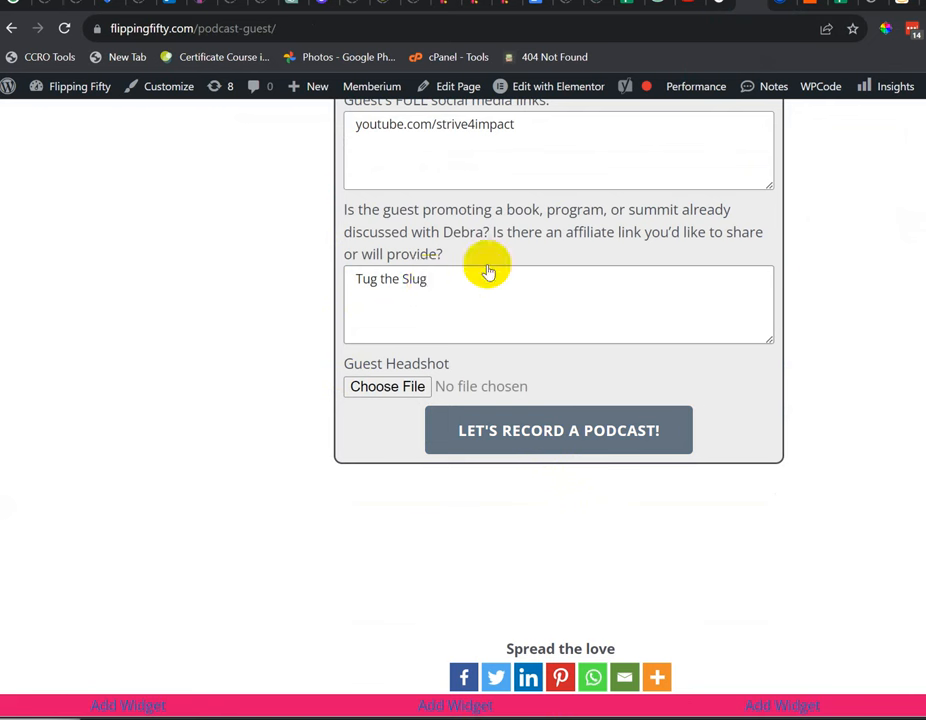
click(558, 430)
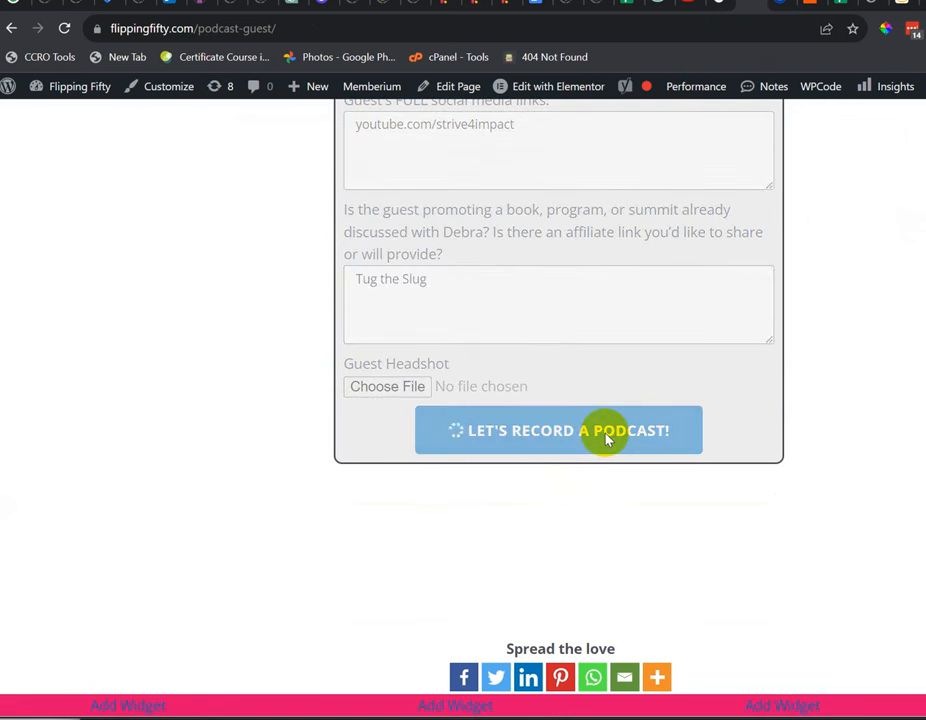
click(558, 430)
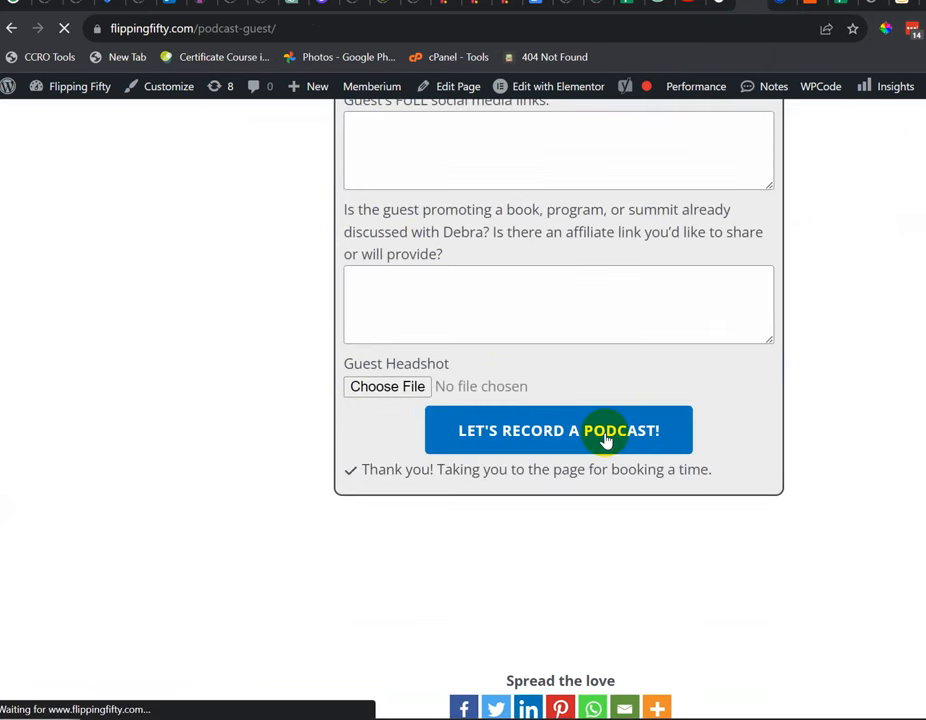
click(558, 430)
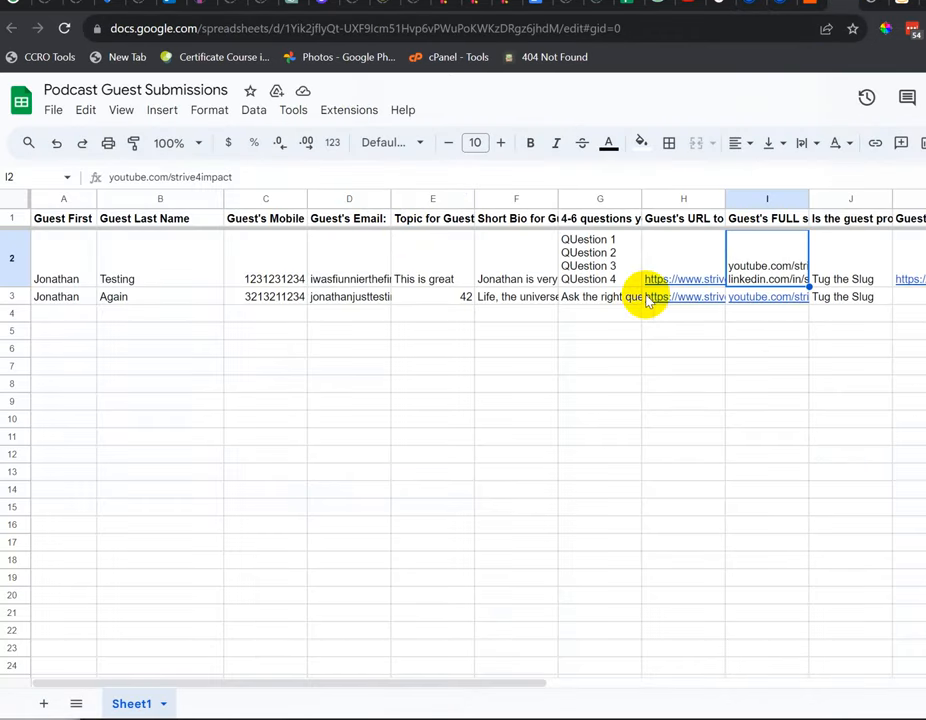
- Check the Jonathan Again row 3 cells, including questions and the last column, then return to the zap
click(516, 348)
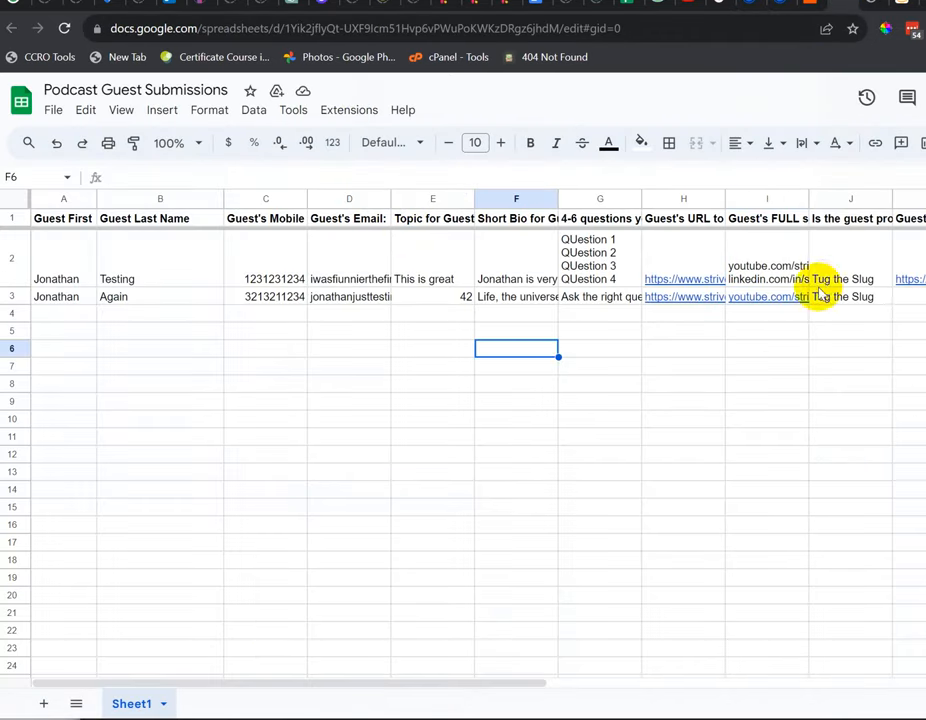
click(600, 296)
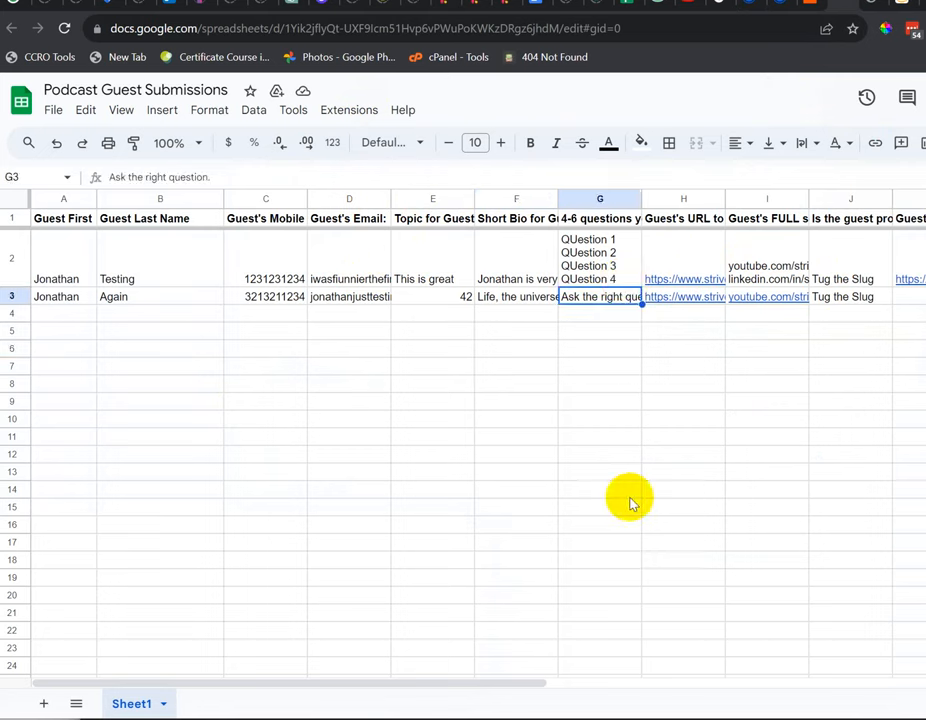
mouse_move(730, 418)
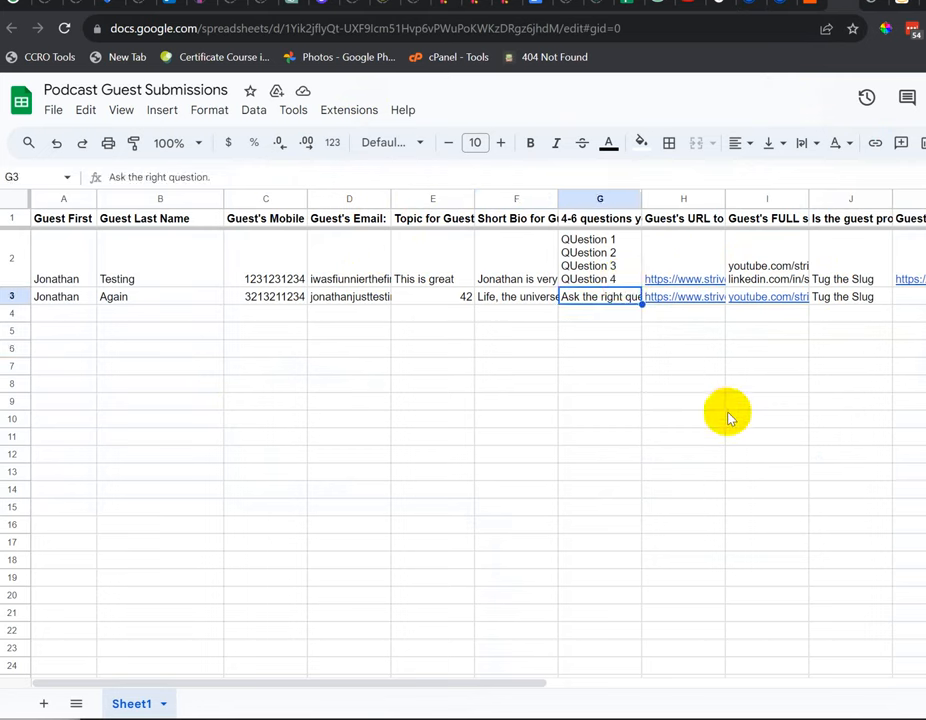
click(905, 296)
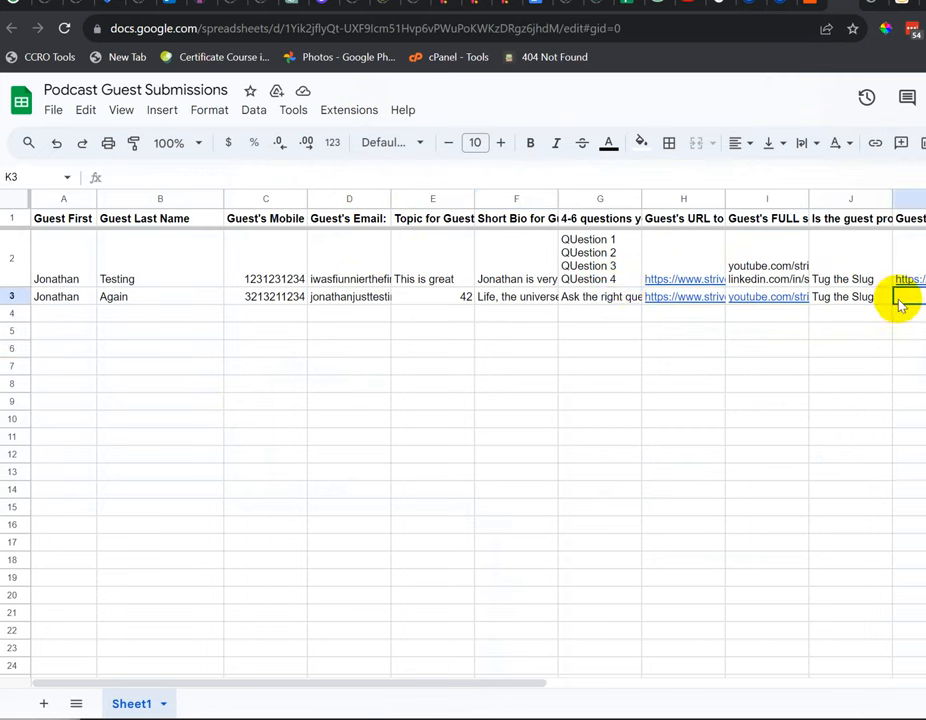
mouse_move(395, 370)
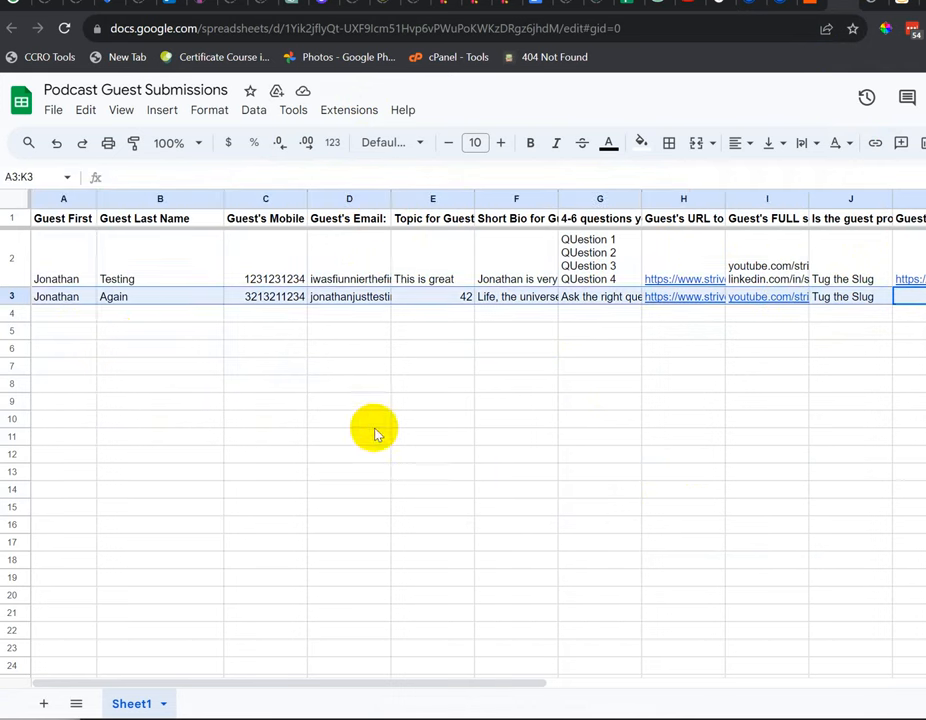
click(349, 418)
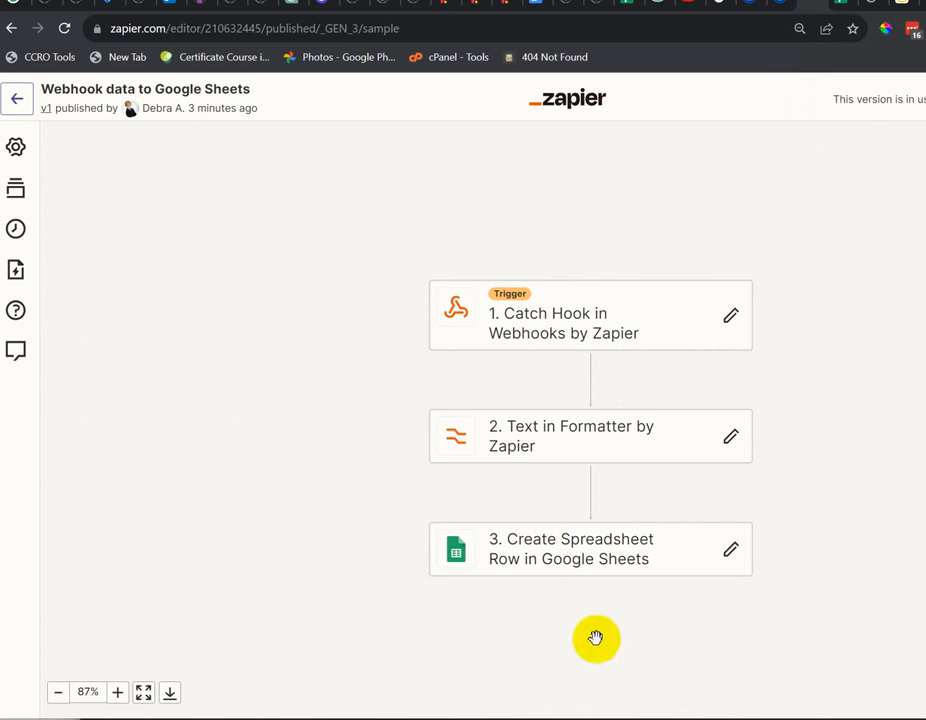
mouse_move(793, 317)
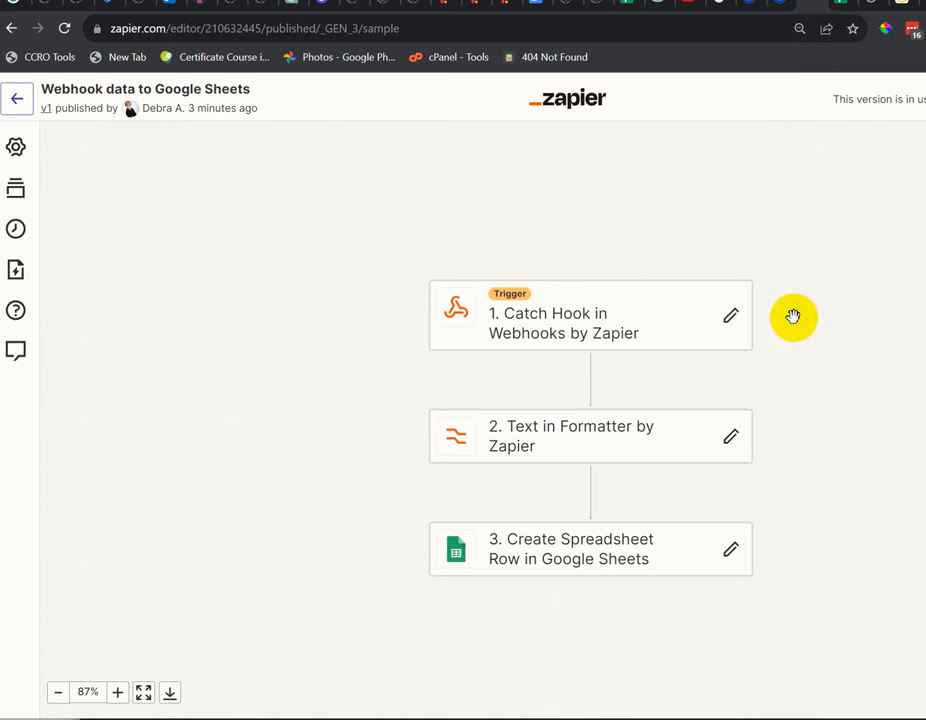